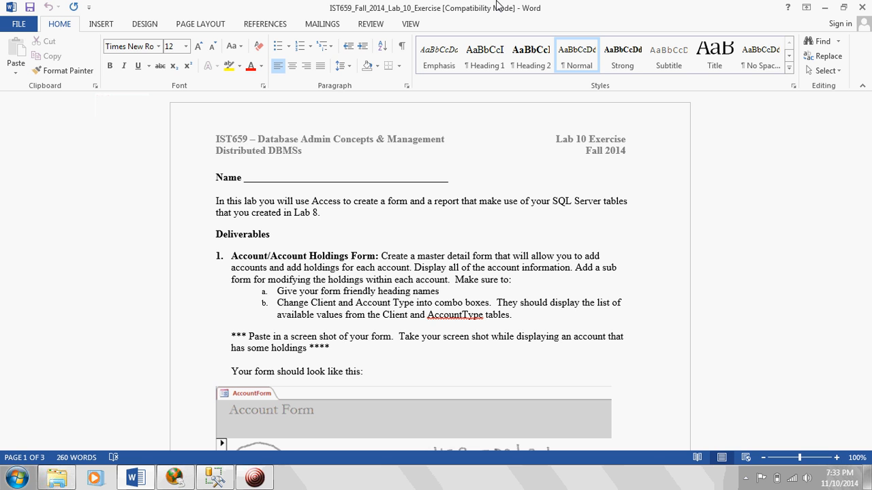
- Scroll down past the questions to the Client Holdings Report instructions and sample report on page 2
left_click(344, 337)
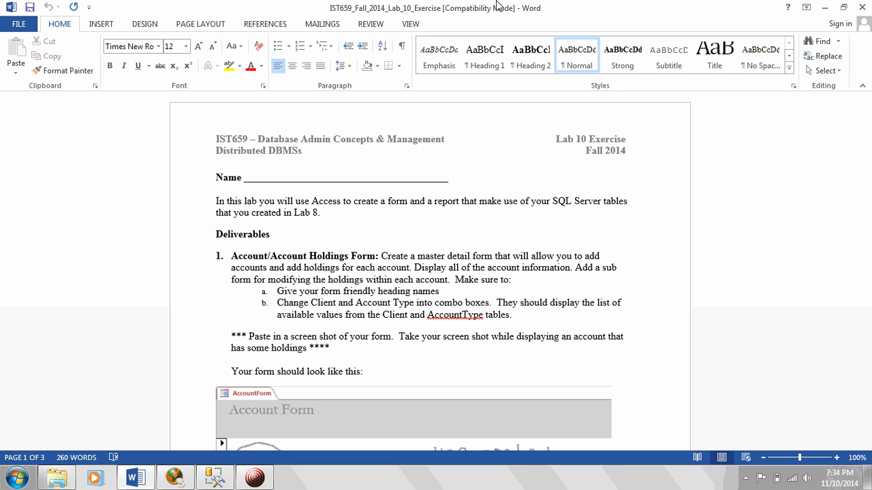
left_click(345, 337)
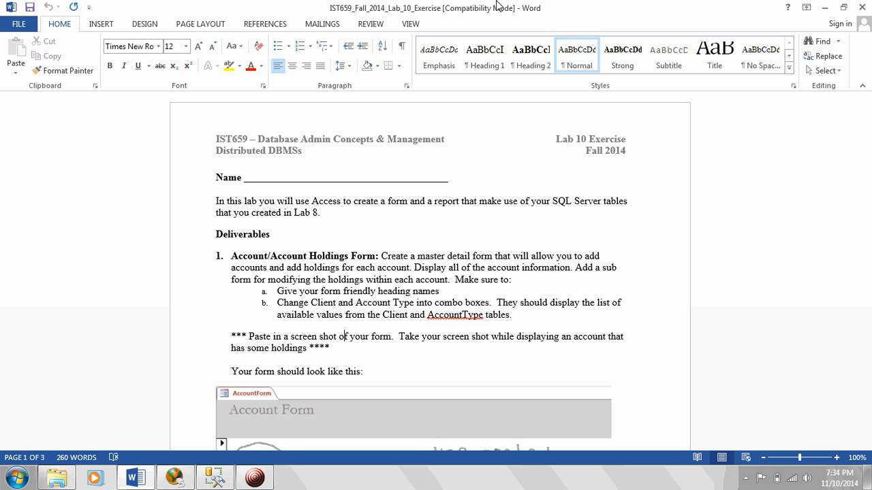
mouse_move(822, 392)
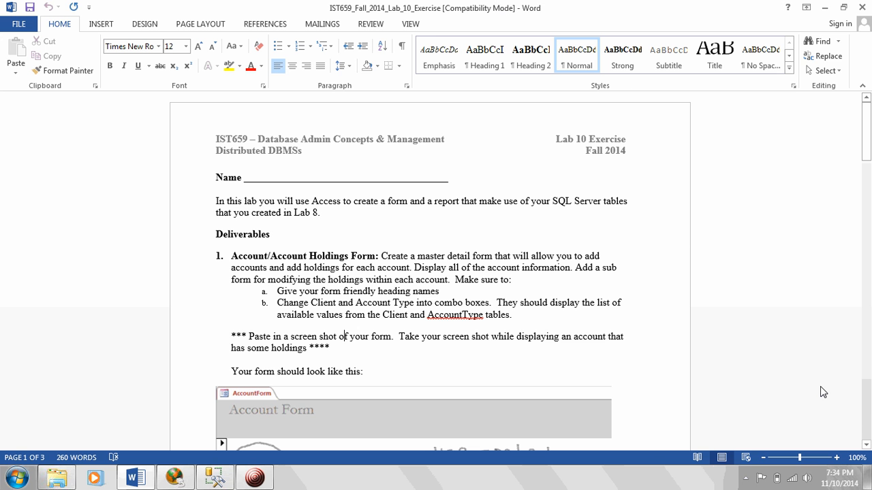
scroll("down", 3)
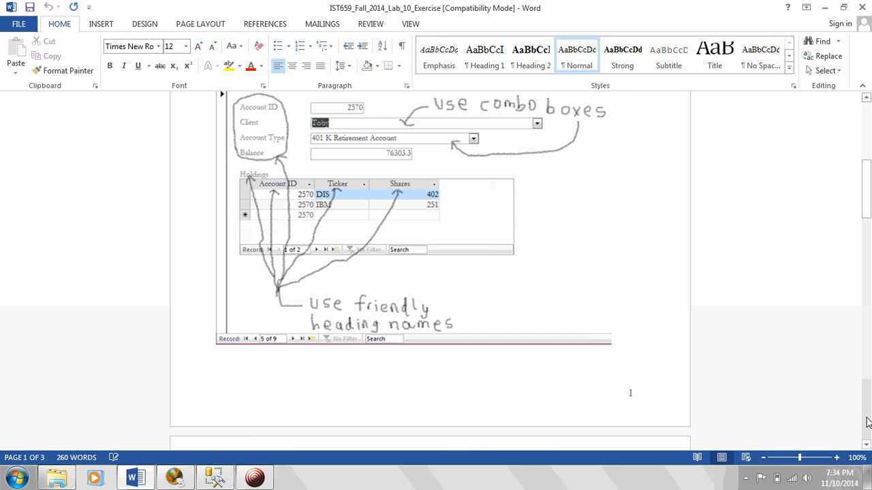
scroll("down", 3)
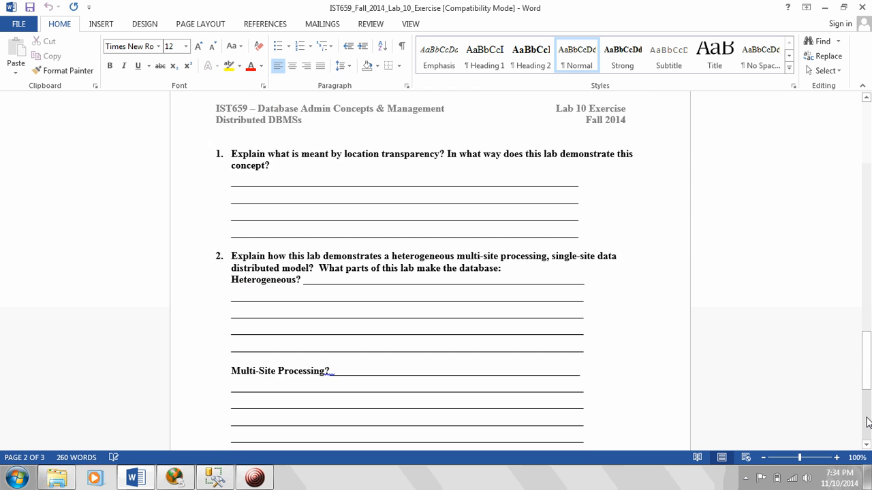
scroll("down", 3)
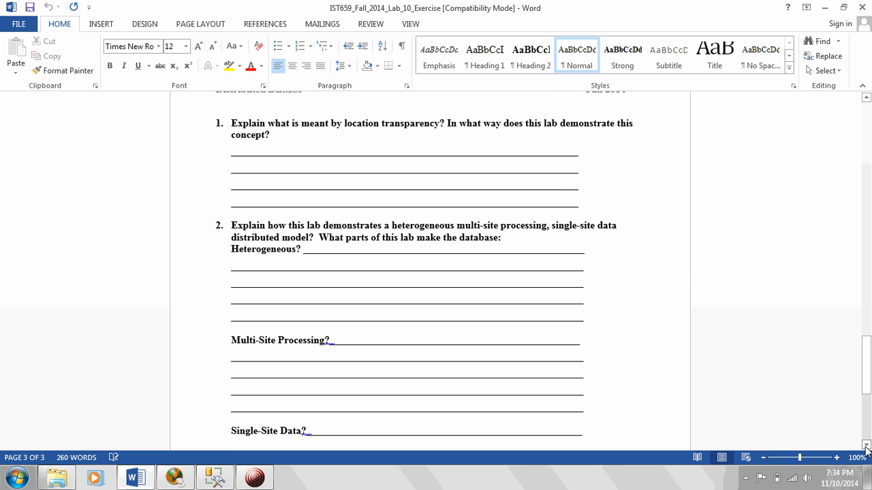
scroll("down", 3)
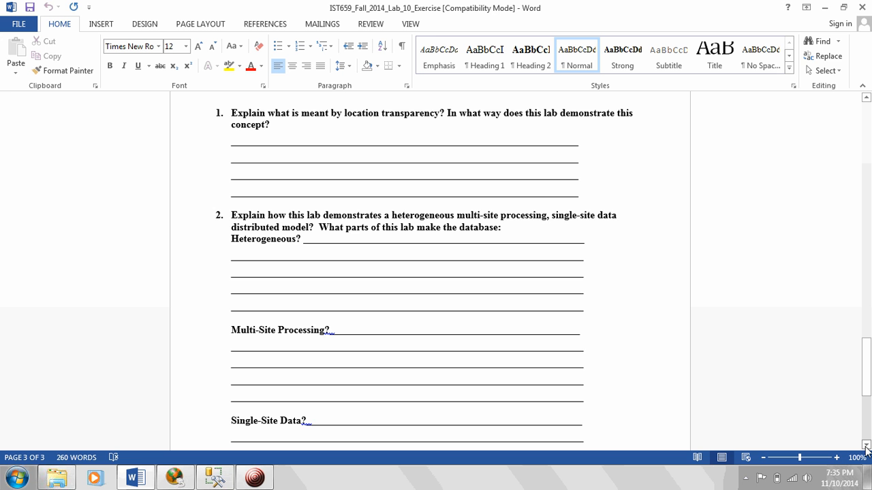
scroll("down", 3)
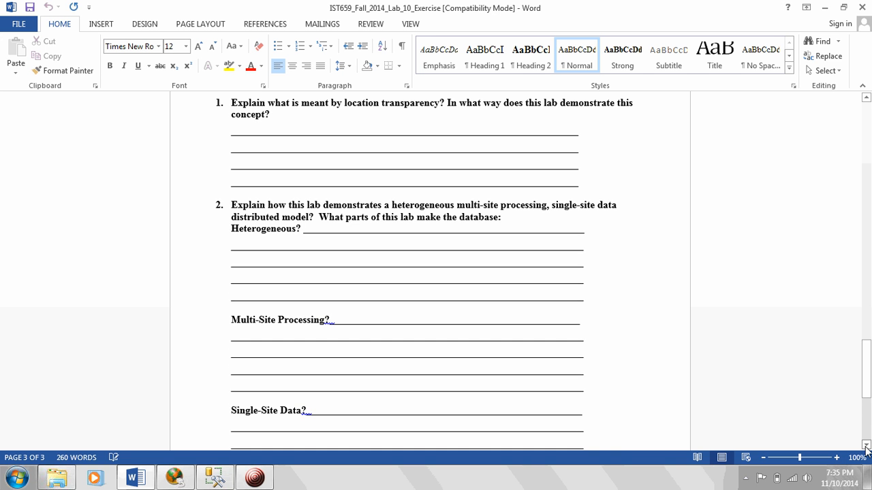
scroll("down", 3)
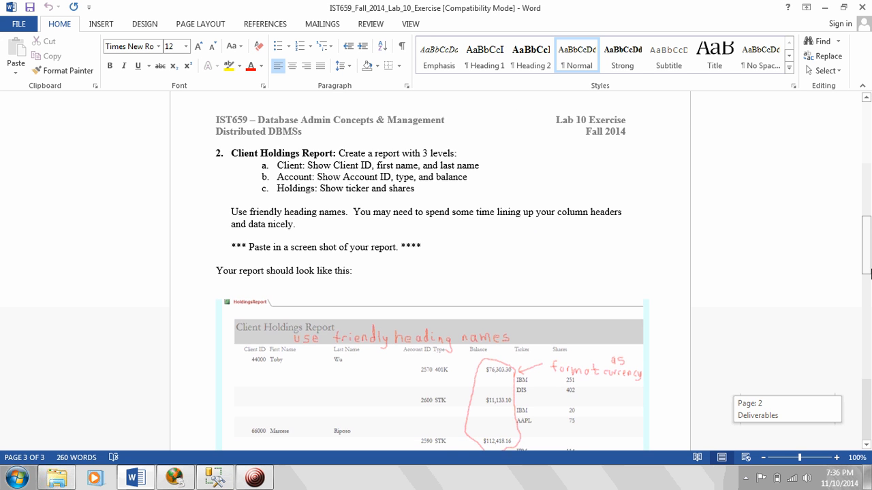
- Scroll back up to the Deliverables form instructions on page 1, then switch to Microsoft Access
scroll("up", 3)
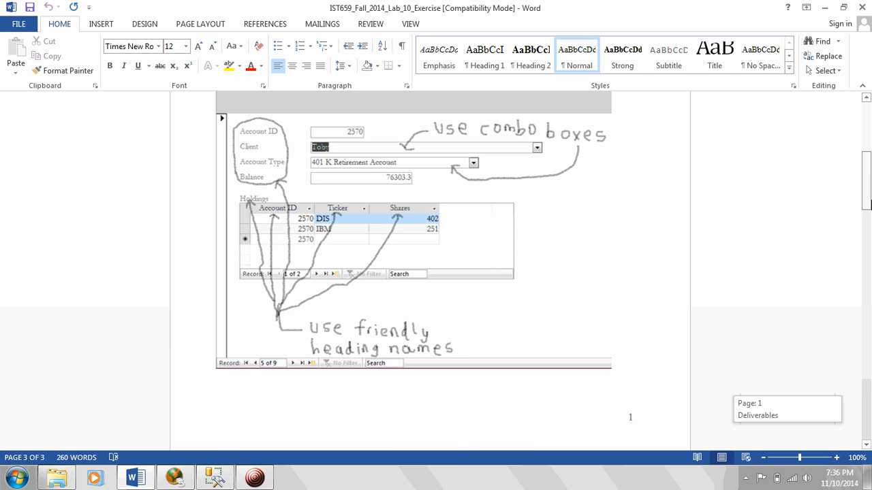
scroll("up", 3)
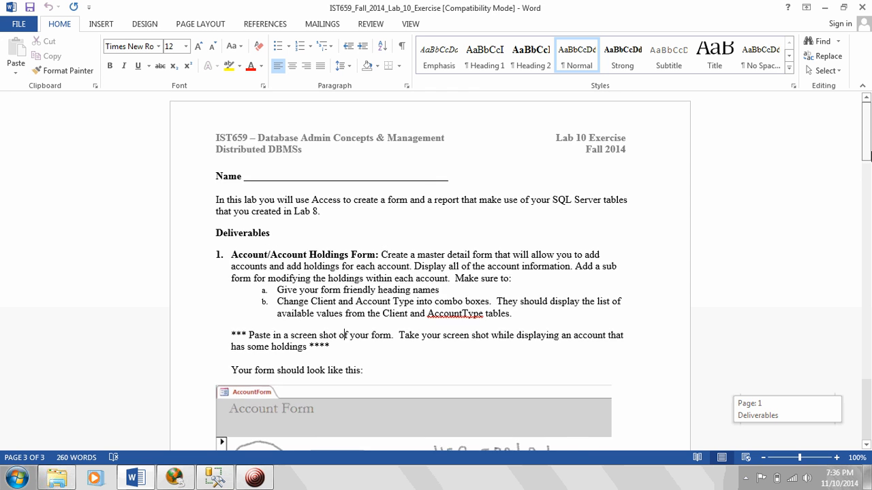
scroll("down", 3)
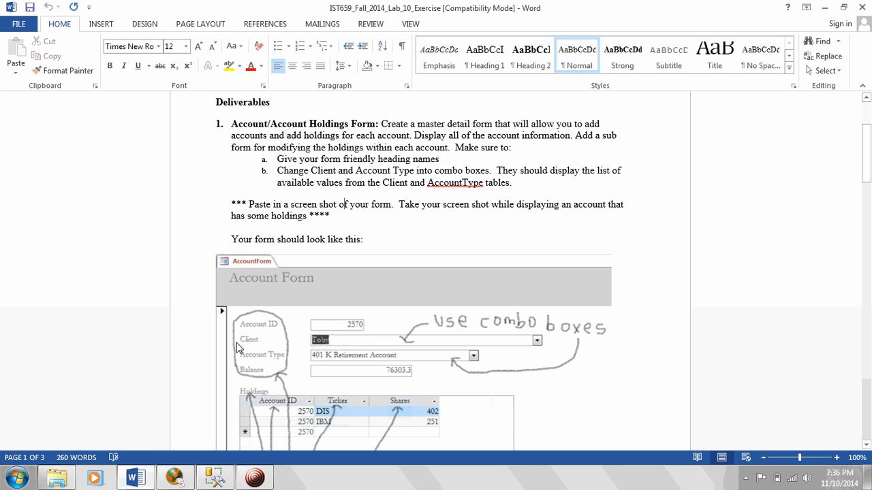
left_click(16, 474)
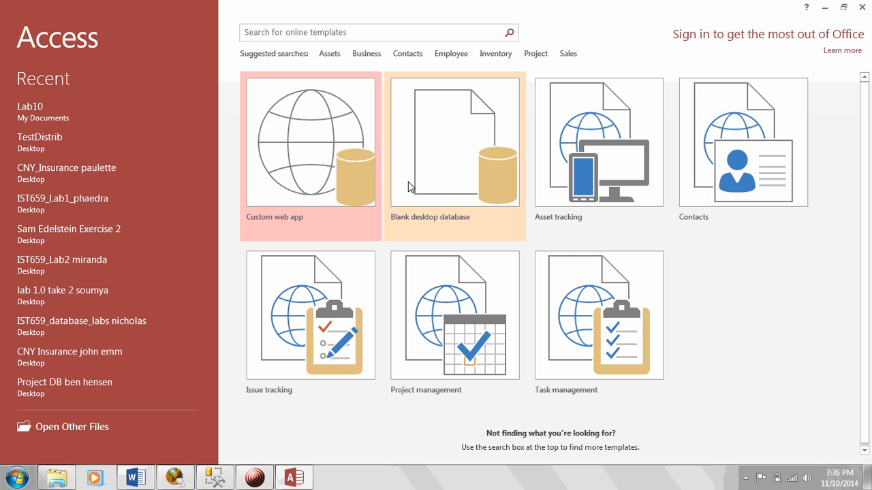
- Create a new blank desktop database named Lab10
left_click(453, 142)
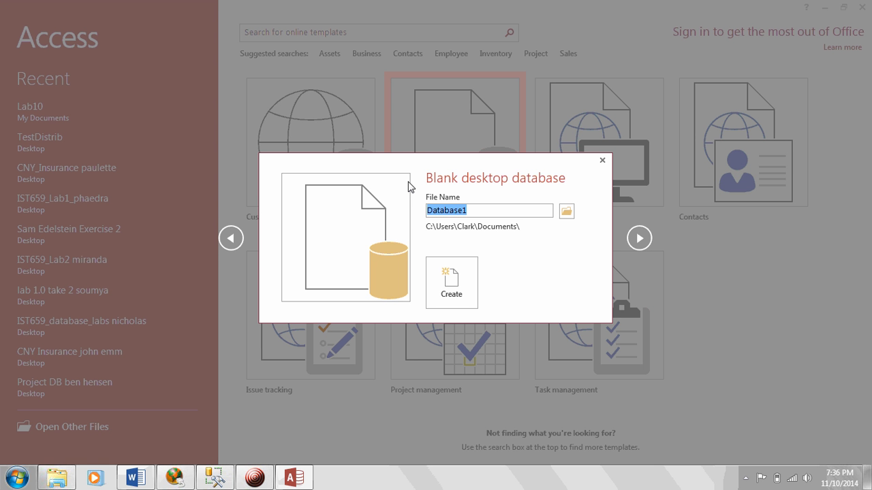
type("Lab")
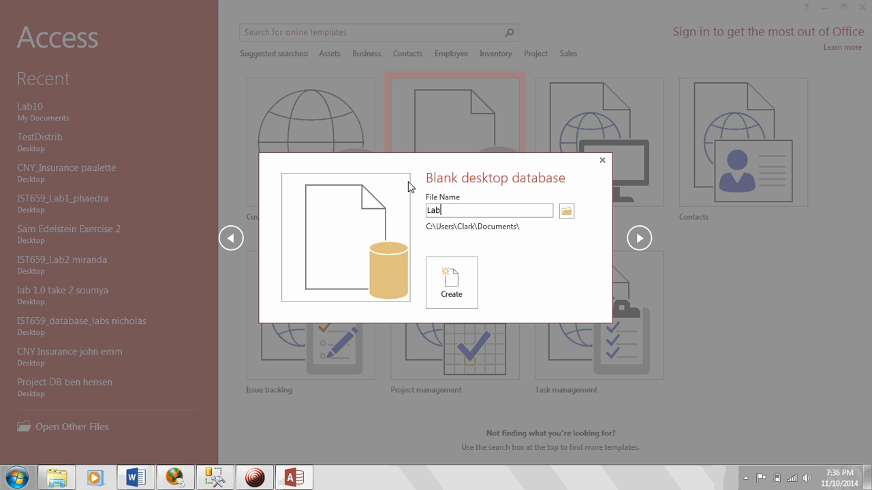
left_click(451, 282)
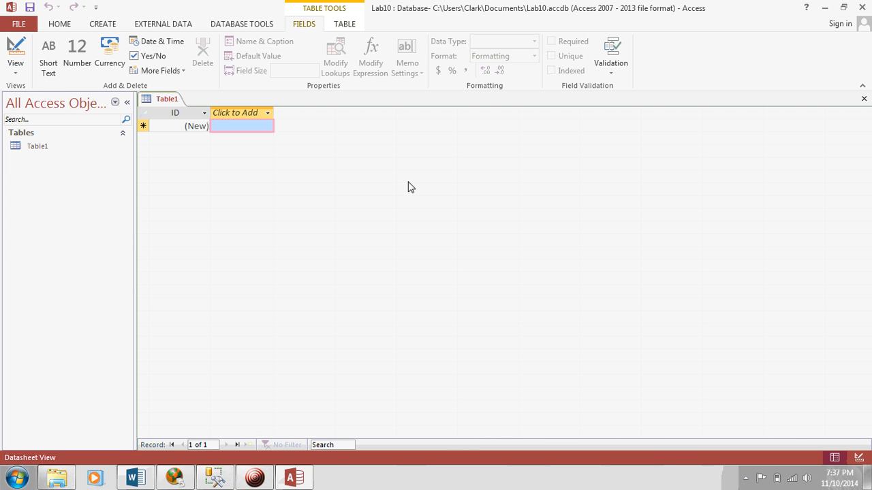
mouse_move(844, 114)
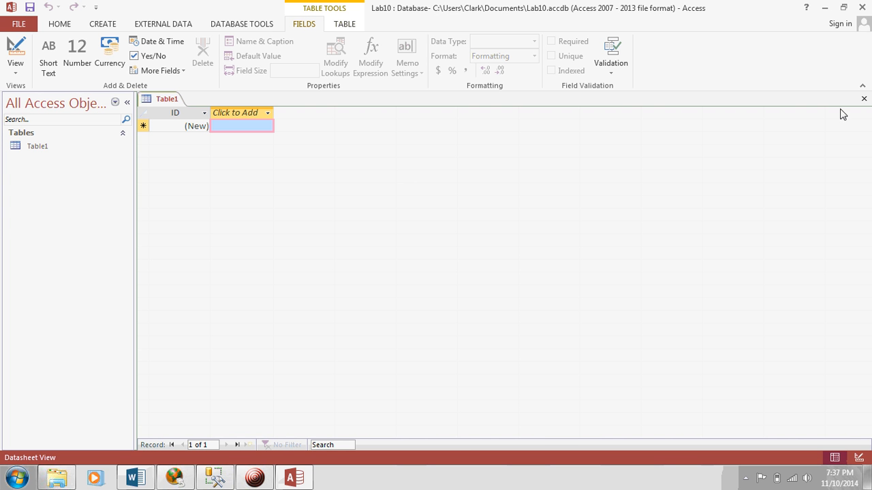
mouse_move(864, 101)
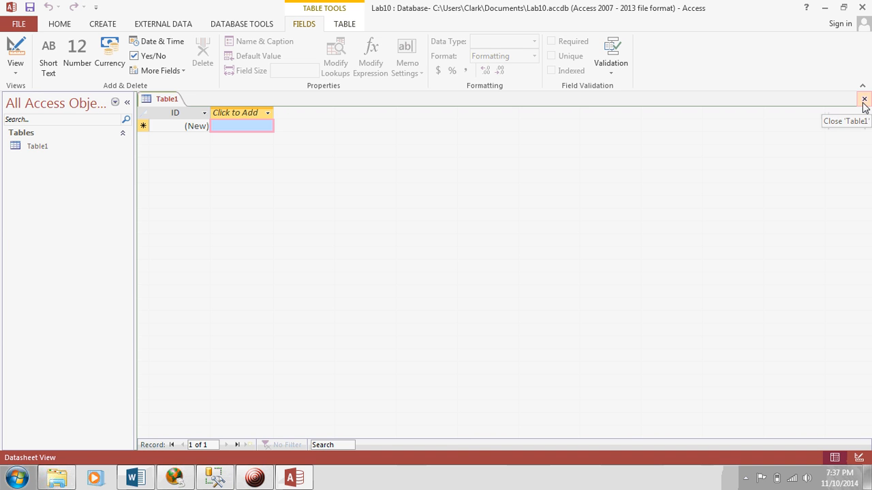
- Close Table1 and start an ODBC database import using the linked-table option
left_click(864, 100)
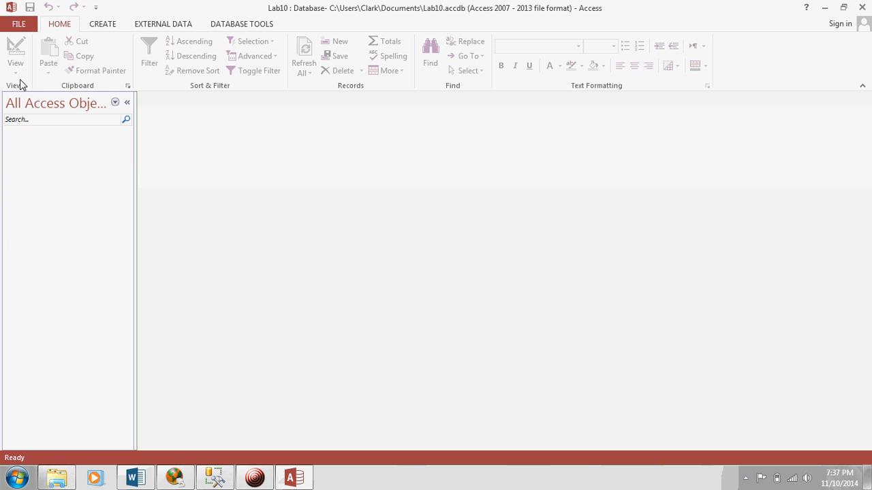
left_click(160, 24)
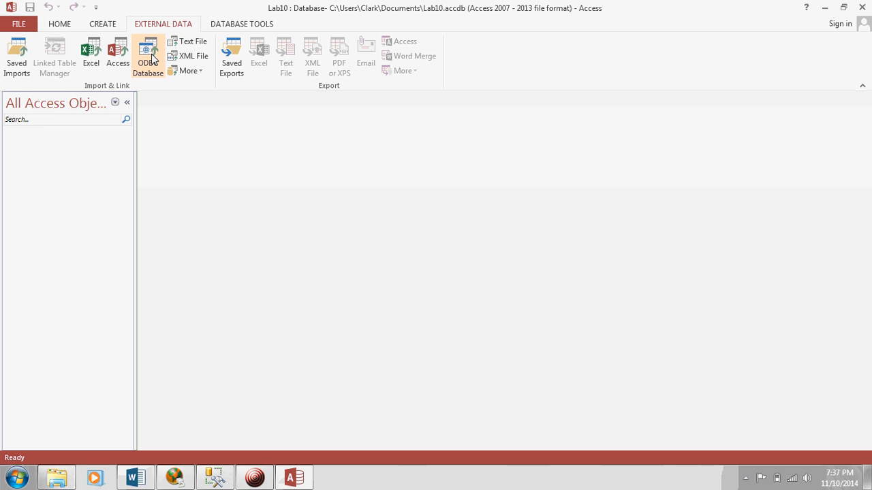
mouse_move(148, 56)
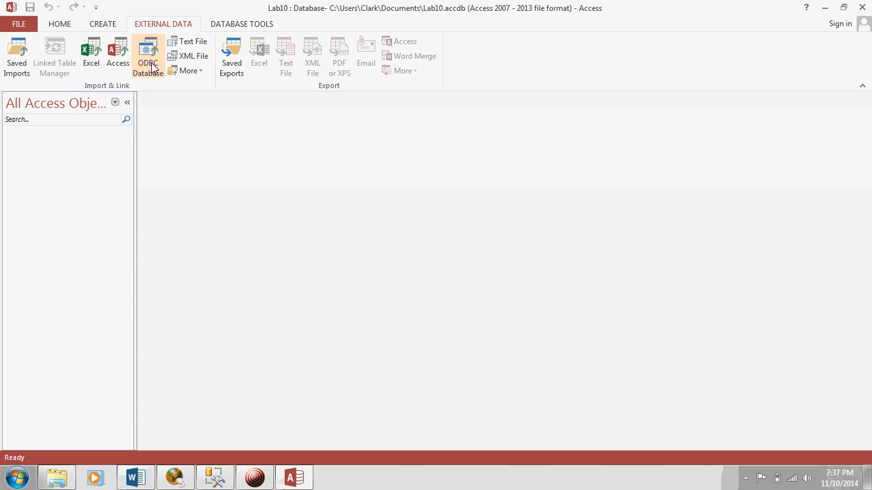
left_click(146, 54)
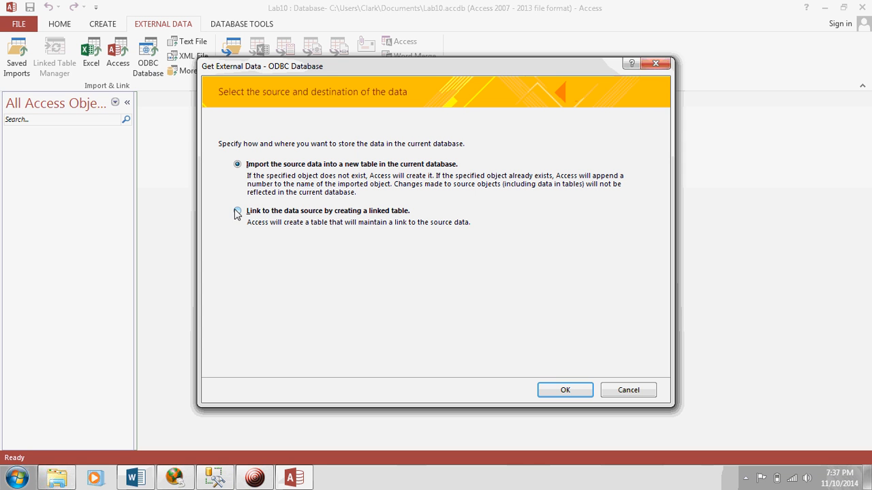
left_click(237, 210)
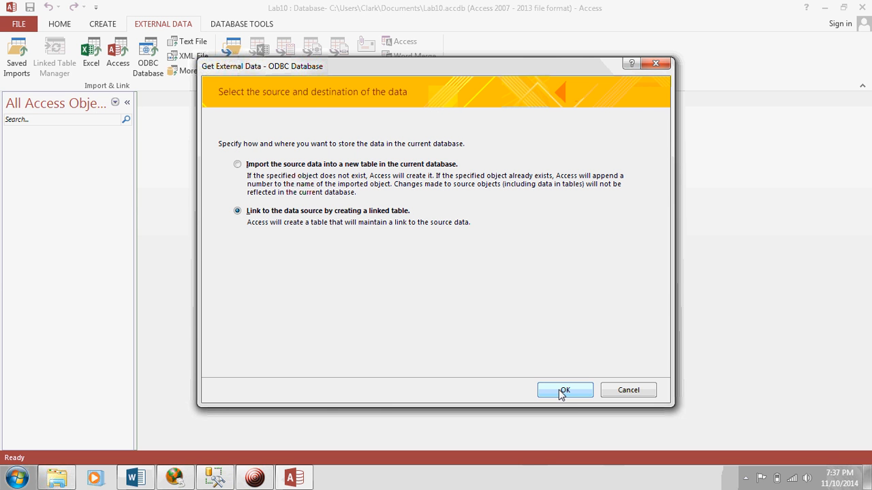
left_click(566, 389)
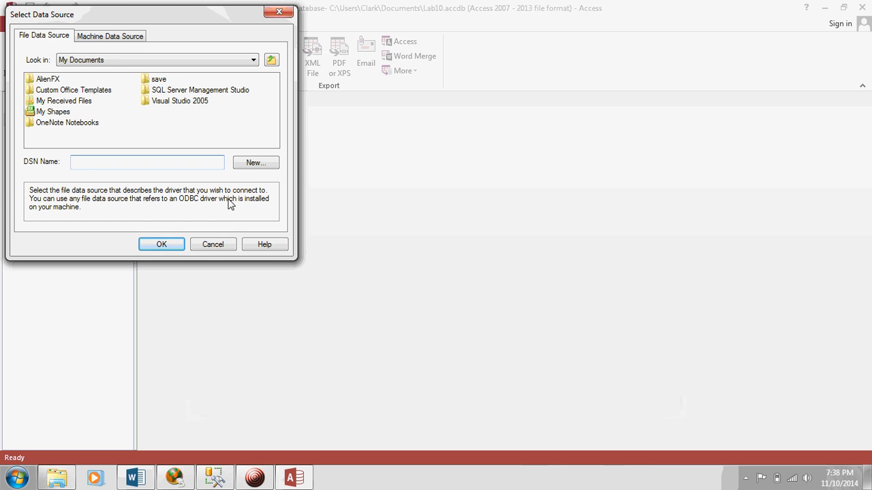
- Start a new file data source using the ODBC Driver 11 for SQL Server
left_click(147, 161)
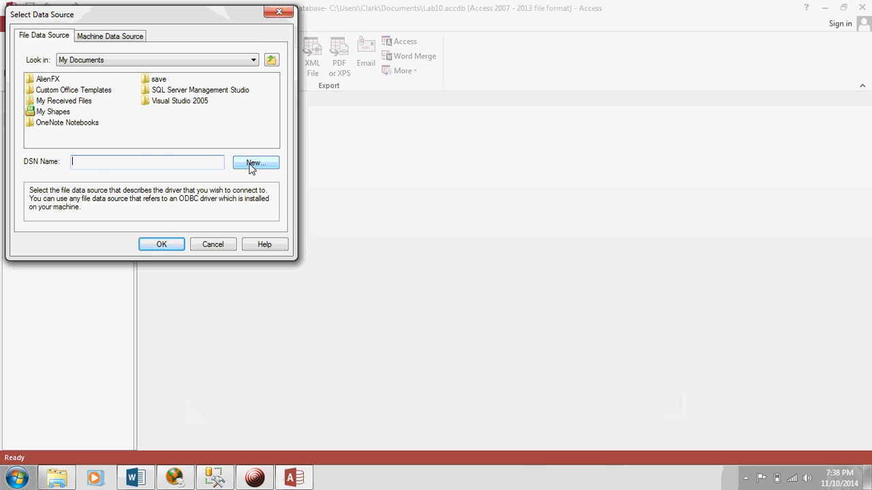
left_click(256, 163)
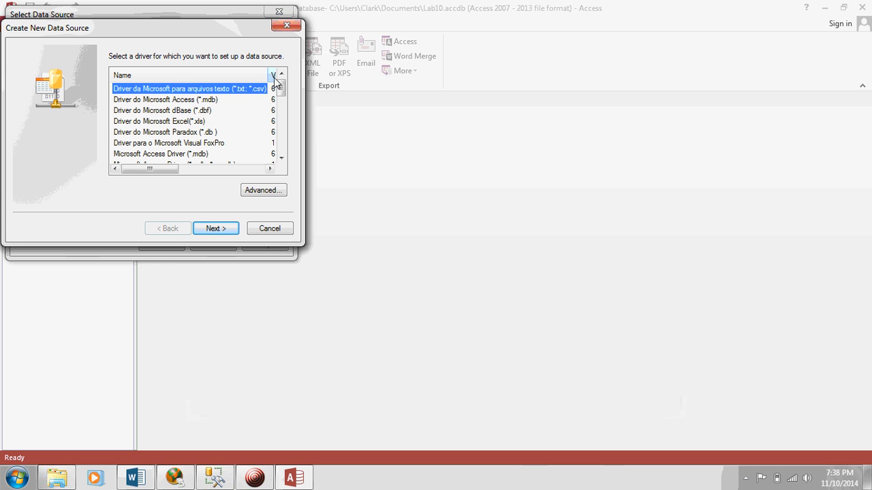
scroll("down", 3)
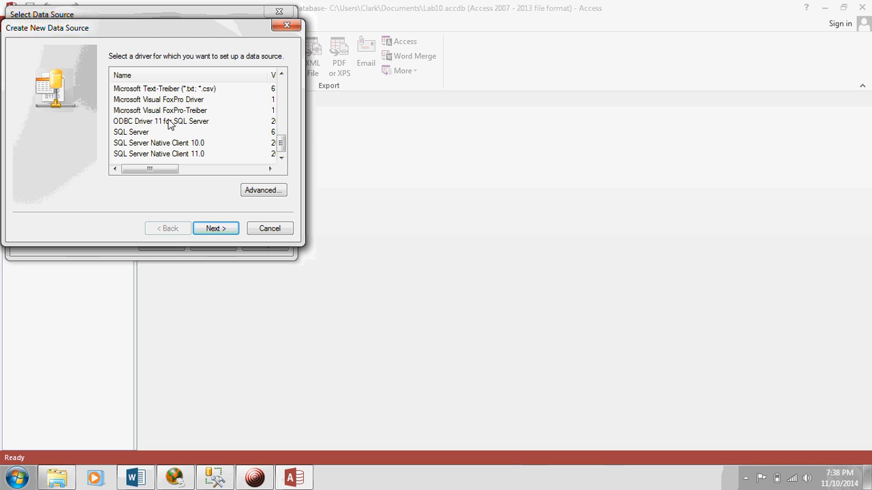
left_click(163, 120)
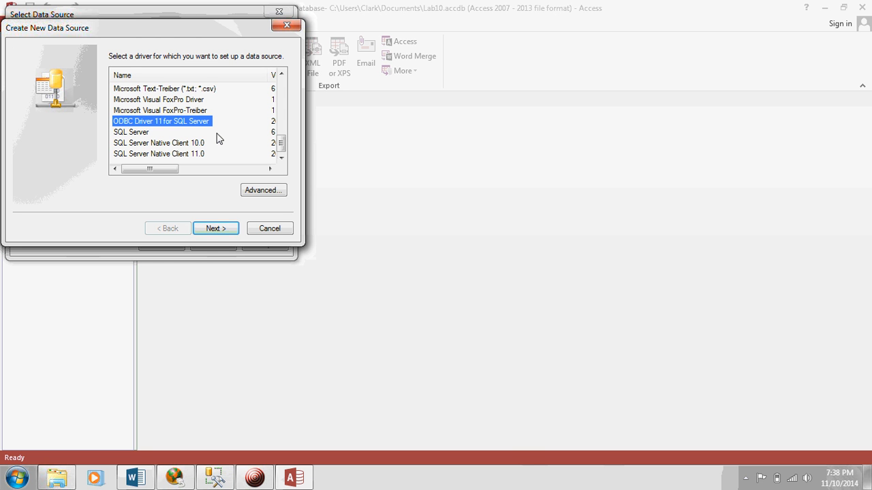
mouse_move(219, 162)
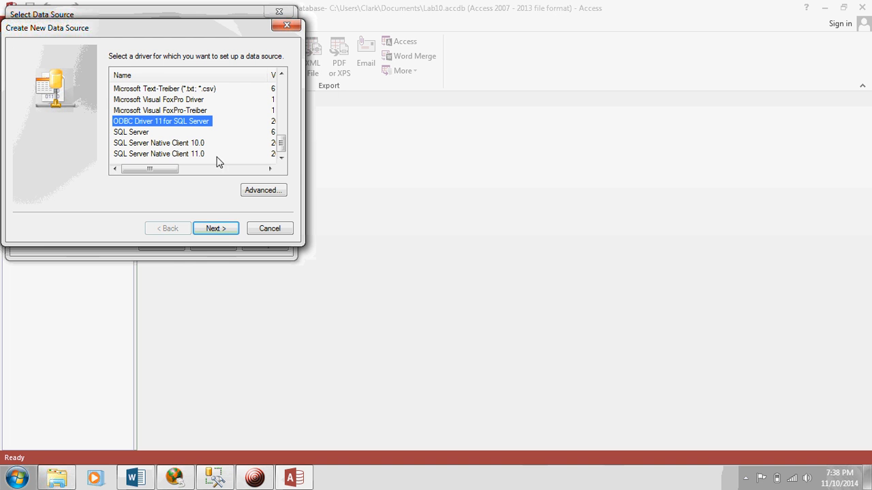
- Name the file data source Lab10DSN and finish creating it, launching the SQL Server setup
left_click(215, 229)
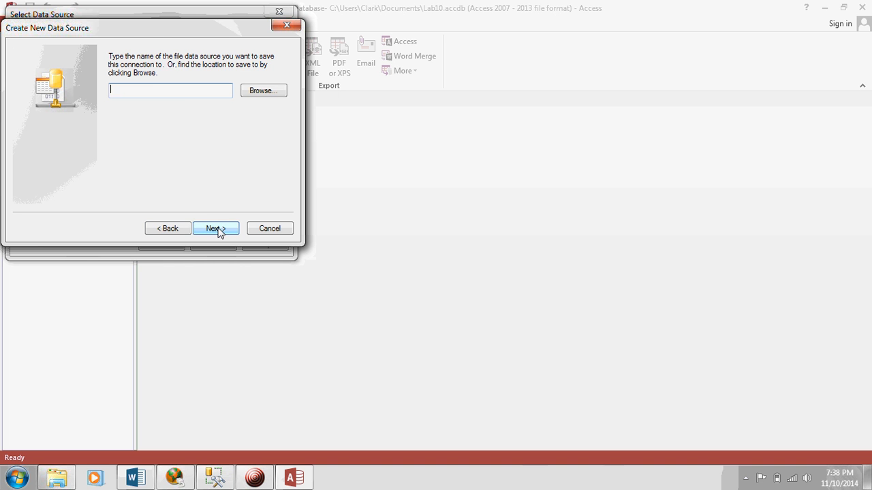
type("L")
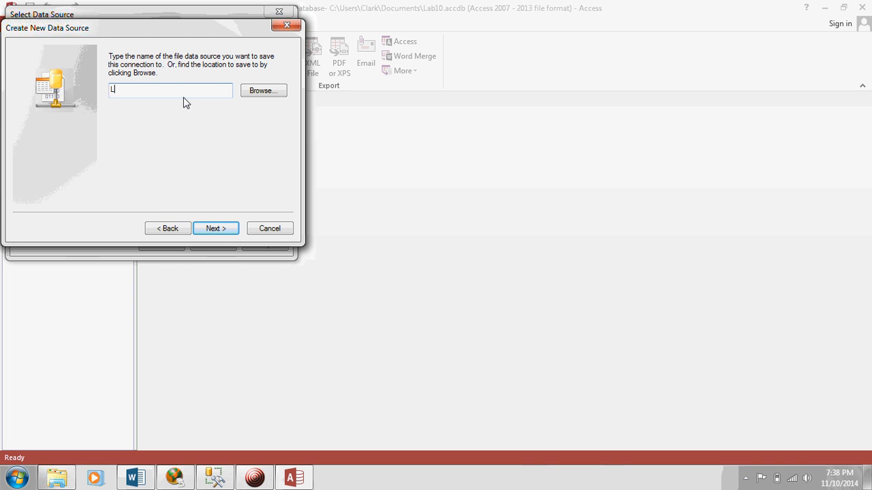
type("ab10DSN")
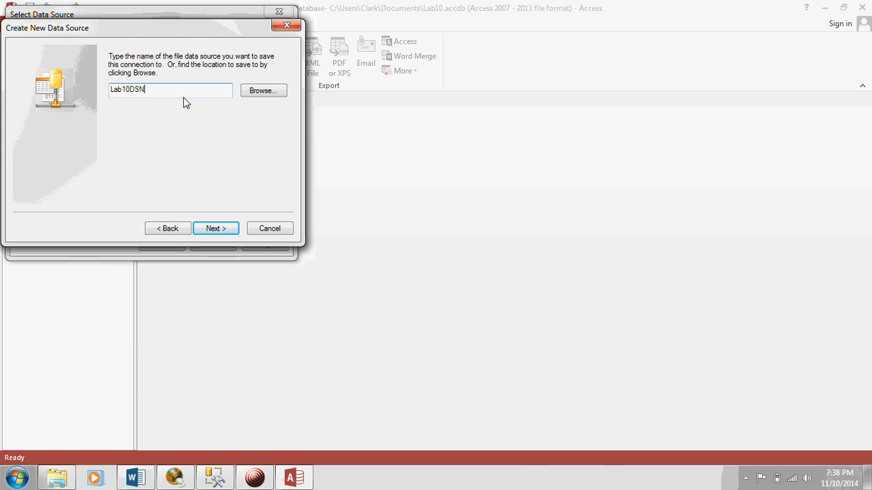
left_click(215, 229)
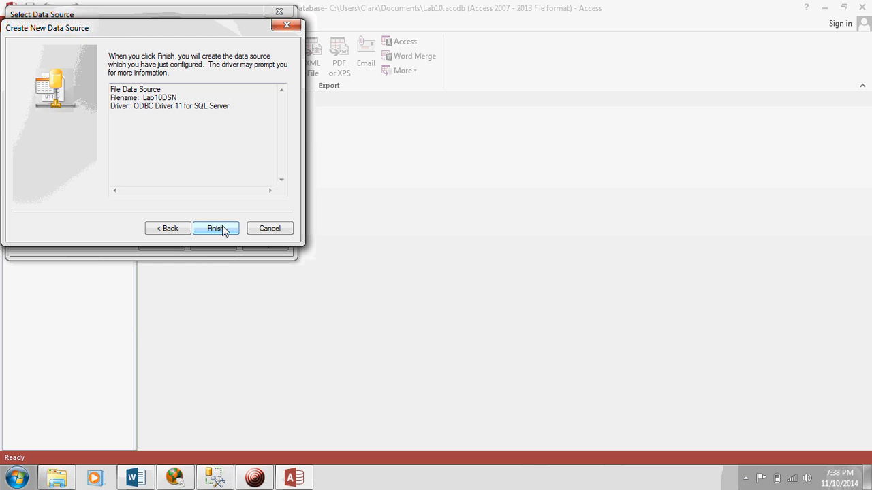
left_click(216, 229)
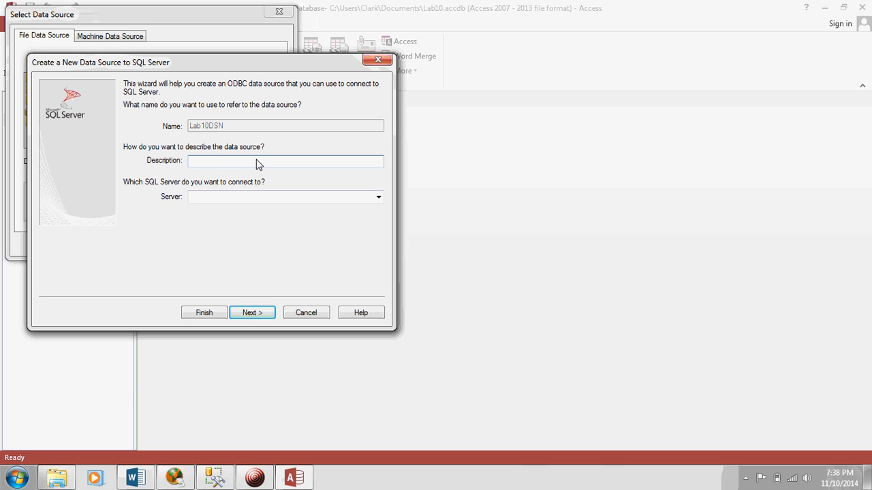
- Enter a description and the server iststudents.syr.edu,1433 for the data source
type("Connection to iststude")
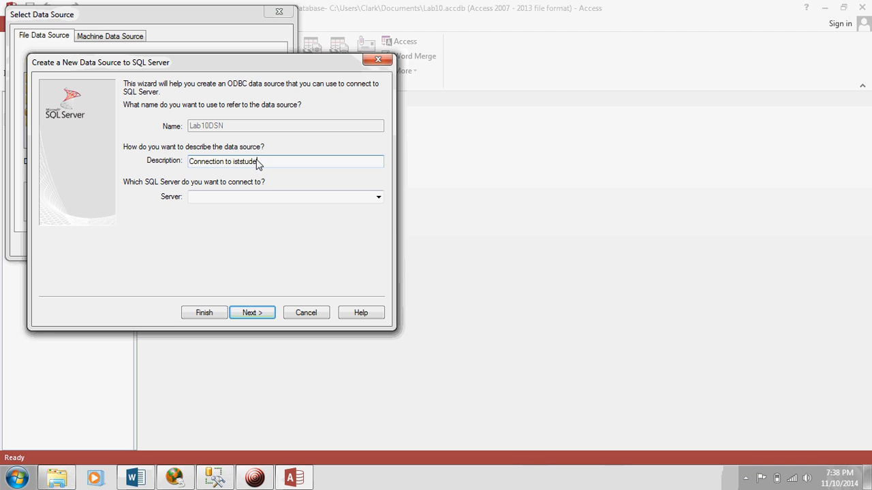
type("nts server")
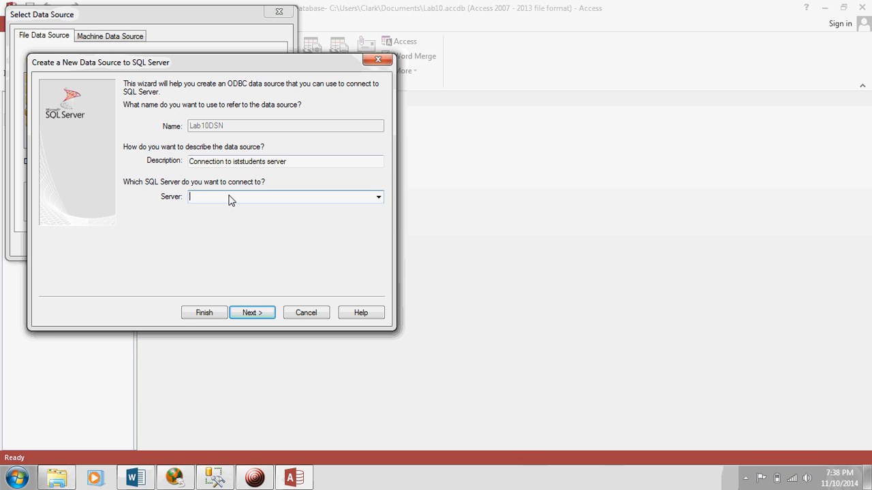
type("iststudents.syr.edu.")
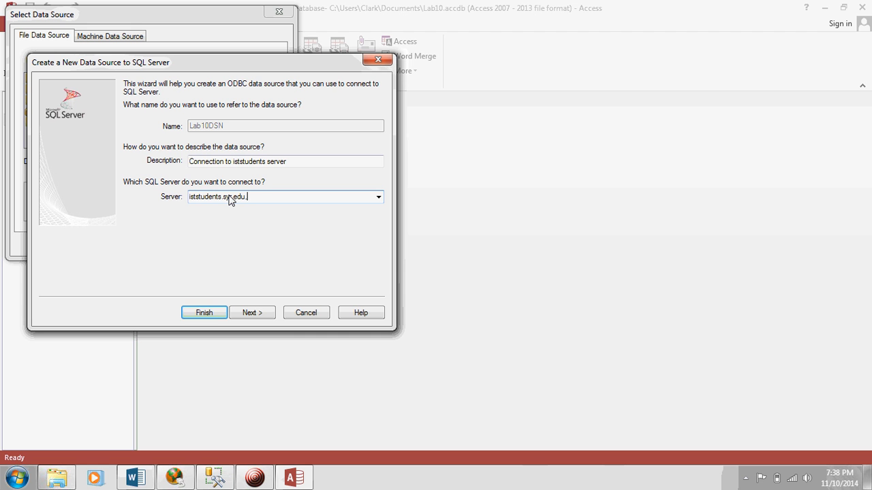
type(",1433")
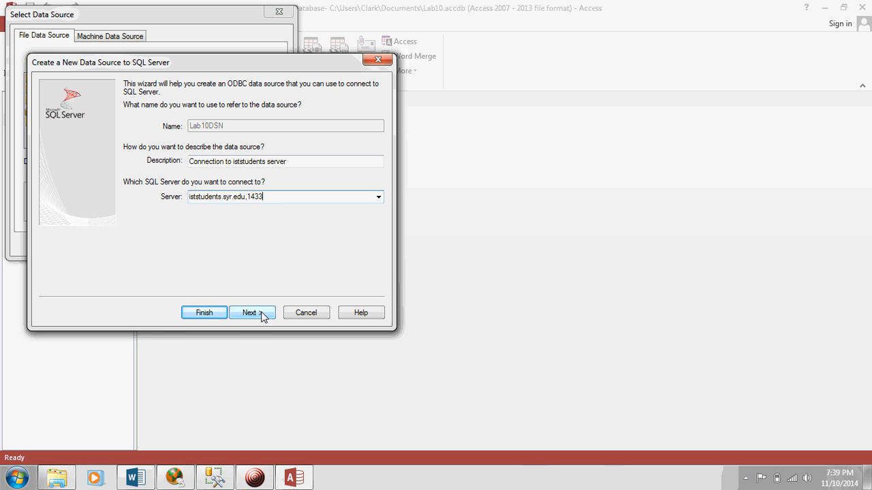
left_click(252, 312)
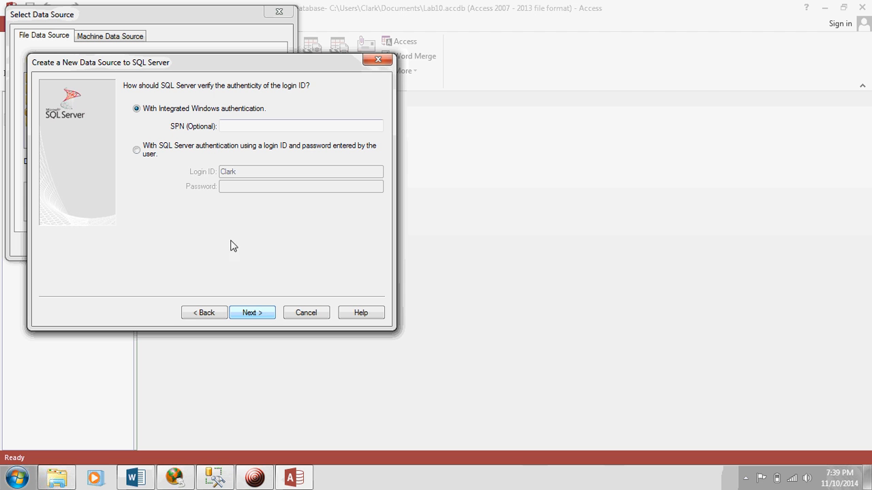
left_click(147, 146)
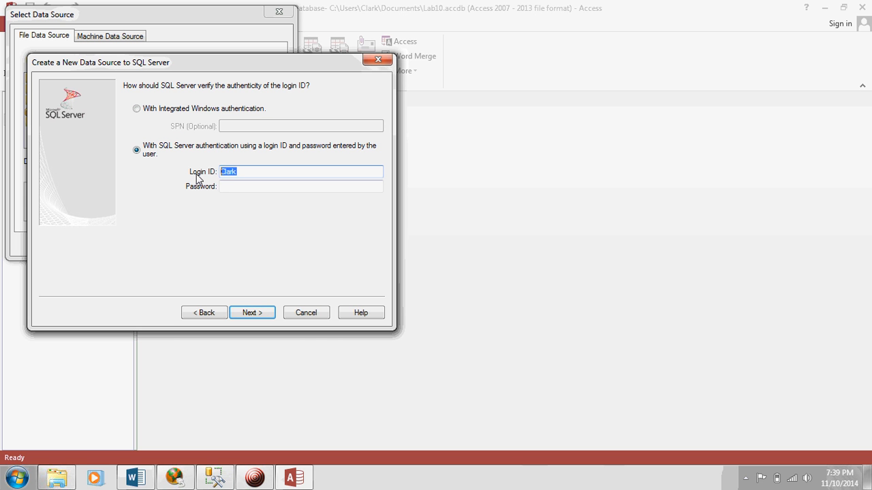
type("cbthomps")
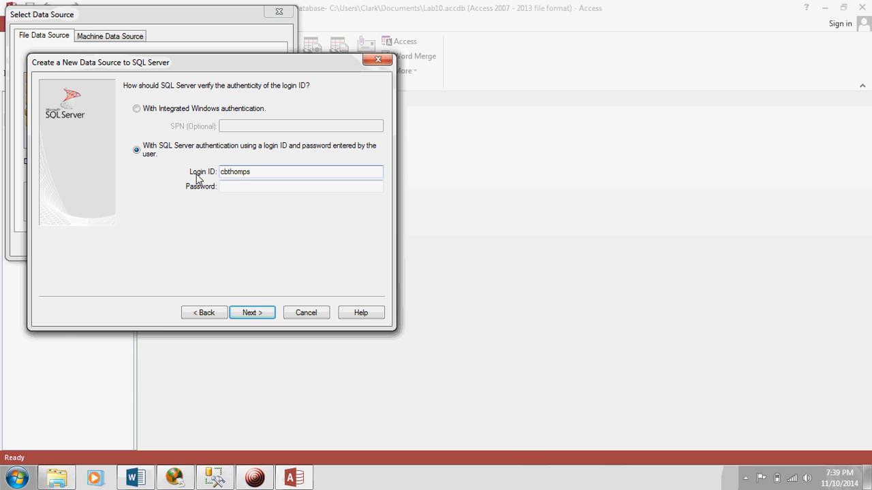
type("6593")
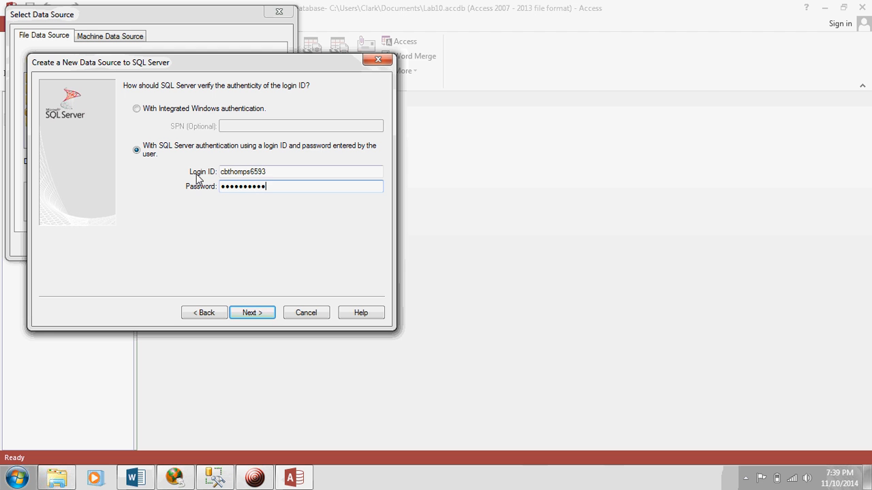
type("••••")
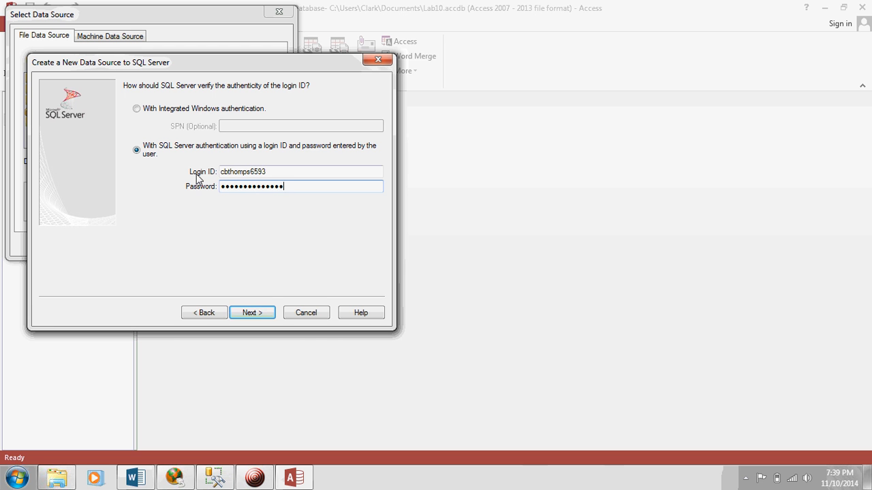
left_click(252, 312)
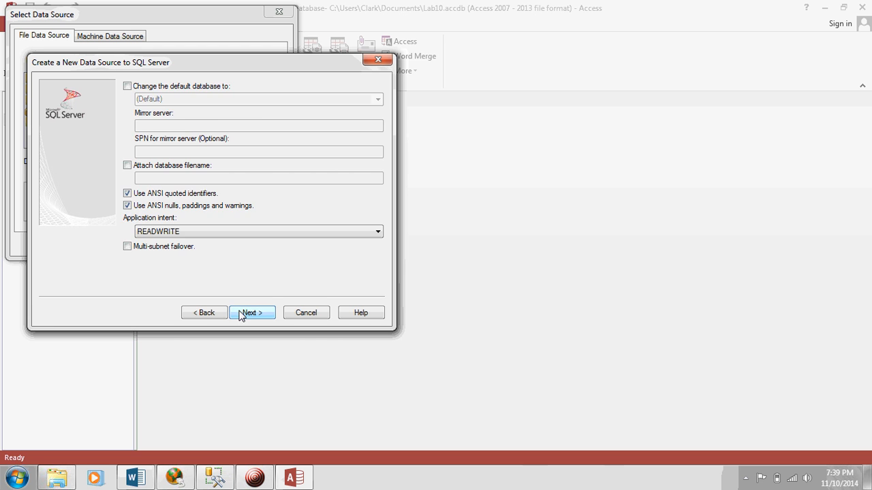
- Set the default database, finish the wizard and accept the Lab10DSN configuration
left_click(124, 88)
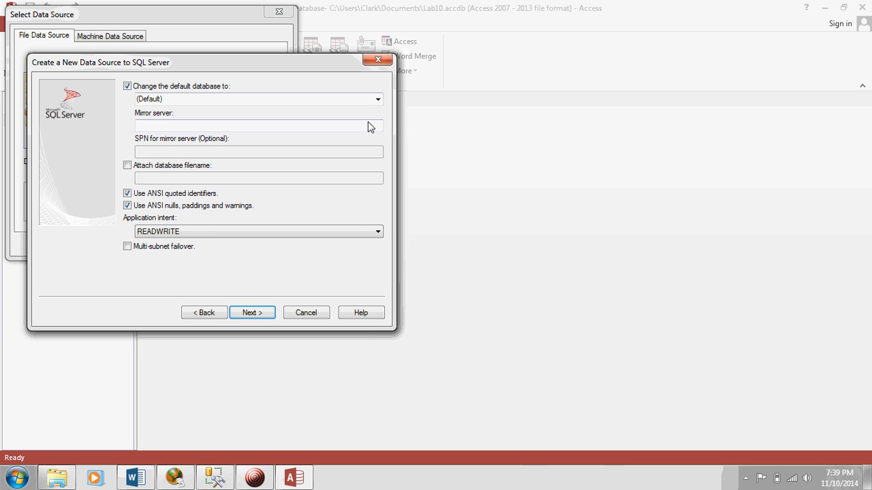
left_click(376, 98)
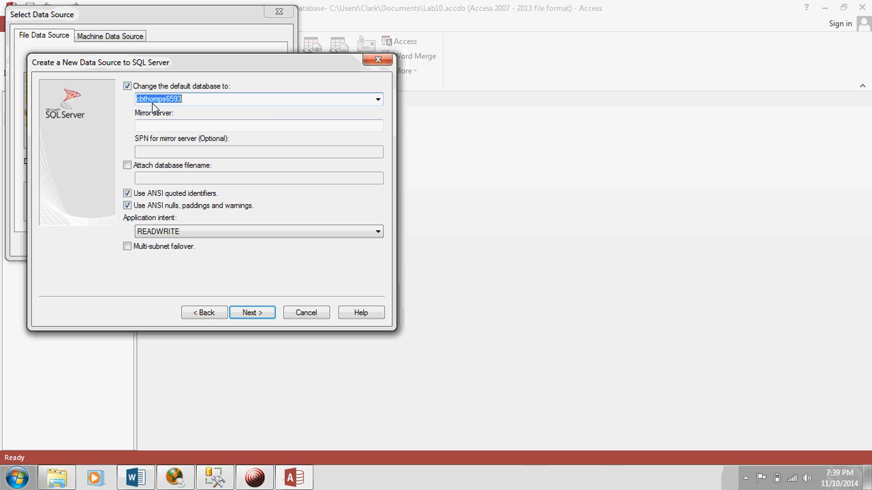
left_click(252, 312)
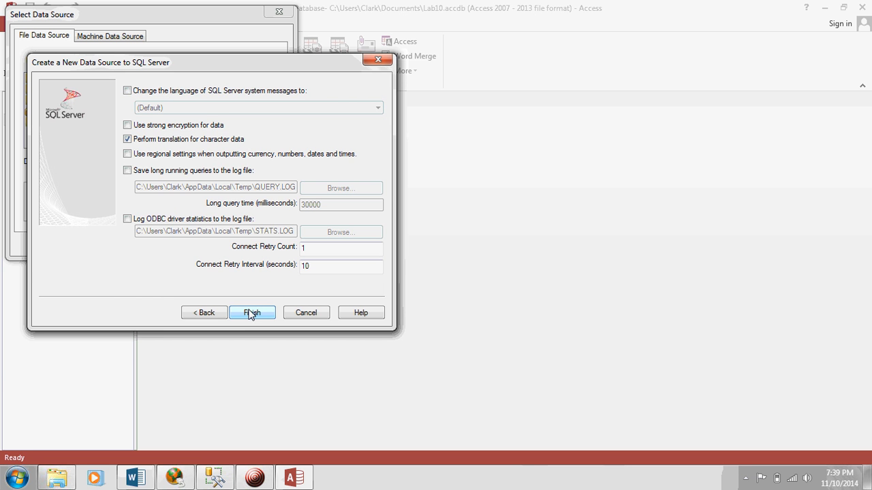
left_click(252, 312)
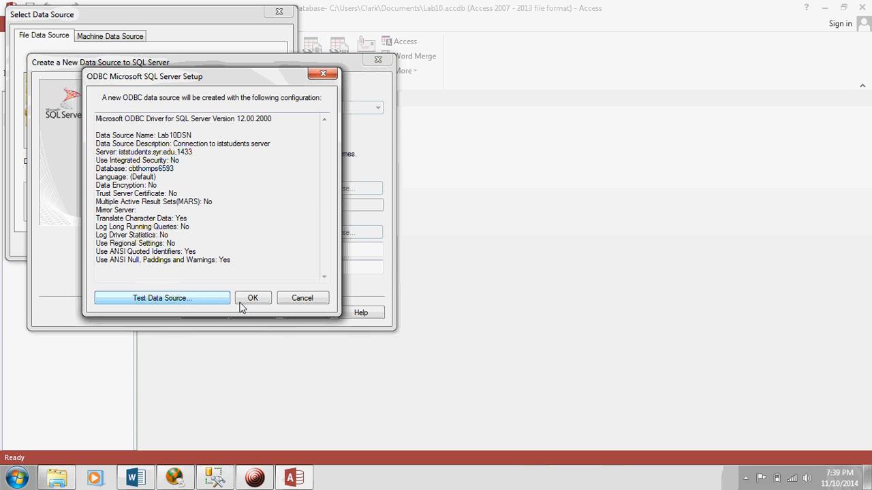
left_click(254, 297)
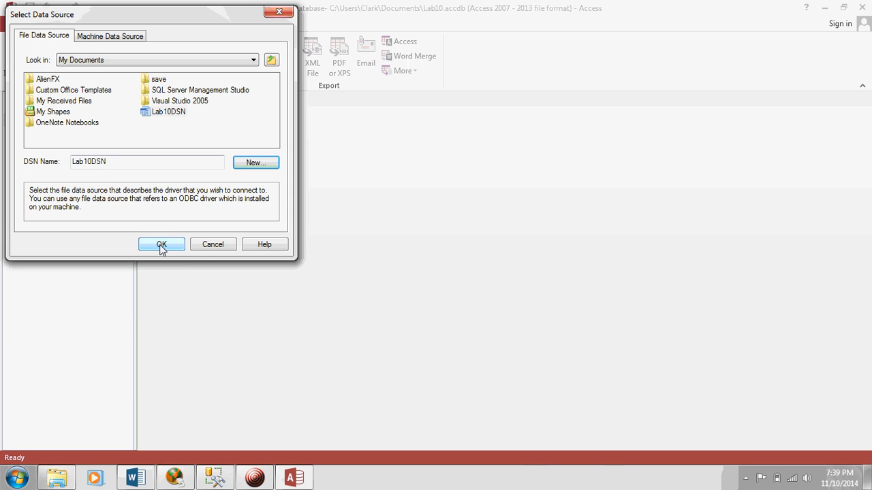
- Connect through Lab10DSN and log in to the SQL Server with the password
left_click(161, 246)
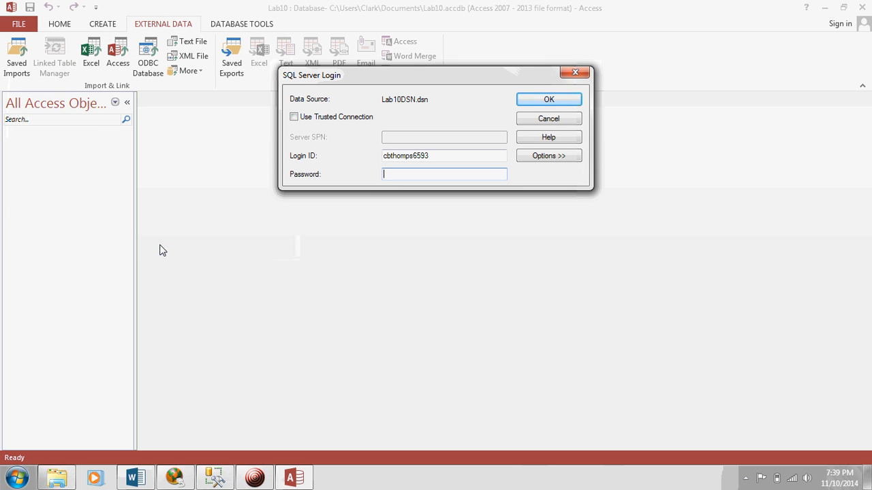
type("••")
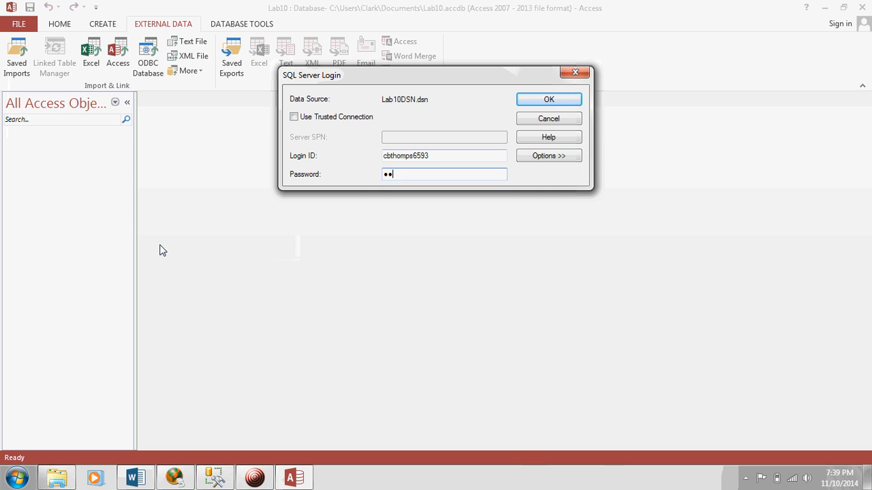
key("Backspace")
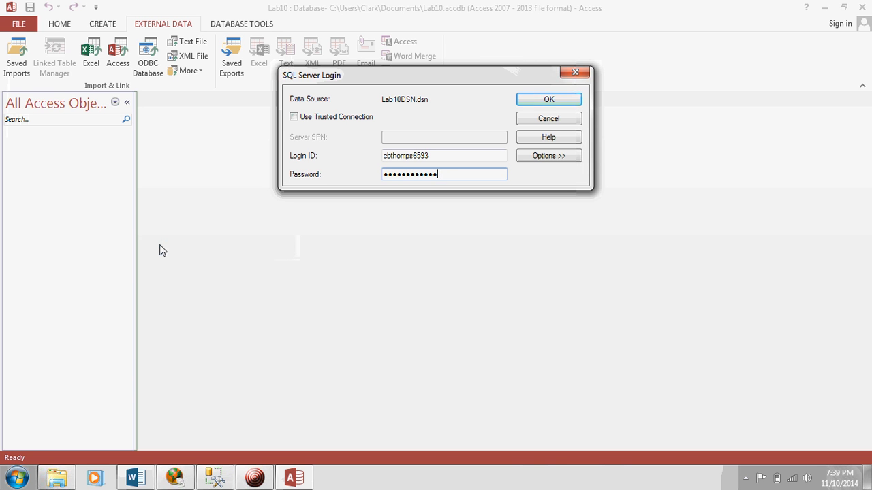
left_click(549, 98)
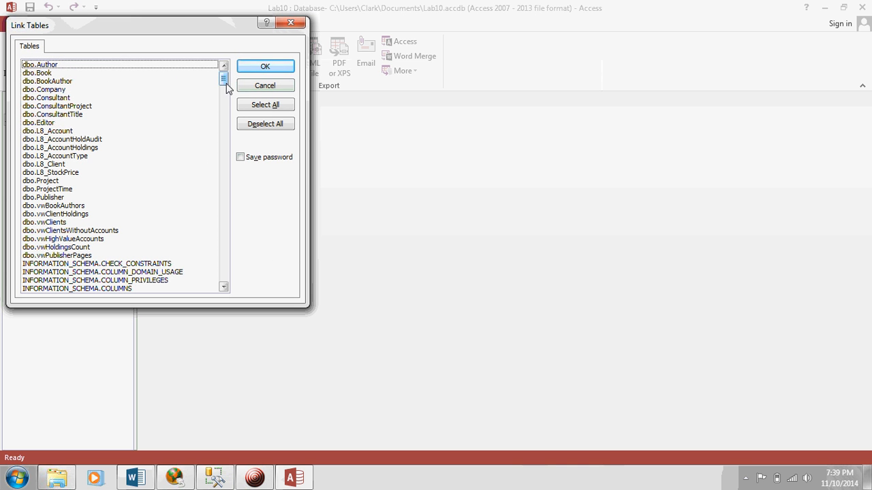
left_click_drag(223, 76, 224, 240)
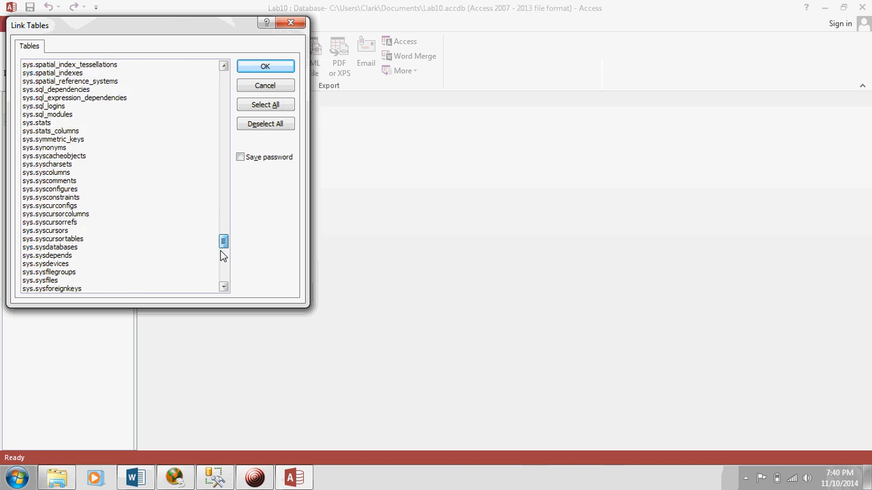
left_click_drag(224, 242, 223, 185)
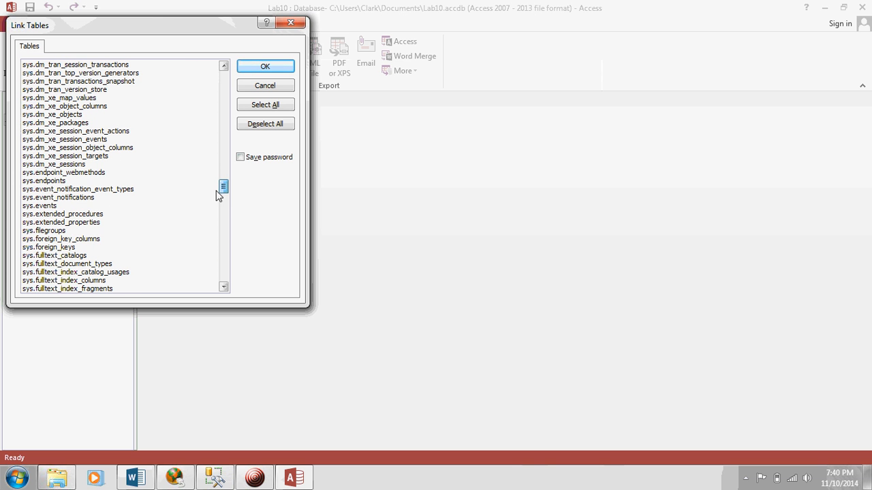
mouse_move(215, 199)
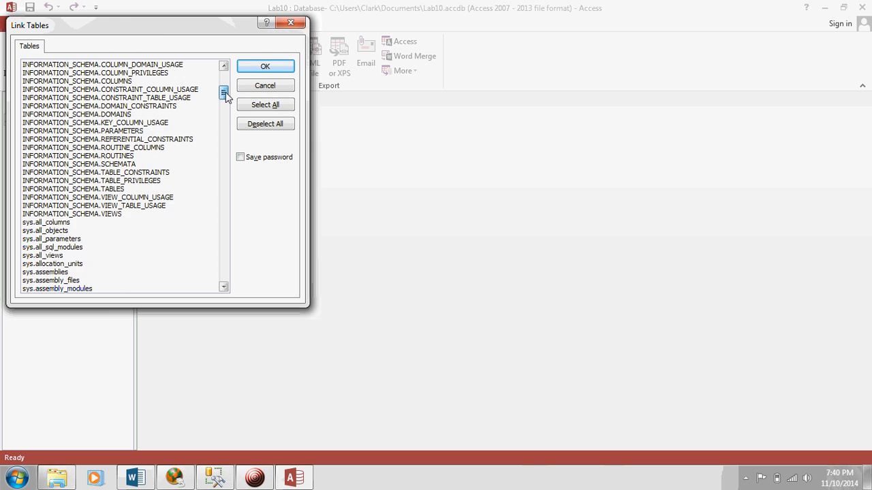
scroll("up", 3)
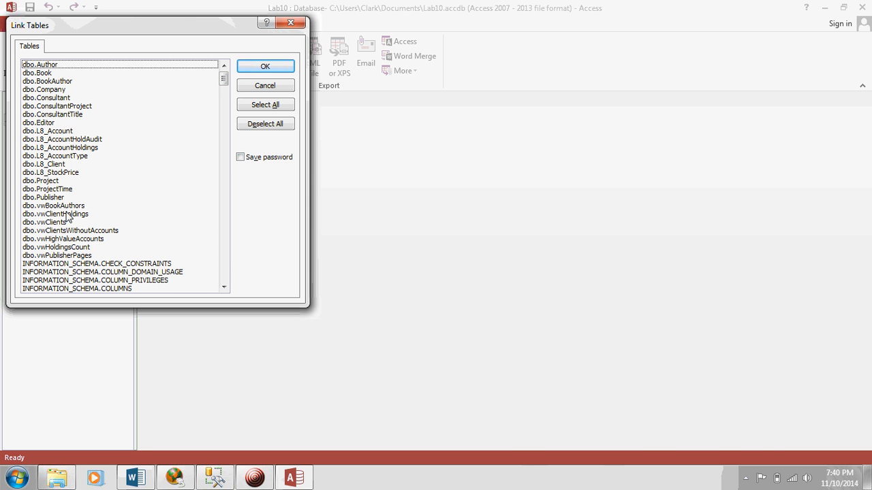
mouse_move(71, 134)
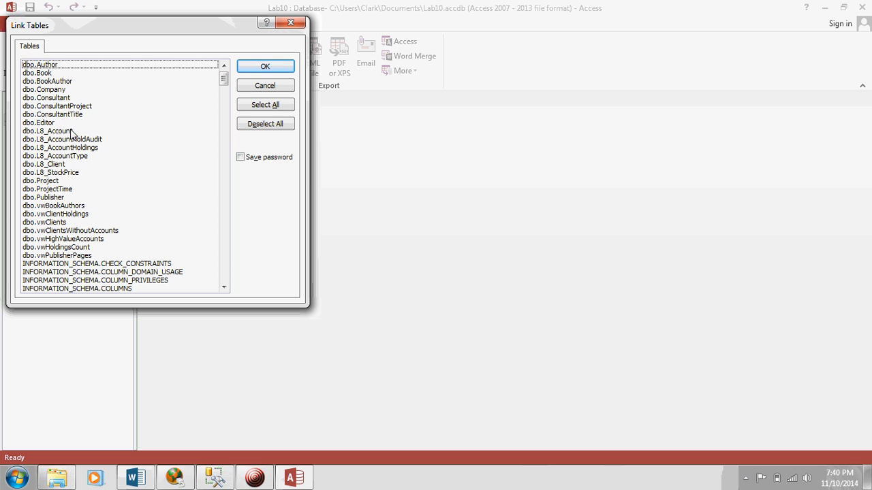
- Select several LB and Project tables for linking, then clear the whole selection
left_click(48, 130)
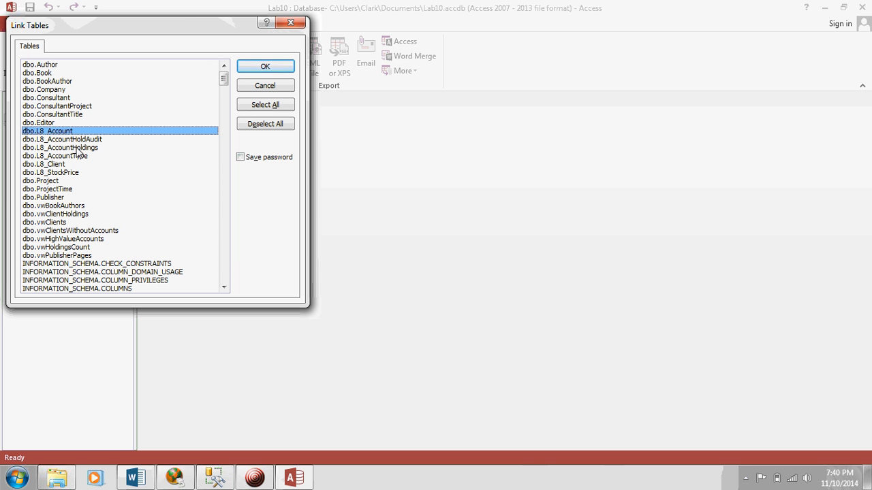
left_click(48, 164)
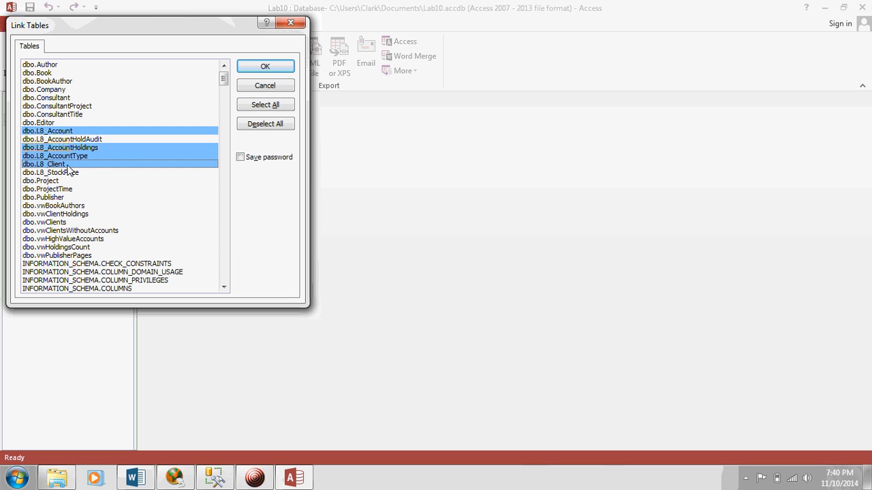
left_click(49, 171)
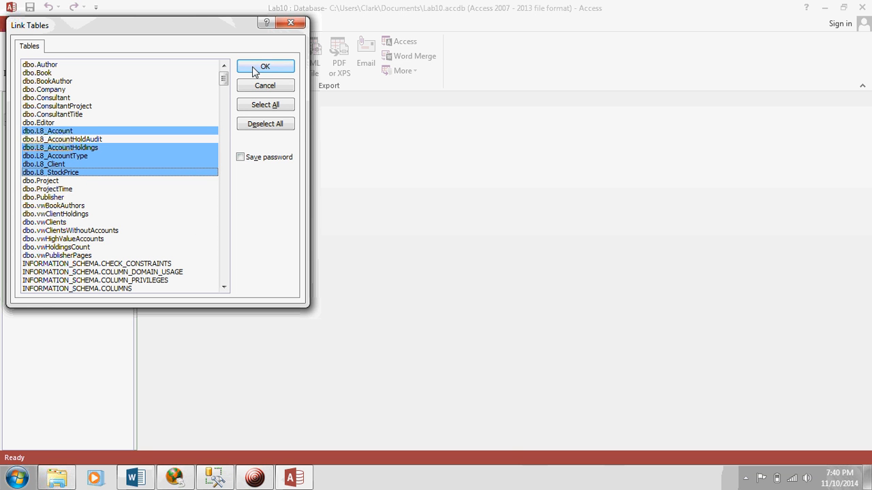
mouse_move(49, 142)
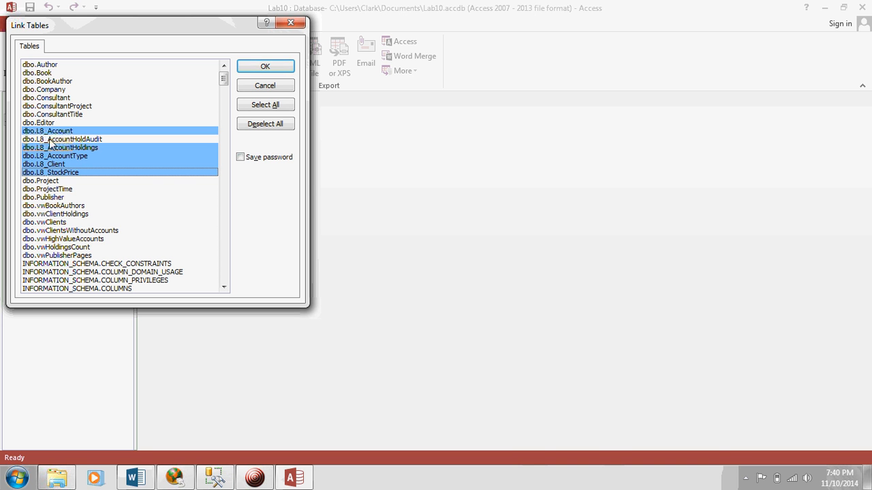
left_click(46, 188)
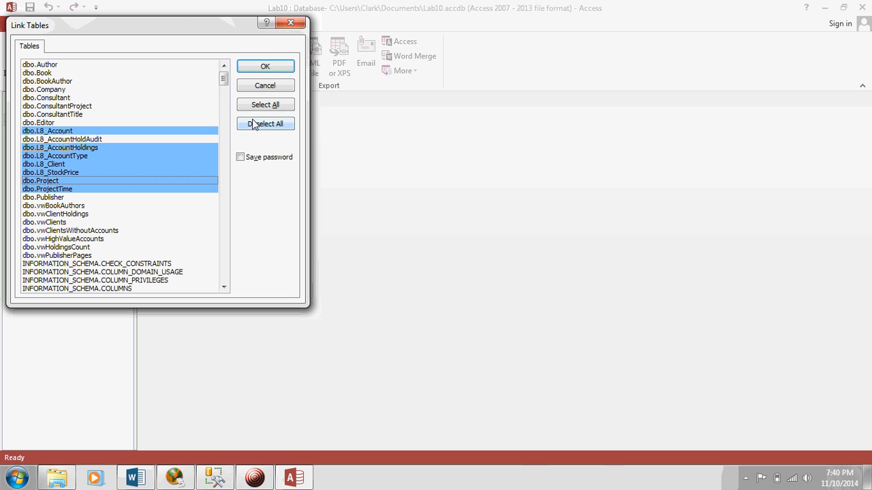
left_click(265, 123)
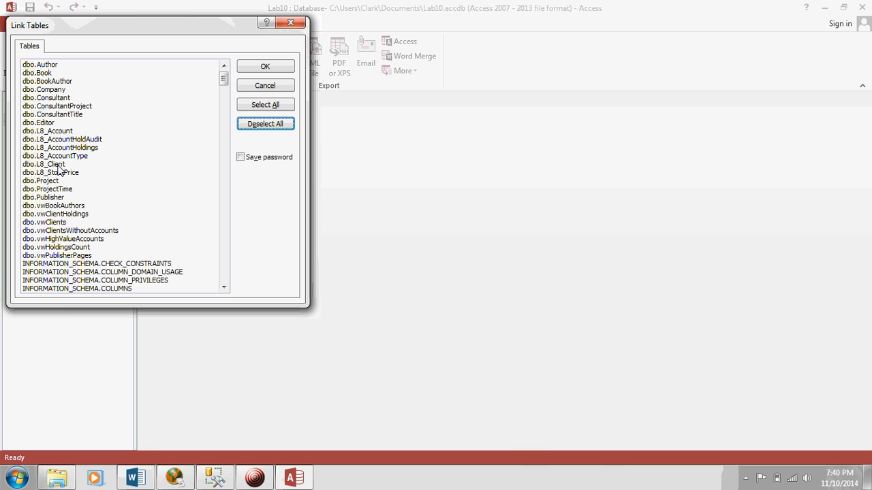
- Select the Project and ProjectTime tables with the others and link the chosen tables
left_click(39, 180)
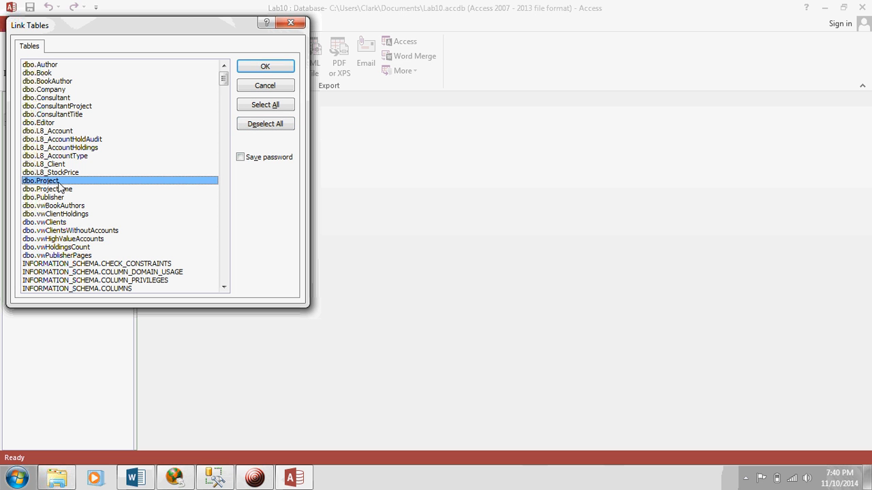
left_click(46, 188)
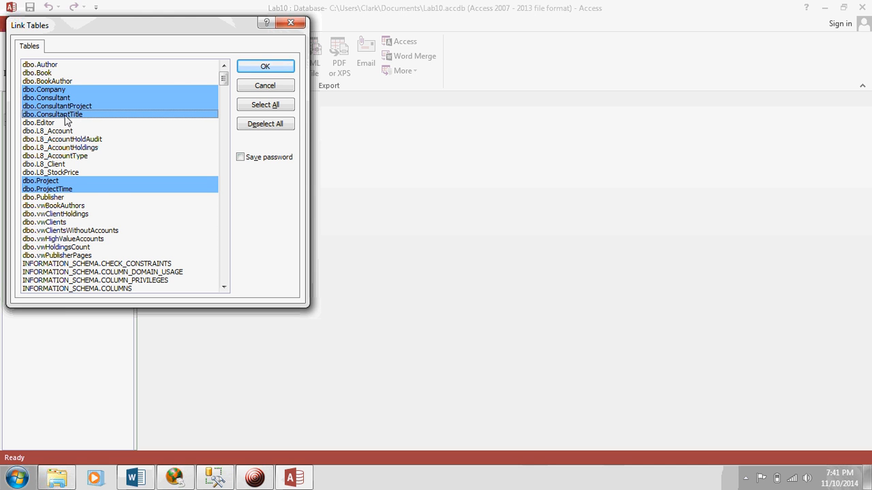
mouse_move(79, 139)
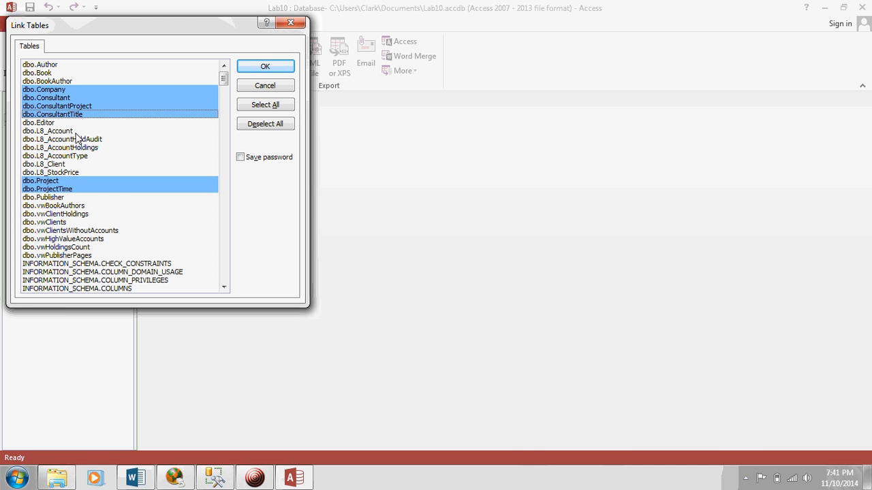
mouse_move(49, 157)
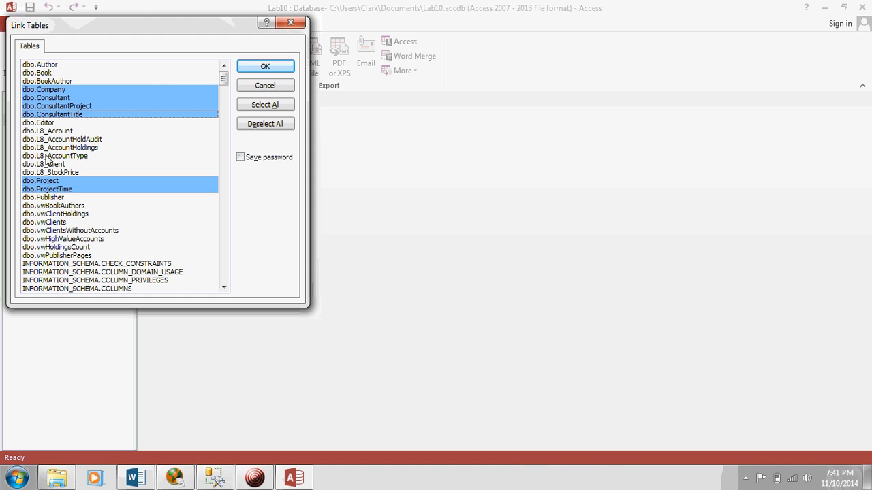
mouse_move(132, 112)
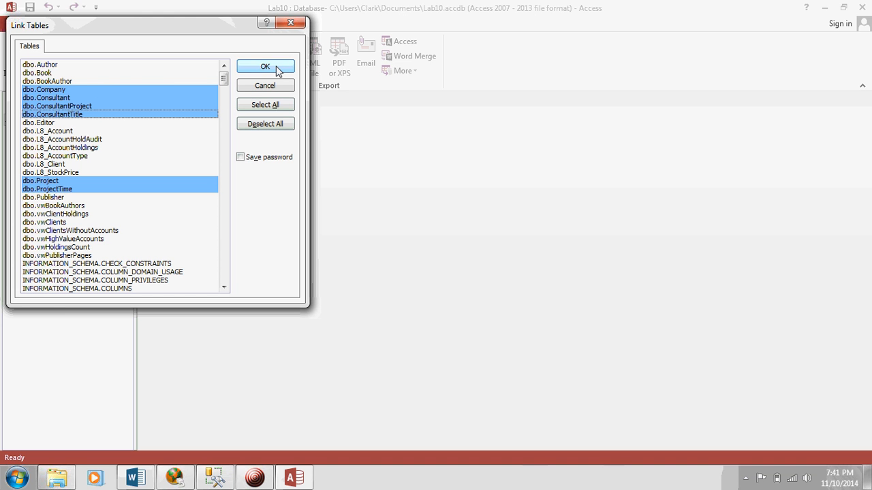
left_click(265, 66)
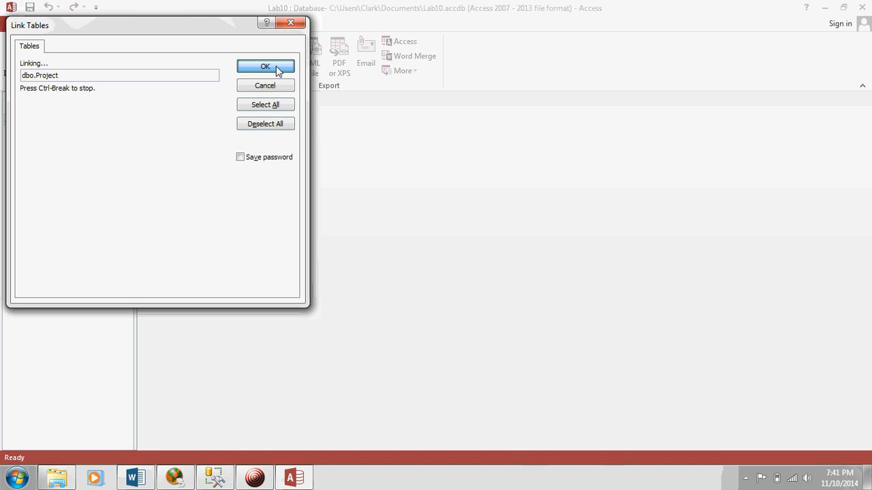
- Close the linking dialog and open the linked dbo_Company table
left_click(264, 66)
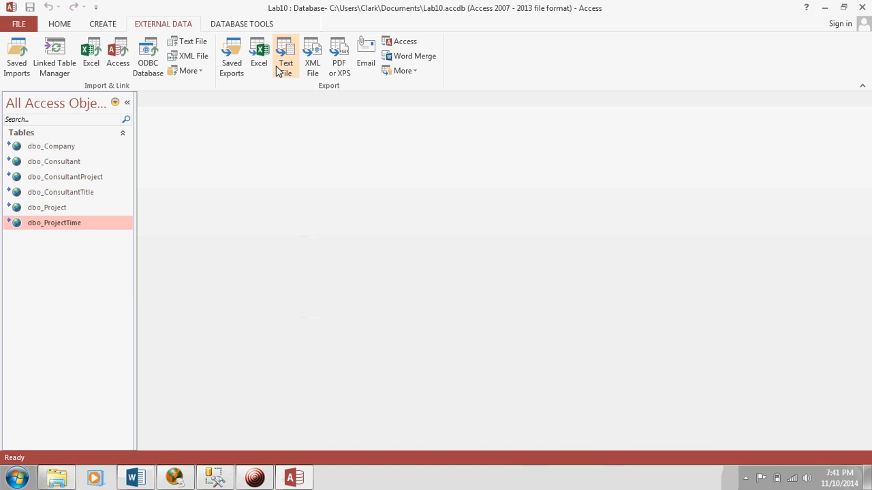
mouse_move(286, 62)
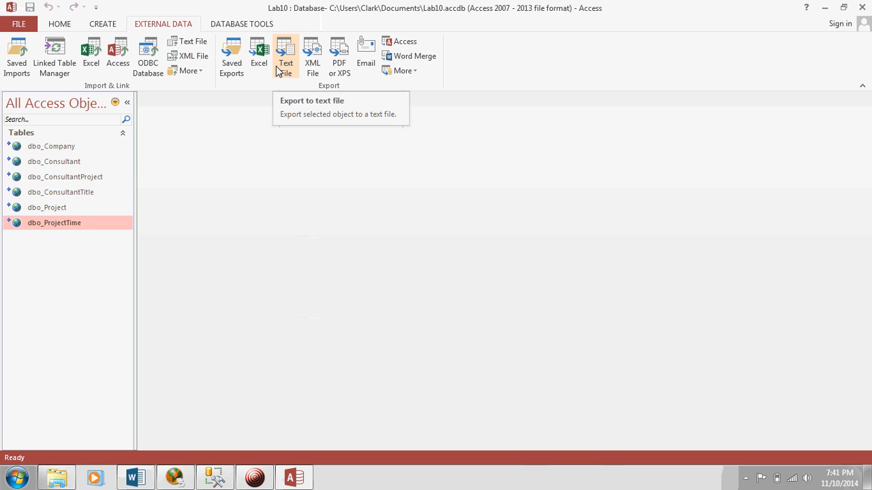
mouse_move(24, 68)
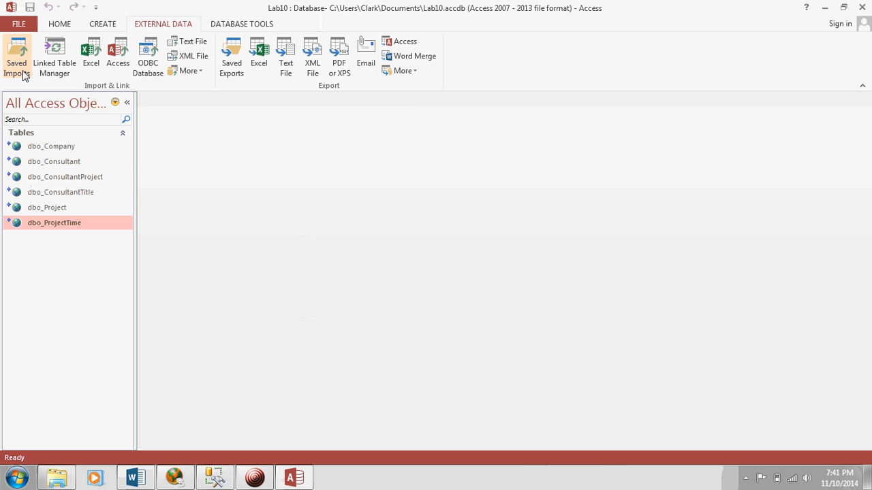
mouse_move(43, 196)
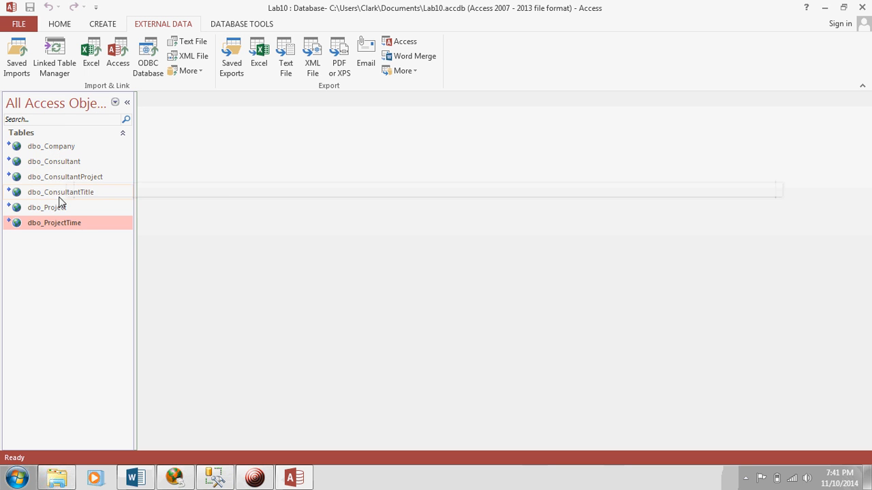
mouse_move(68, 152)
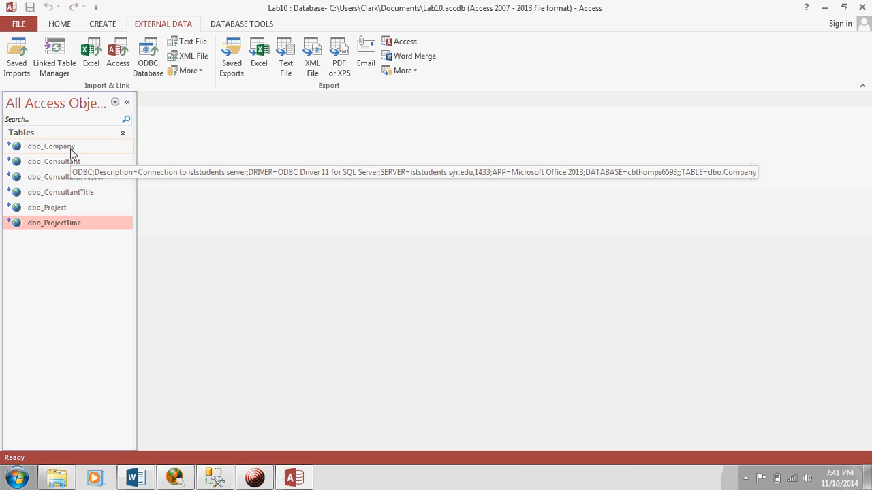
double_click(49, 146)
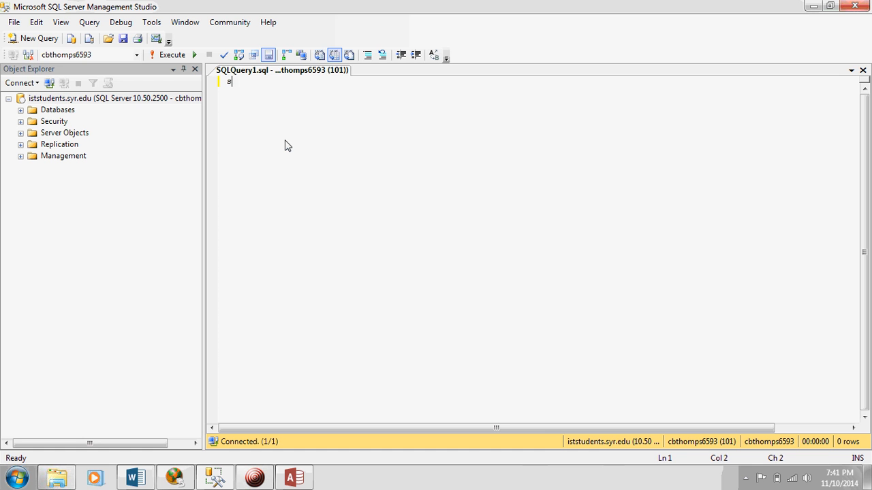
- Write the query 'select * from company', accepting Company from IntelliSense
type("select")
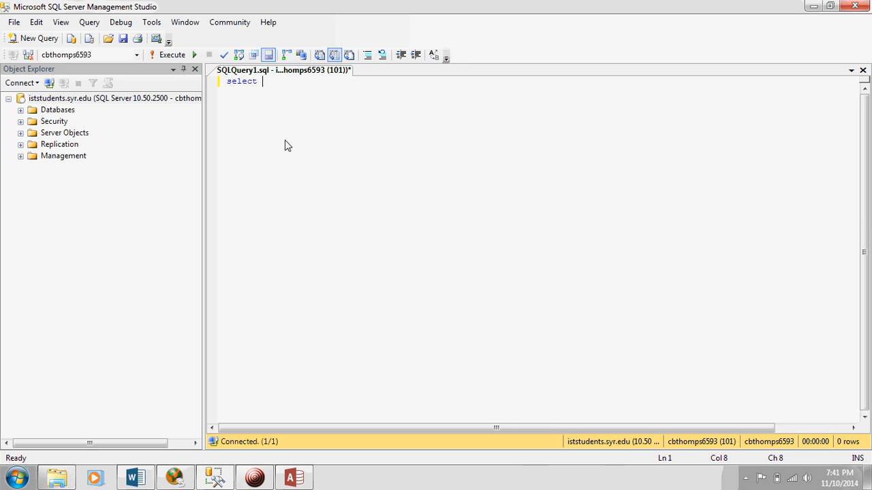
type("* from company")
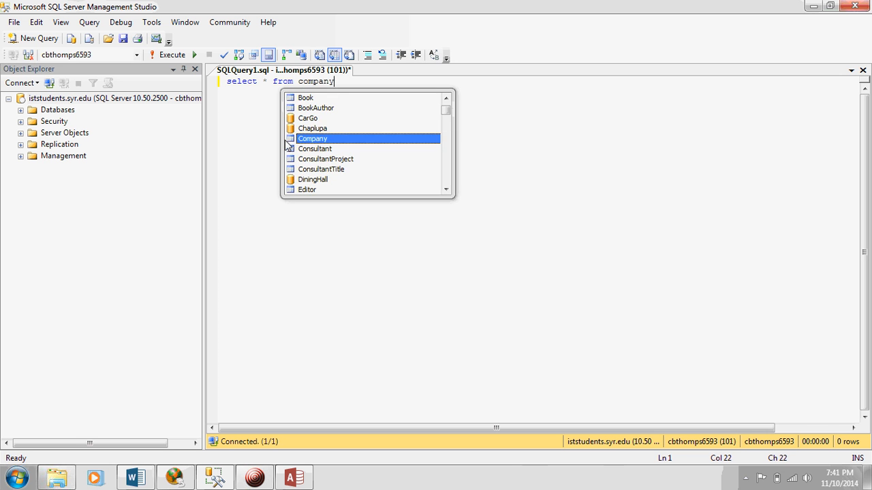
left_click(197, 54)
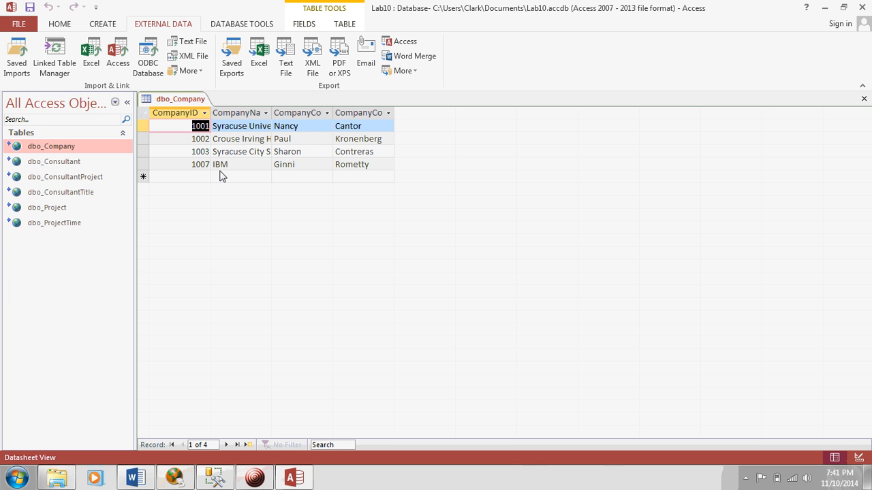
mouse_move(239, 184)
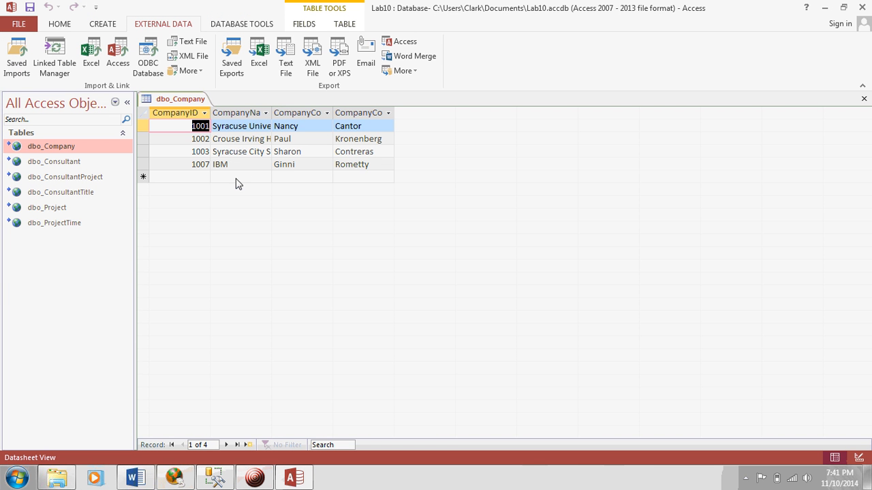
mouse_move(374, 162)
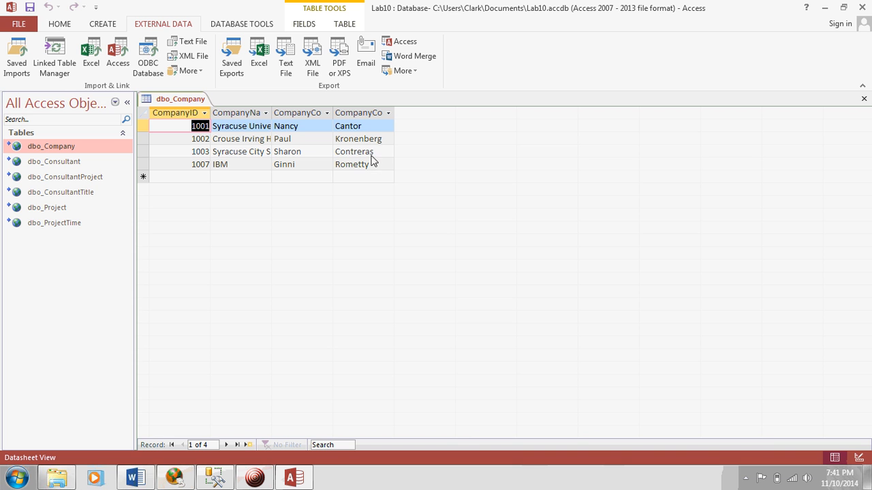
mouse_move(302, 169)
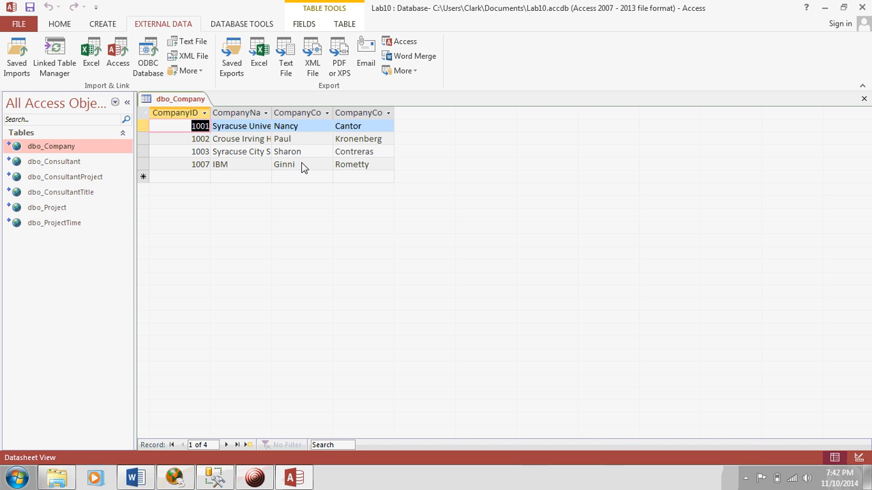
mouse_move(312, 145)
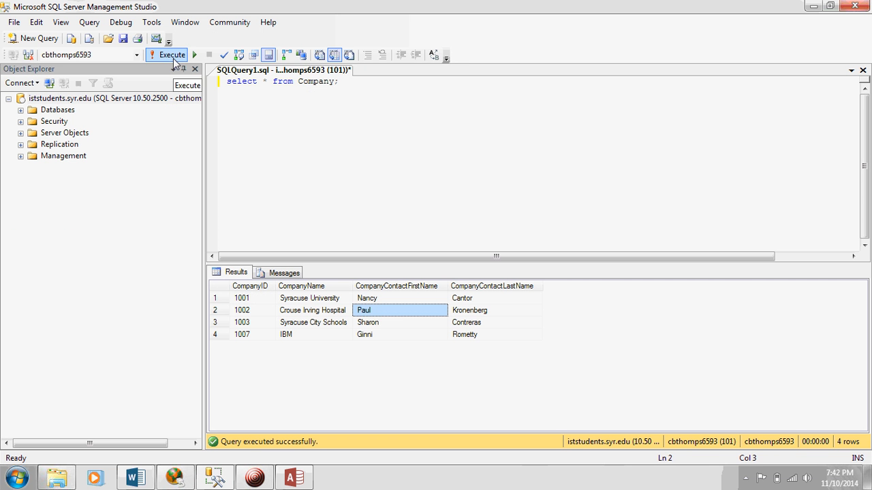
- Change the Crouse Irving Hospital contact from Paul to Joe in the SSMS results grid
type("Joe")
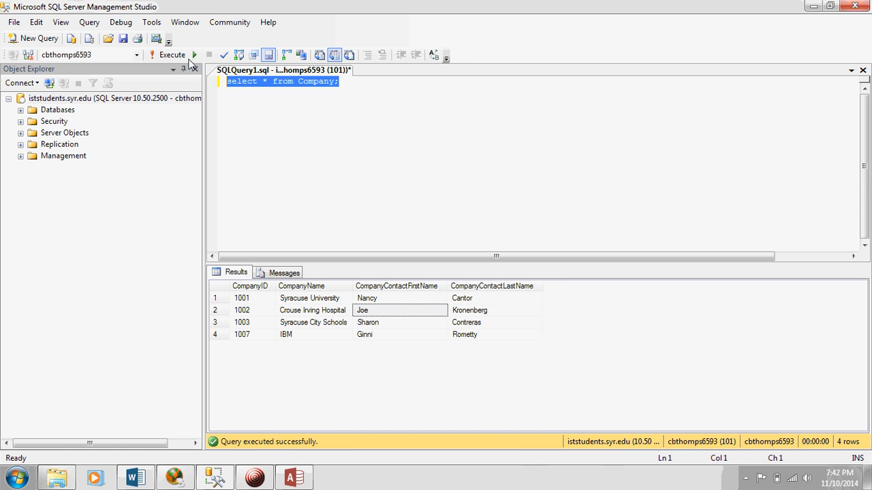
mouse_move(286, 152)
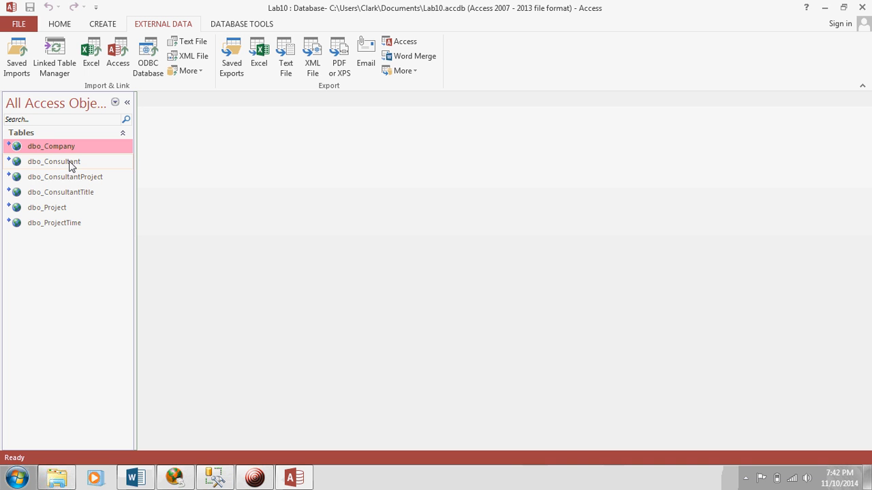
mouse_move(54, 161)
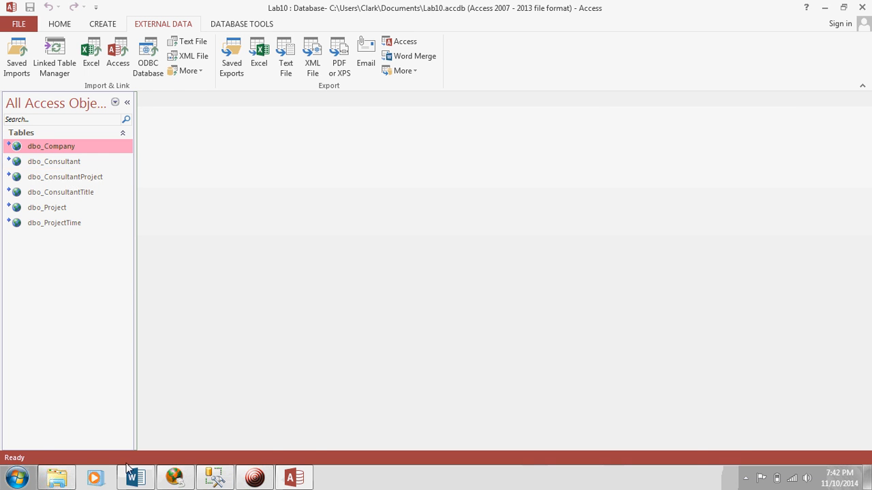
left_click(134, 476)
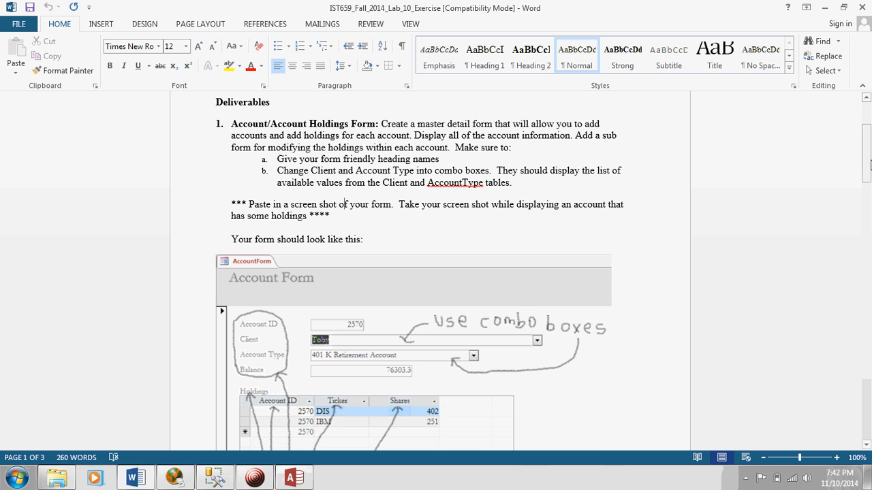
scroll("down", 3)
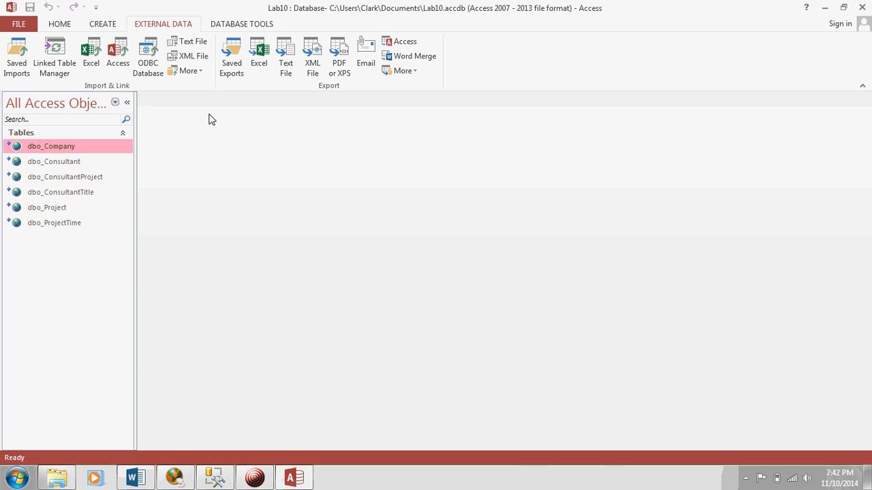
- Launch the Form Wizard on dbo_Company, add all four fields and continue to layout
left_click(100, 24)
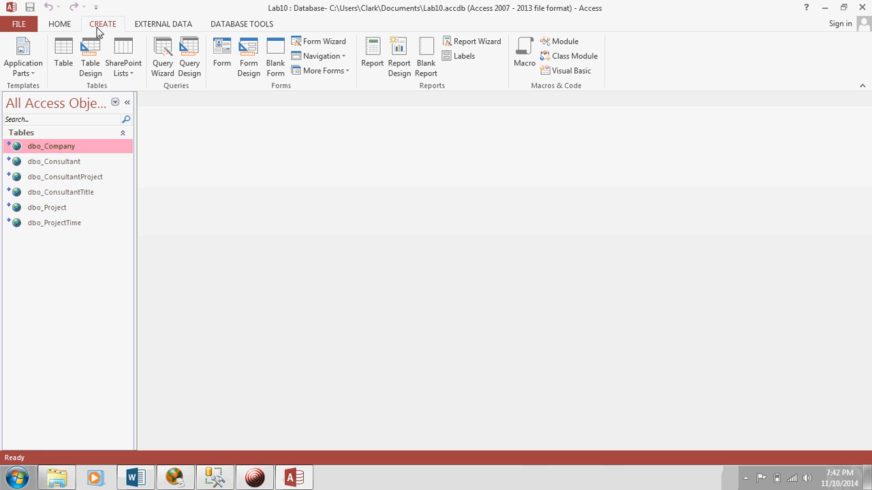
left_click(311, 42)
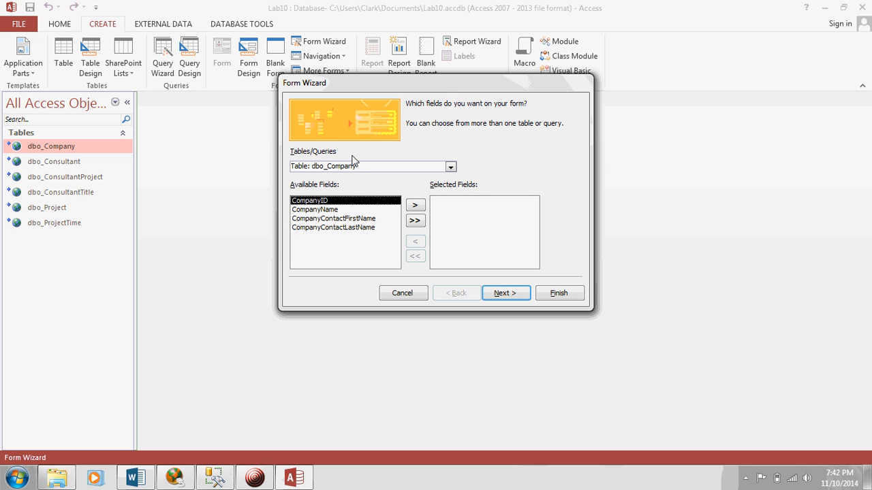
mouse_move(468, 169)
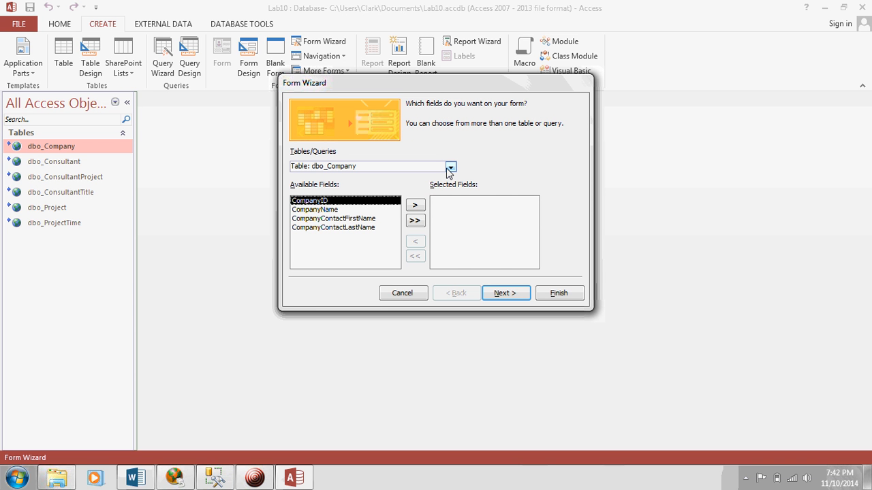
mouse_move(319, 187)
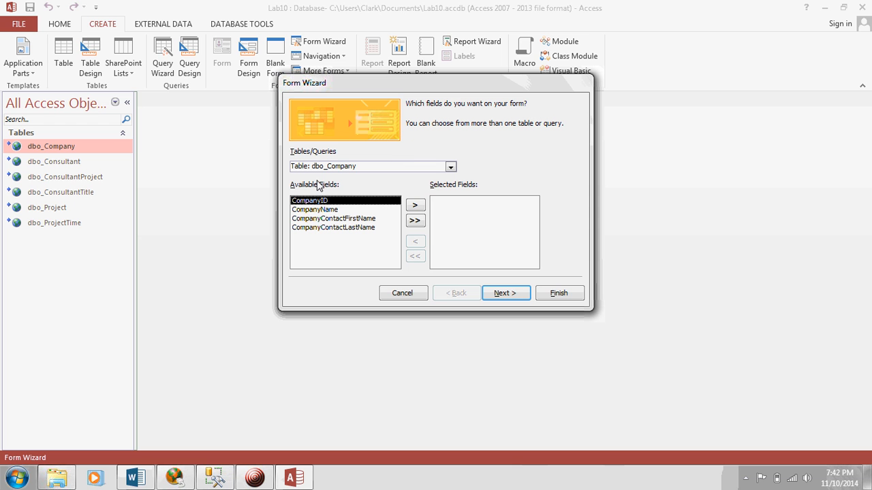
mouse_move(396, 186)
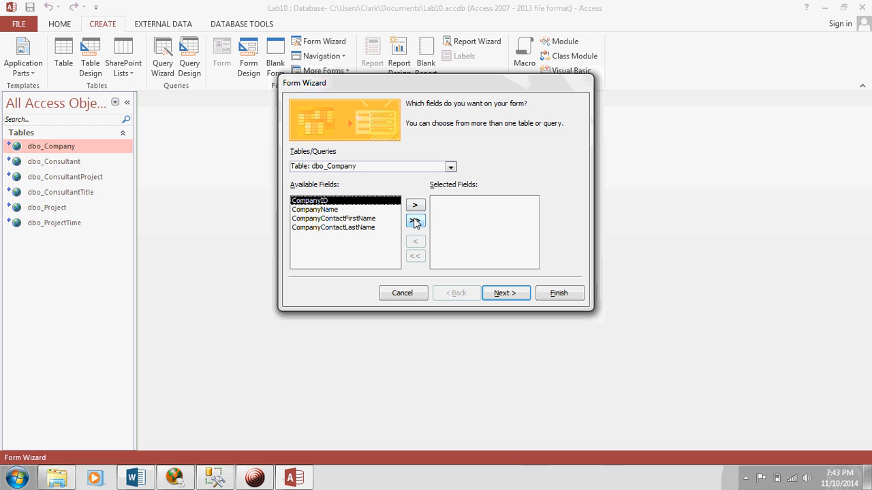
left_click(414, 221)
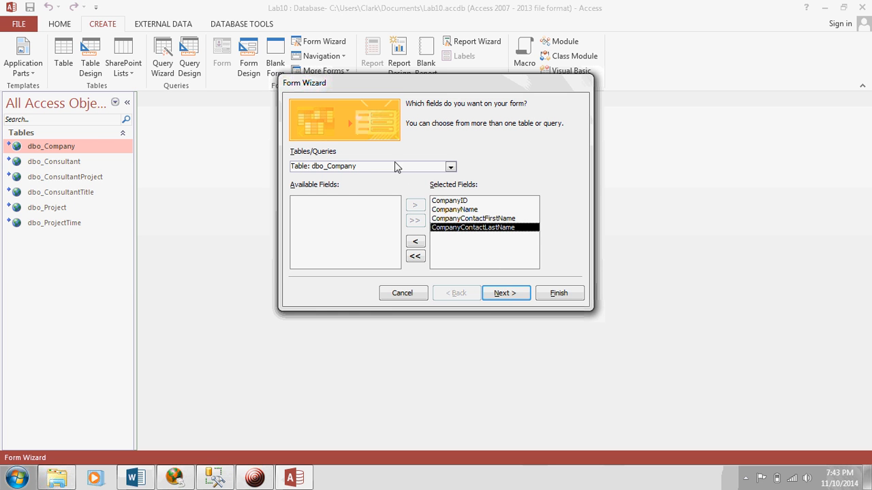
left_click(505, 293)
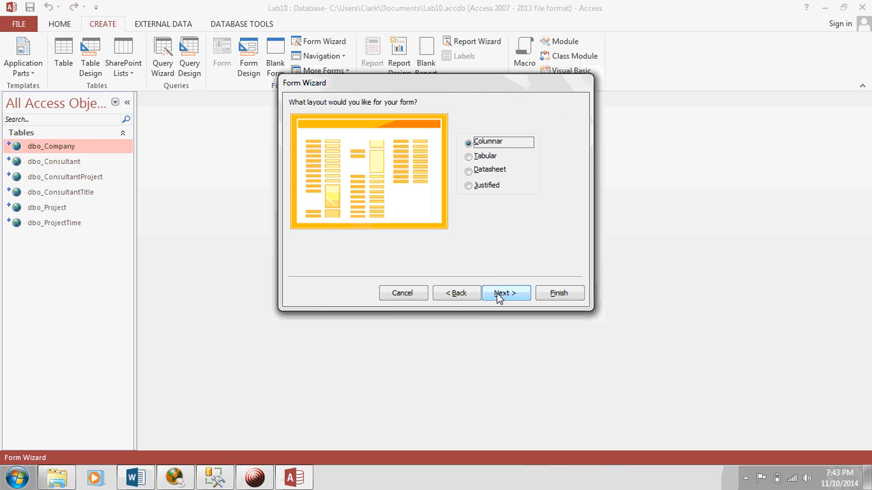
- Keep the Columnar layout, title the form CompanyForm and finish so it opens with records
left_click(505, 293)
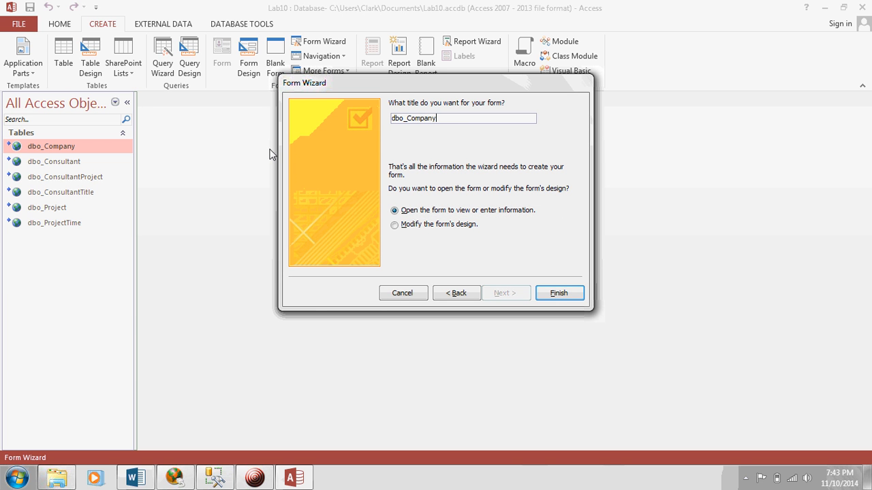
mouse_move(335, 128)
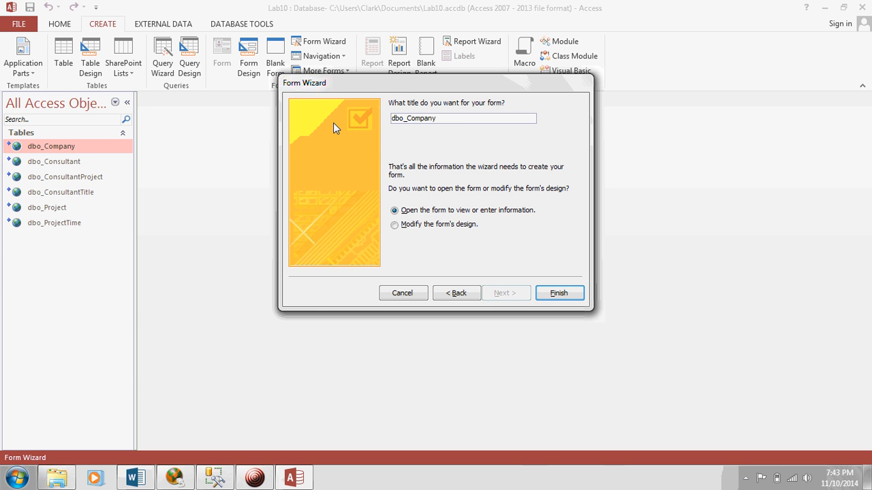
type("Co")
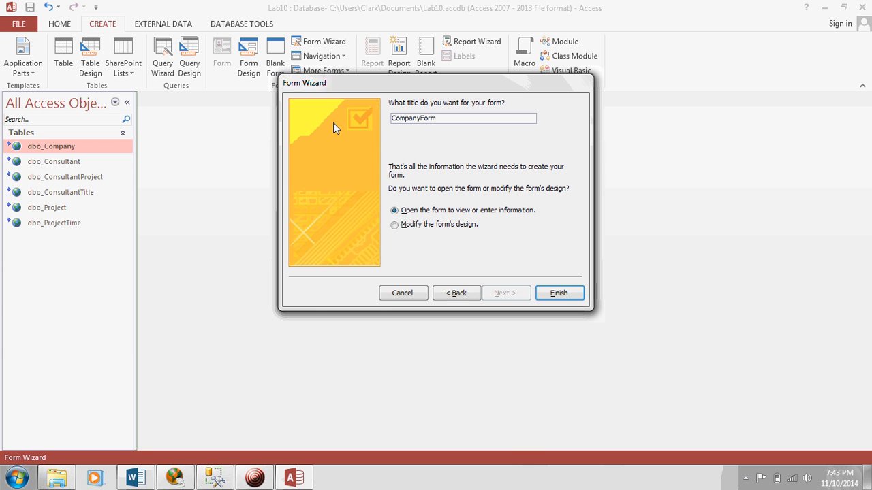
left_click(558, 293)
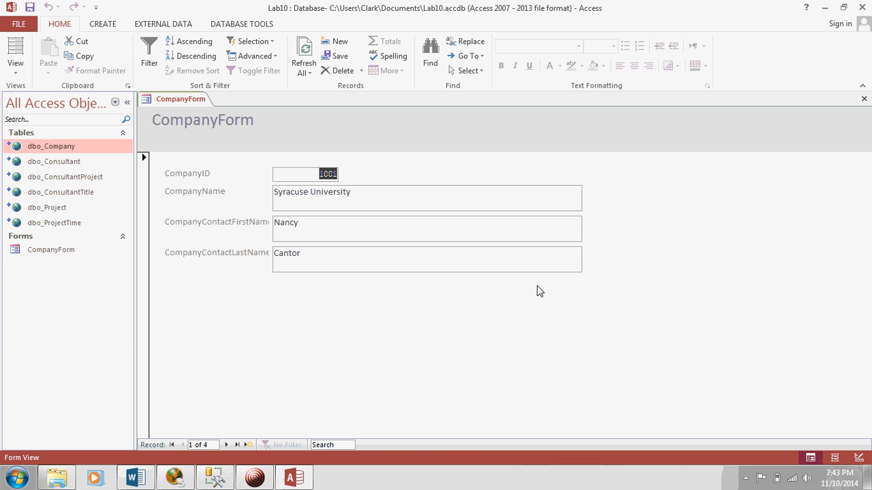
- Switch CompanyForm to Design View and retitle its header label Company Maintenance Form
right_click(180, 98)
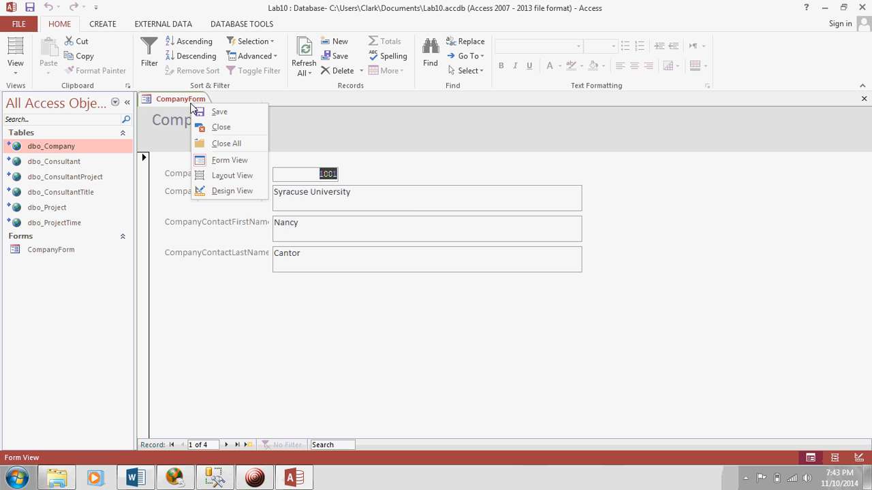
mouse_move(226, 192)
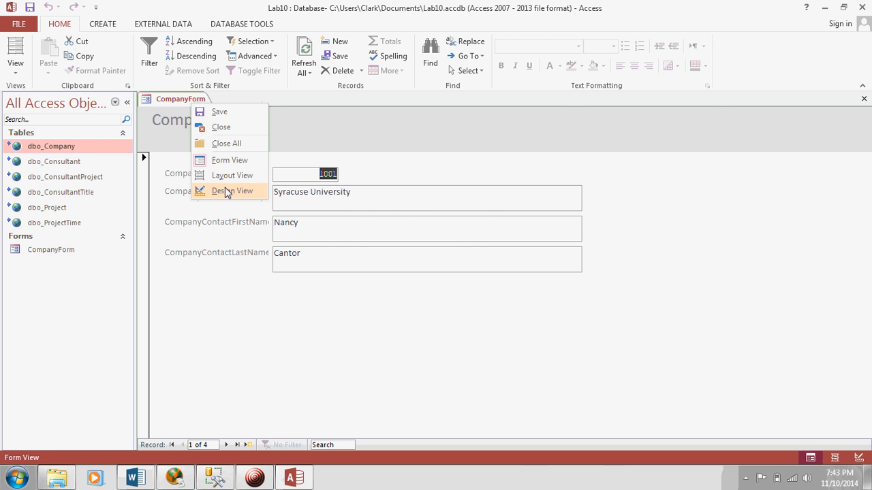
left_click(232, 190)
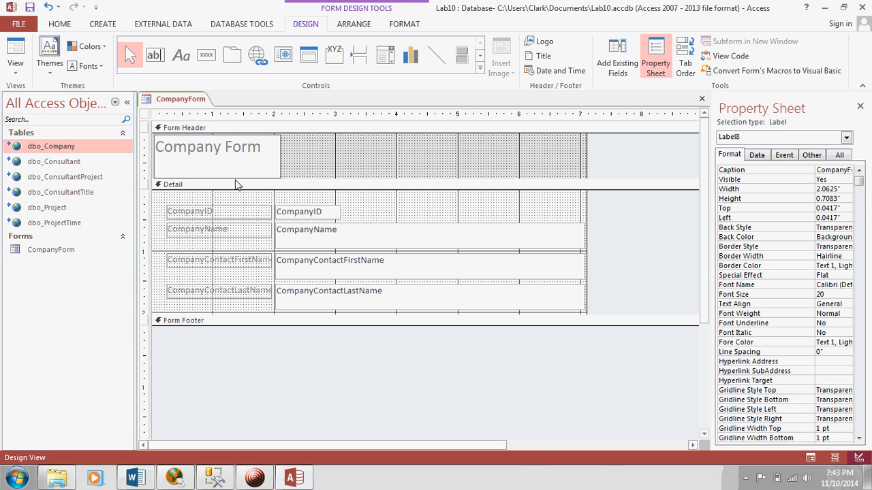
type("MainForm")
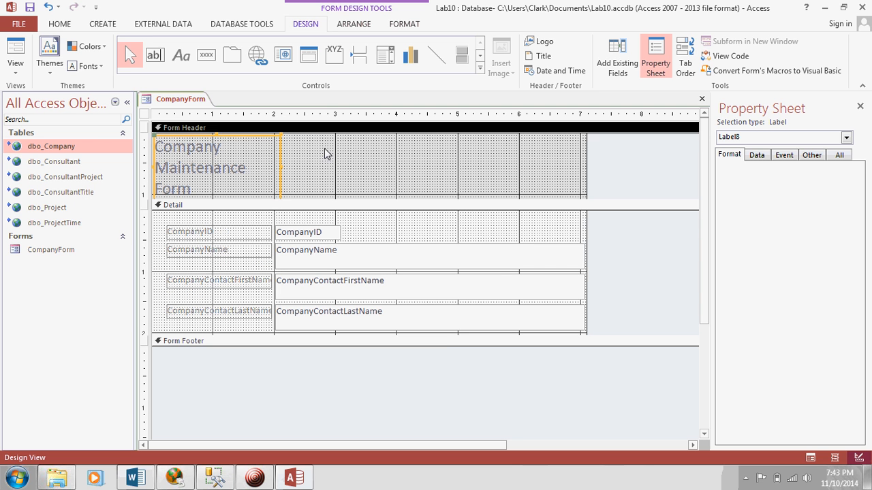
left_click(384, 152)
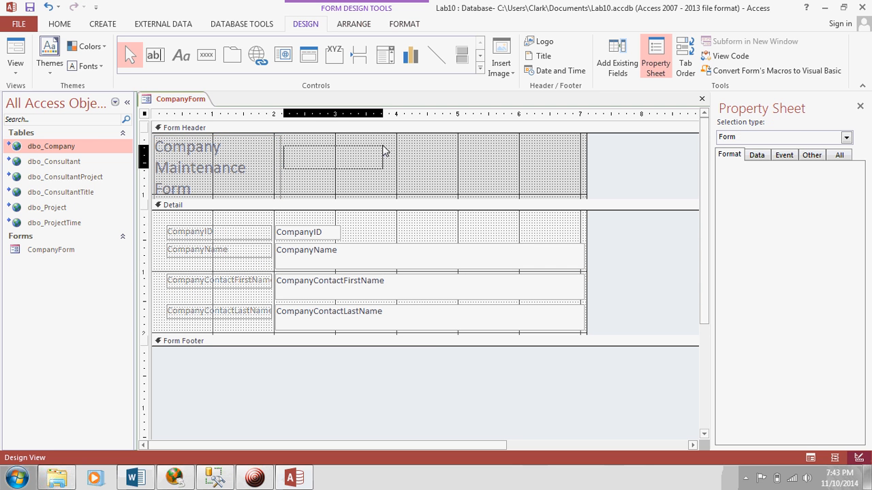
left_click(198, 166)
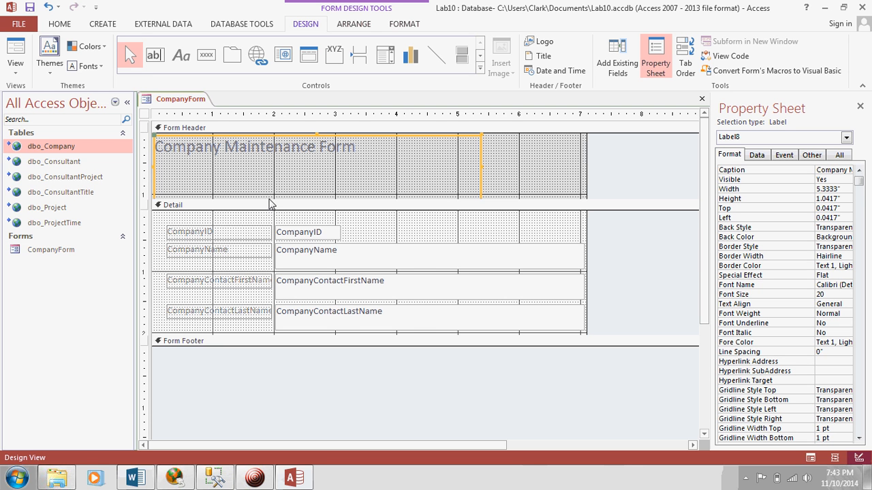
mouse_move(278, 179)
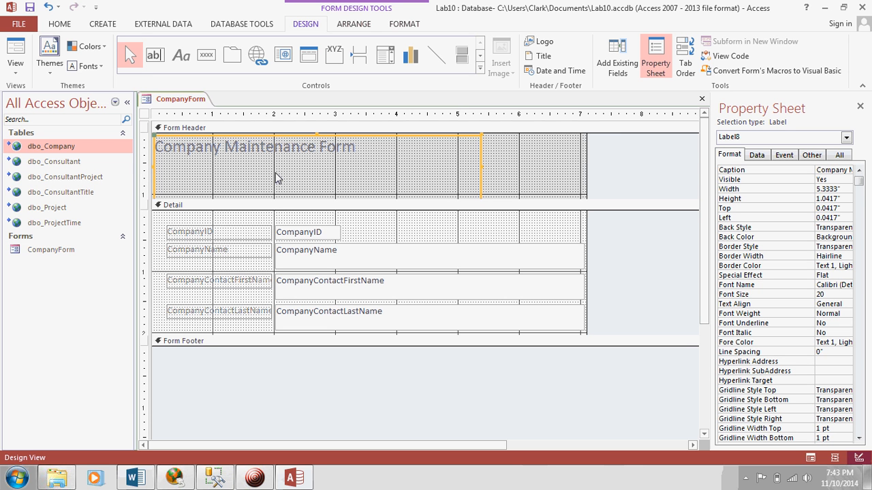
mouse_move(270, 218)
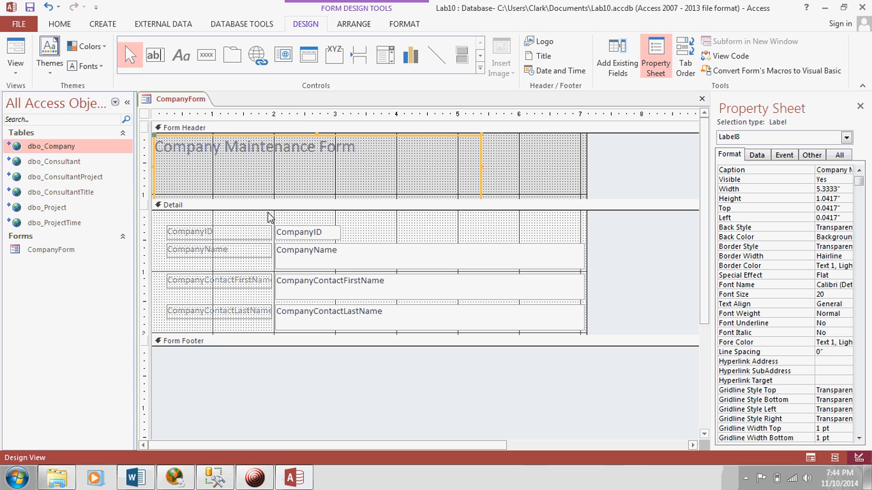
mouse_move(278, 171)
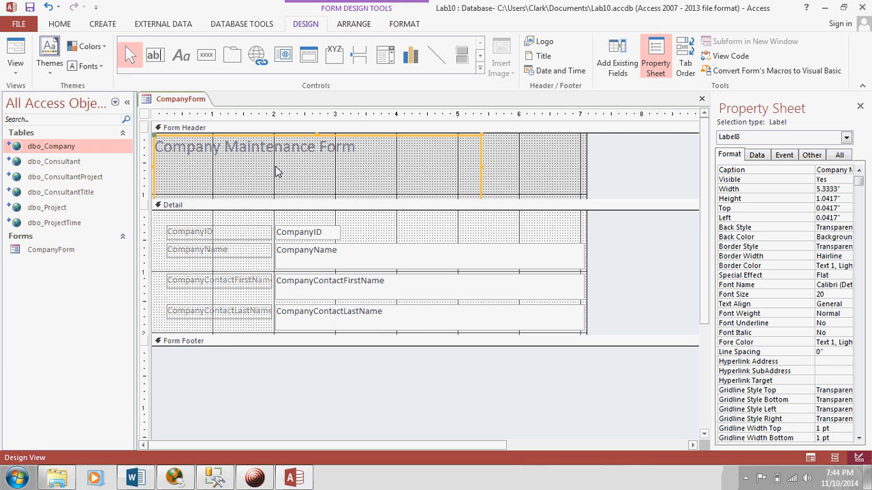
mouse_move(199, 234)
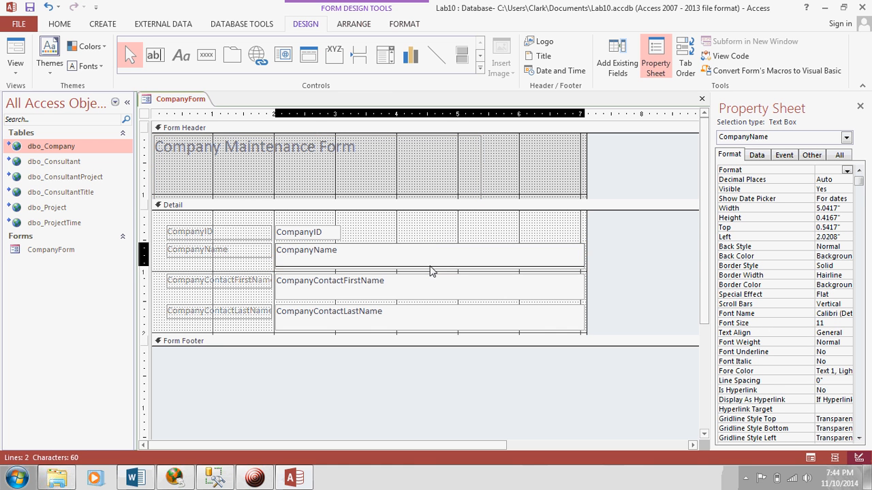
- Edit the captions to Company ID, Company Name and Contact First Name
left_click(430, 282)
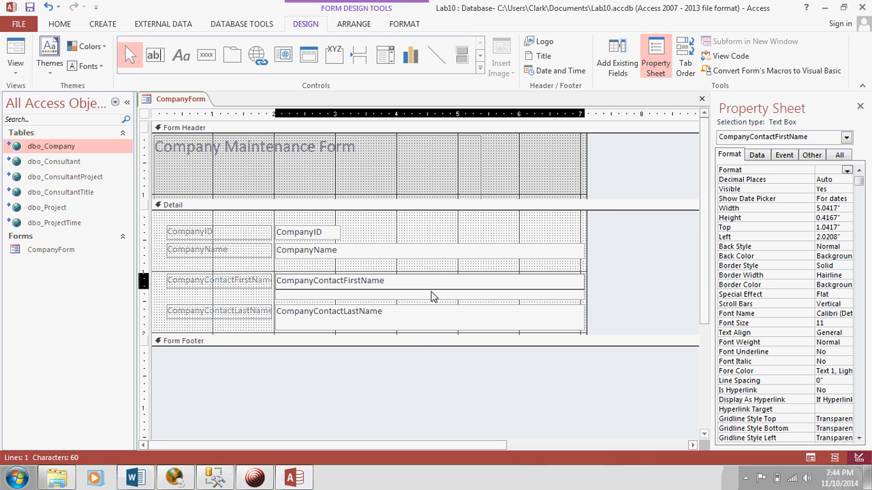
left_click(330, 311)
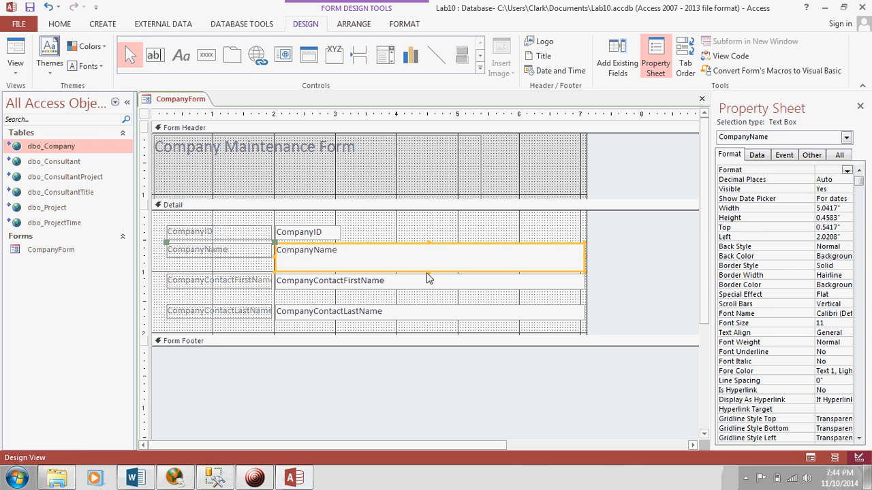
left_click(191, 232)
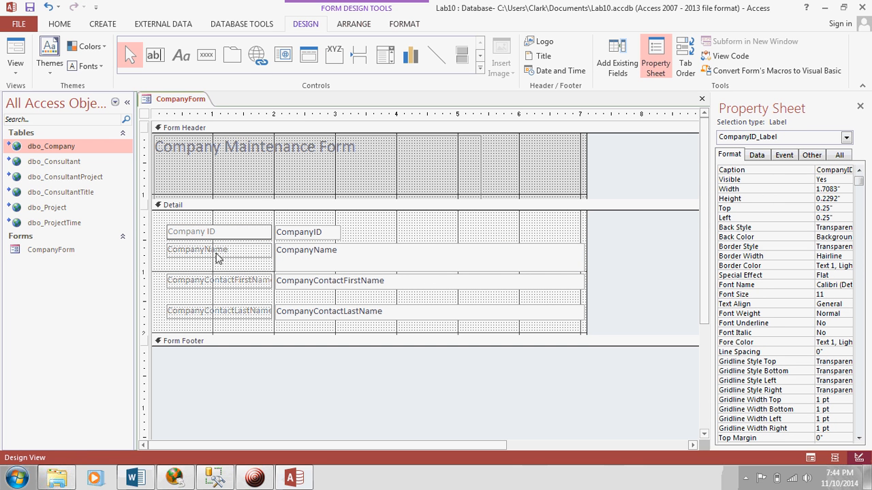
left_click(198, 250)
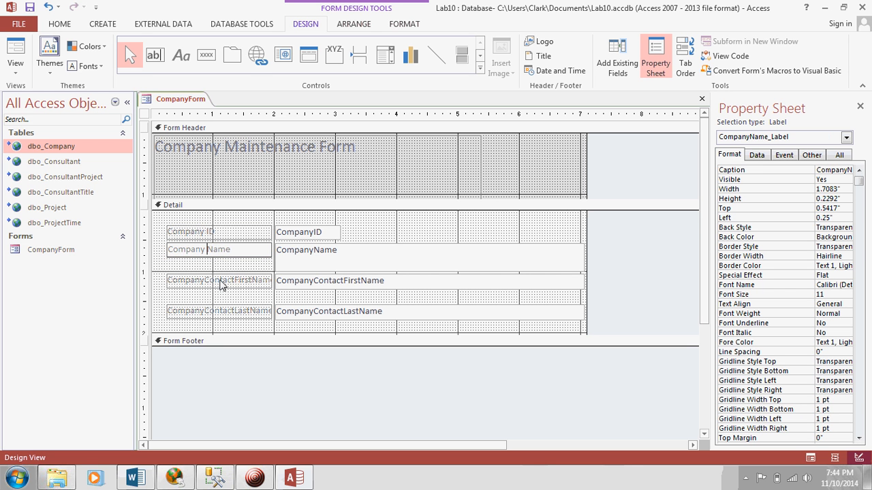
left_click(218, 281)
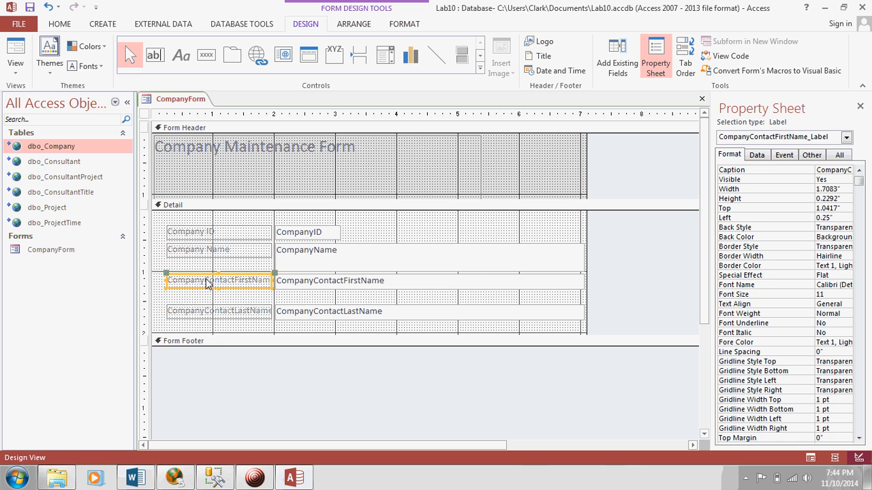
double_click(218, 280)
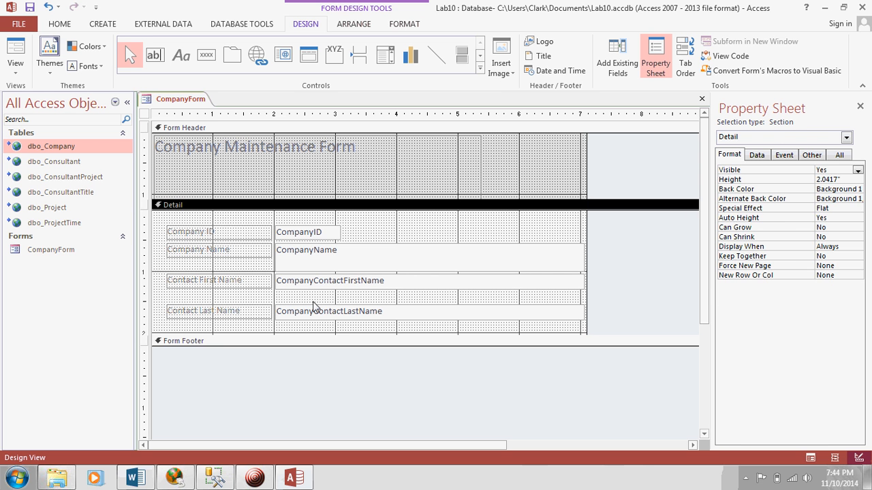
- Select the Contact Last Name label and field box and move the row up
left_click(204, 311)
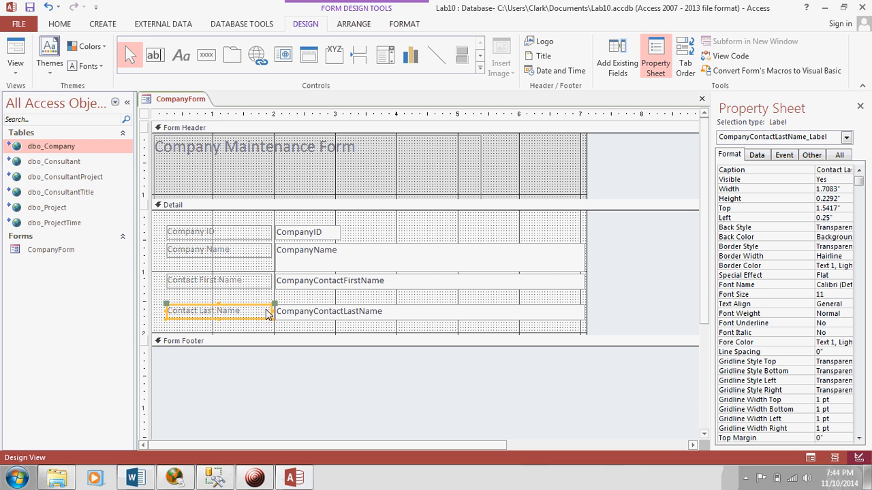
left_click(329, 311)
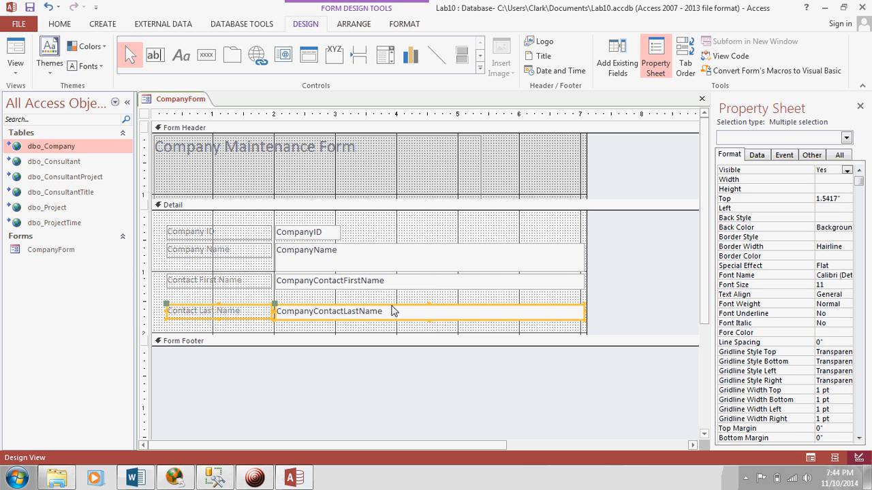
left_click_drag(392, 310, 393, 297)
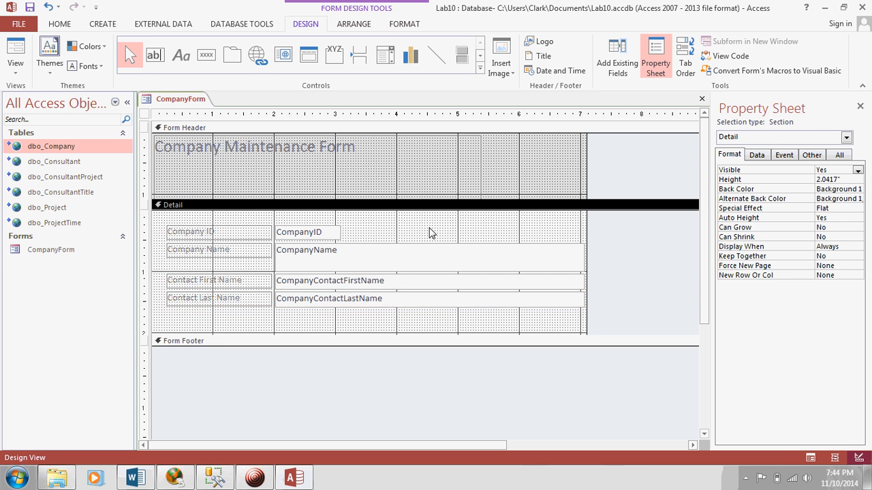
mouse_move(243, 150)
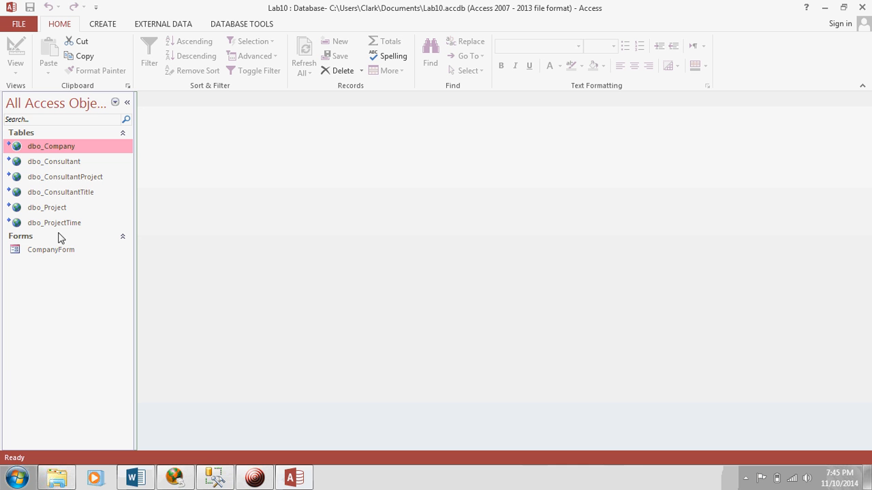
mouse_move(54, 250)
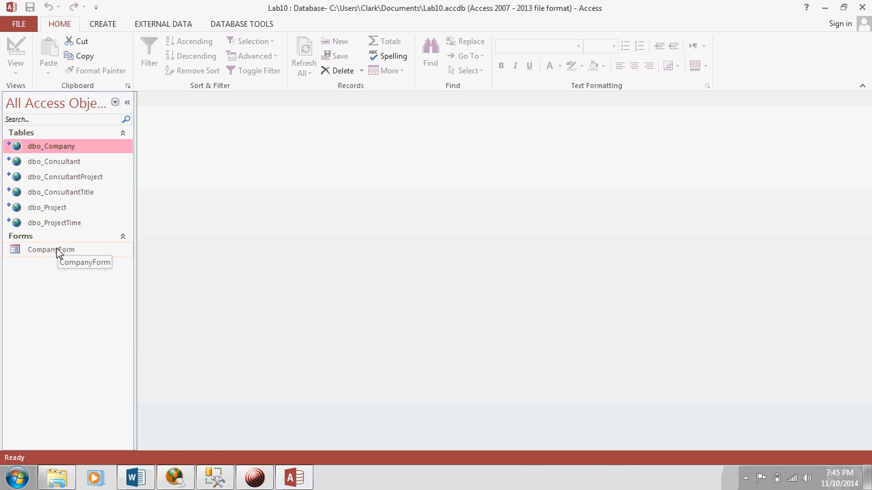
double_click(50, 250)
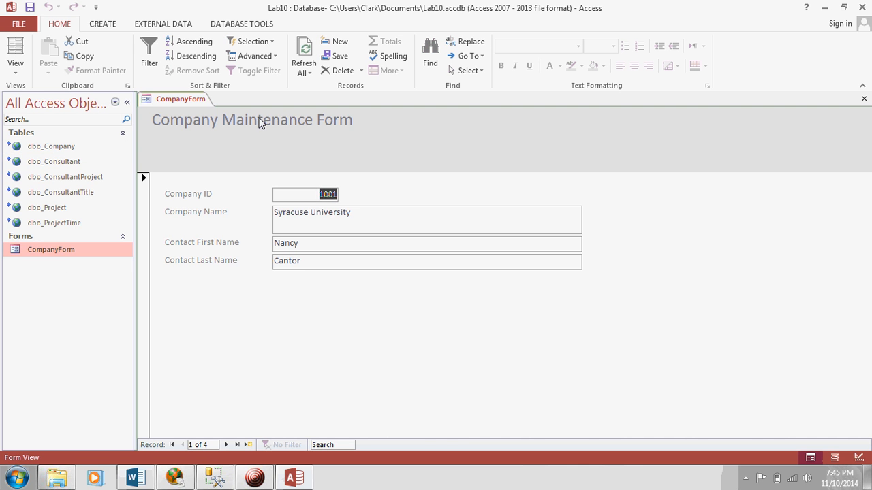
mouse_move(205, 259)
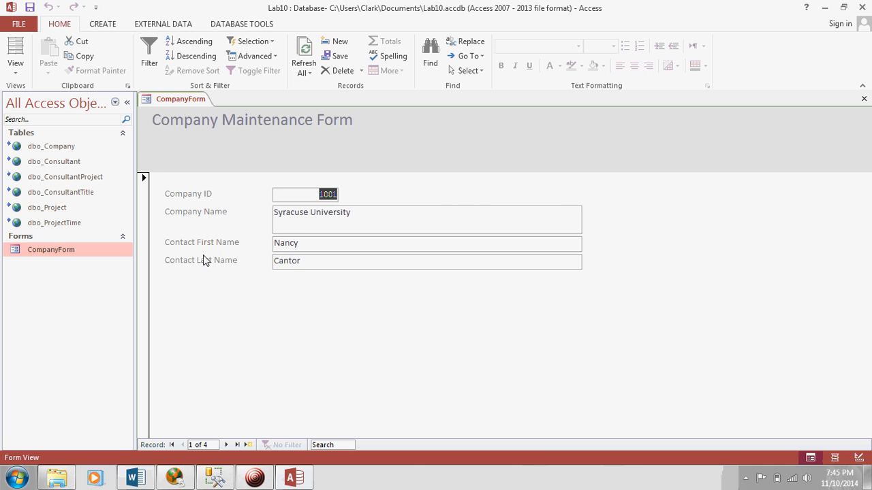
mouse_move(247, 306)
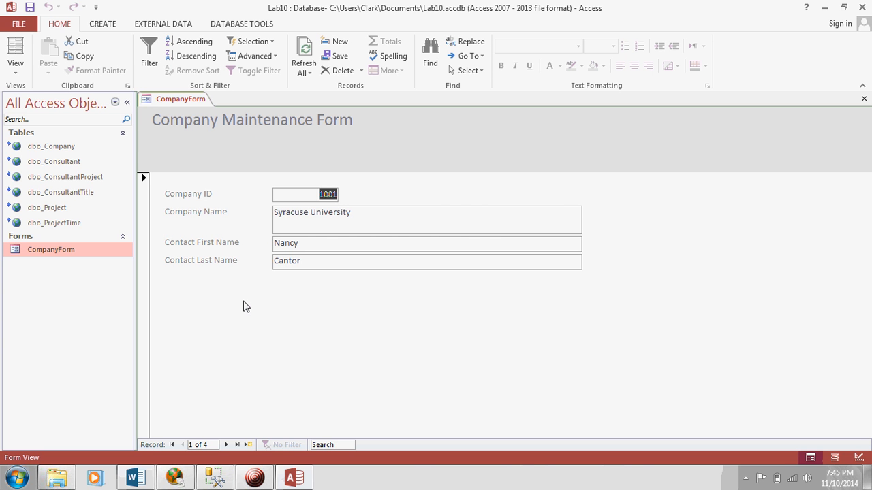
mouse_move(199, 299)
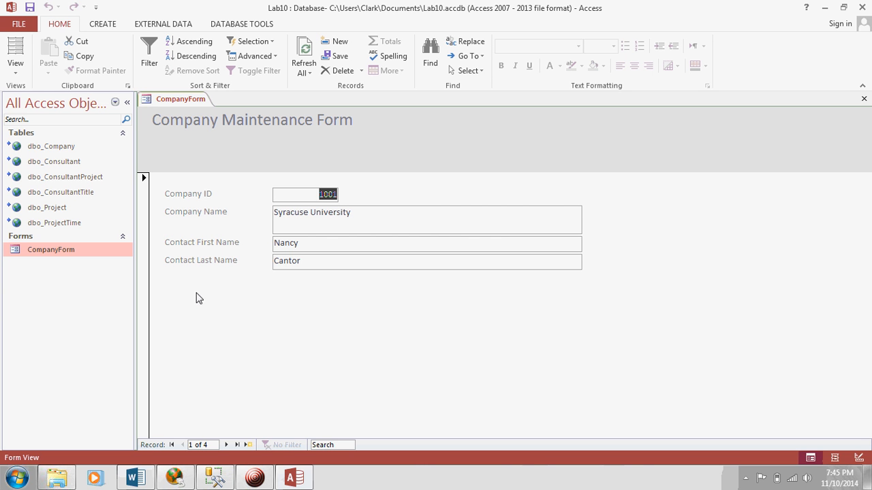
mouse_move(545, 334)
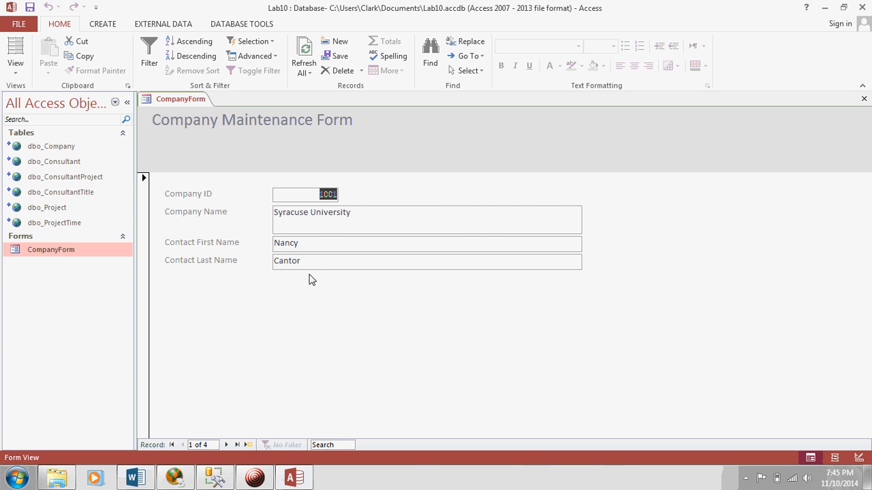
mouse_move(853, 110)
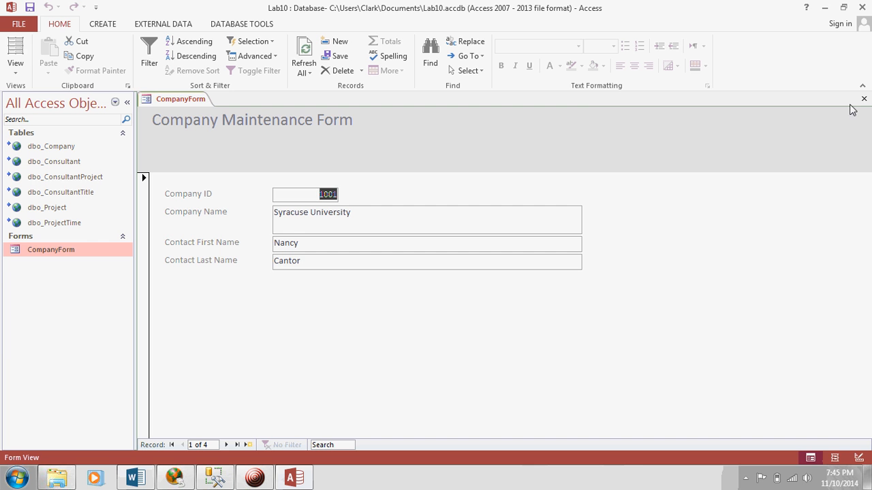
left_click(864, 99)
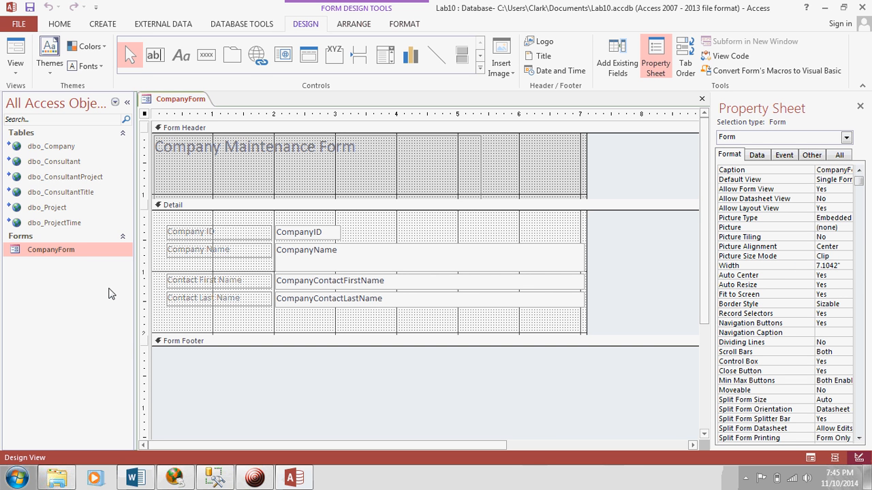
mouse_move(299, 352)
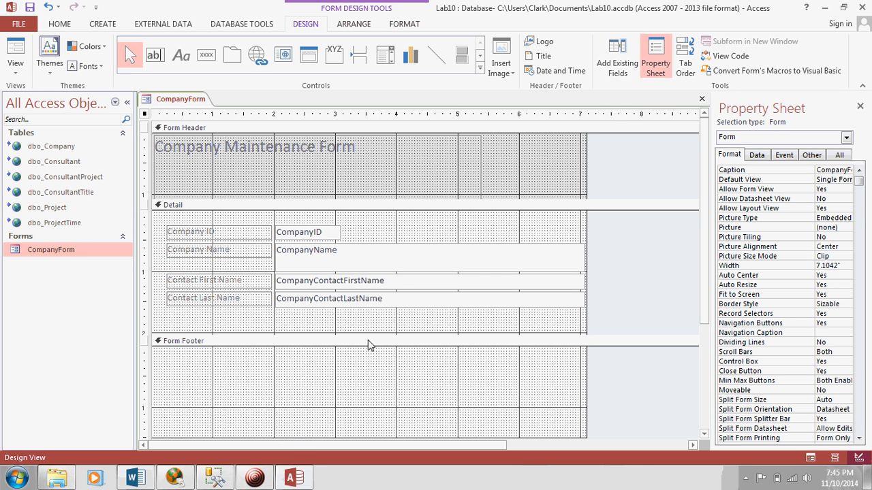
mouse_move(512, 328)
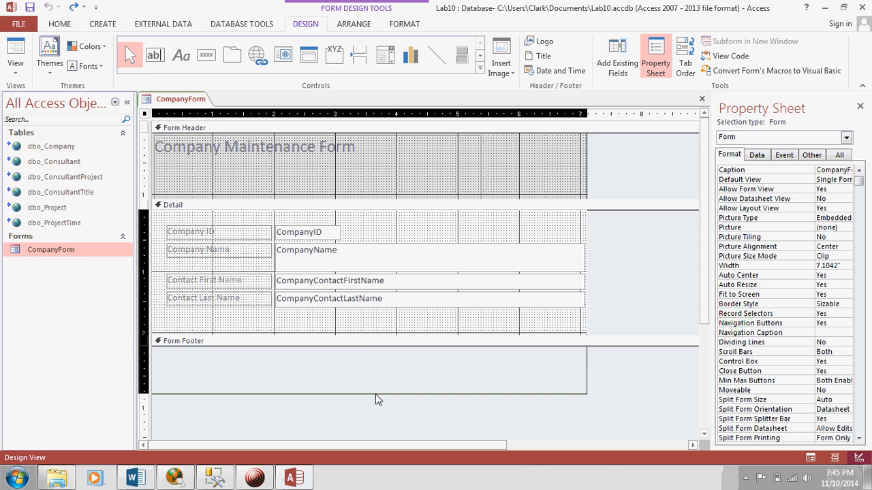
- Enlarge the Detail section to about 3.5 inches and expand the Controls gallery
left_click_drag(379, 337, 379, 411)
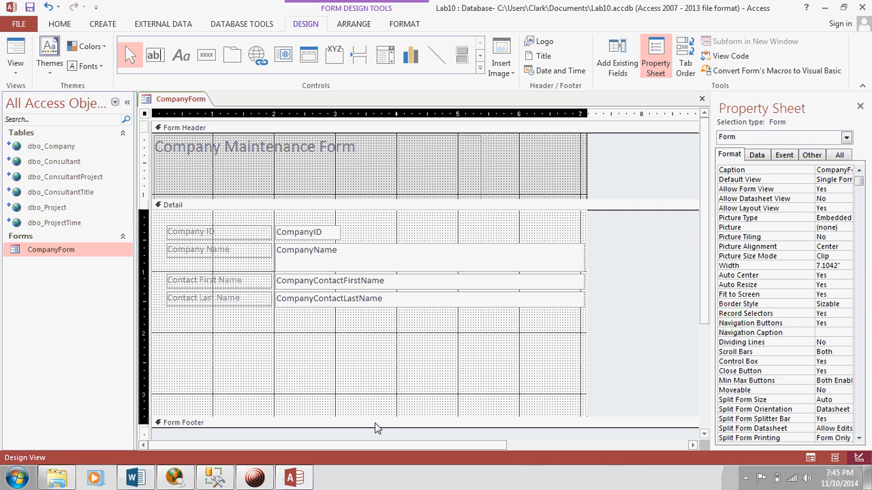
left_click(204, 204)
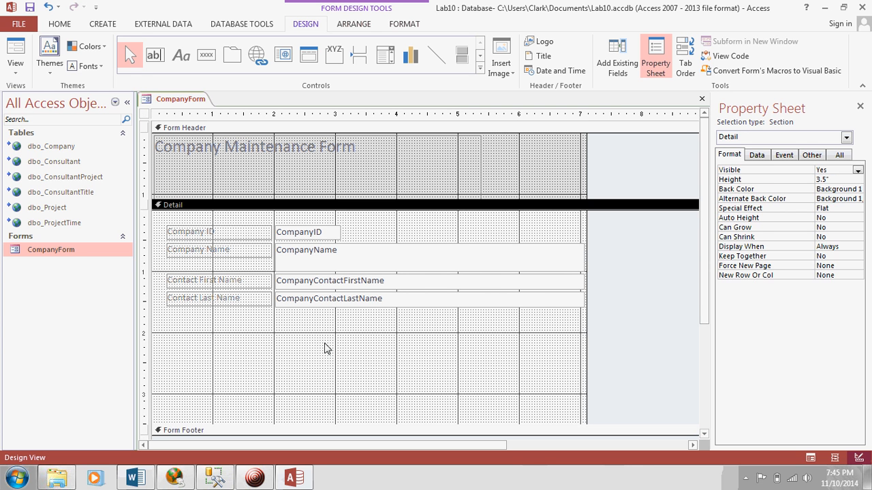
mouse_move(314, 324)
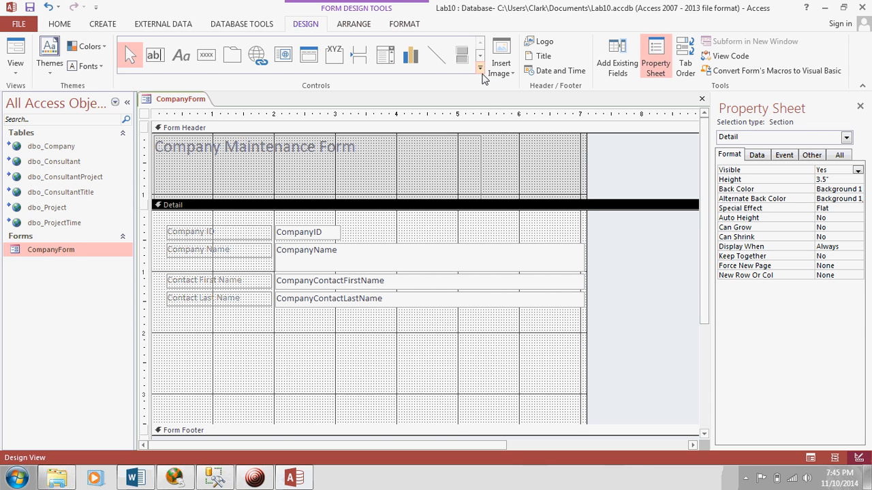
left_click(480, 68)
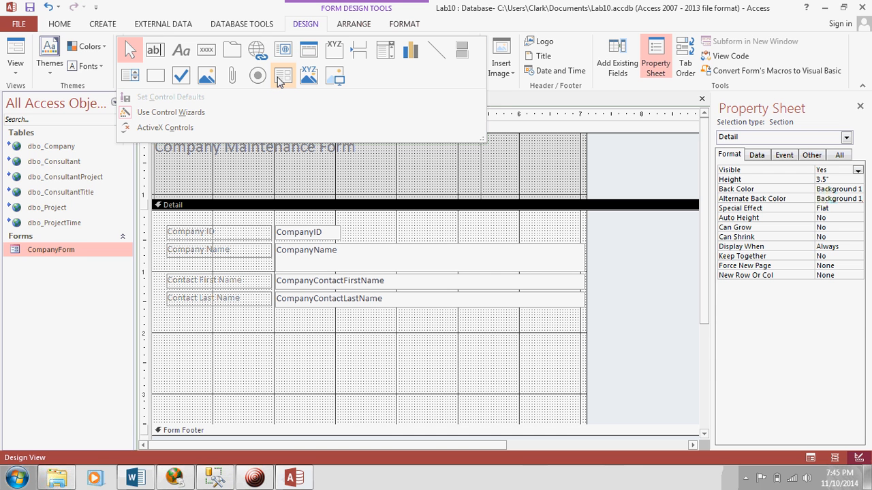
mouse_move(275, 76)
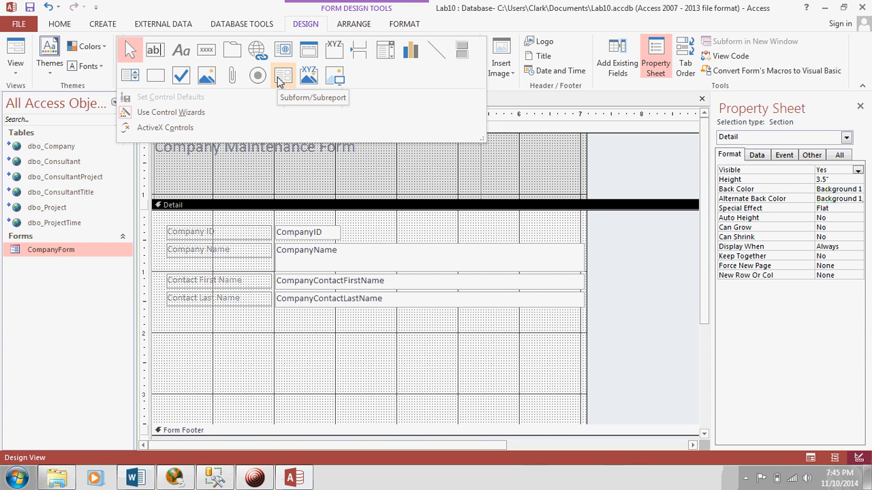
mouse_move(302, 30)
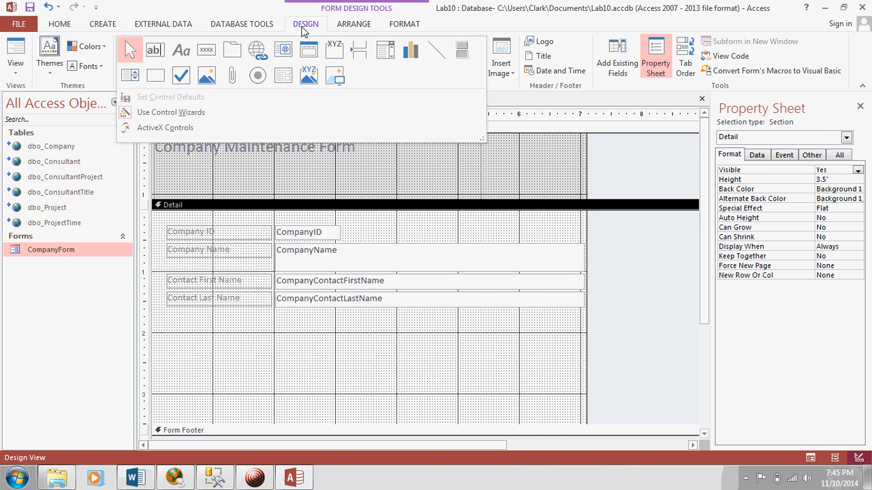
mouse_move(283, 75)
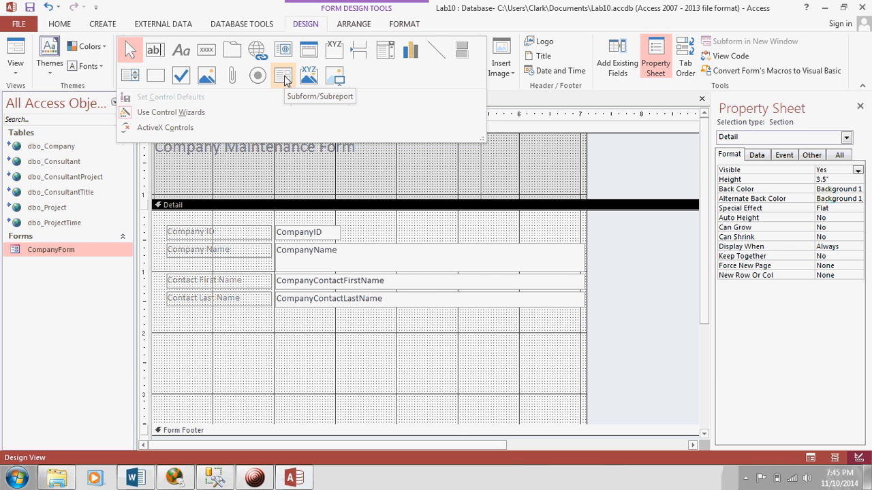
- Place a Subform/Subreport control in the empty Detail area, launching the SubForm Wizard
left_click(282, 75)
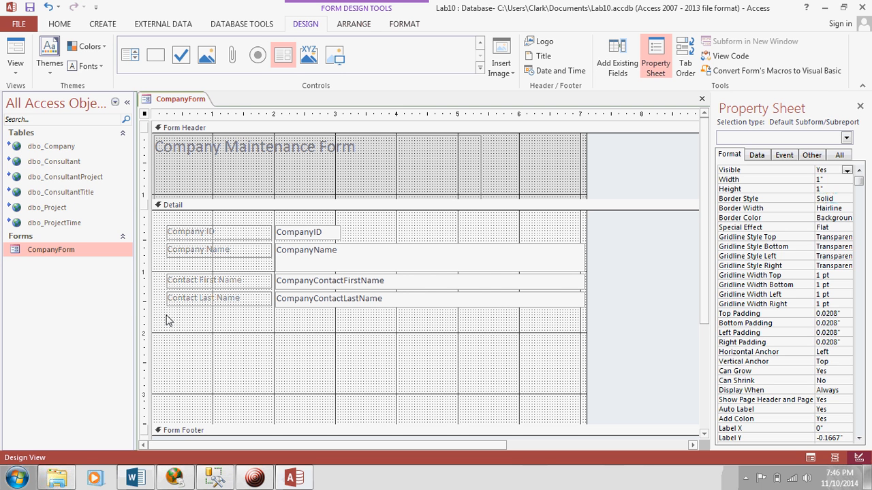
left_click(354, 334)
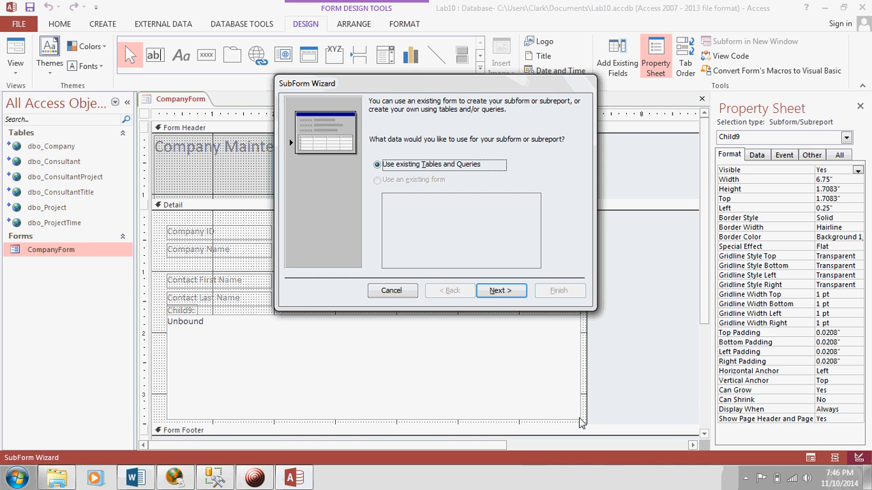
mouse_move(494, 264)
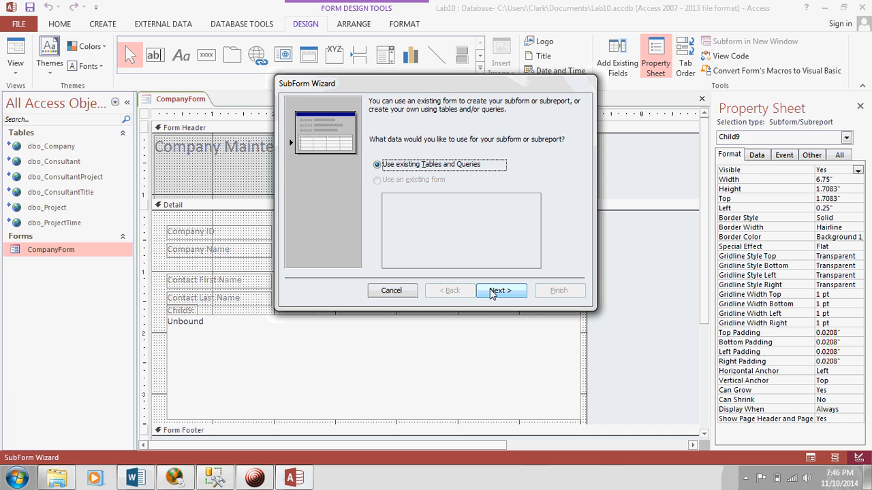
- Base the subform on dbo_Project with ProjectID, ProjectCompanyID, start/end dates and ProjectStatus
left_click(501, 292)
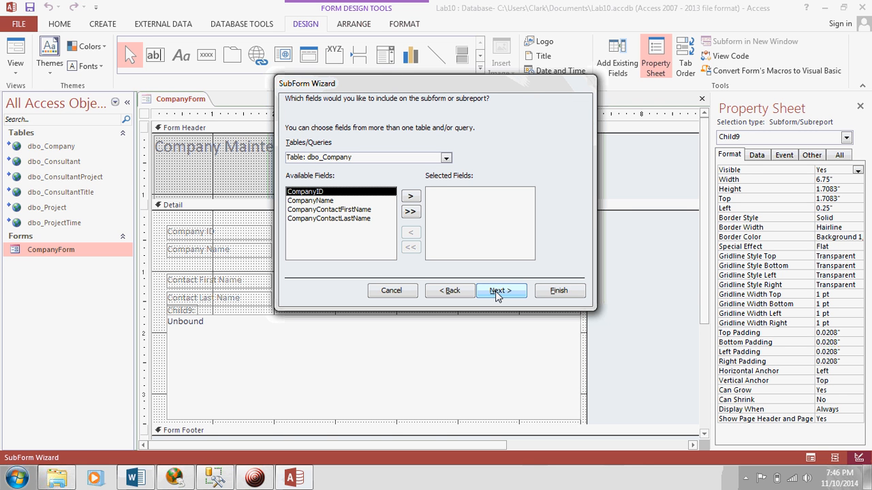
mouse_move(283, 387)
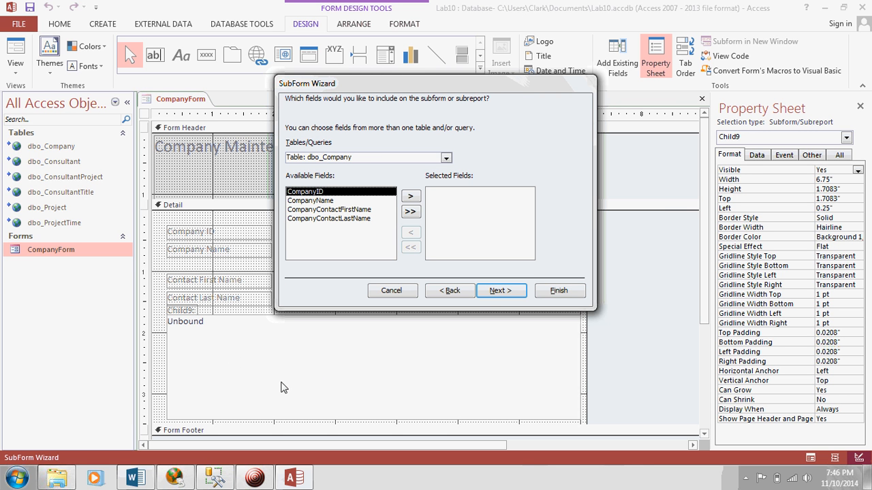
mouse_move(319, 365)
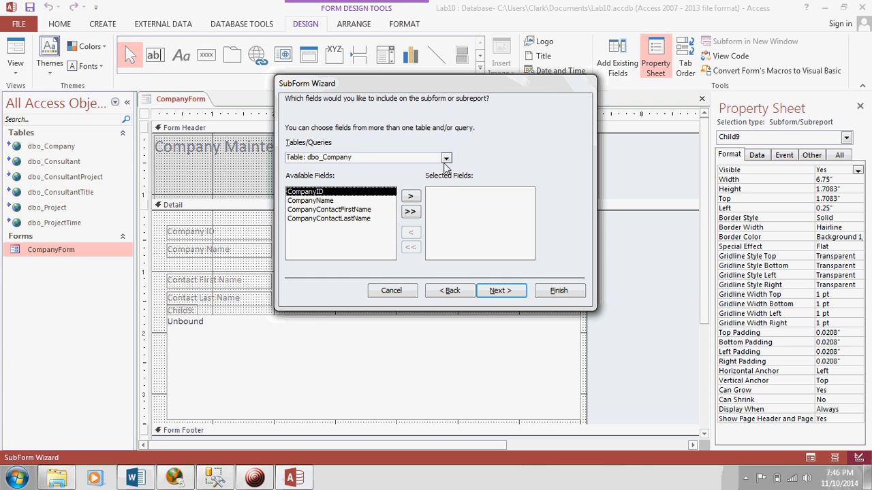
left_click(445, 158)
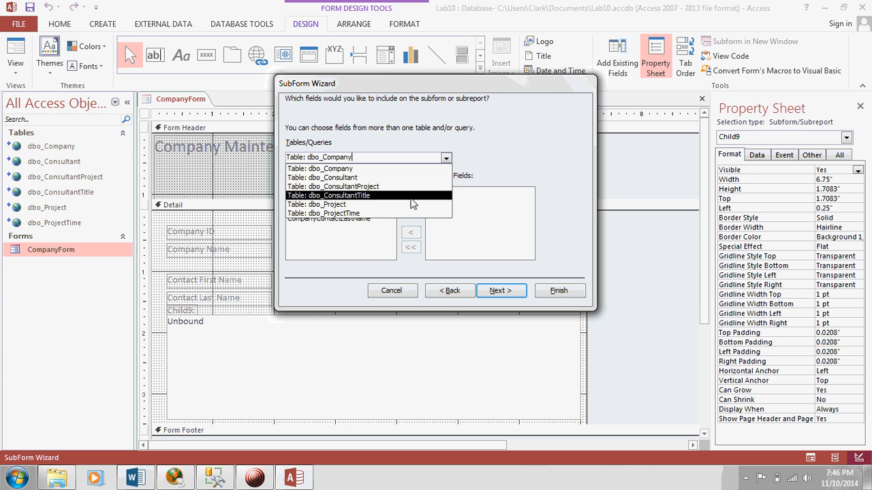
left_click(327, 204)
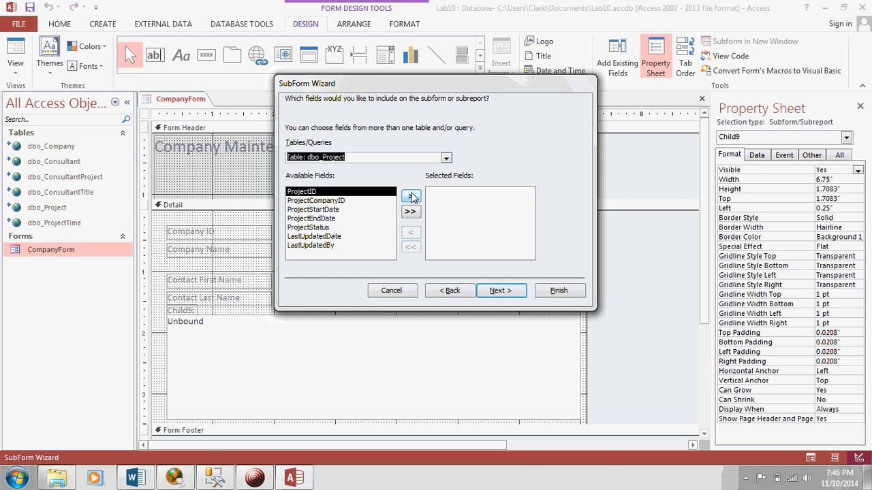
left_click(411, 196)
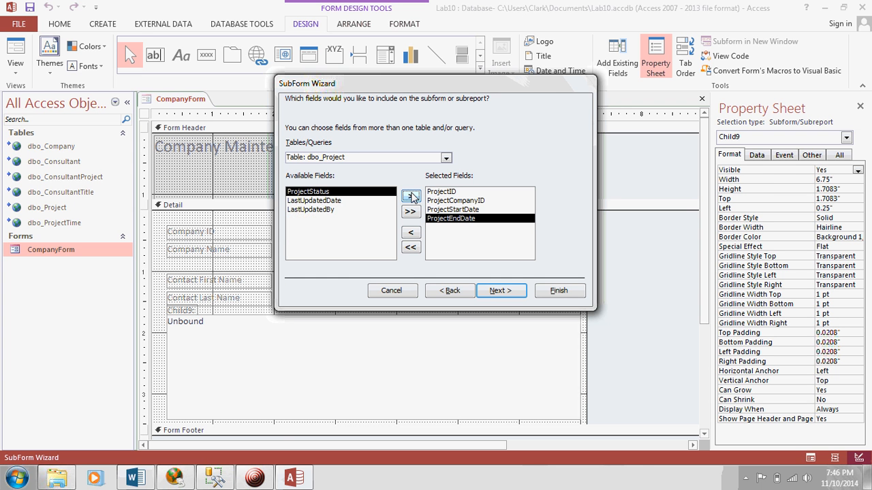
left_click(411, 196)
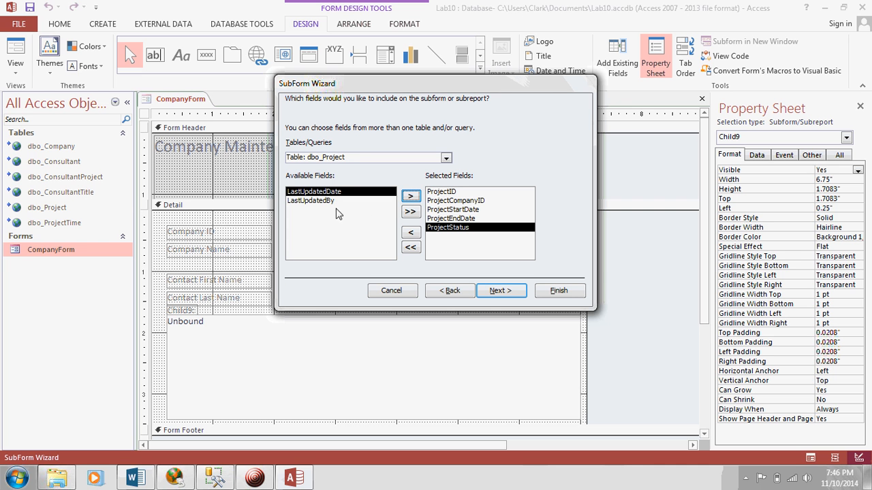
mouse_move(490, 290)
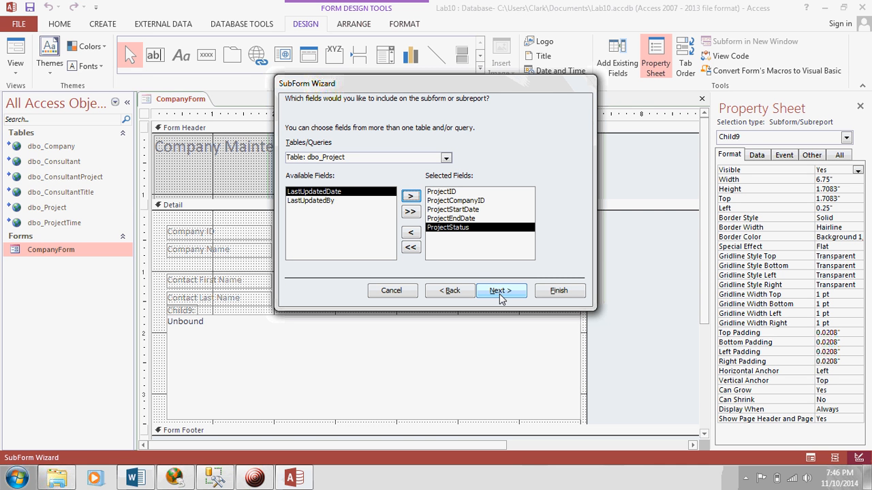
left_click(501, 292)
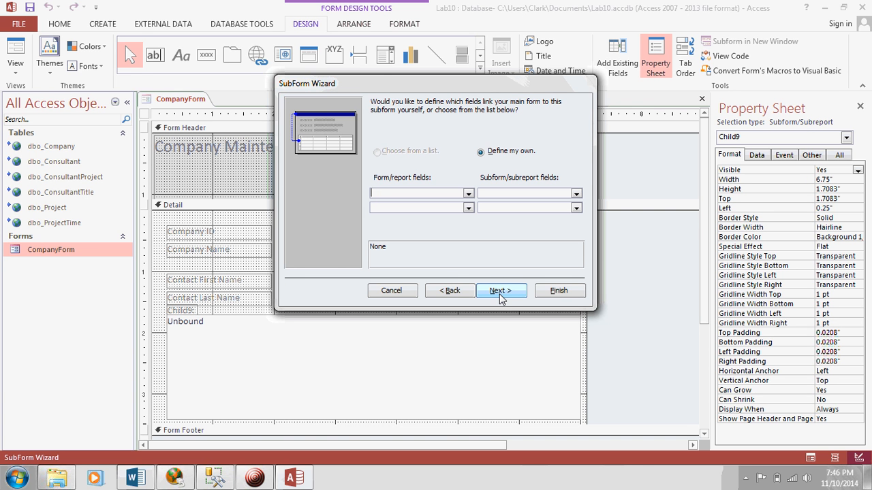
mouse_move(501, 275)
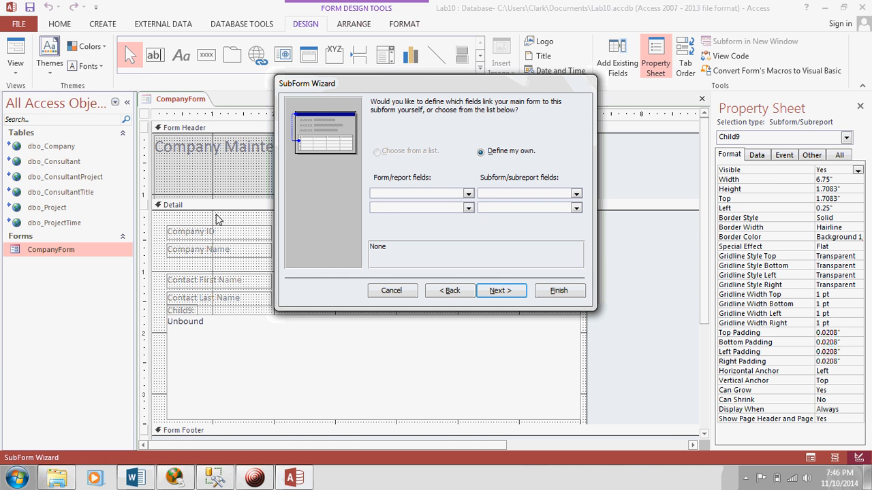
mouse_move(447, 277)
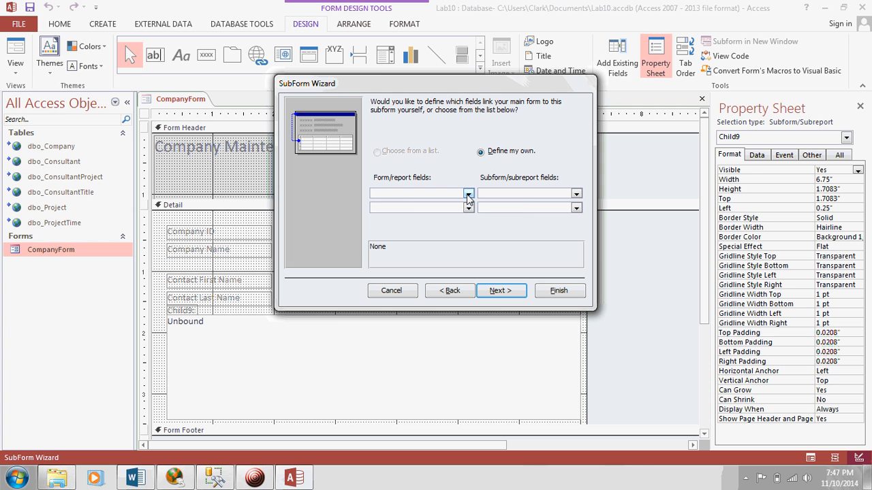
- Link the main form's CompanyID to the subform's ProjectCompanyID and continue to naming
left_click(467, 196)
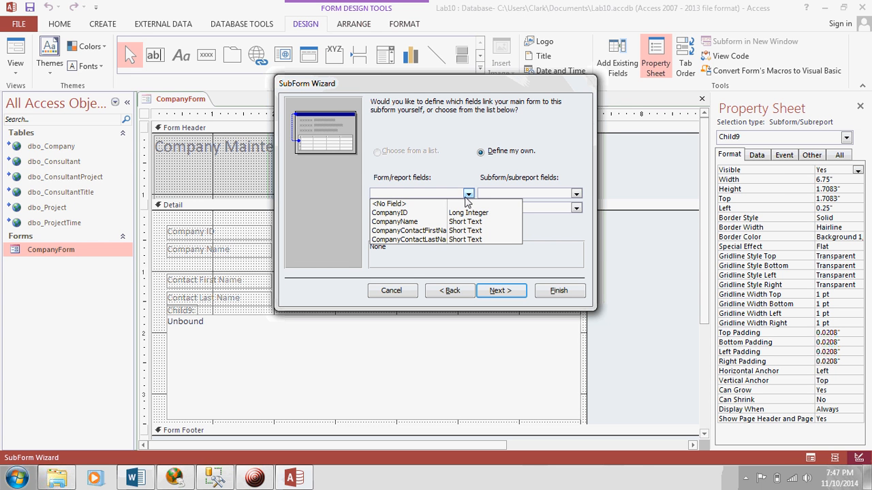
left_click(396, 213)
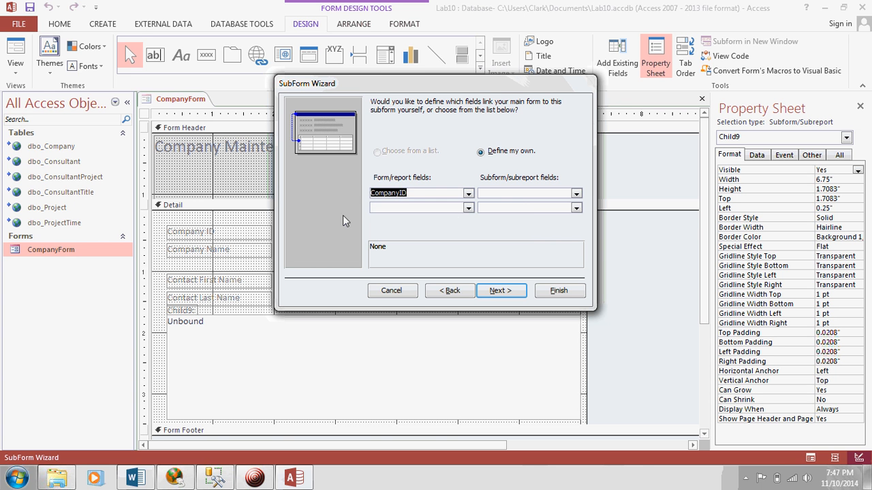
mouse_move(598, 199)
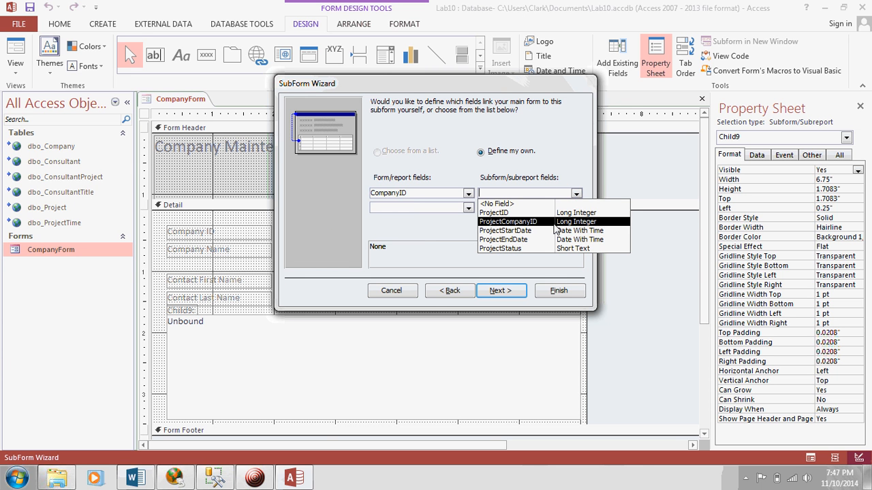
left_click(512, 221)
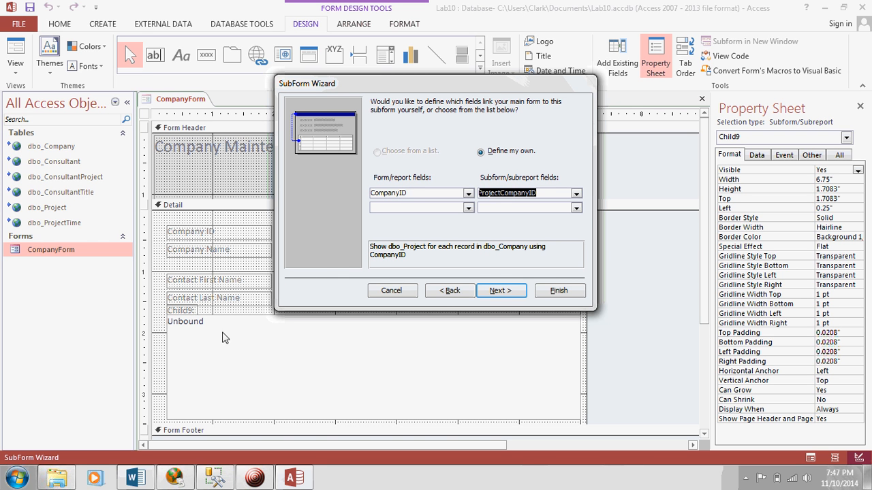
mouse_move(248, 404)
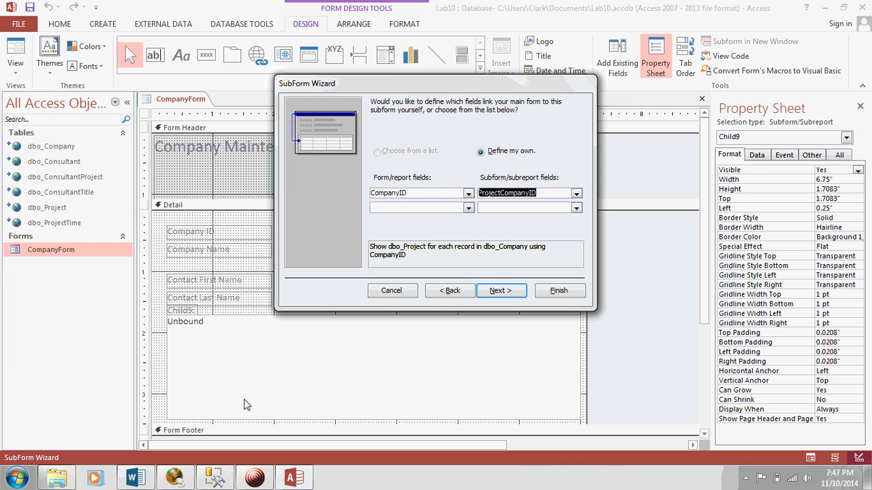
mouse_move(501, 292)
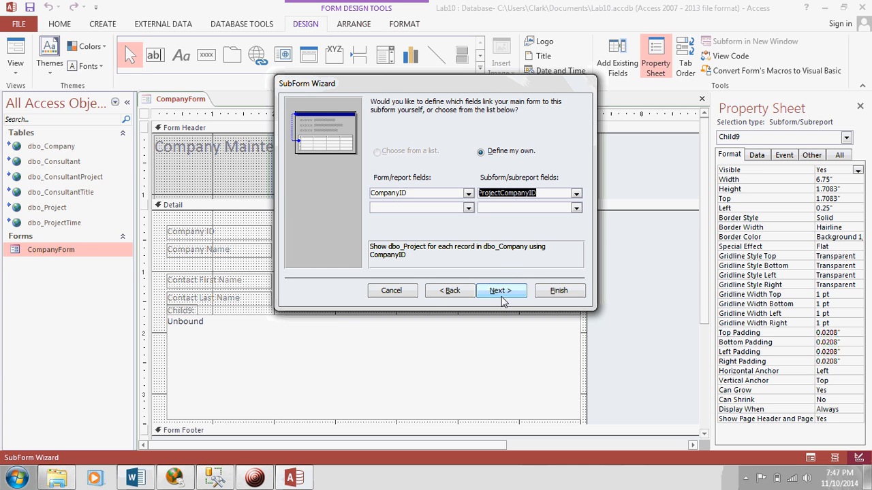
left_click(501, 291)
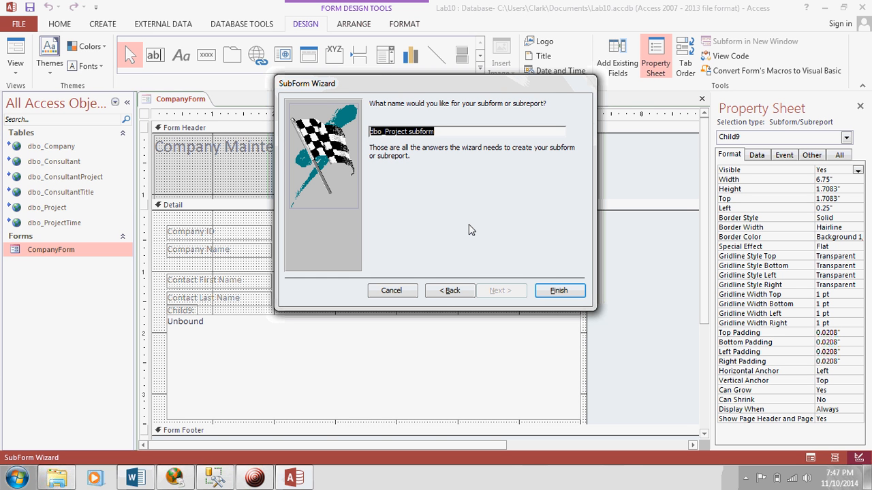
- Name the subform ProjectSubForm and finish placing it on CompanyForm
type("Proj")
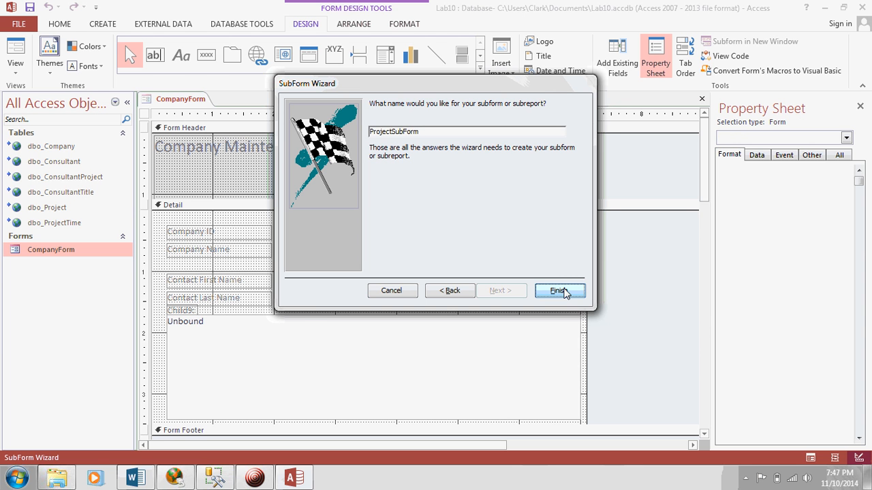
left_click(560, 290)
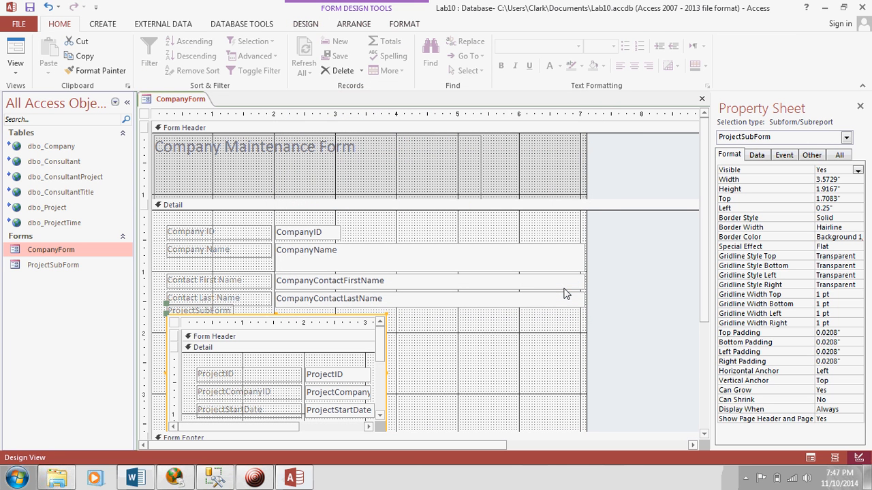
mouse_move(293, 390)
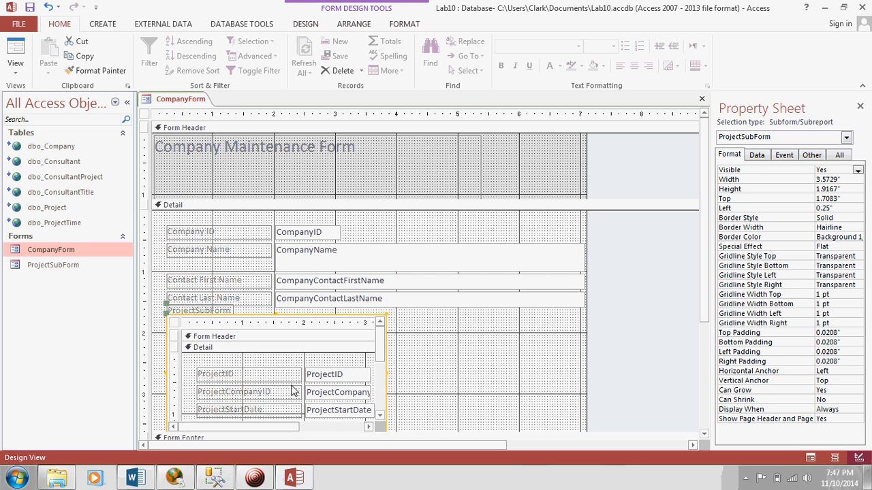
mouse_move(283, 381)
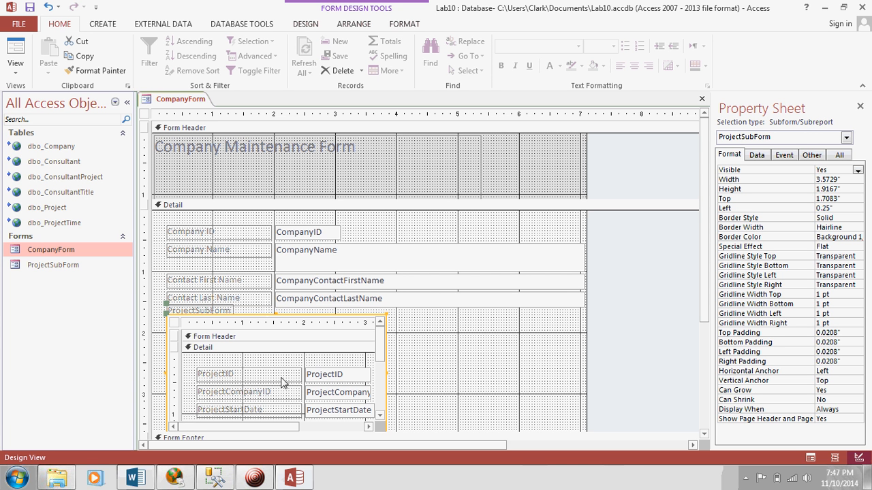
mouse_move(297, 408)
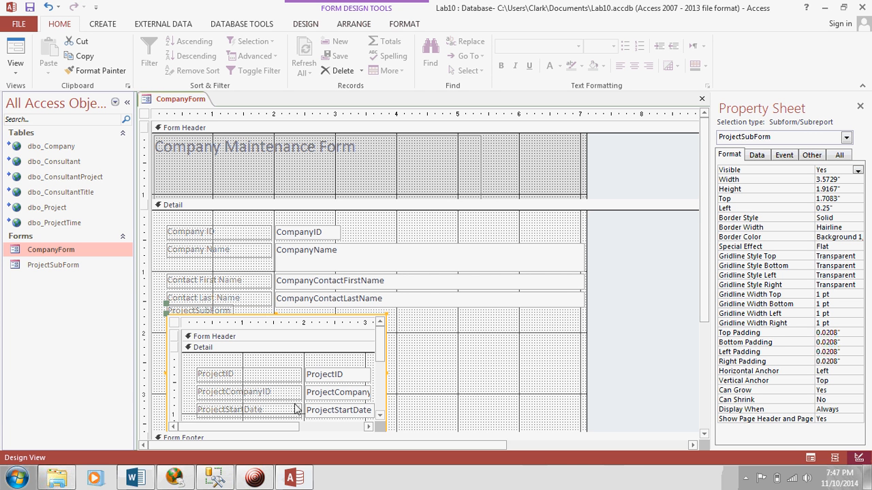
mouse_move(316, 417)
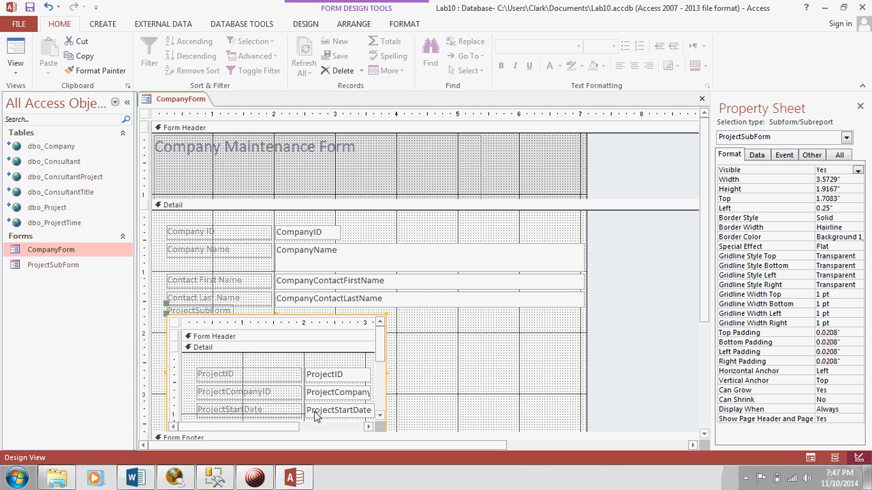
mouse_move(291, 361)
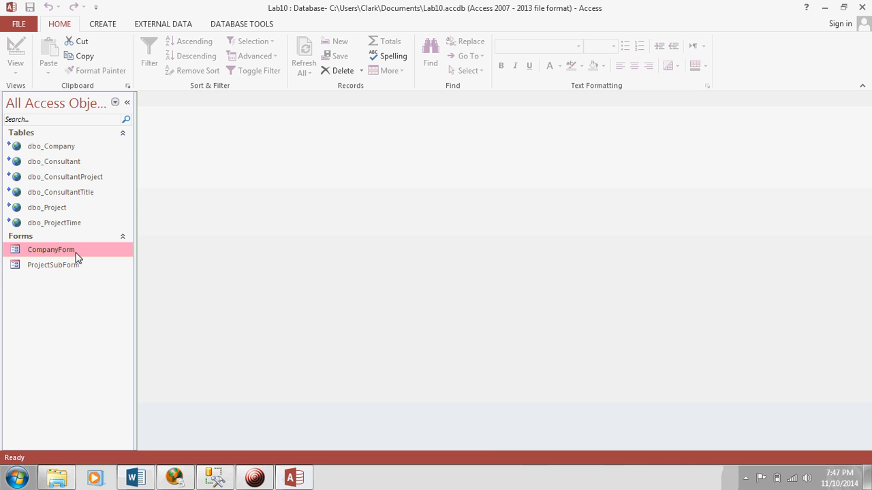
- Open CompanyForm to view Syracuse University's three projects in the embedded subform
double_click(50, 250)
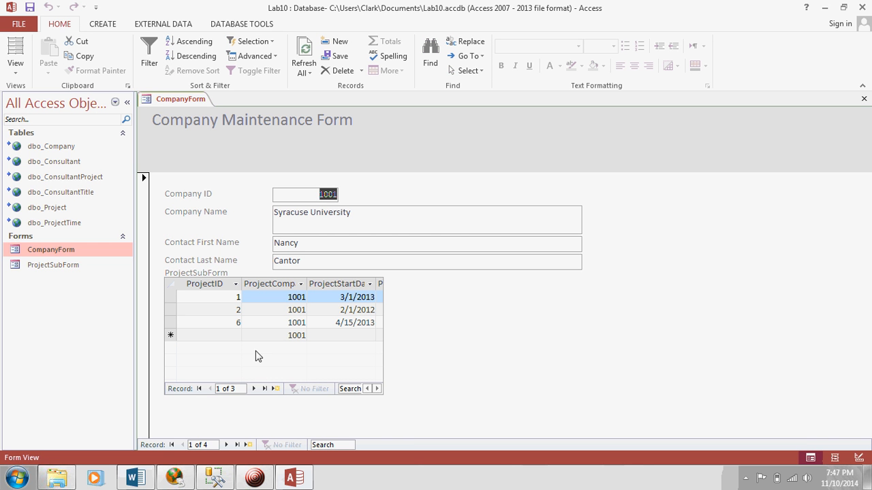
mouse_move(270, 322)
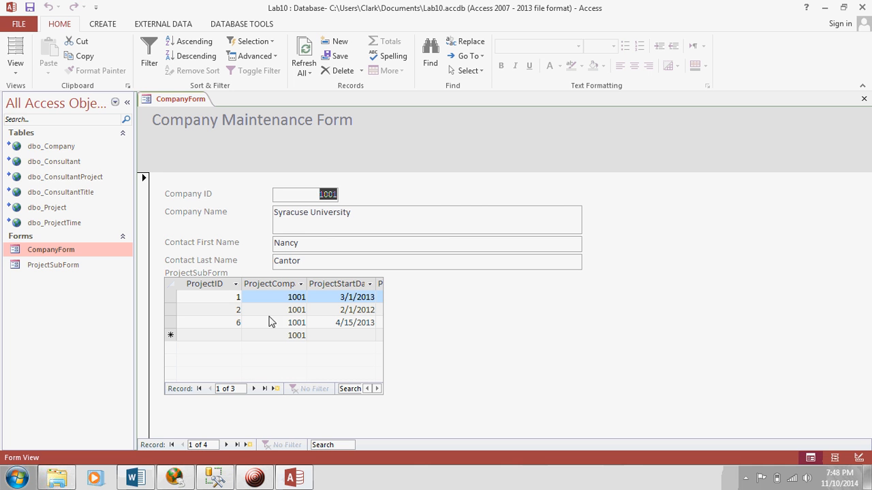
mouse_move(297, 243)
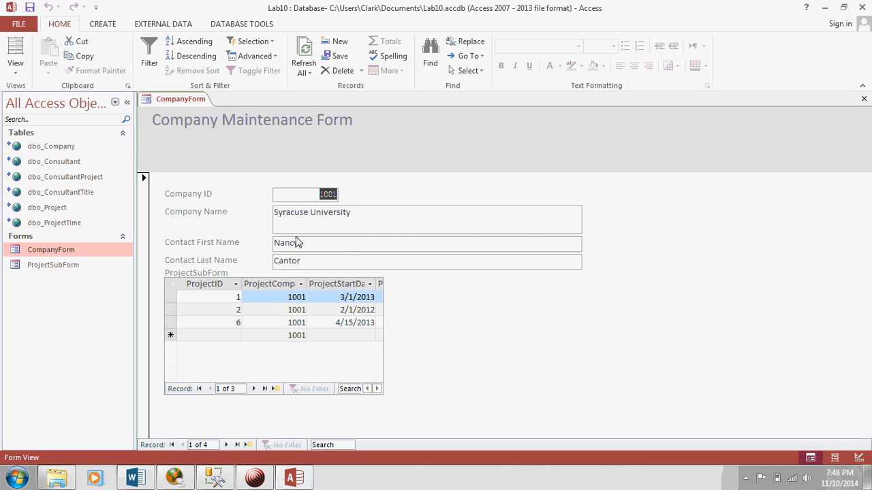
mouse_move(366, 332)
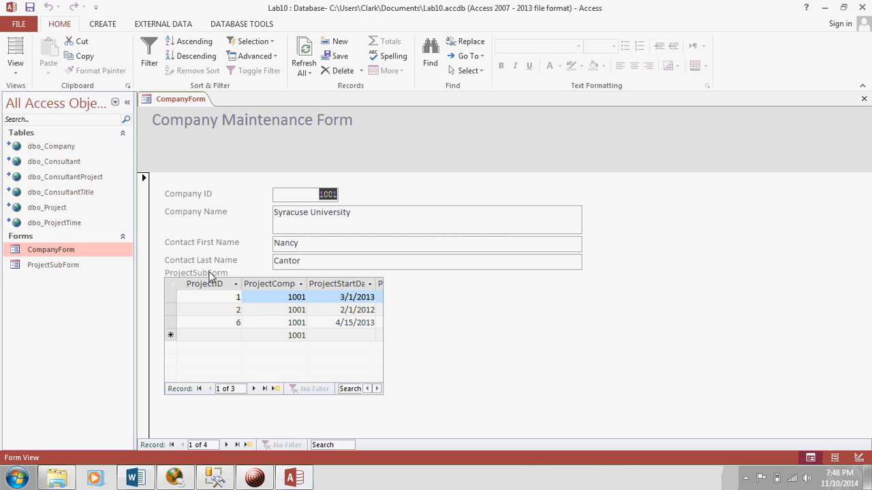
mouse_move(207, 283)
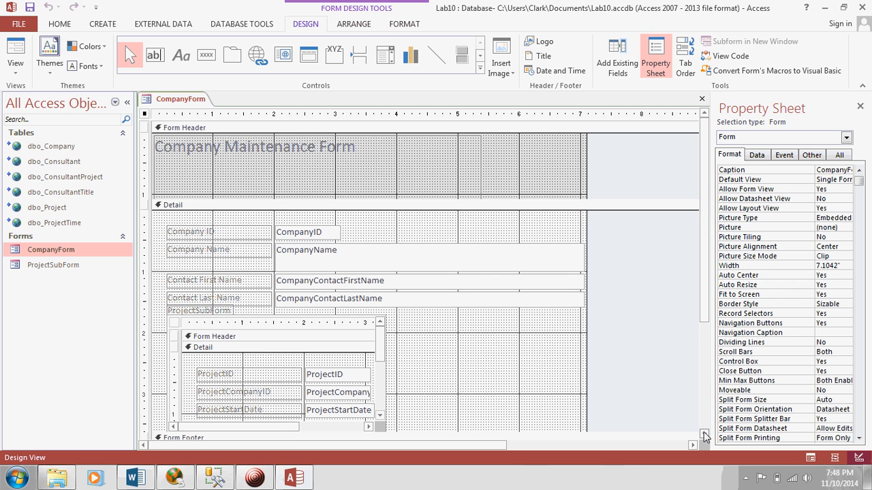
- Rename the subform's ProjectID and ProjectCompanyID captions to Project ID and CompanyID
scroll("down", 3)
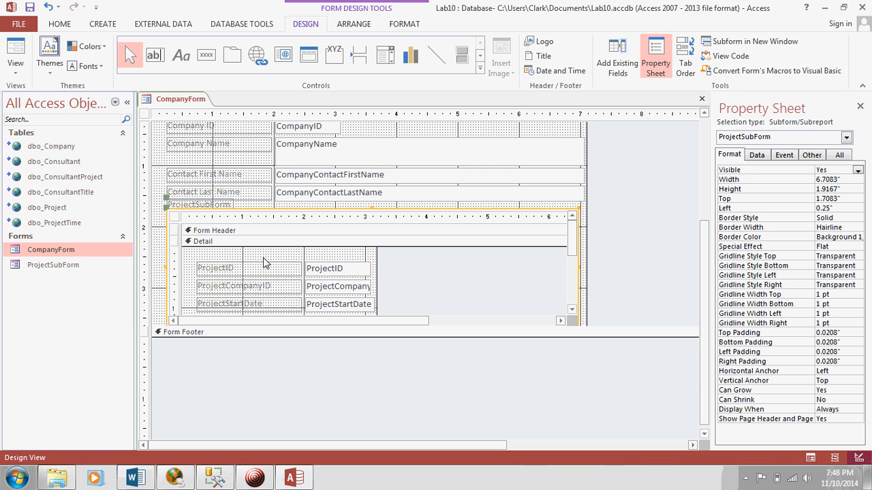
left_click(215, 269)
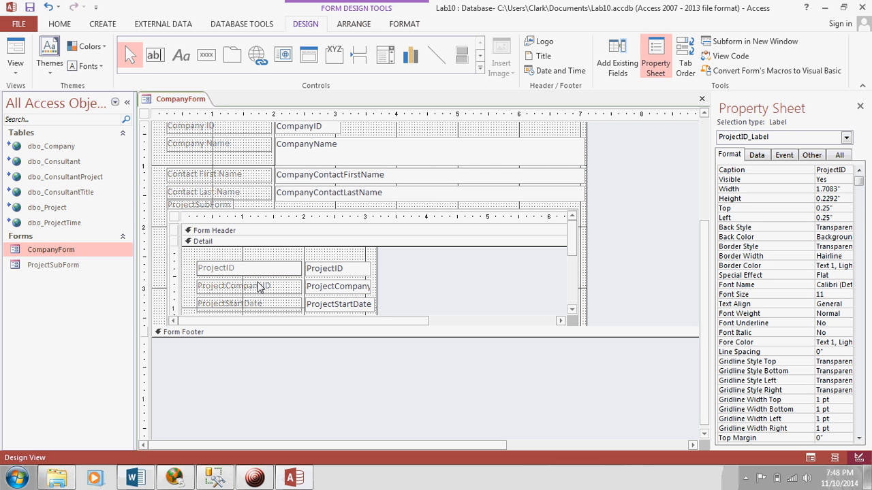
left_click(234, 286)
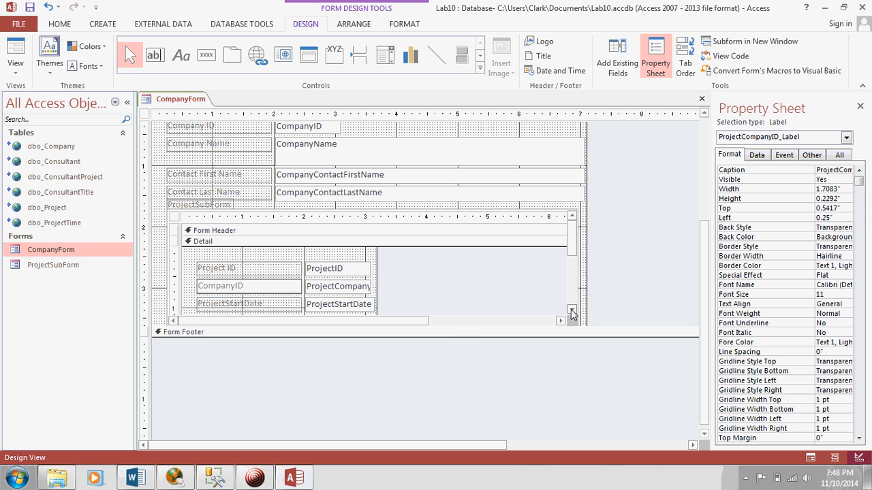
left_click(229, 274)
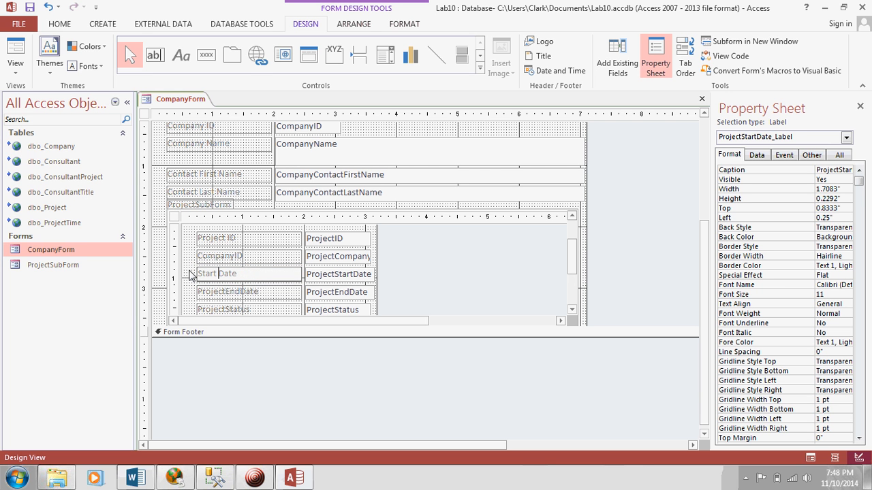
- Rename the ProjectEndDate and ProjectStatus captions to End Date and Status
left_click(227, 292)
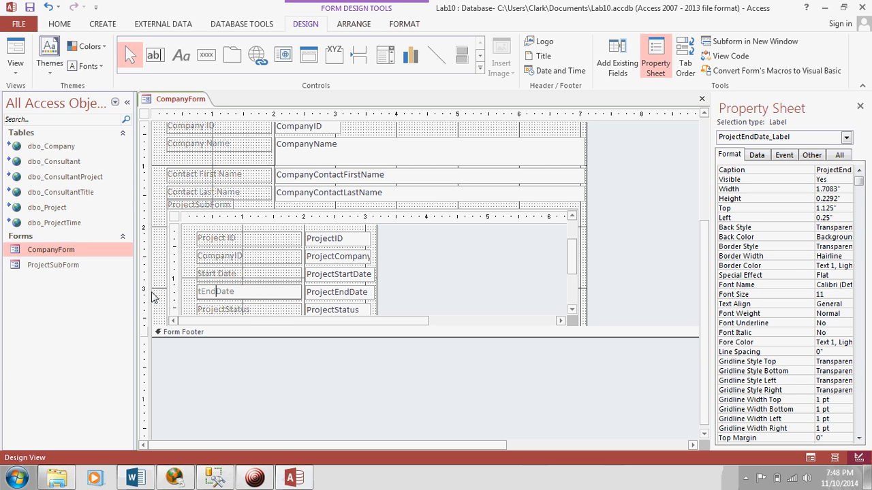
type("End Date")
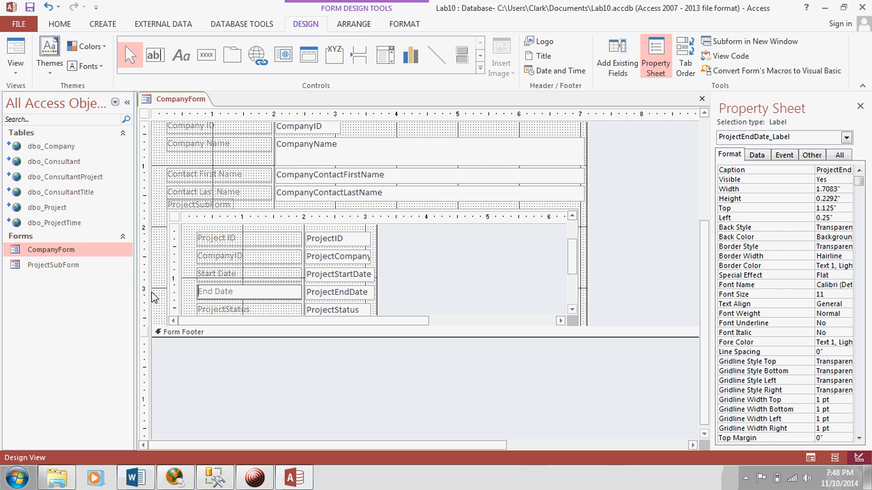
left_click(199, 205)
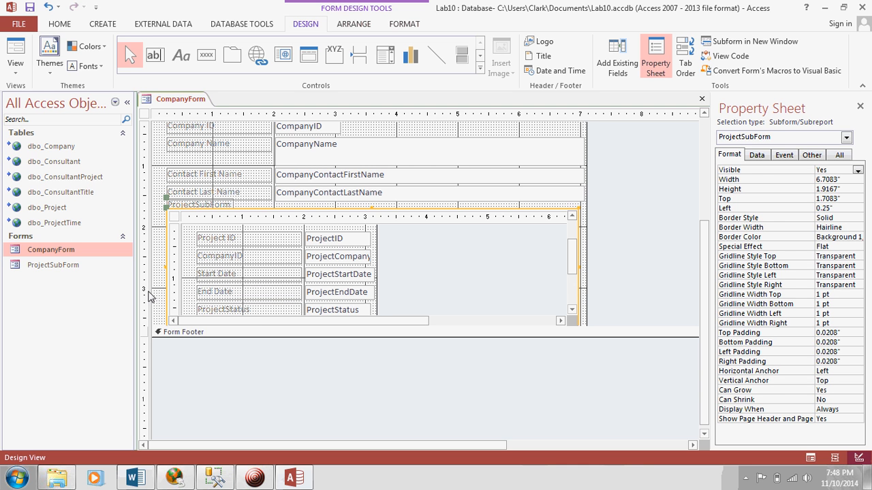
left_click(223, 310)
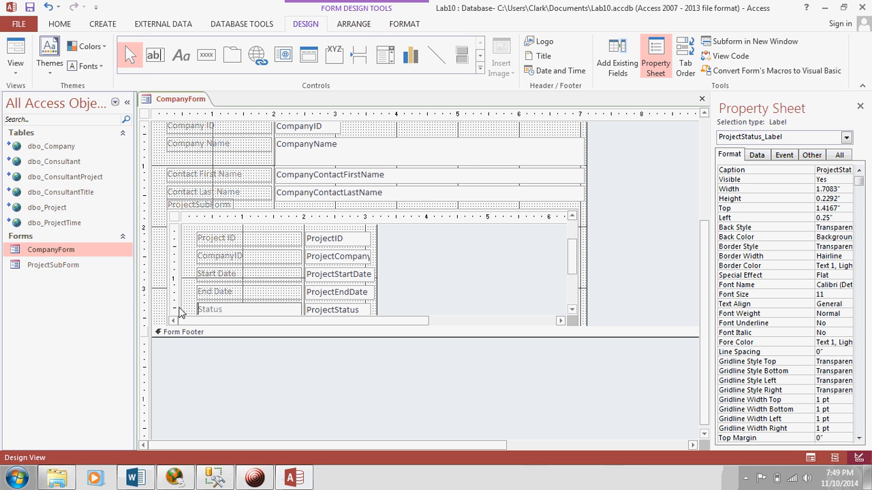
left_click(199, 204)
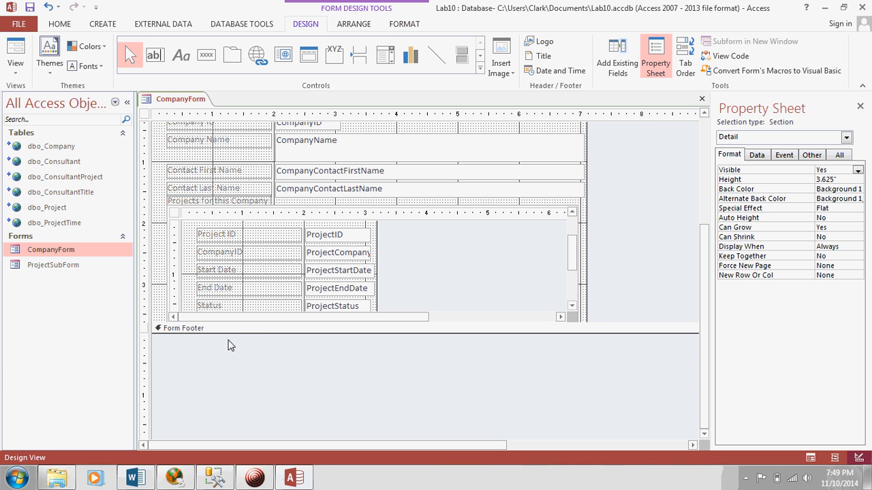
mouse_move(244, 327)
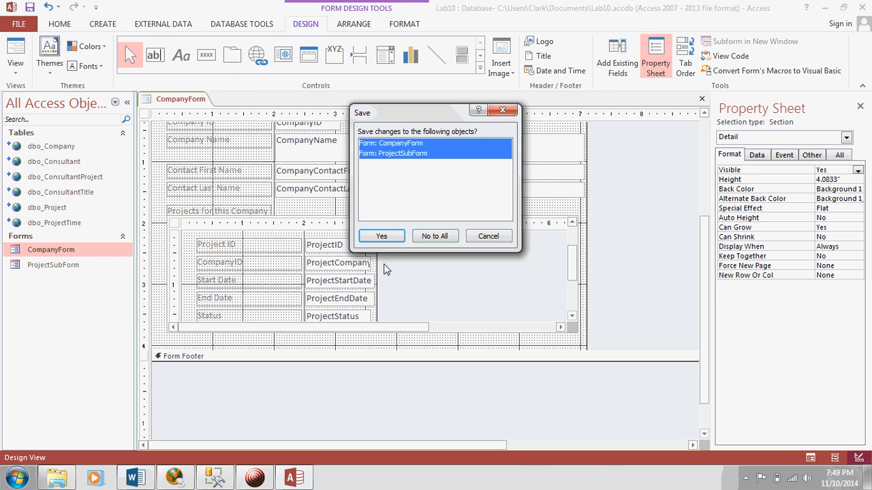
- Select the company form among the database objects after closing through the save prompt
left_click(382, 235)
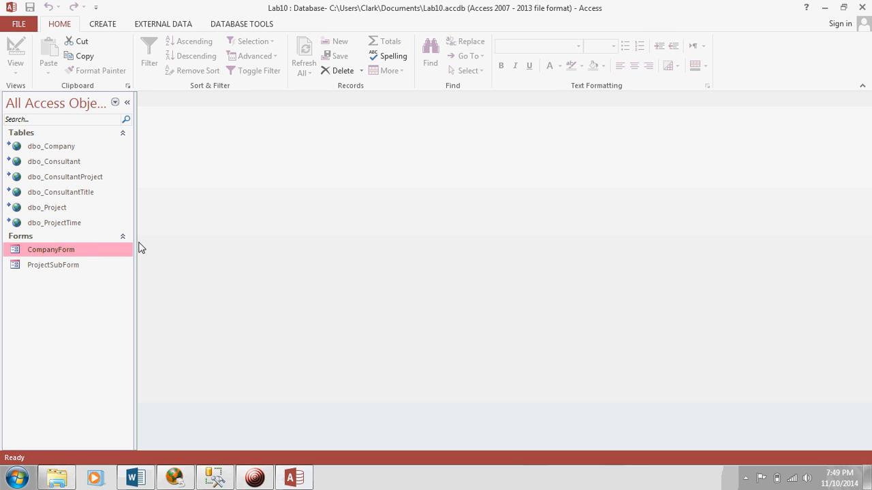
- Reopen the Company Maintenance Form and page forward and back through the company records
double_click(51, 249)
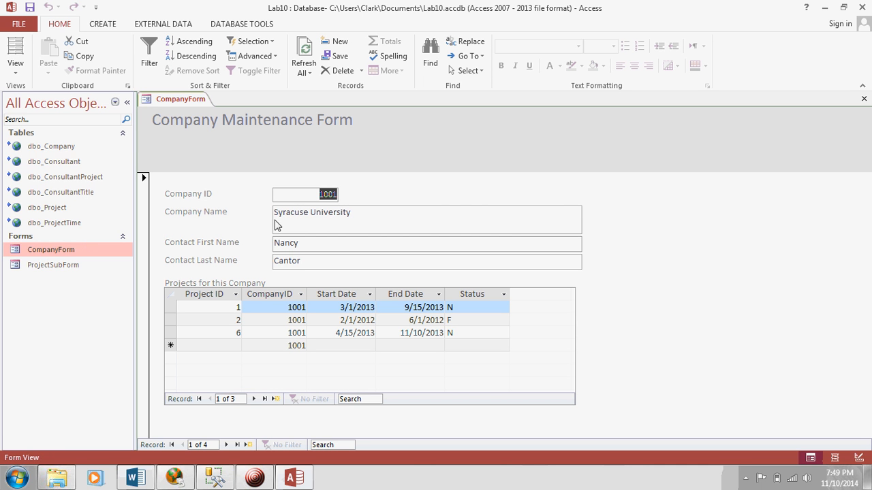
mouse_move(311, 243)
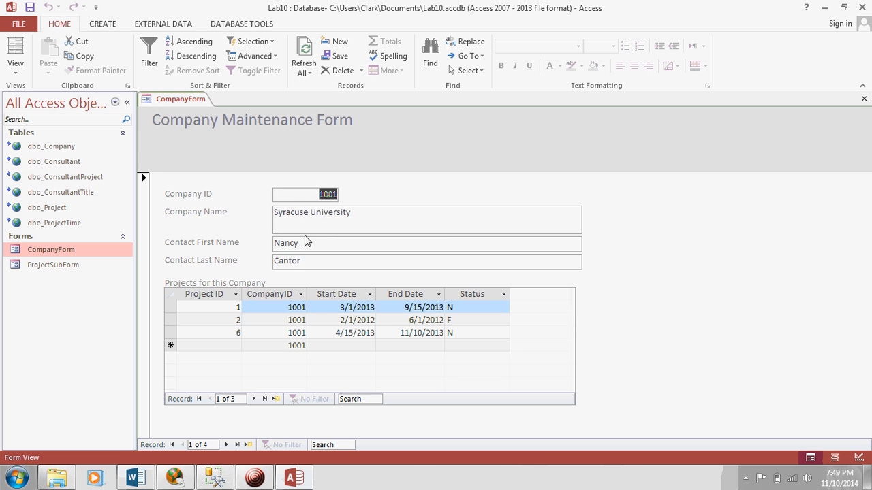
mouse_move(272, 325)
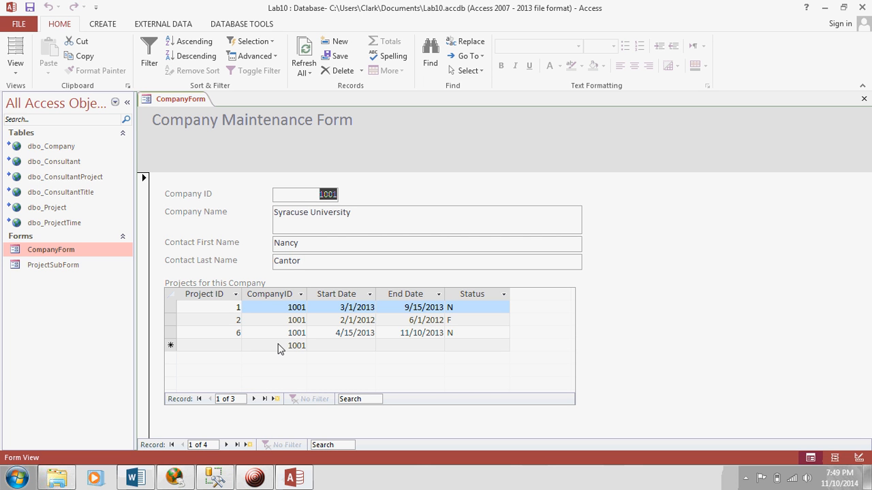
mouse_move(279, 351)
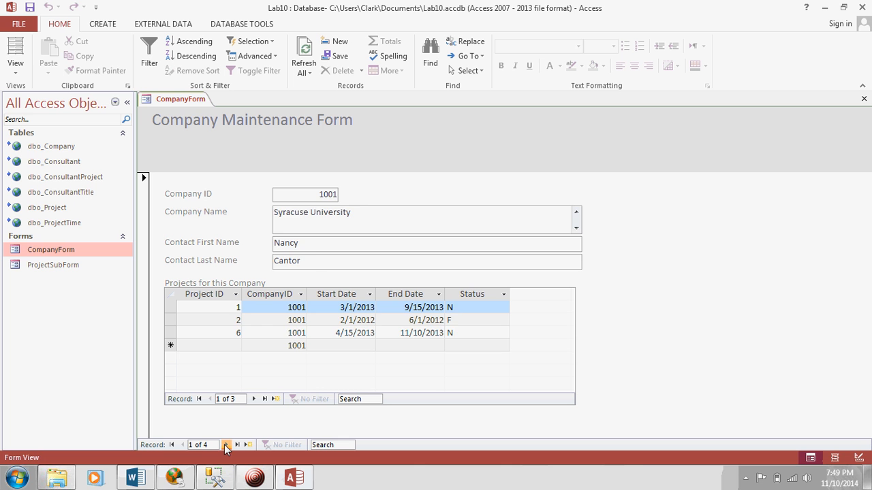
left_click(226, 444)
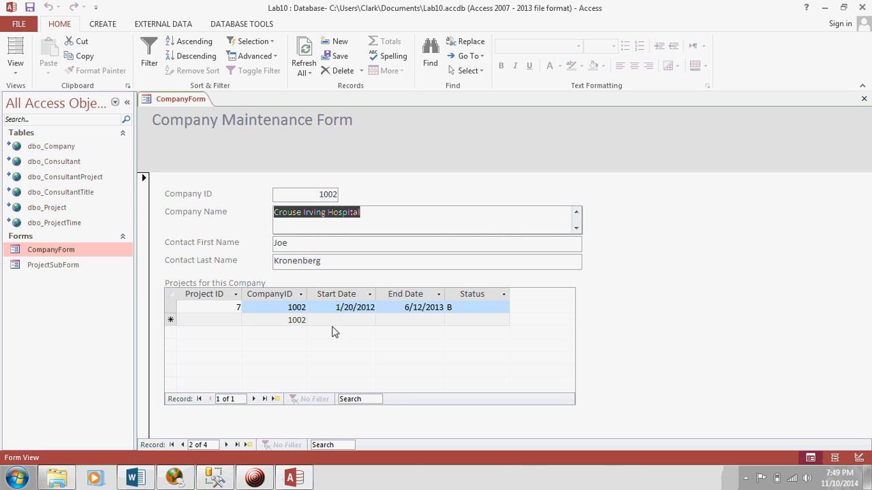
mouse_move(243, 442)
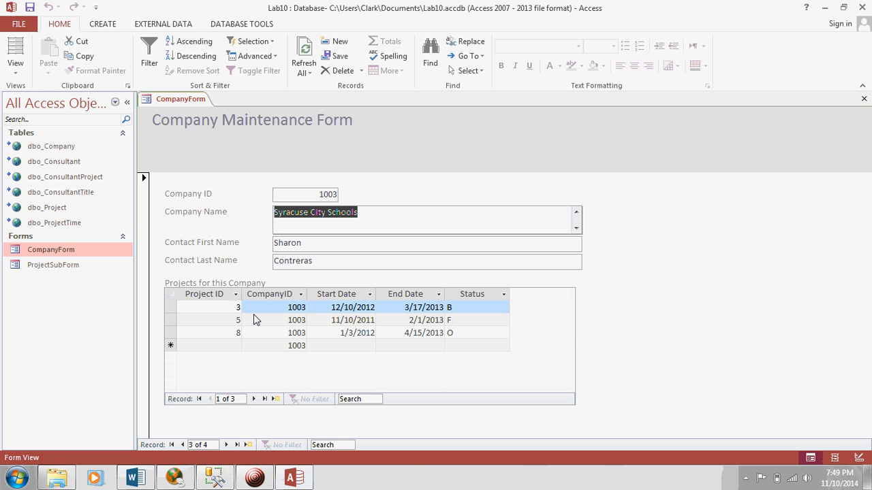
mouse_move(299, 330)
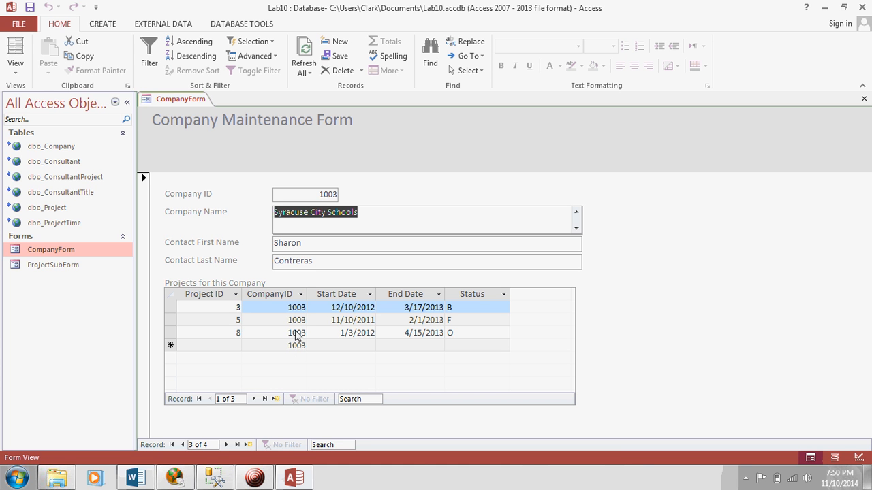
mouse_move(244, 441)
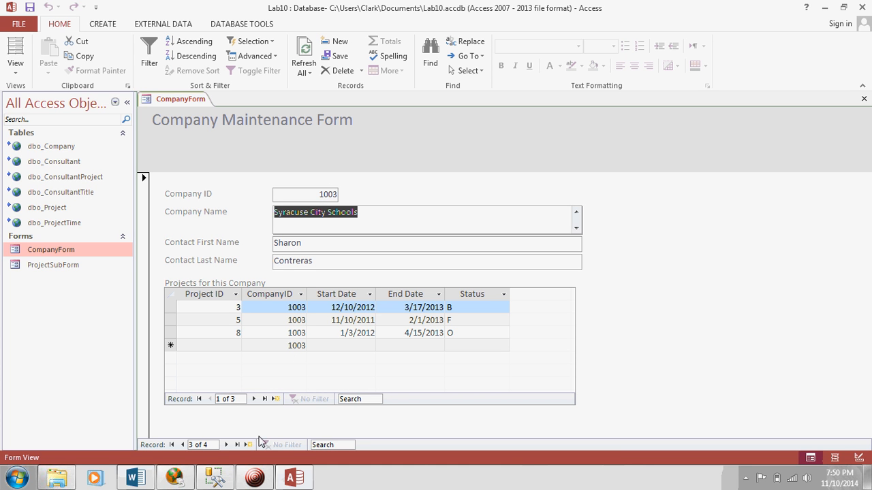
mouse_move(253, 425)
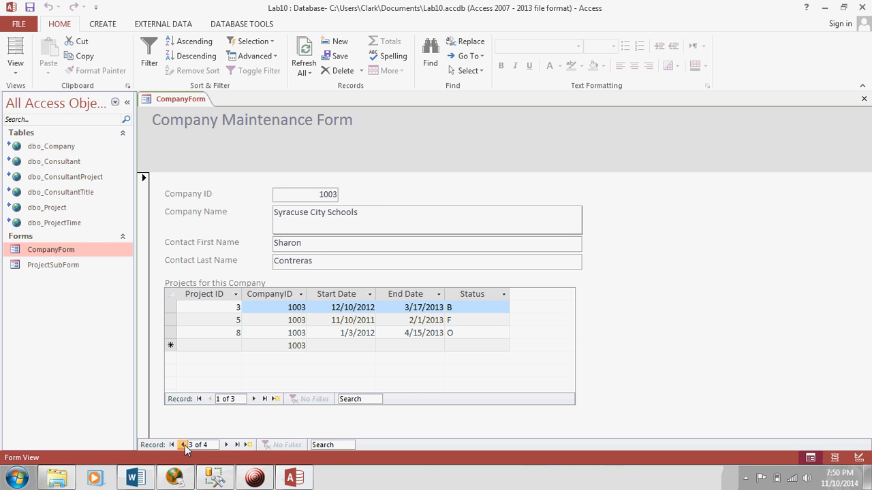
left_click(183, 447)
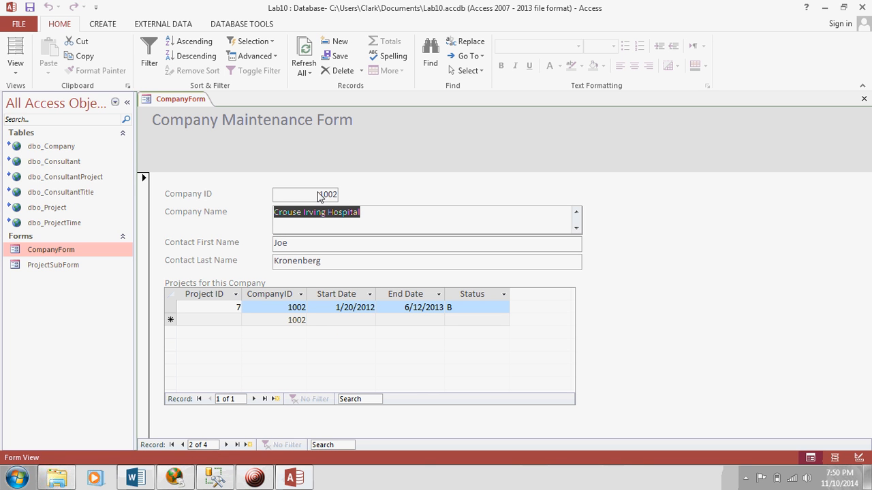
mouse_move(299, 338)
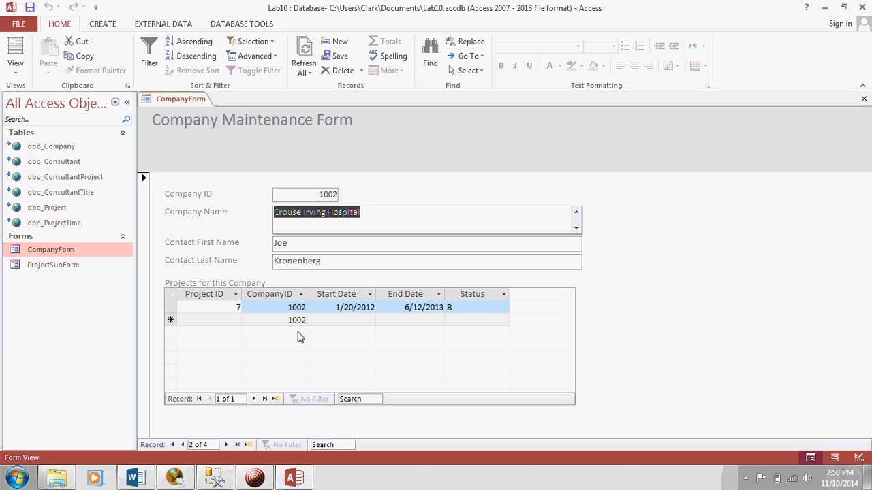
mouse_move(322, 338)
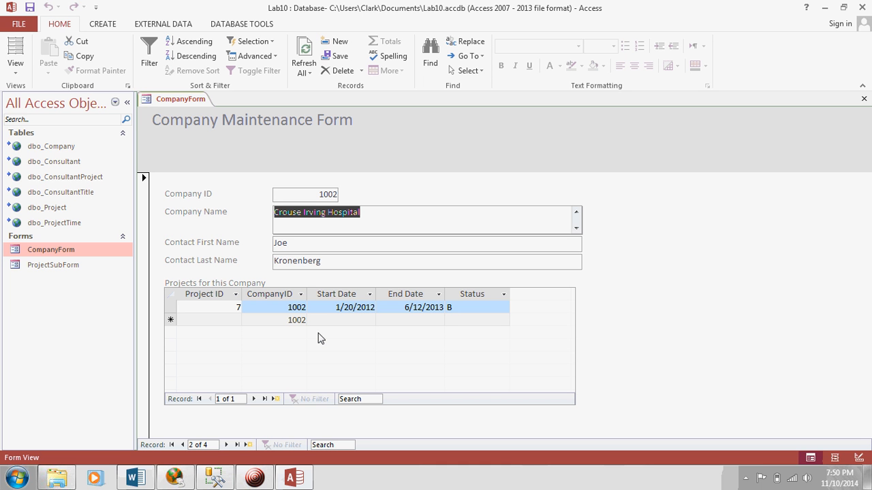
mouse_move(332, 262)
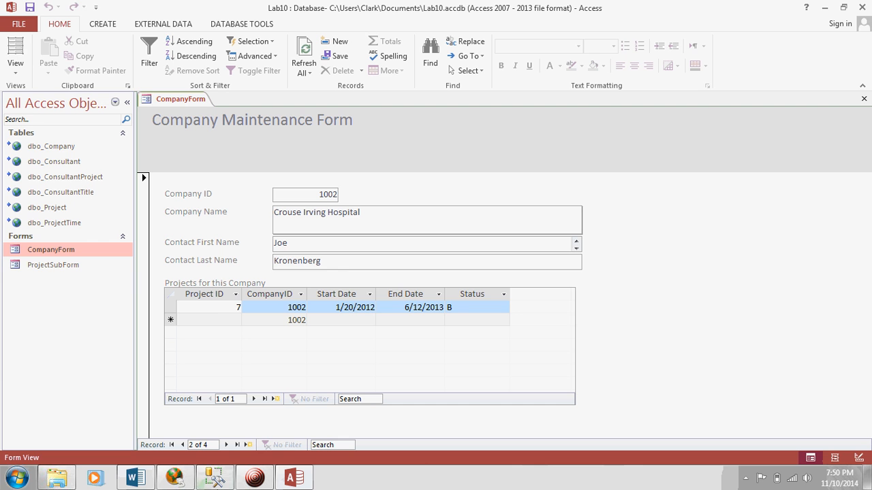
left_click(221, 469)
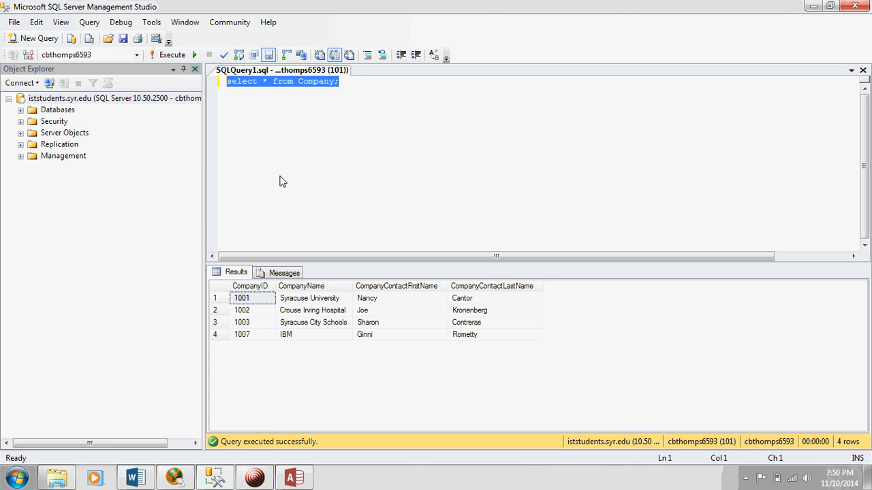
- Inspect Crouse Irving Hospital's contact first name Joe in the Company table, then return to Access
left_click(387, 310)
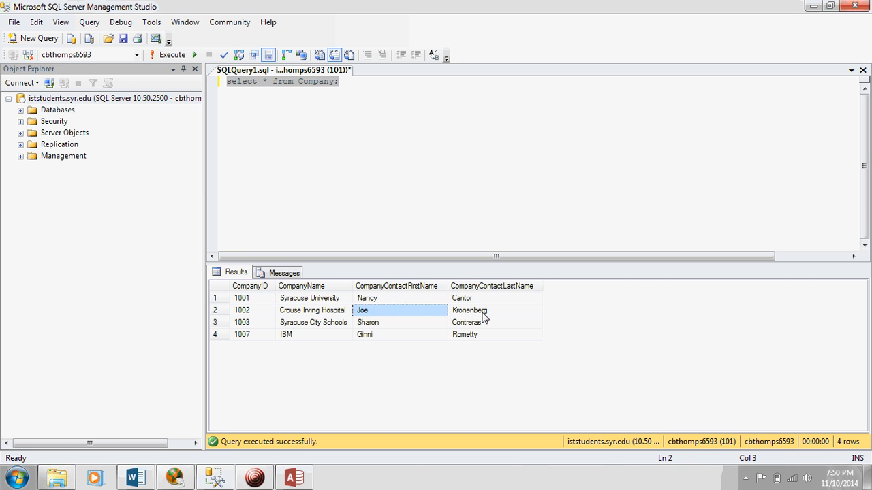
left_click(472, 310)
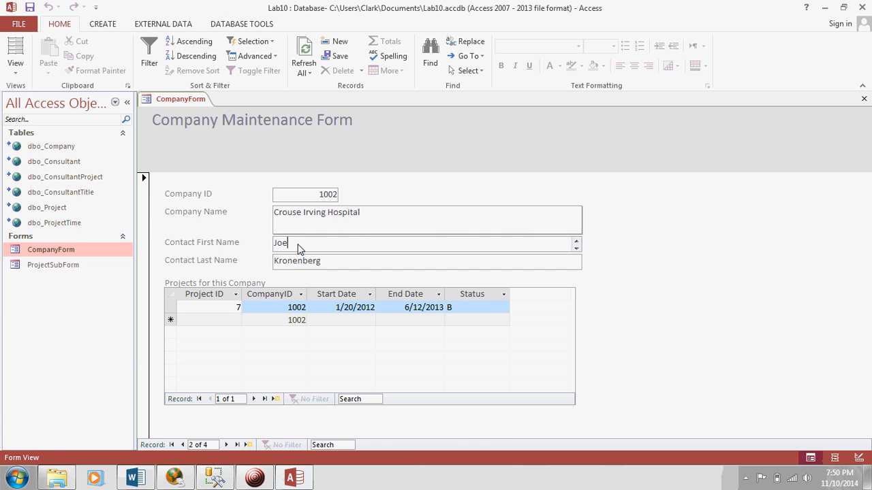
- Change Crouse Irving Hospital's contact first name to Joseph and save by moving to the first record
type("e")
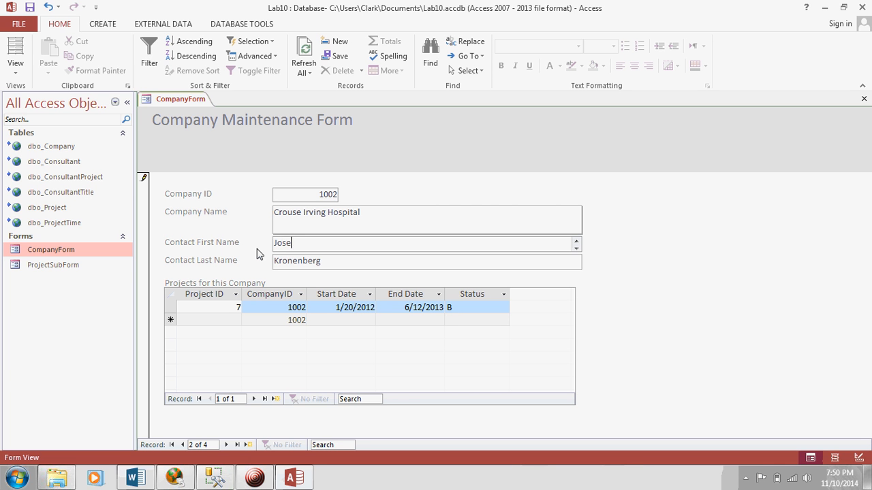
type("s")
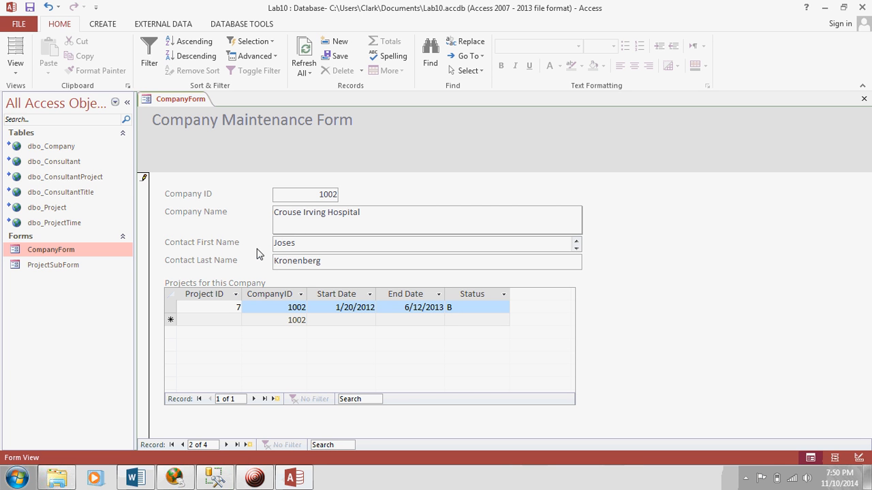
type("Joseph")
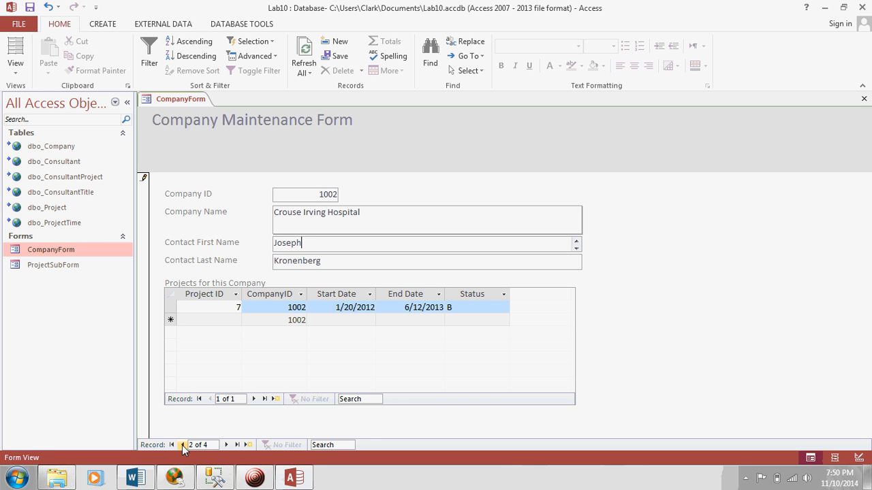
left_click(183, 444)
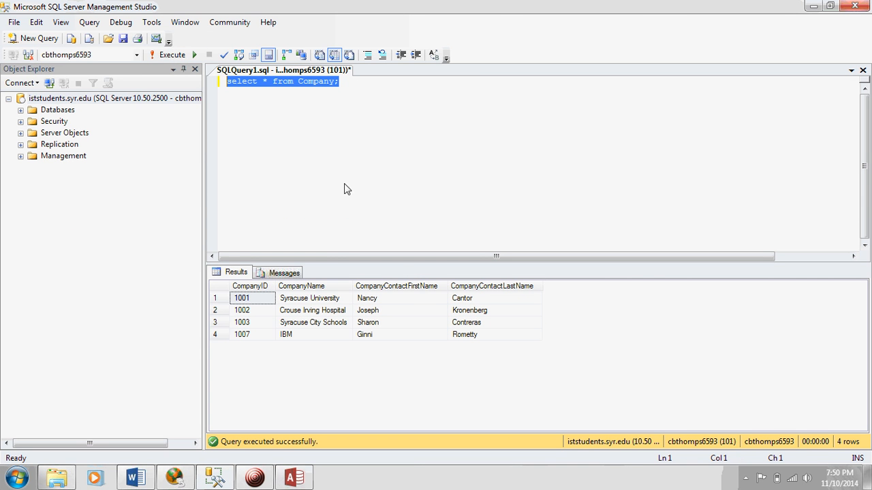
left_click(368, 310)
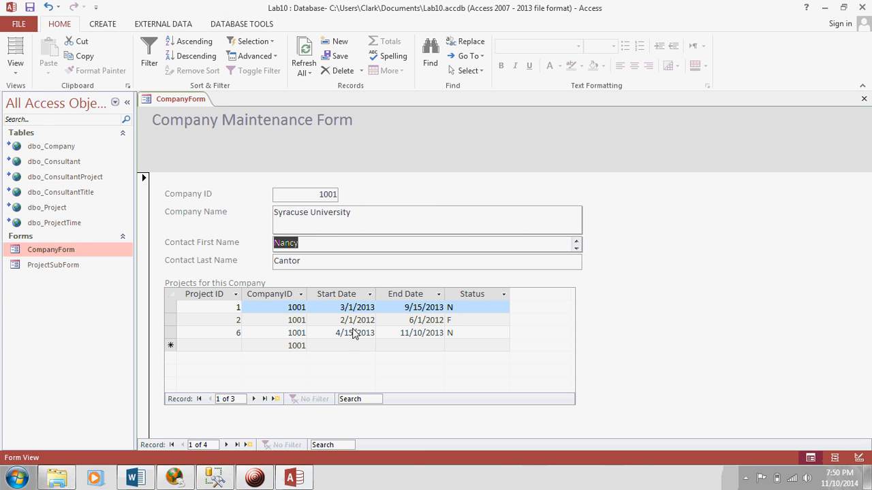
- Select project 6's start date 4/15/2013 in Syracuse University's project list
left_click(348, 333)
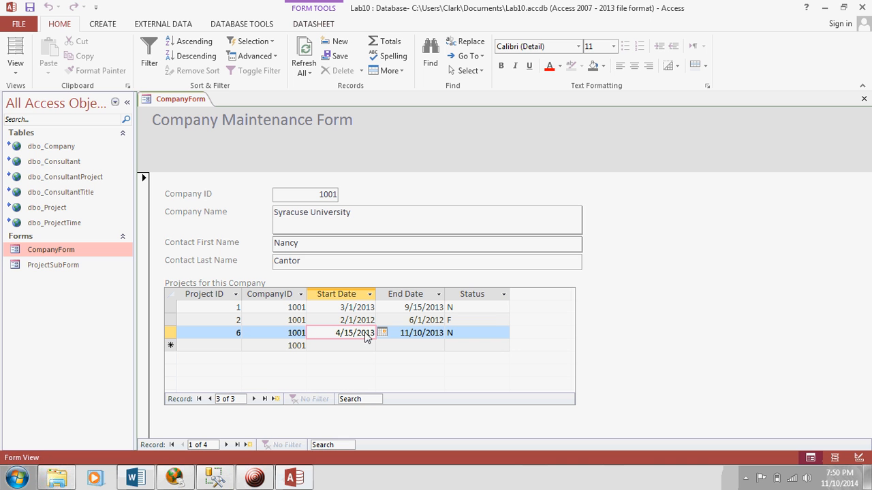
mouse_move(299, 444)
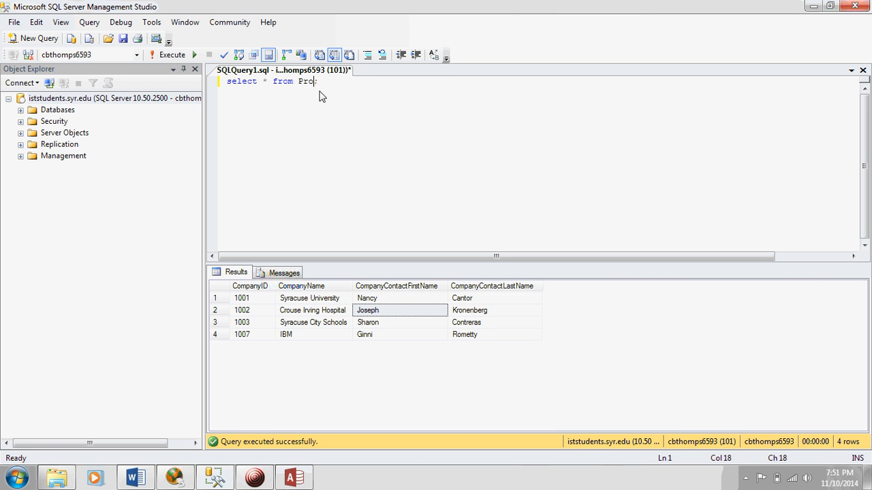
- Run select * from Project to list all eight project rows, then return to Access
left_click(169, 54)
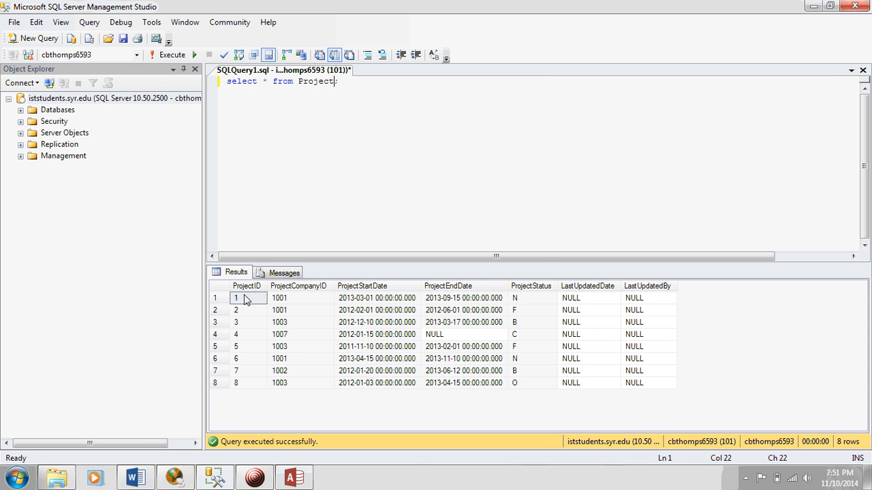
left_click(236, 297)
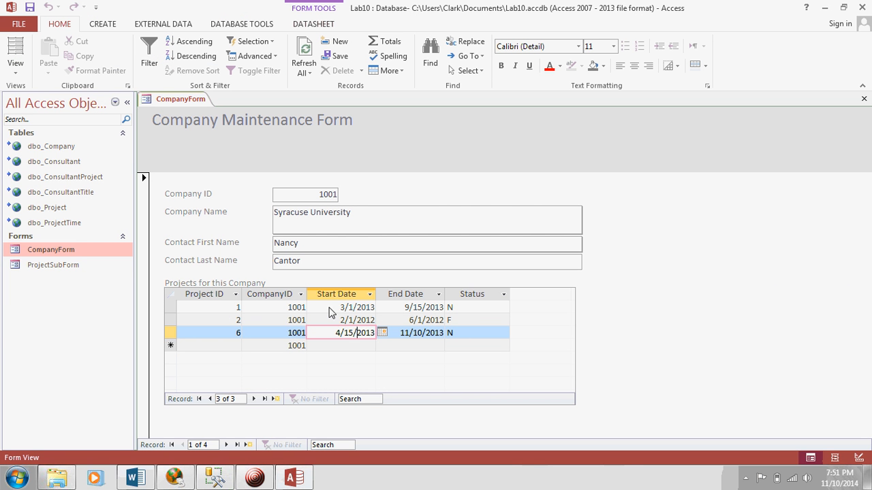
mouse_move(424, 311)
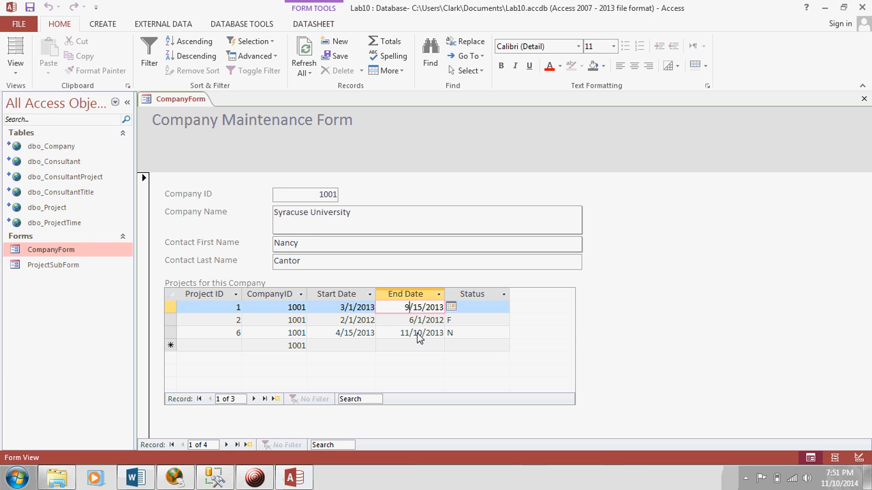
- Set project 1's end date to 10/15/2013 and switch to the server query window
type("10/15/2013")
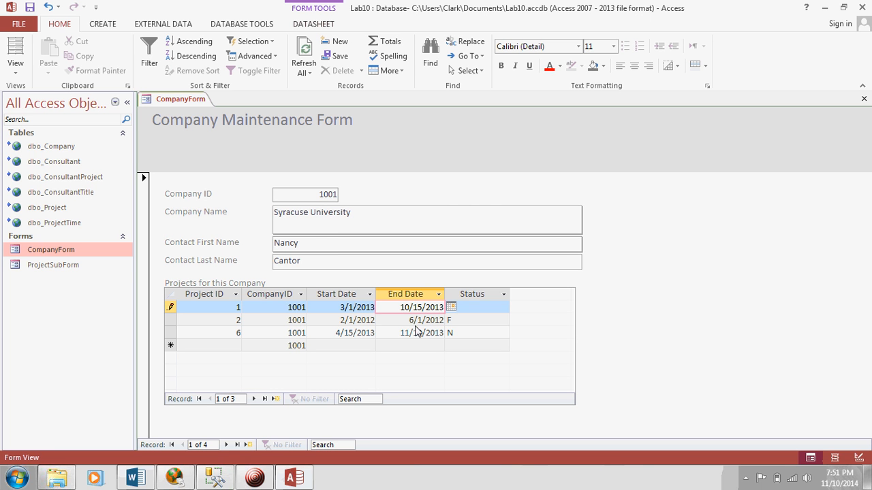
left_click(419, 319)
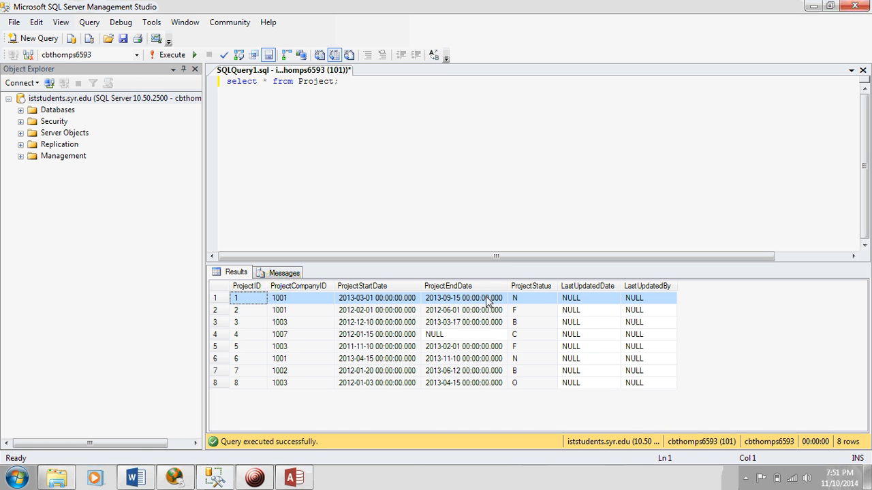
- Rerun the Project query to confirm project 1's end date is now 10/15/2013
left_click(462, 298)
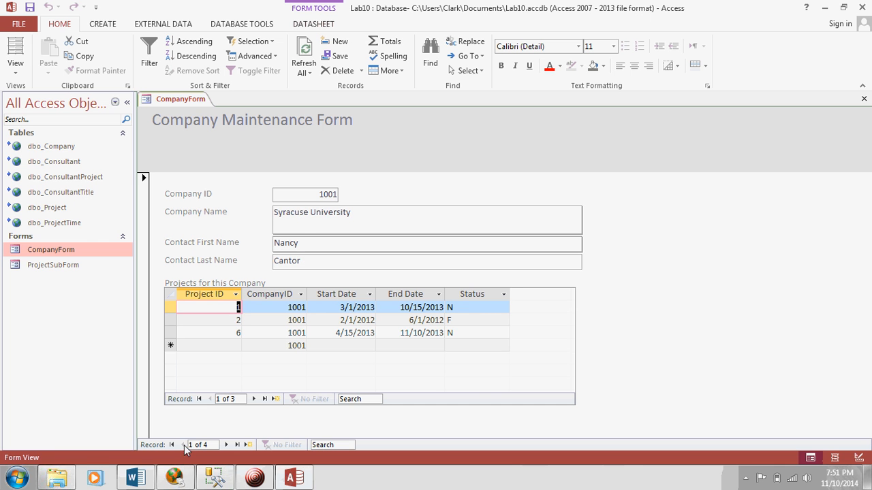
mouse_move(253, 398)
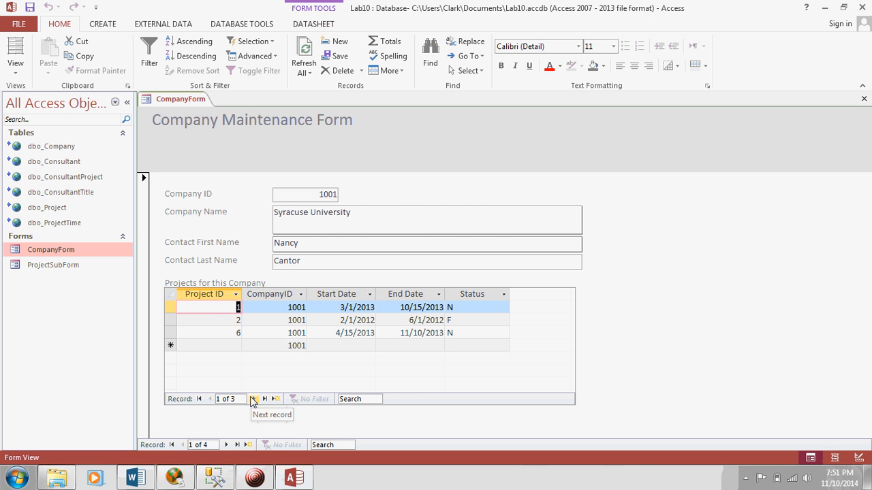
left_click(245, 399)
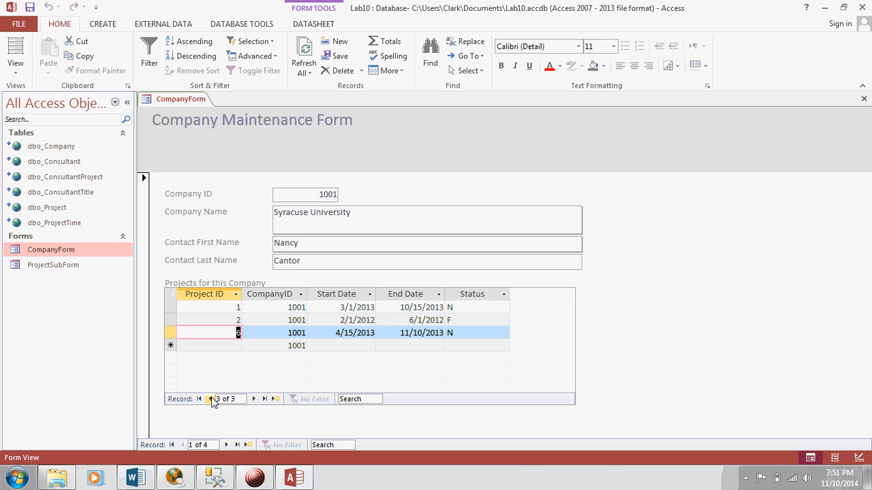
left_click(210, 399)
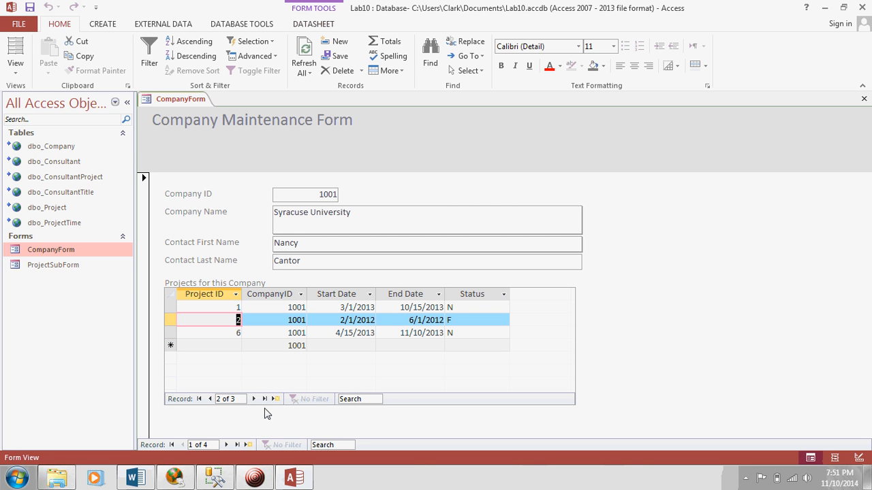
mouse_move(216, 436)
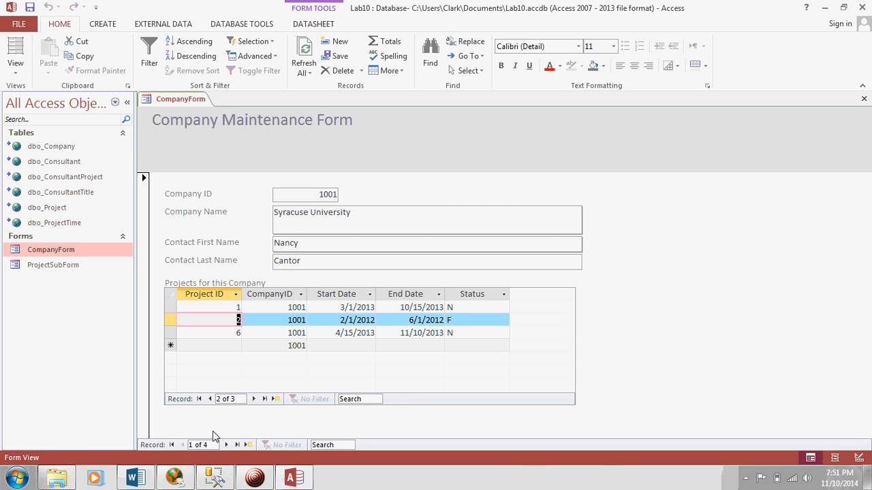
mouse_move(362, 424)
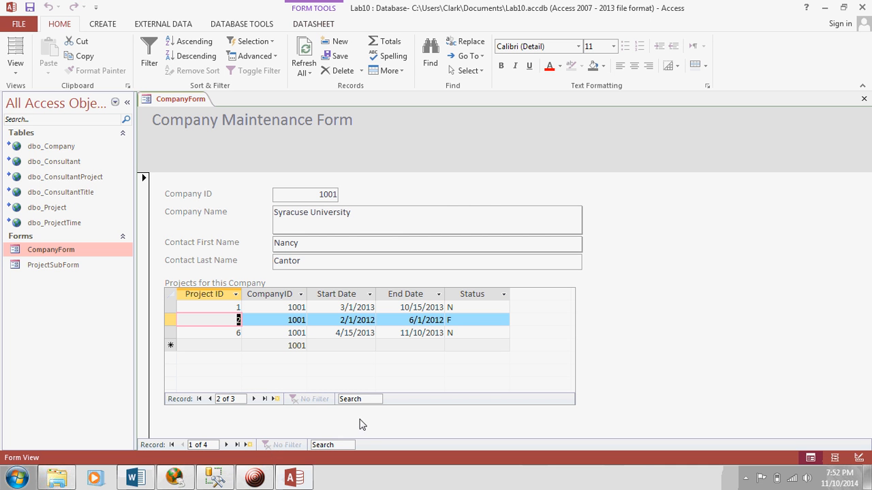
mouse_move(384, 387)
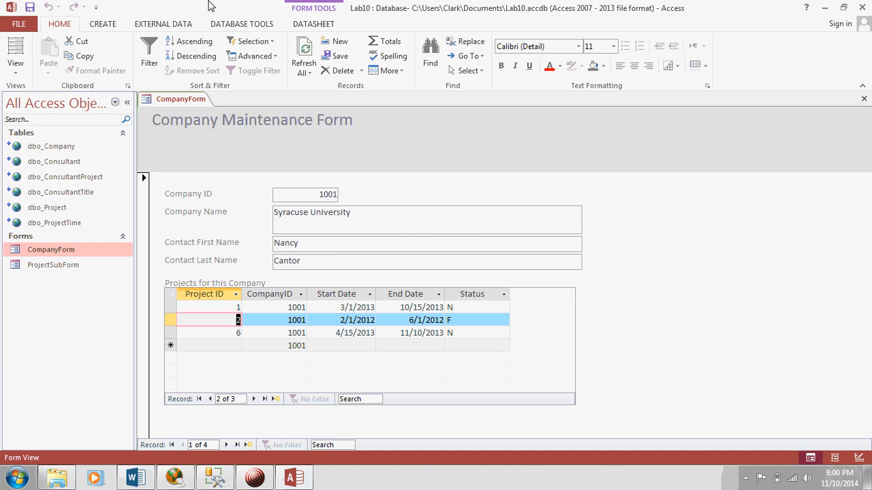
mouse_move(194, 390)
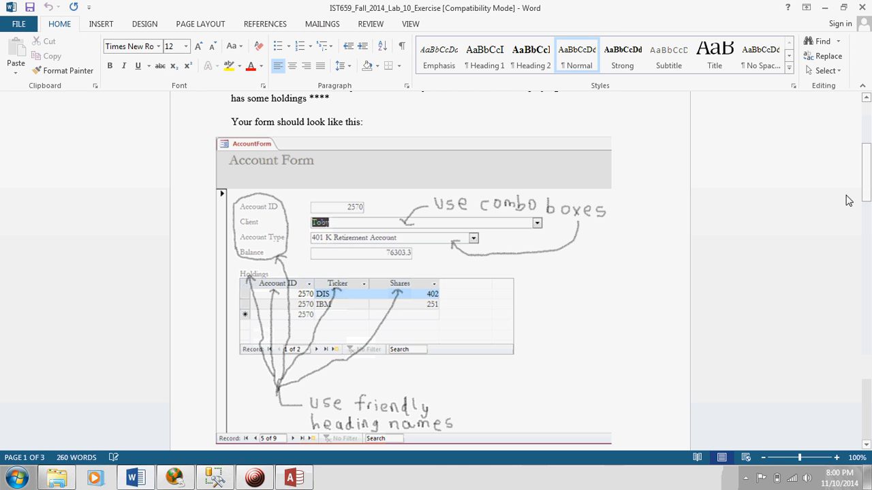
- Scroll the Word lab document to the Client Holdings Report section and its sample screenshot
scroll("down", 3)
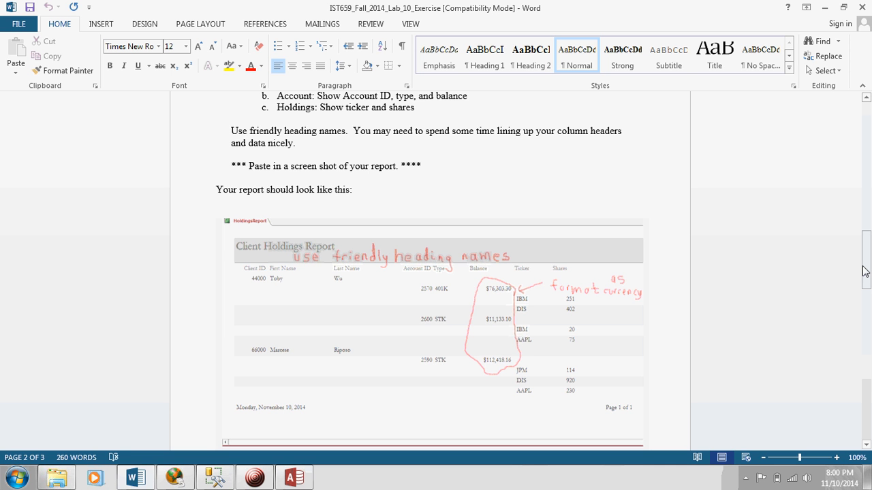
mouse_move(865, 270)
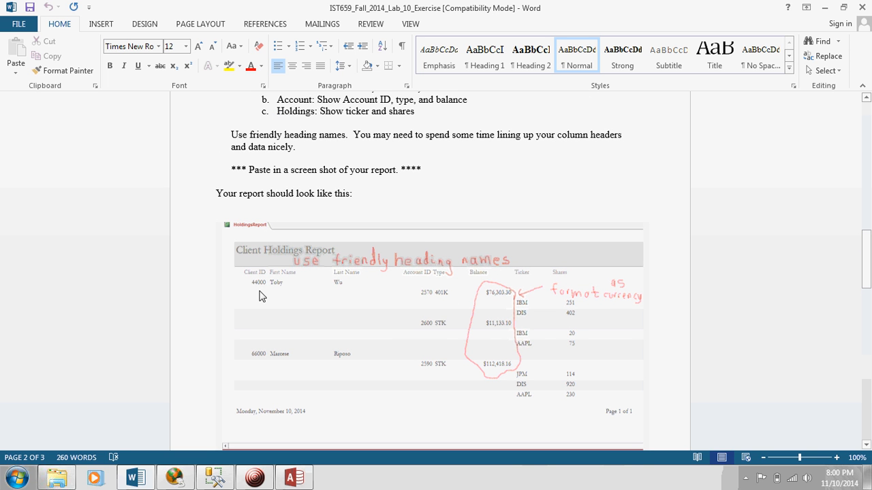
mouse_move(318, 293)
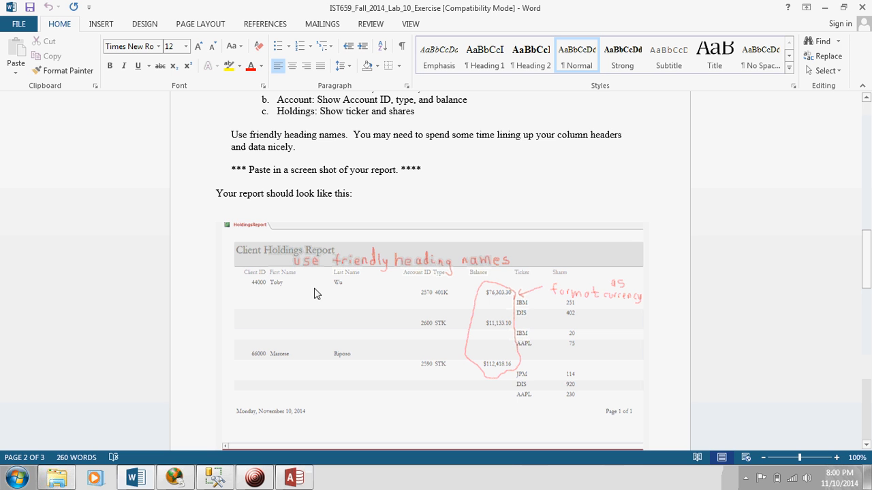
mouse_move(323, 286)
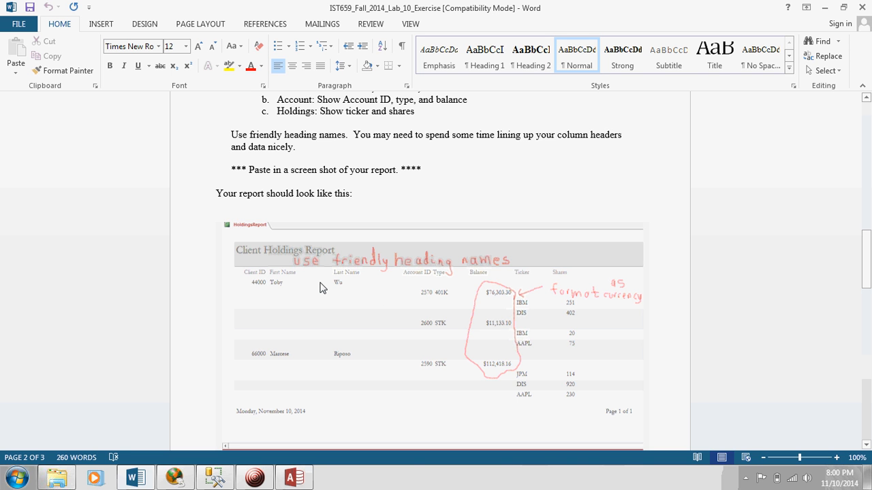
mouse_move(867, 237)
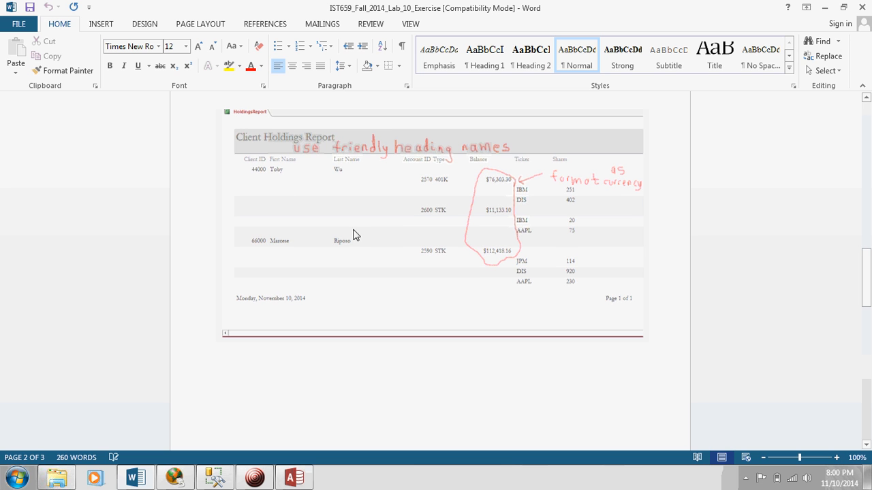
mouse_move(248, 174)
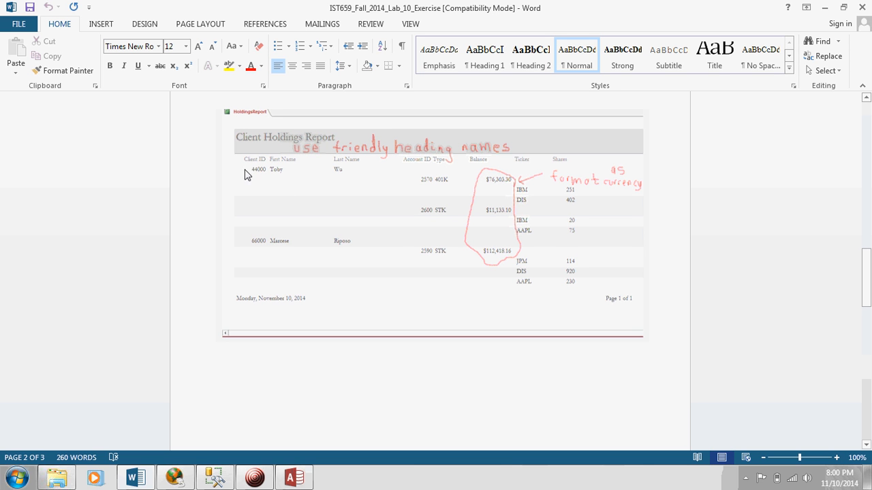
mouse_move(360, 177)
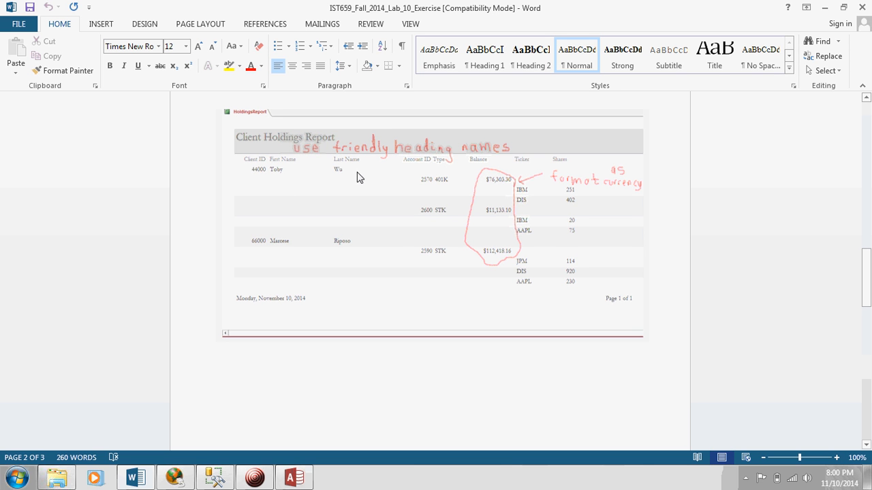
mouse_move(444, 215)
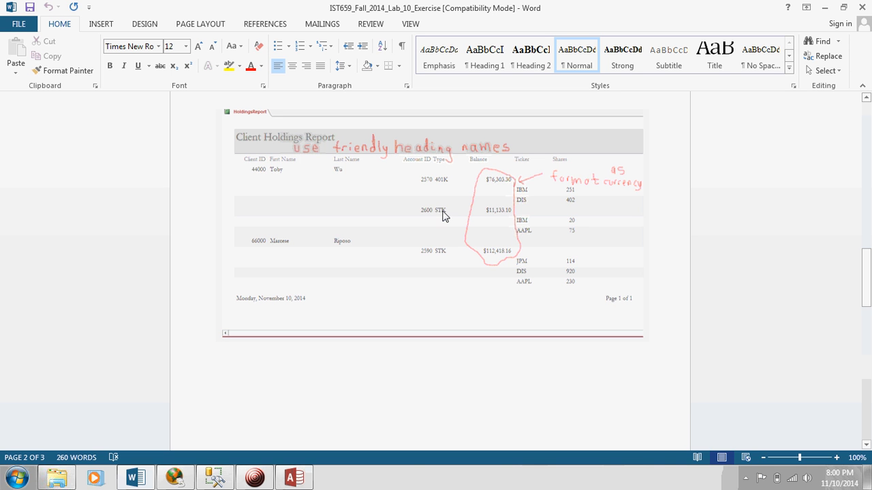
mouse_move(472, 190)
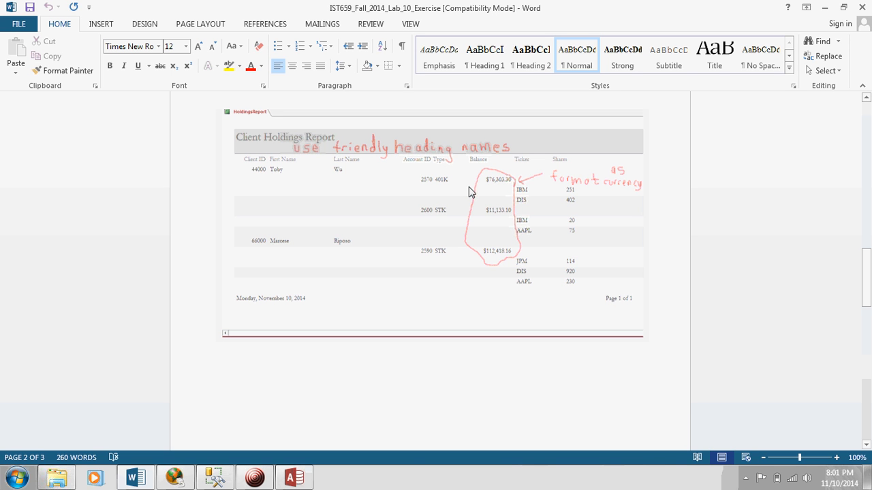
mouse_move(579, 203)
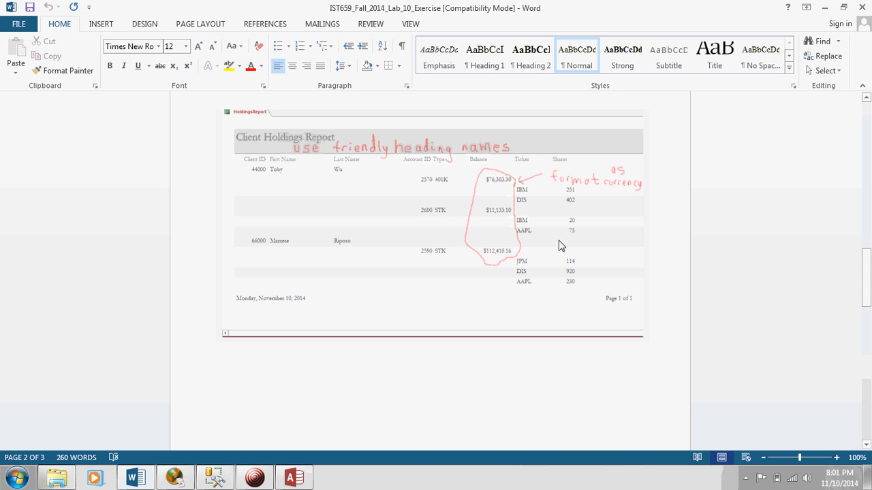
mouse_move(582, 237)
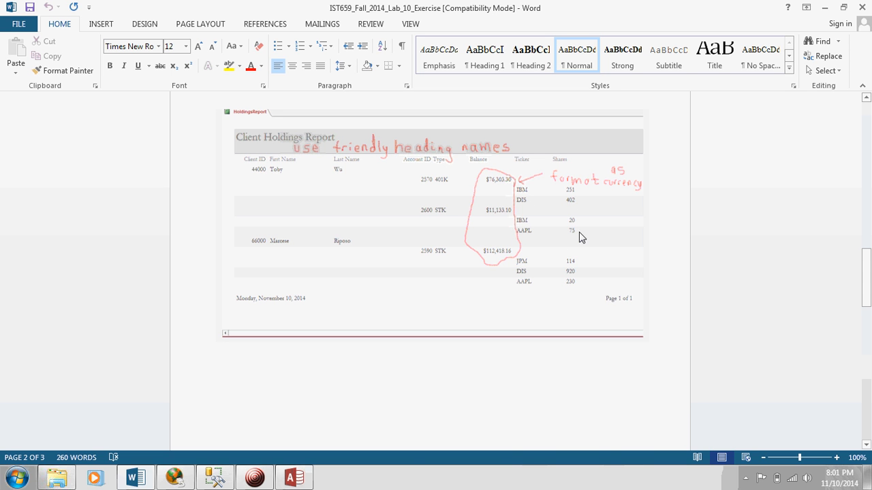
mouse_move(596, 251)
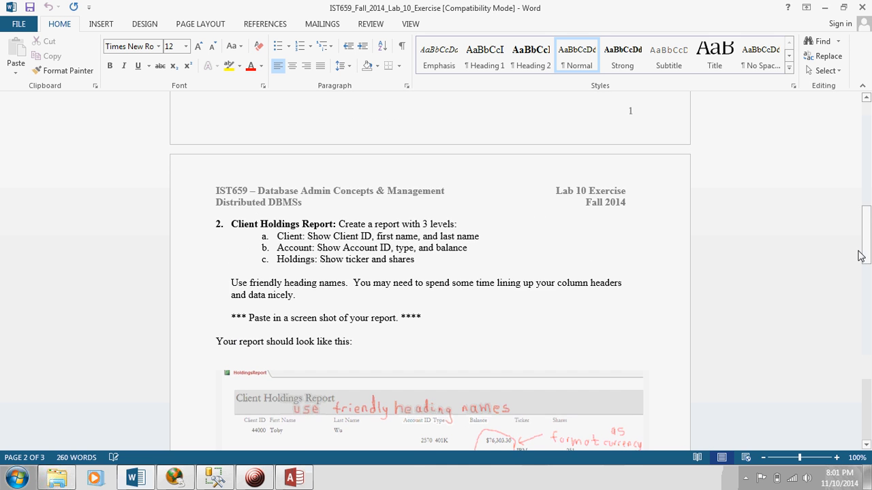
left_click(253, 477)
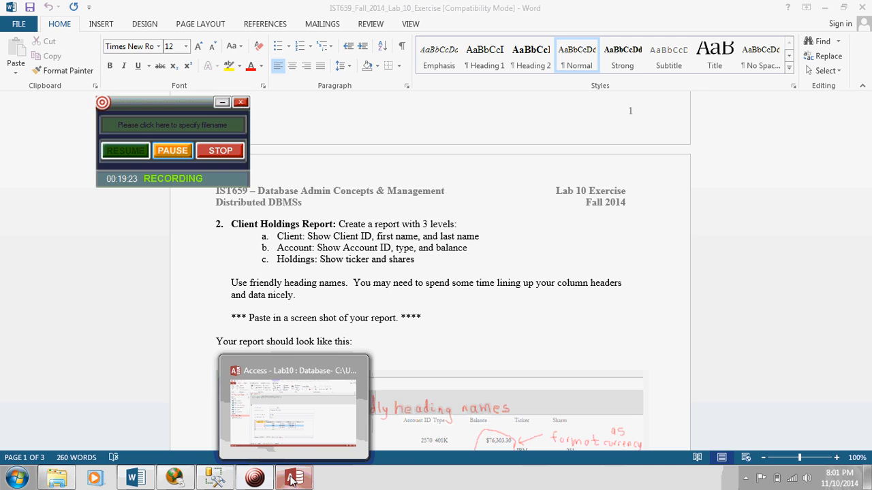
- Return to the Lab10 database and close the Company Maintenance Form
left_click(293, 477)
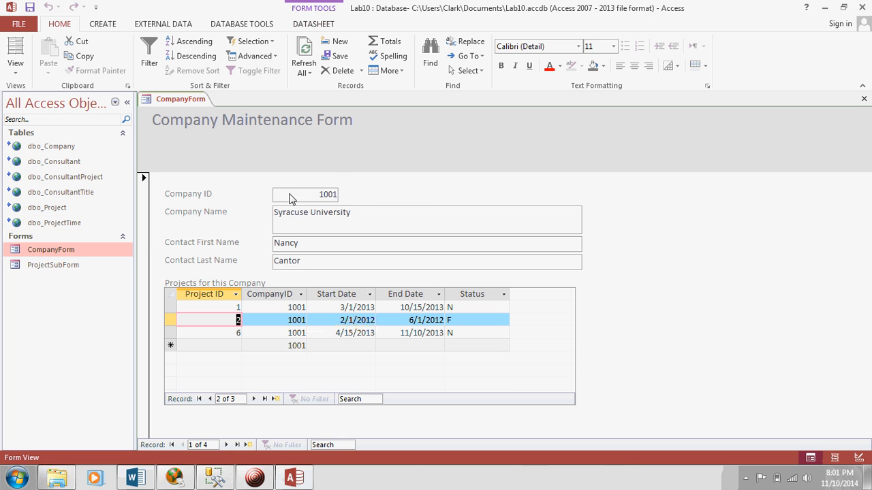
mouse_move(697, 161)
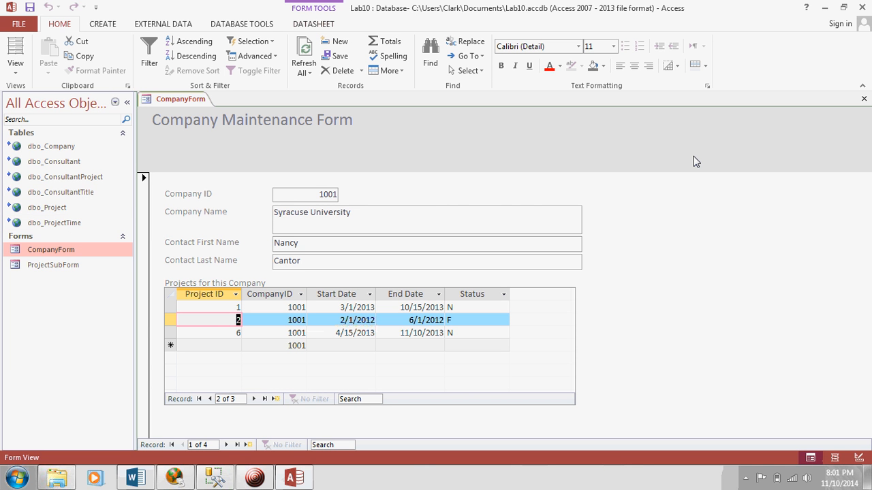
mouse_move(601, 176)
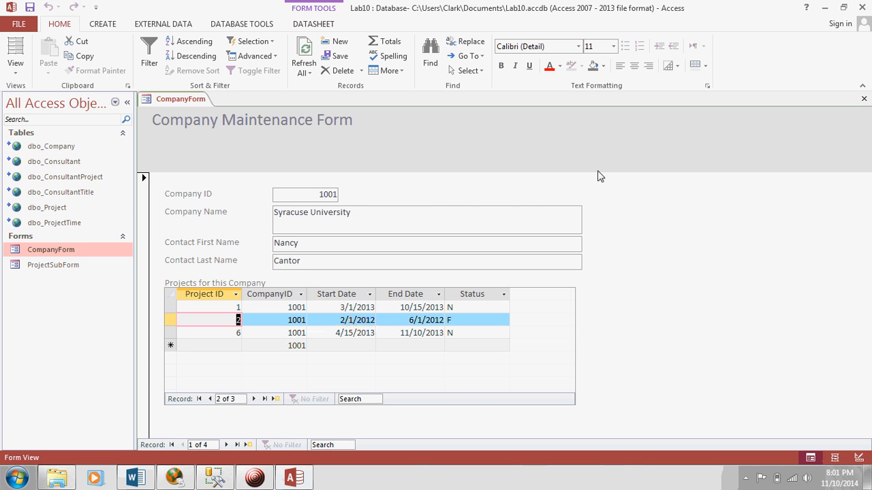
mouse_move(56, 158)
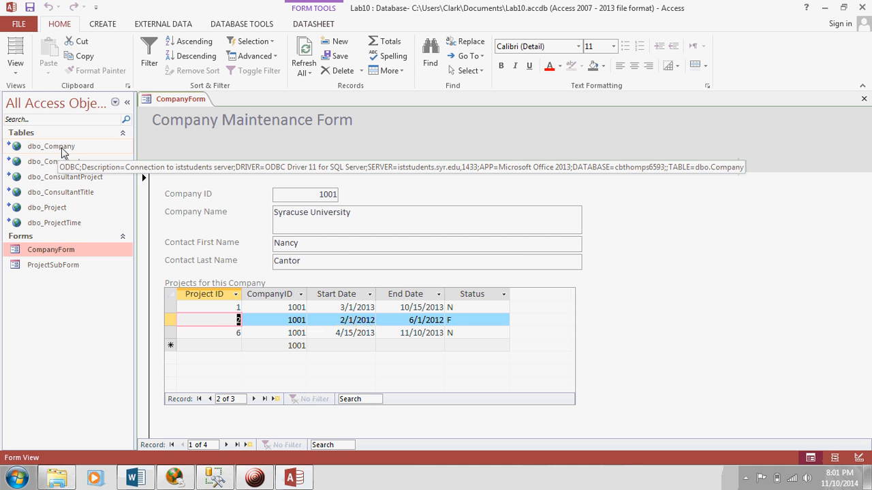
mouse_move(49, 211)
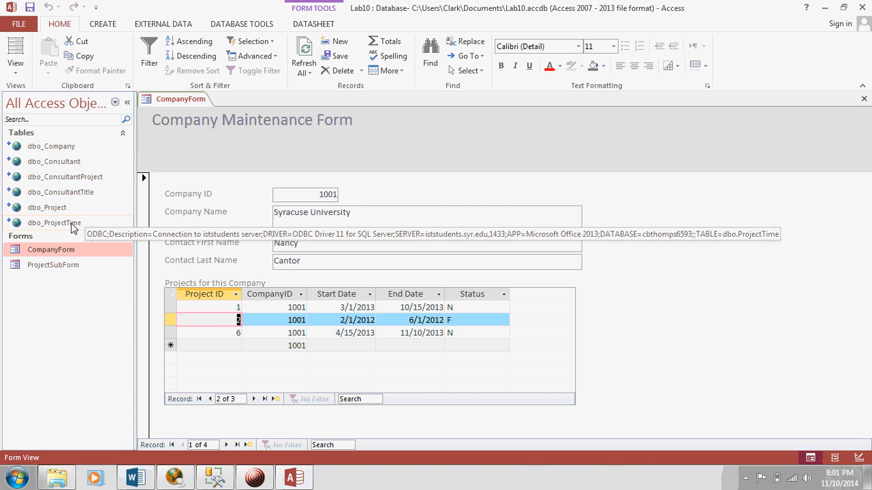
mouse_move(864, 101)
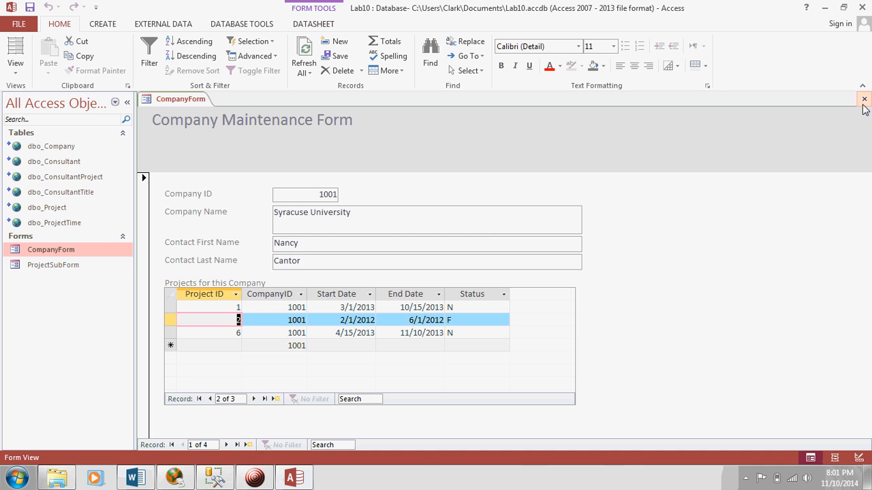
left_click(861, 101)
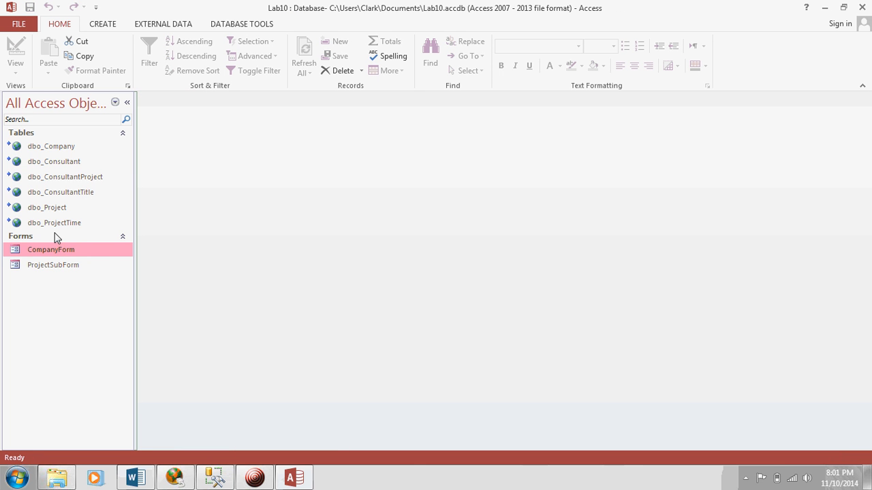
mouse_move(61, 150)
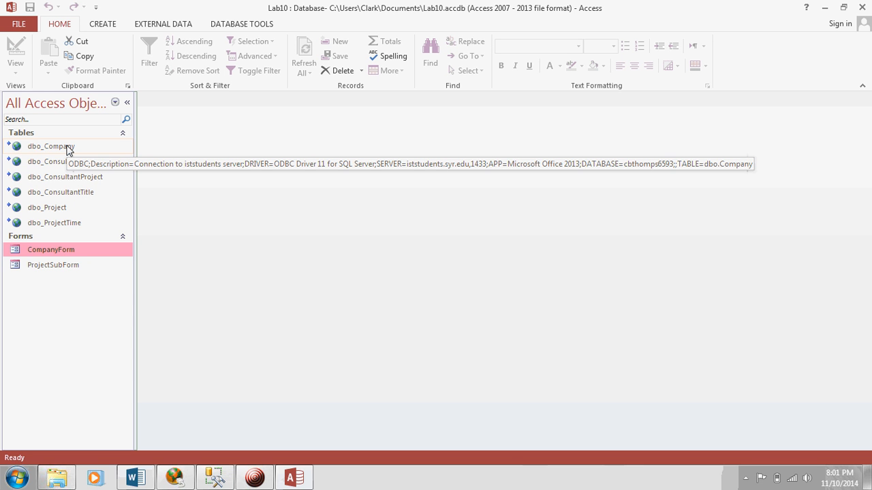
mouse_move(57, 211)
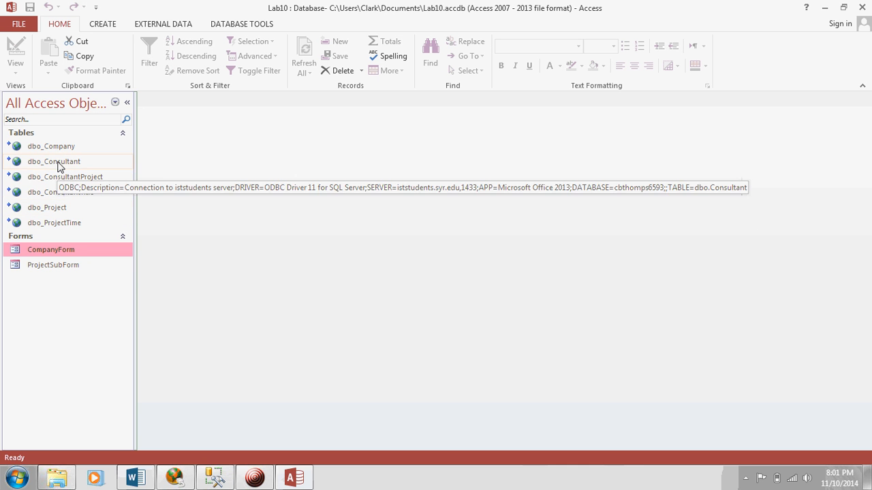
mouse_move(55, 222)
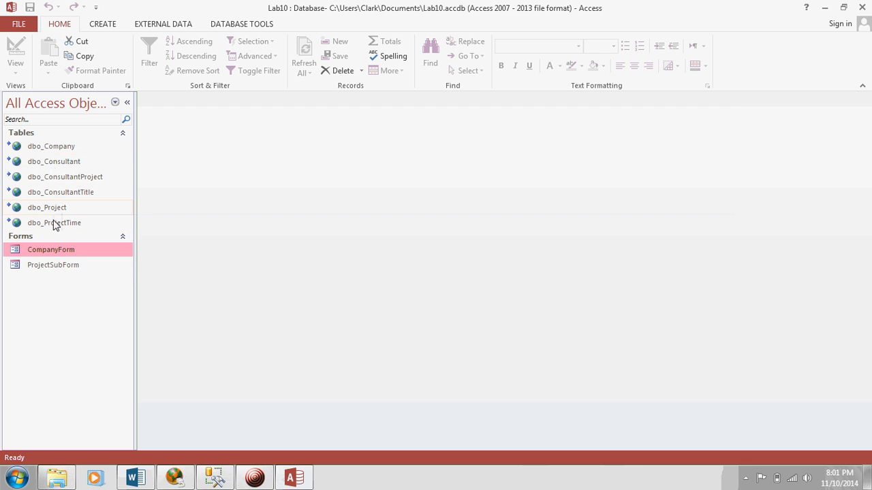
mouse_move(53, 152)
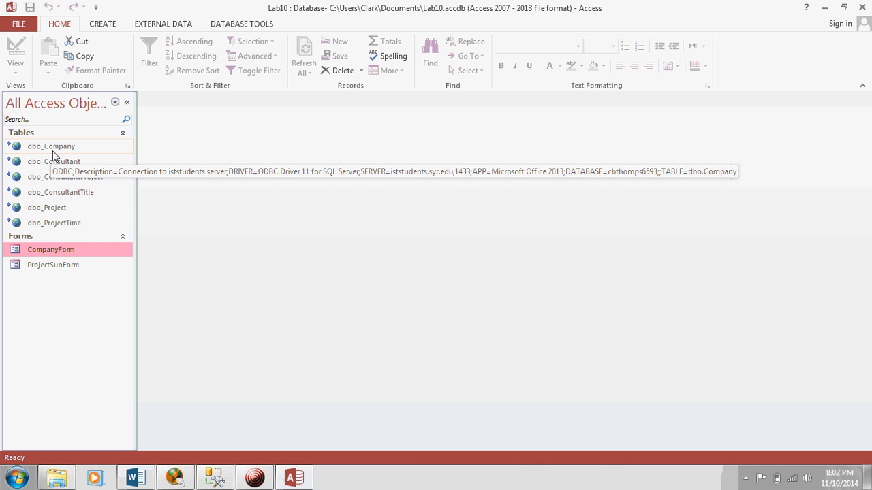
mouse_move(54, 190)
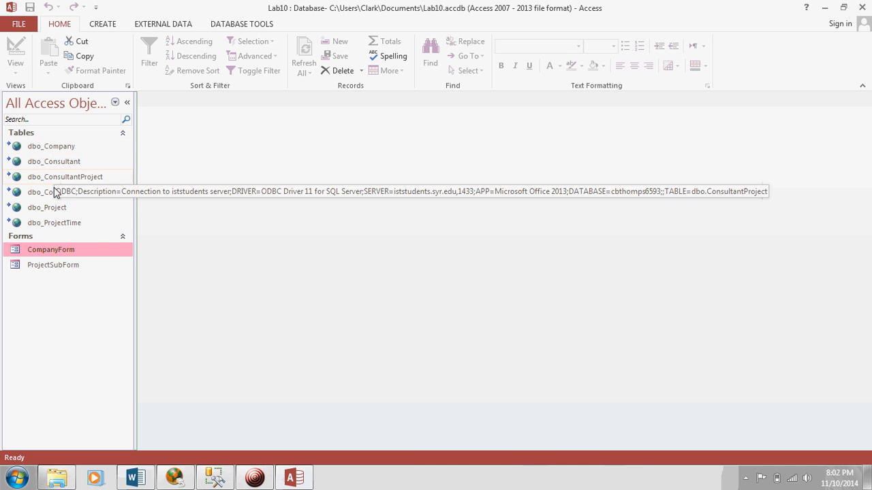
mouse_move(59, 201)
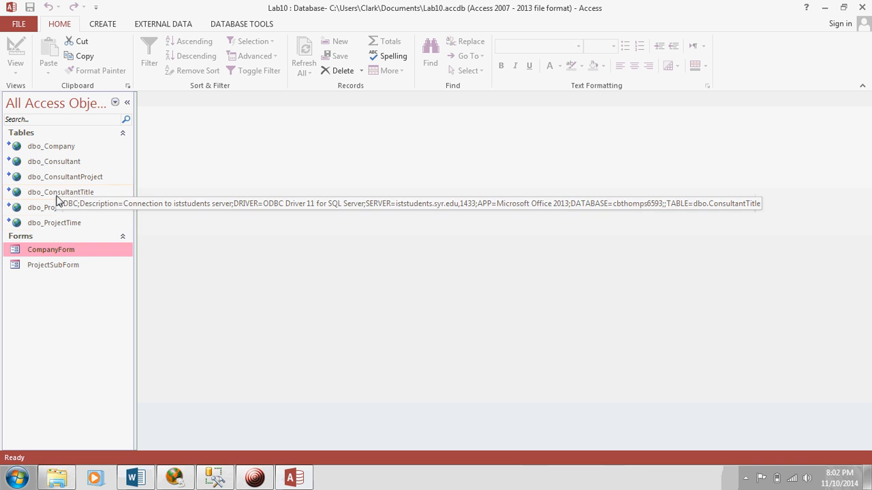
mouse_move(208, 5)
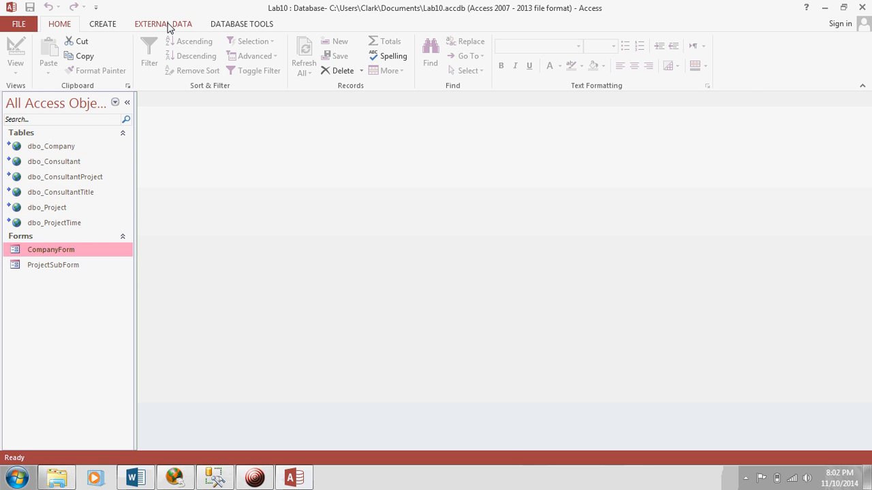
- Show Access's External Data options, recheck the Word lab instructions, and return to Access
left_click(162, 23)
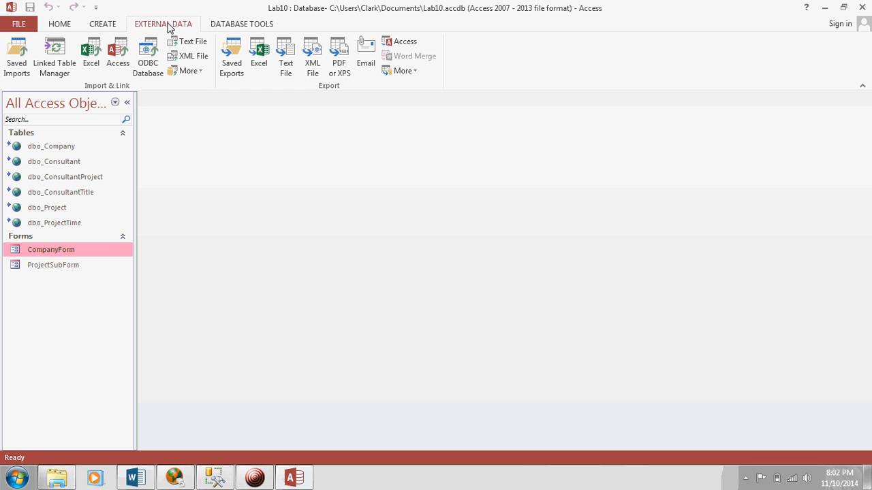
mouse_move(234, 306)
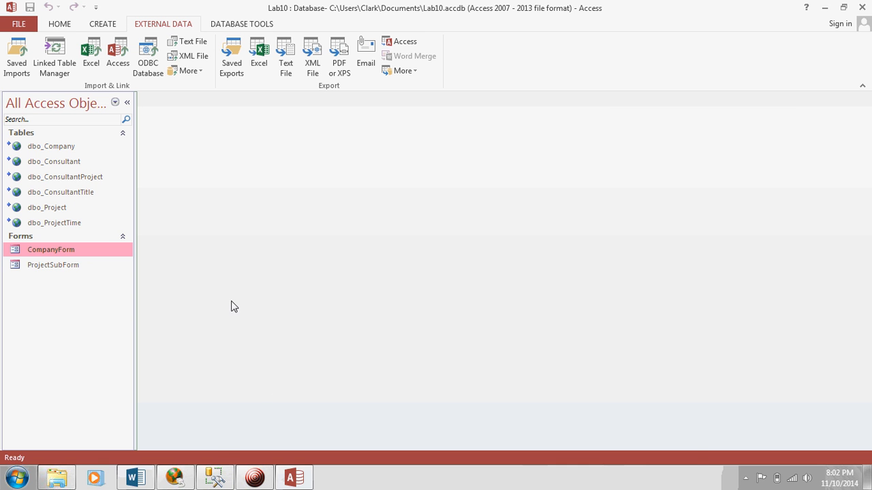
left_click(132, 476)
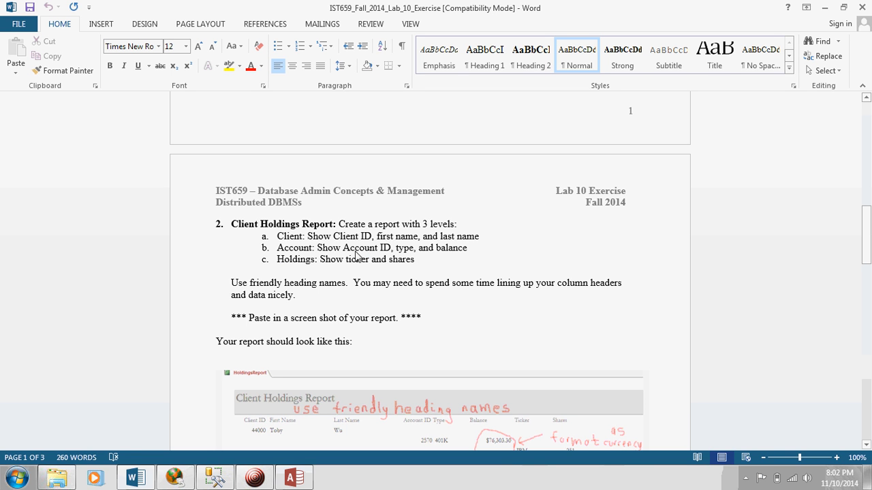
mouse_move(327, 266)
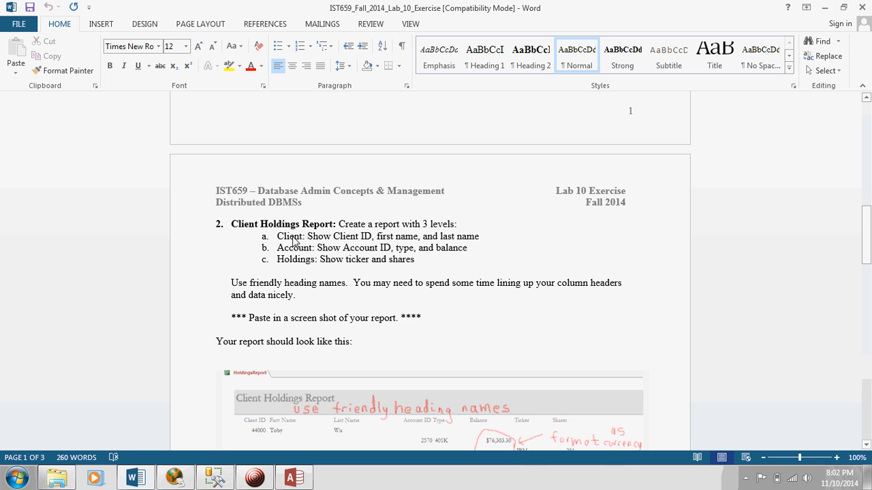
mouse_move(280, 333)
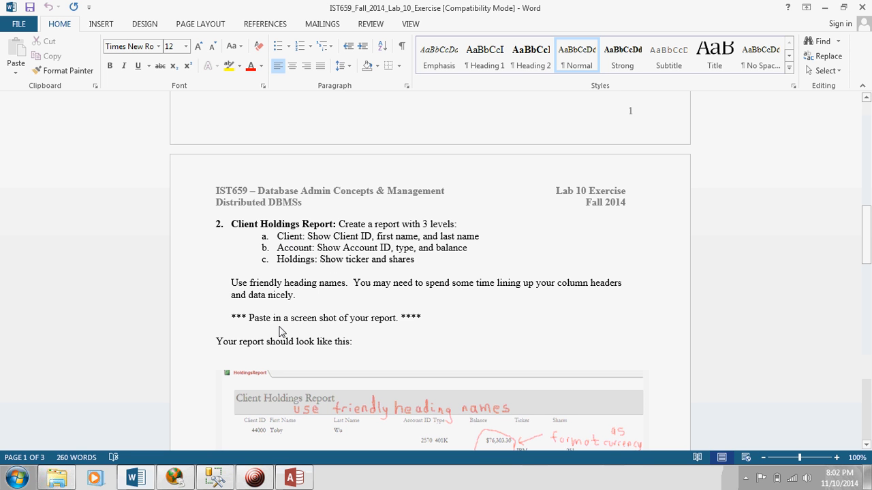
left_click(294, 477)
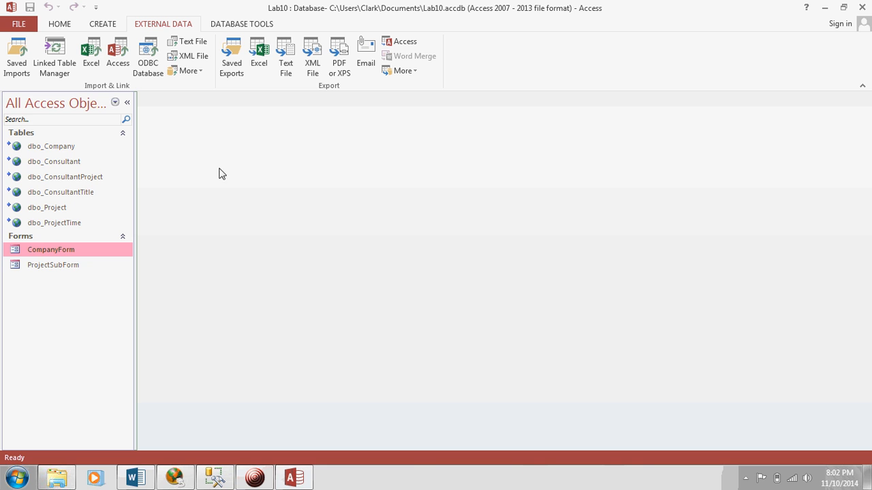
mouse_move(73, 238)
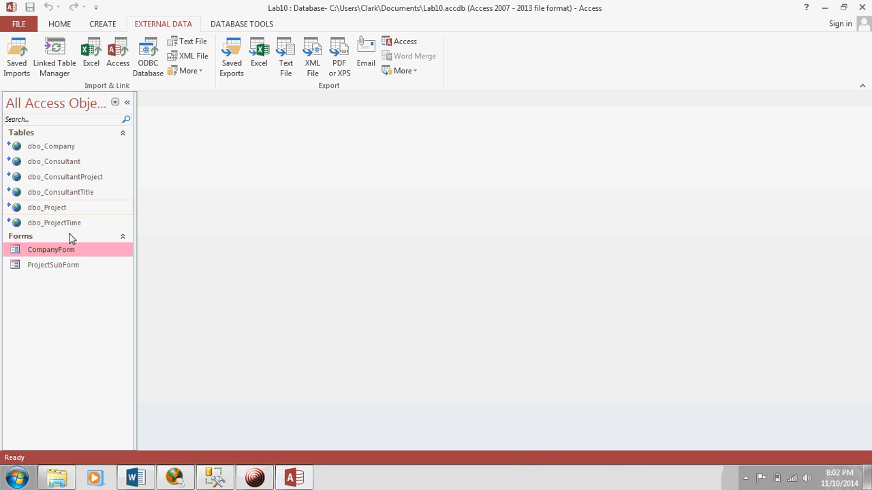
mouse_move(231, 20)
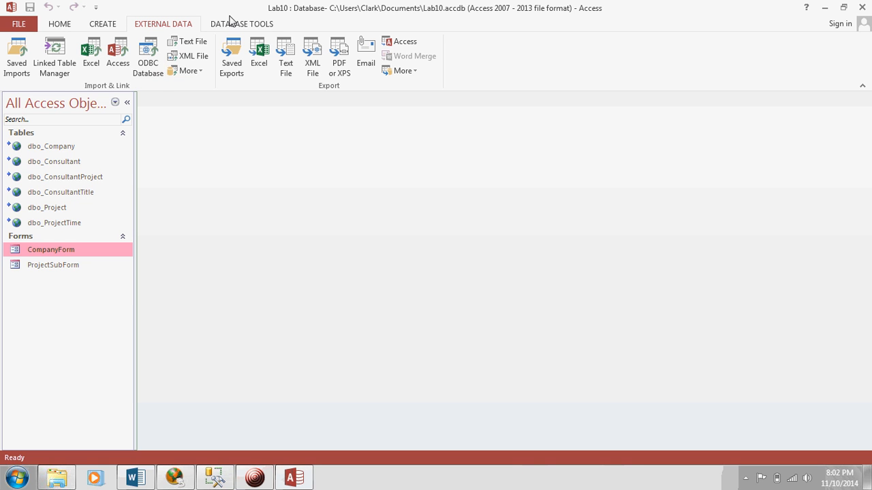
- Add dbo_Company, dbo_Project and dbo_ProjectTime to the Relationships diagram via Show Table
left_click(242, 23)
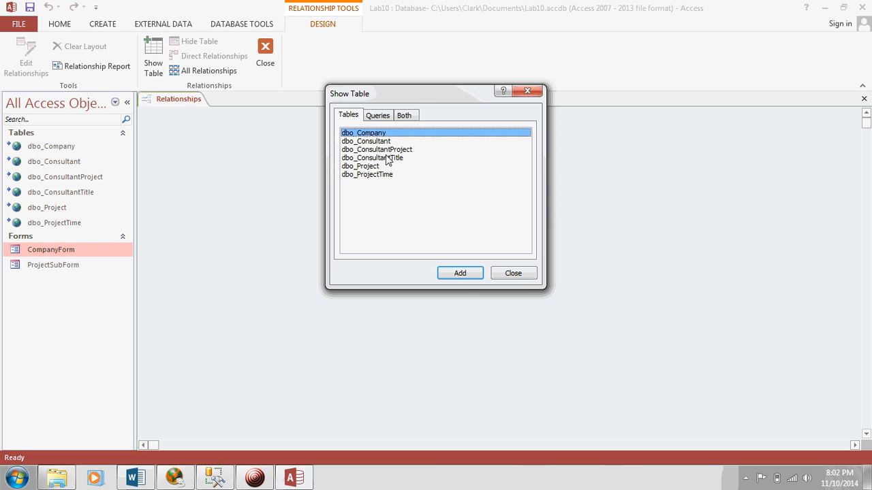
mouse_move(376, 186)
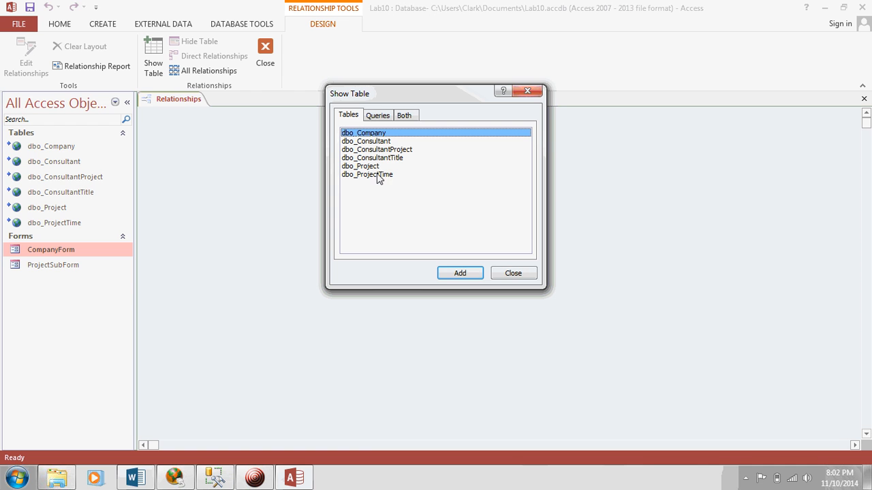
mouse_move(410, 163)
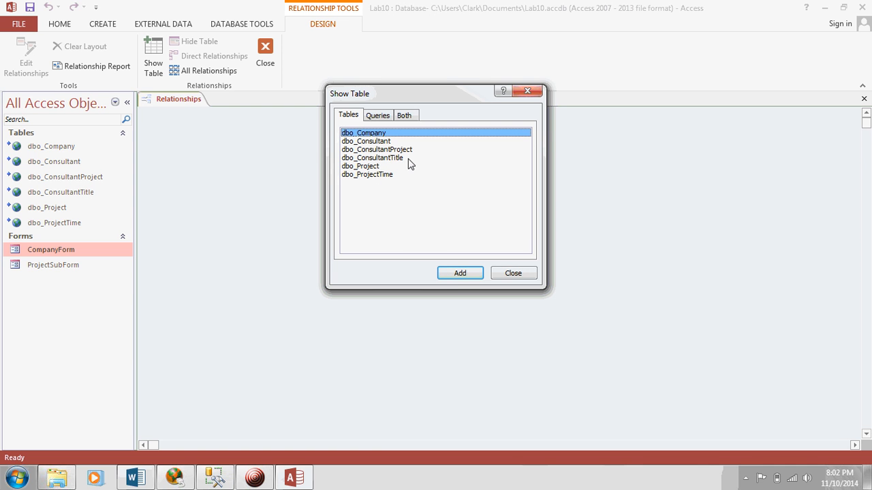
left_click(461, 272)
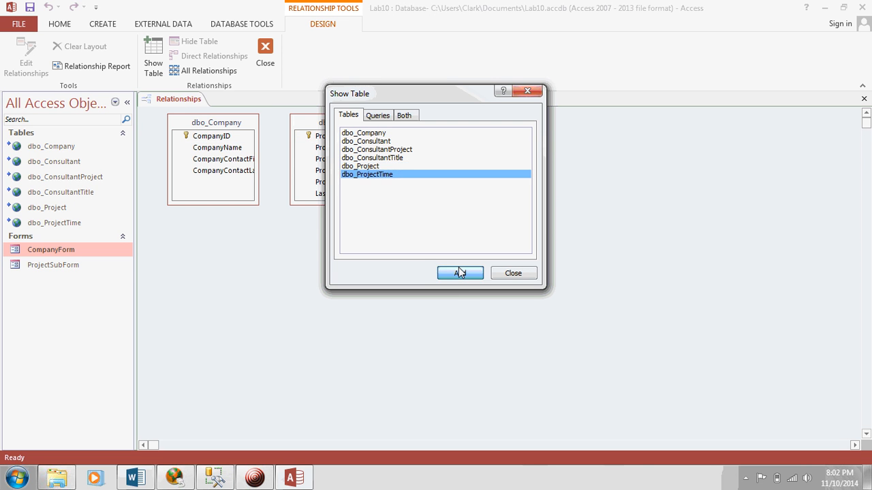
left_click(460, 272)
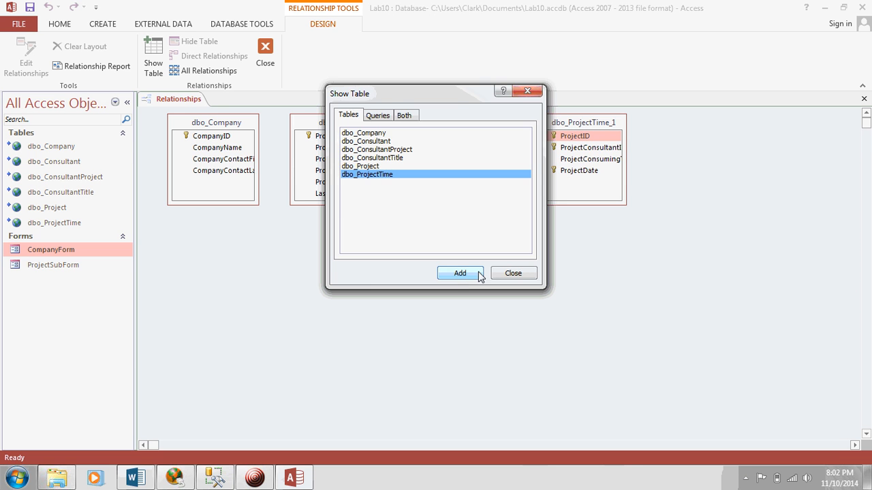
left_click(513, 272)
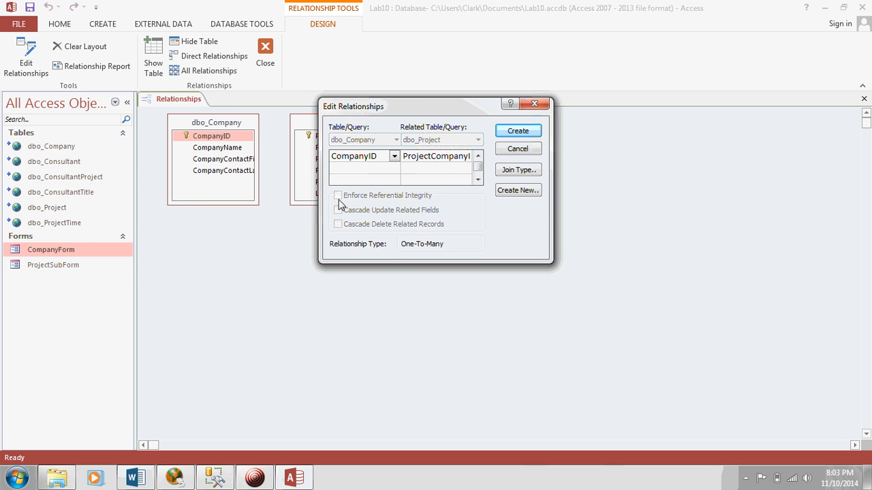
mouse_move(66, 244)
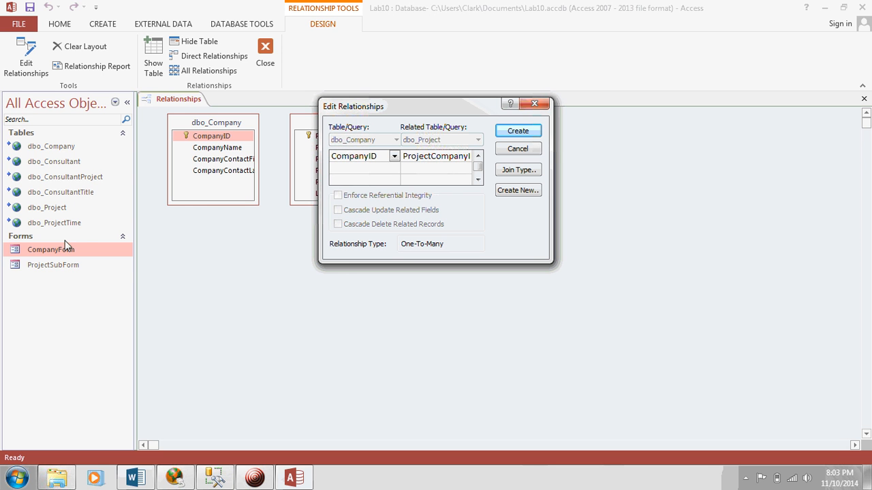
mouse_move(383, 205)
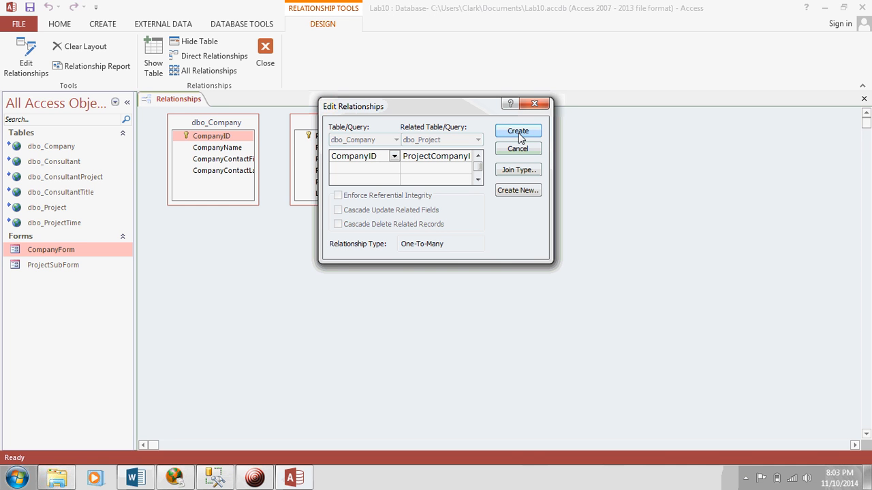
mouse_move(525, 130)
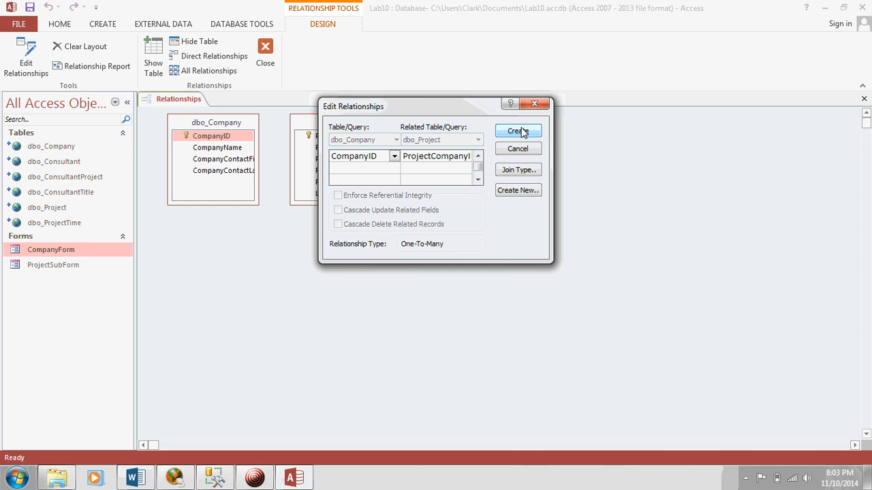
- Create the Company-to-Project link on CompanyID and the Project-to-ProjectTime link on ProjectID
left_click(517, 131)
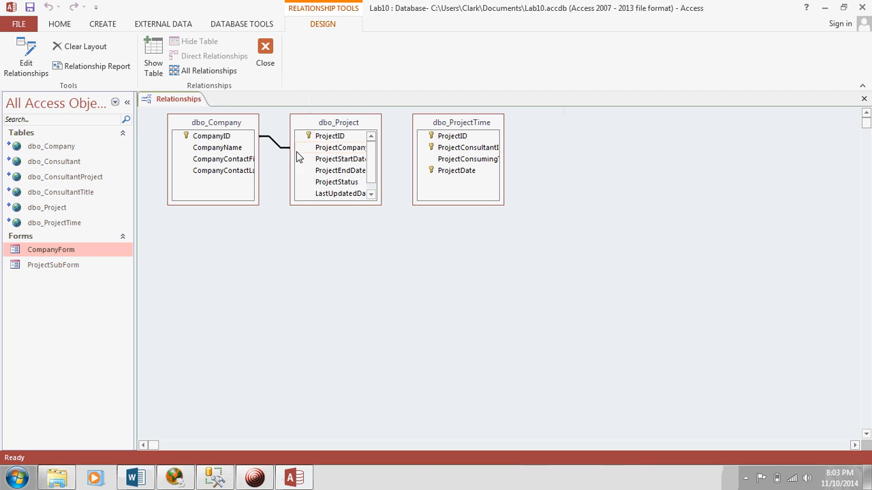
mouse_move(270, 140)
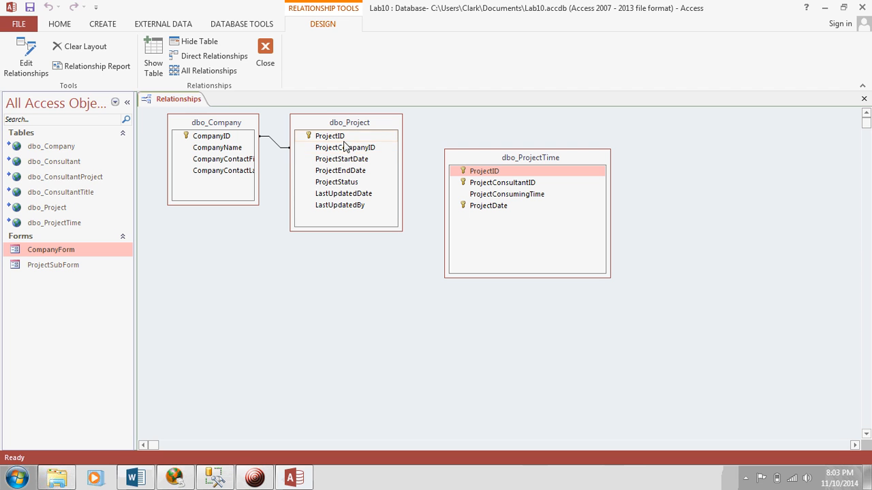
mouse_move(338, 139)
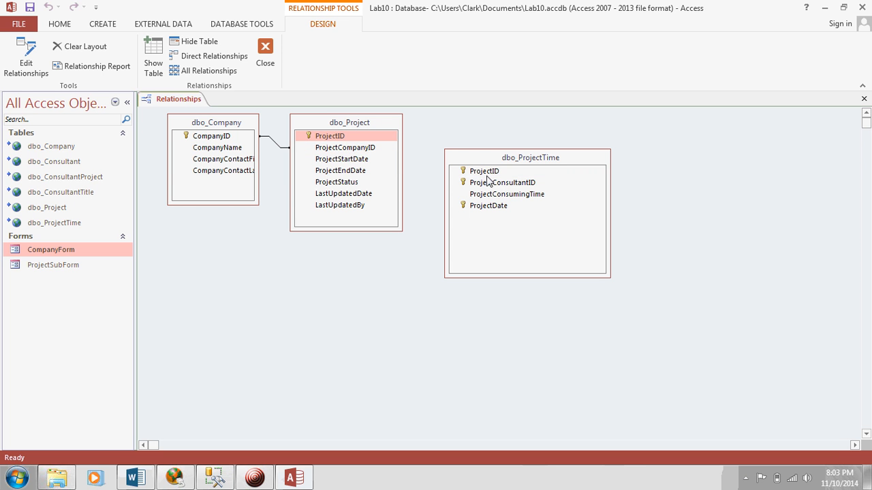
mouse_move(490, 179)
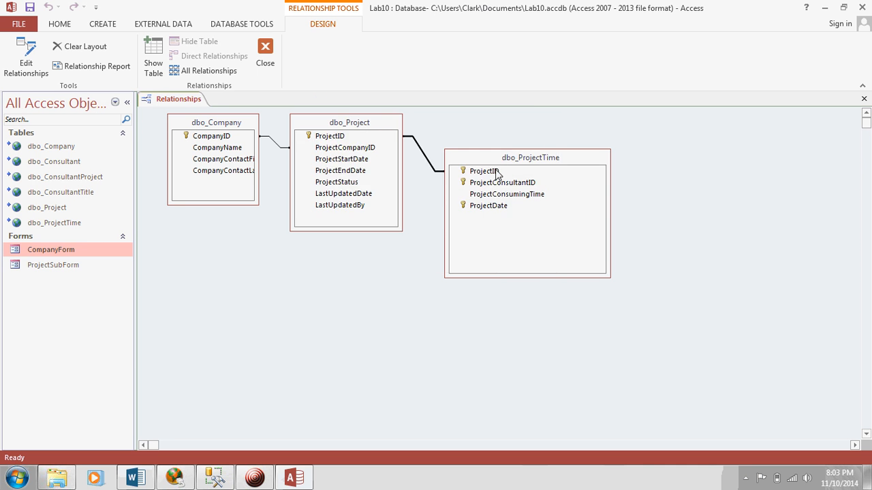
mouse_move(405, 272)
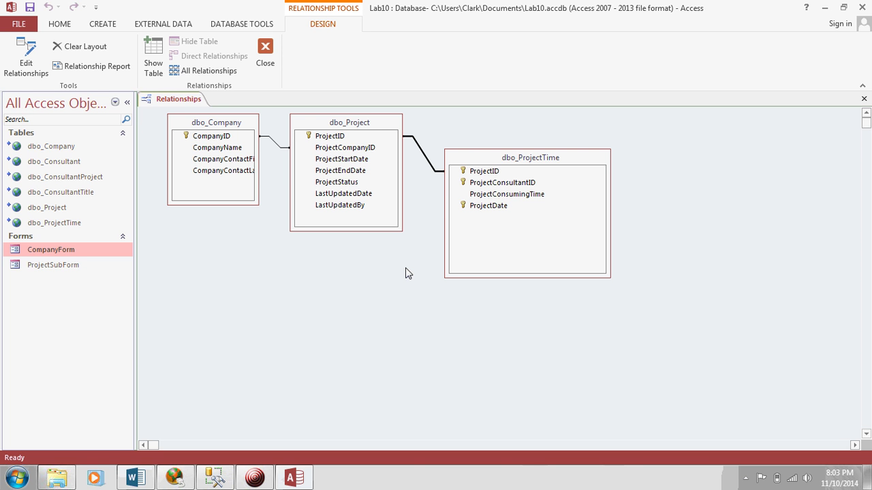
mouse_move(266, 199)
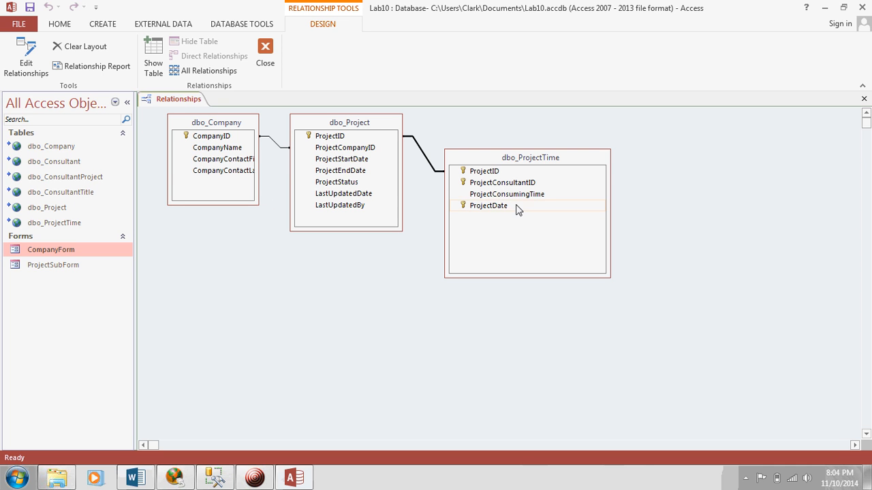
left_click(488, 206)
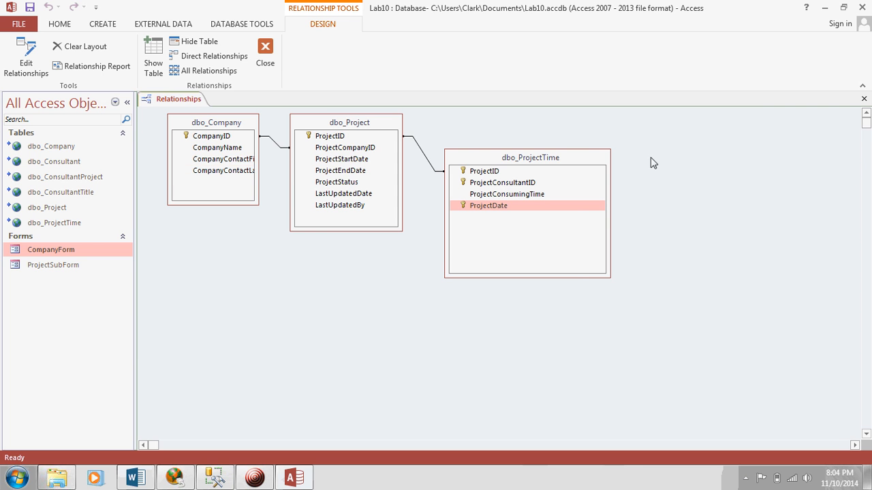
- Close the relationships diagram, saving the Lab10 layout changes
left_click(264, 49)
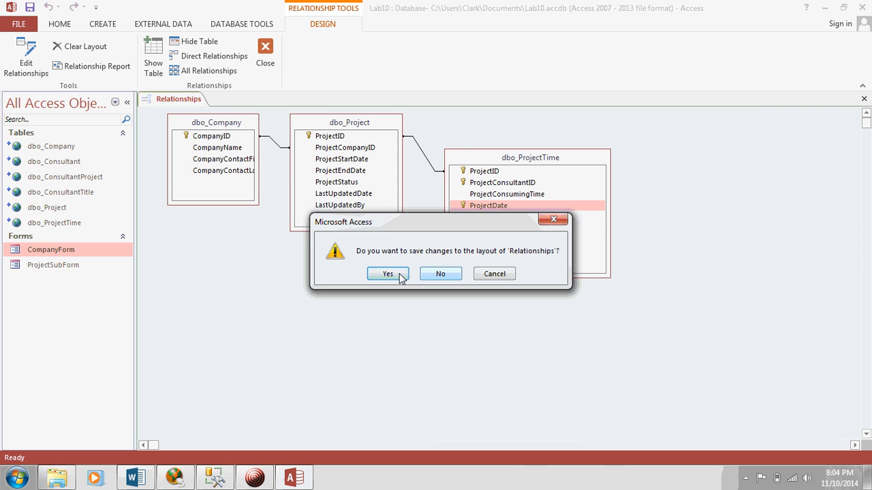
left_click(387, 273)
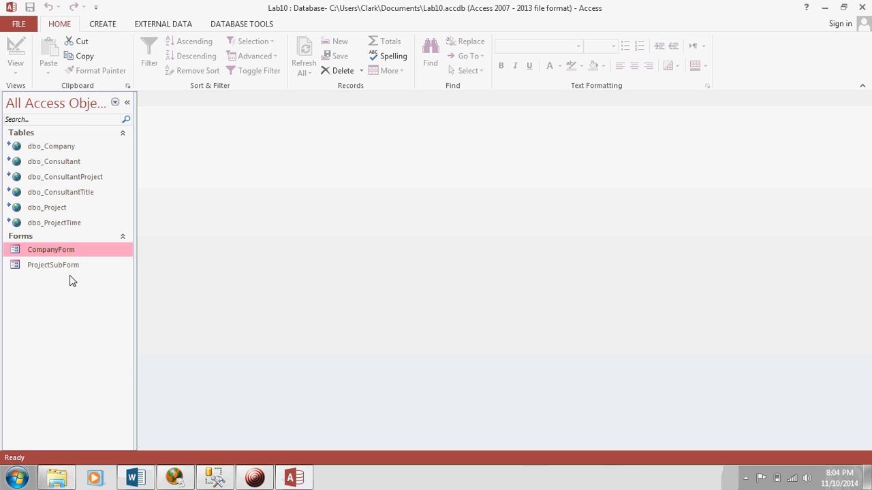
mouse_move(185, 57)
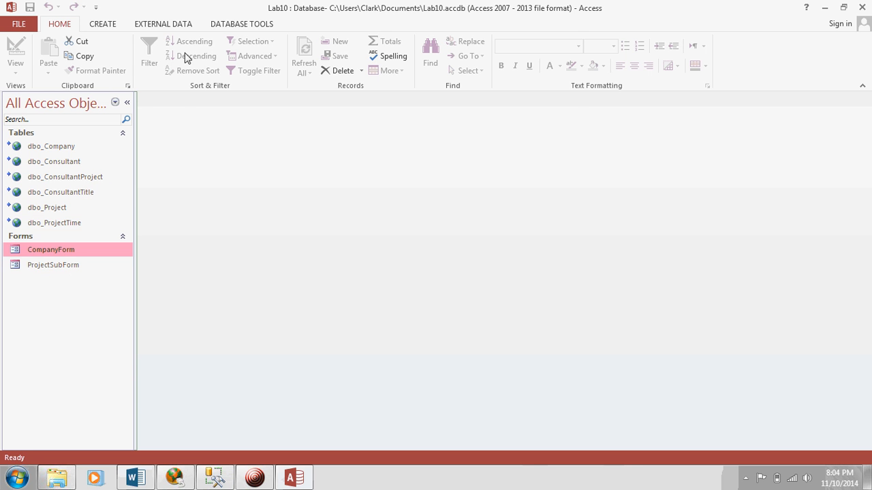
- Start the Query Wizard from the Create commands to reach the New Query dialog
left_click(101, 22)
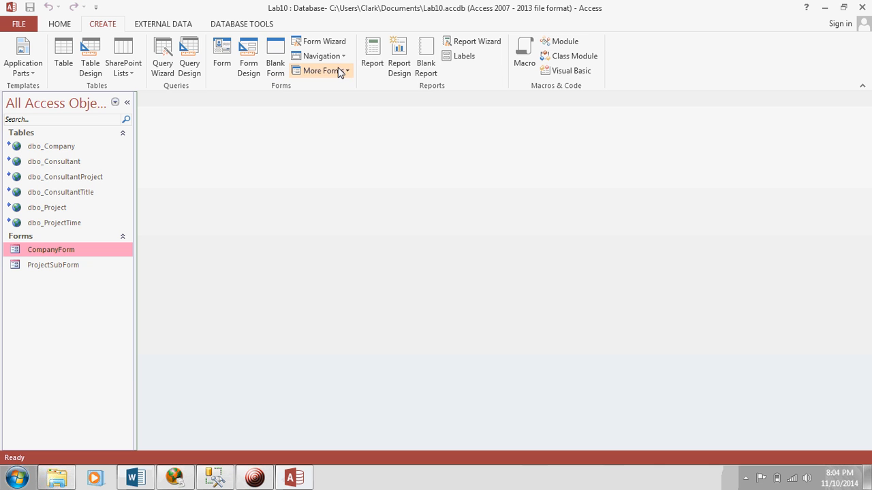
mouse_move(460, 63)
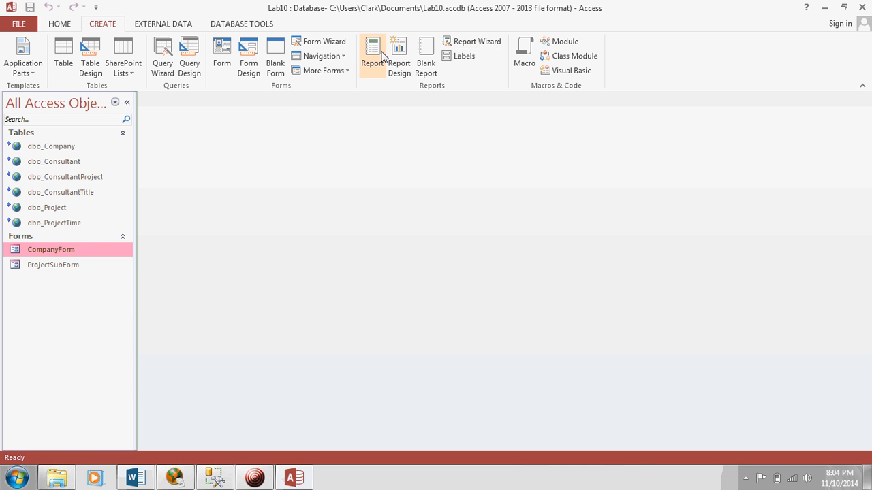
left_click(164, 56)
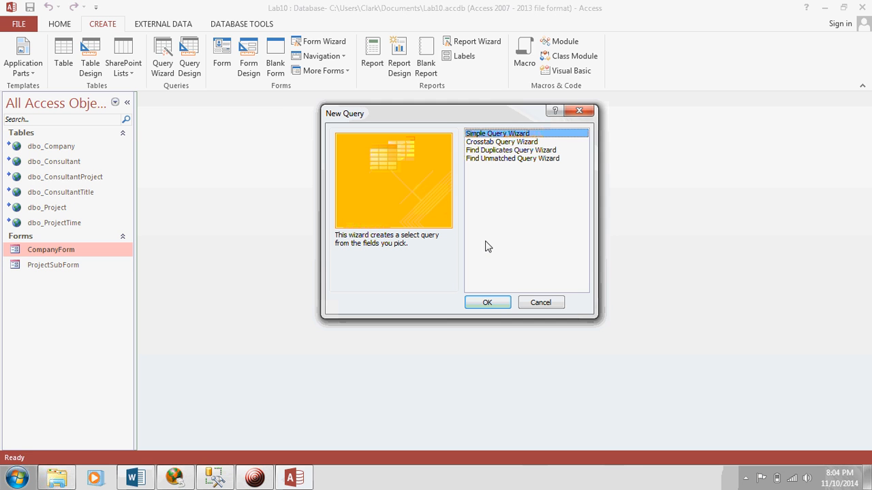
- In the Simple Query Wizard add CompanyID, CompanyName, then ProjectStartDate, ProjectEndDate and ProjectID from dbo_Project
left_click(488, 302)
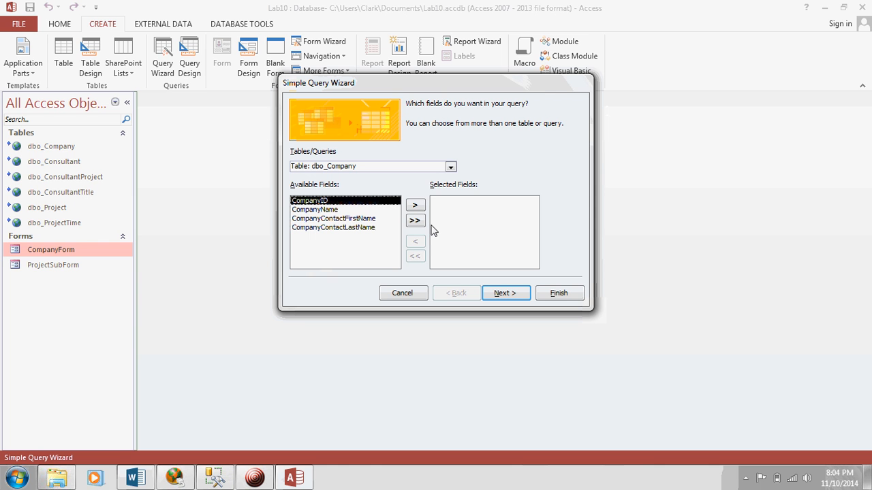
left_click(414, 204)
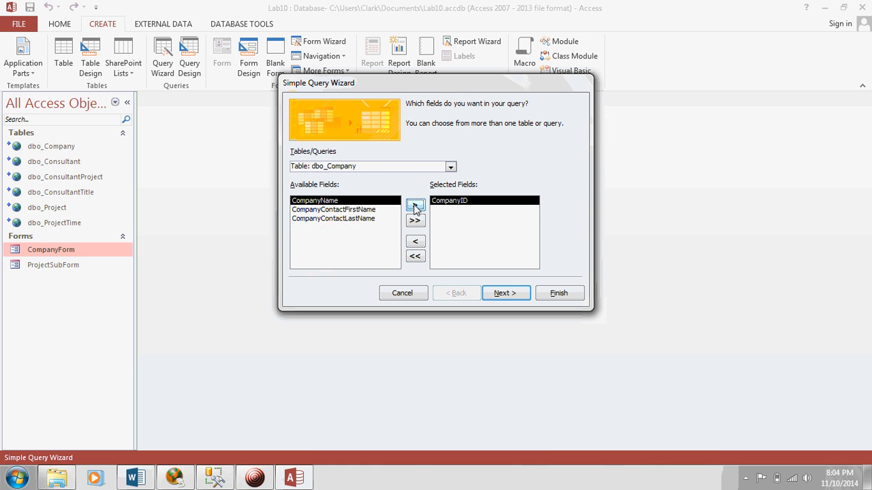
left_click(414, 205)
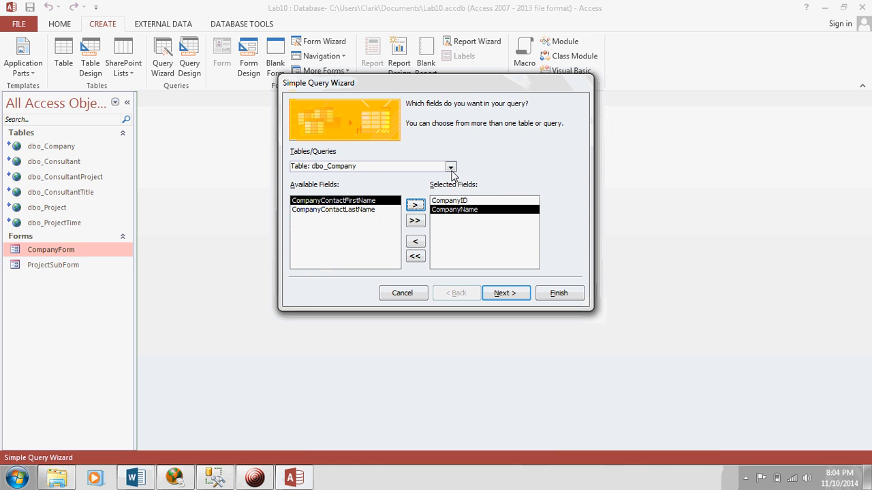
left_click(450, 166)
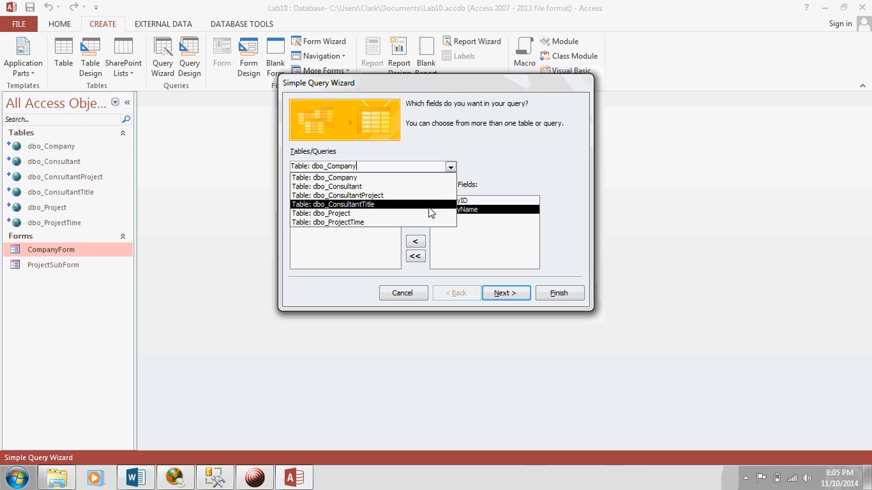
left_click(320, 212)
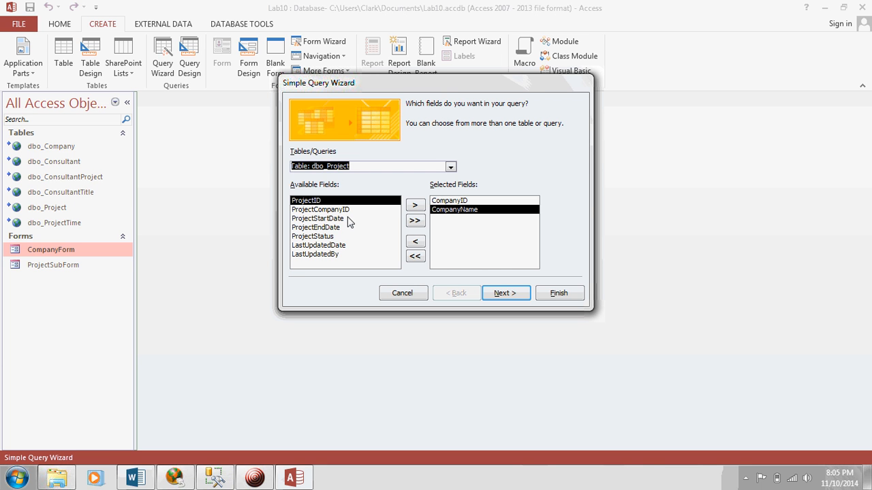
left_click(317, 218)
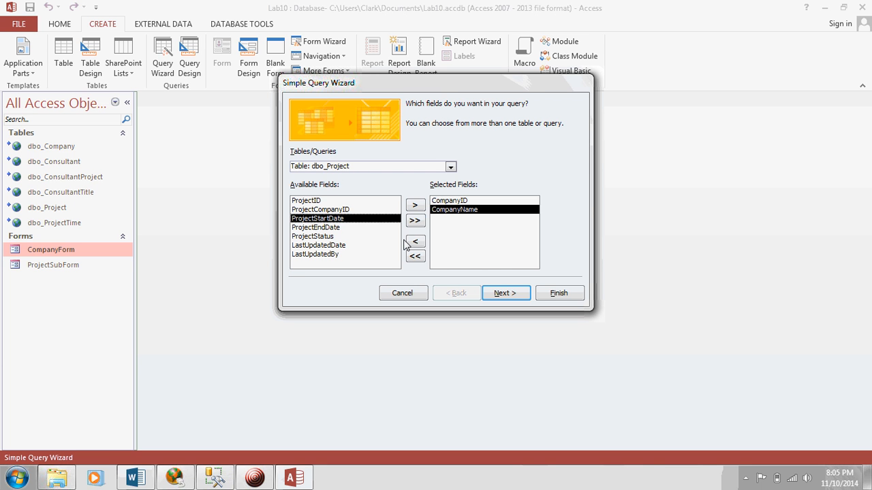
left_click(414, 204)
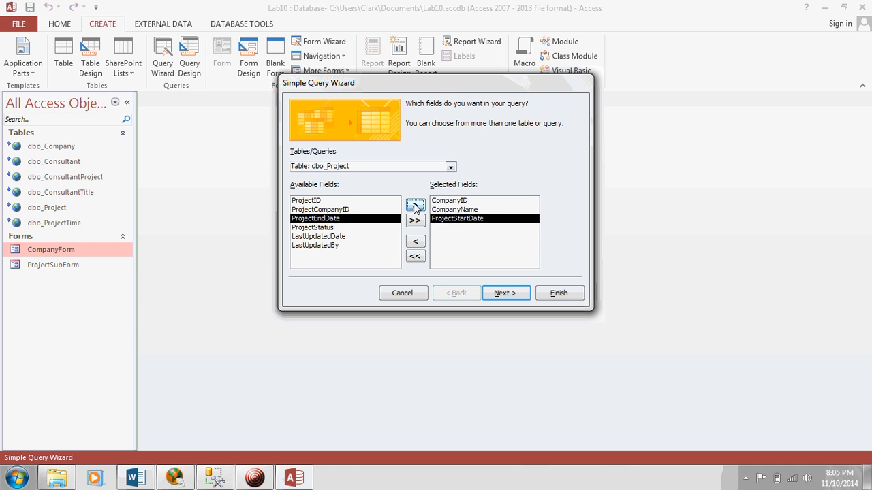
left_click(414, 207)
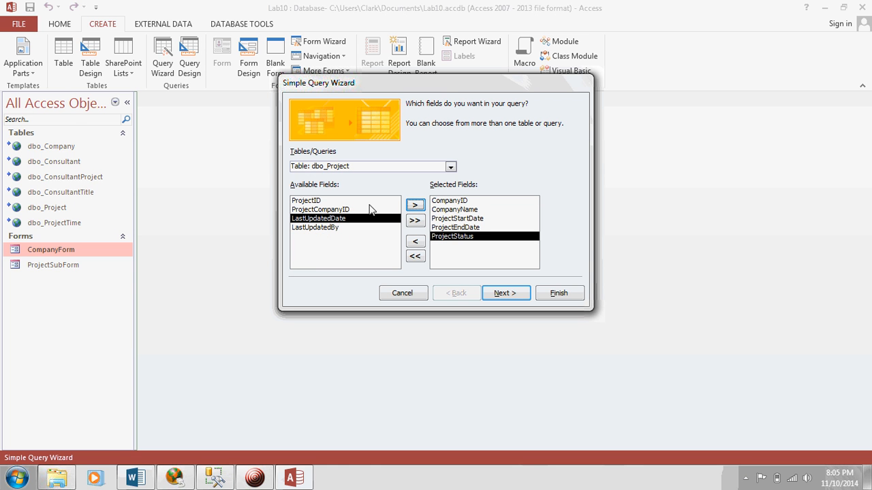
left_click(305, 200)
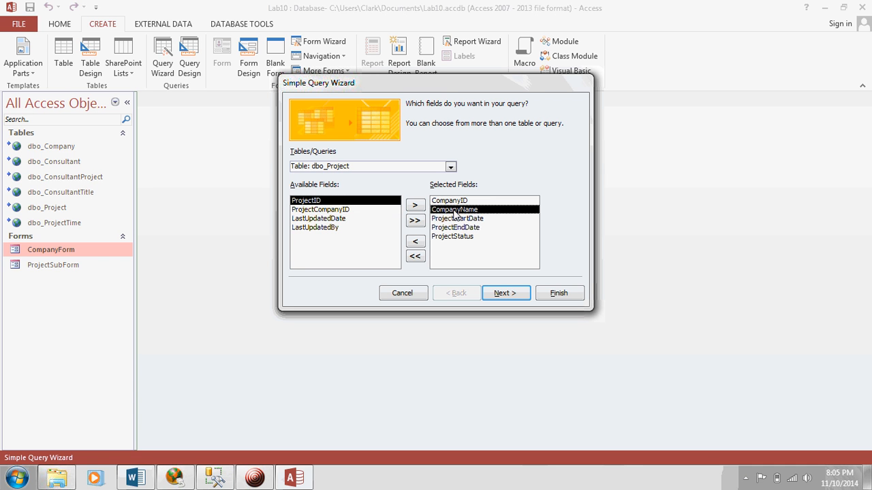
left_click(414, 205)
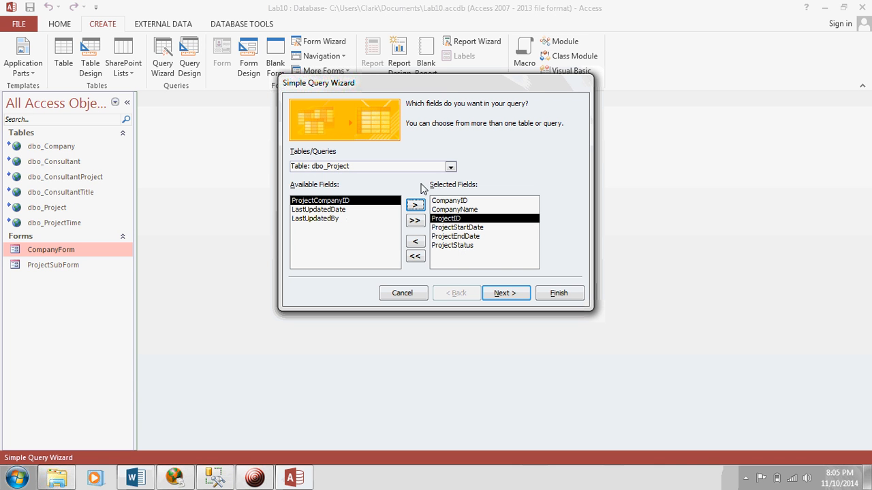
- Add ProjectConsultantID, ProjectDate and ProjectConsumingTime from dbo_ProjectTime and continue to the detail-or-summary choice
left_click(450, 166)
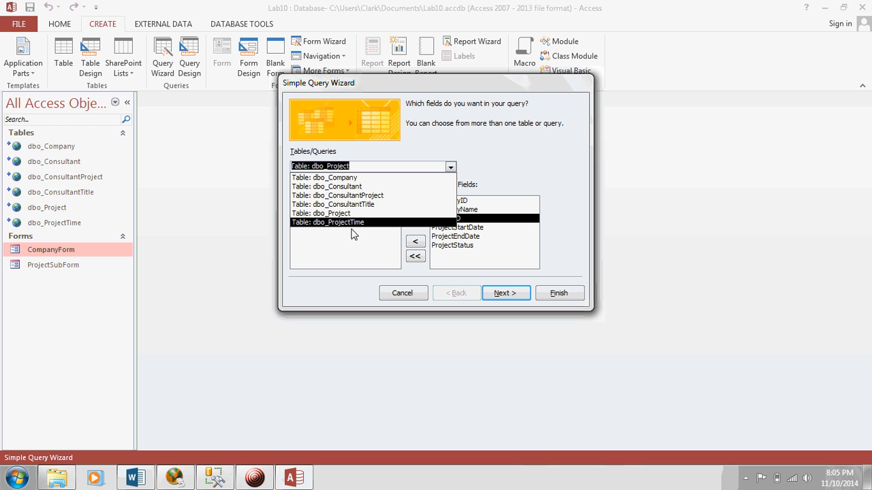
left_click(327, 222)
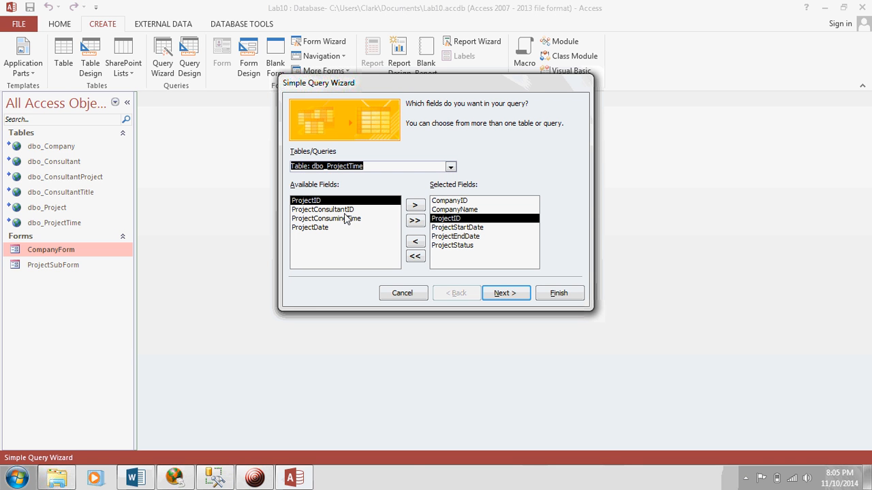
mouse_move(355, 213)
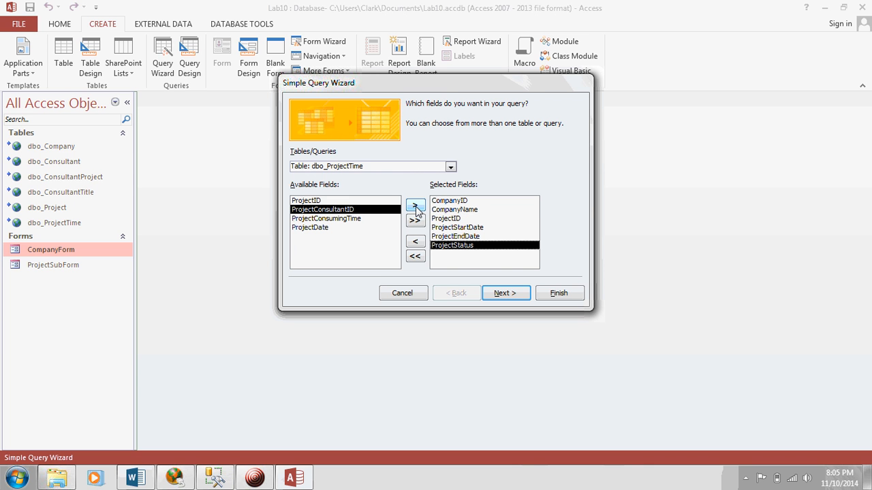
left_click(414, 210)
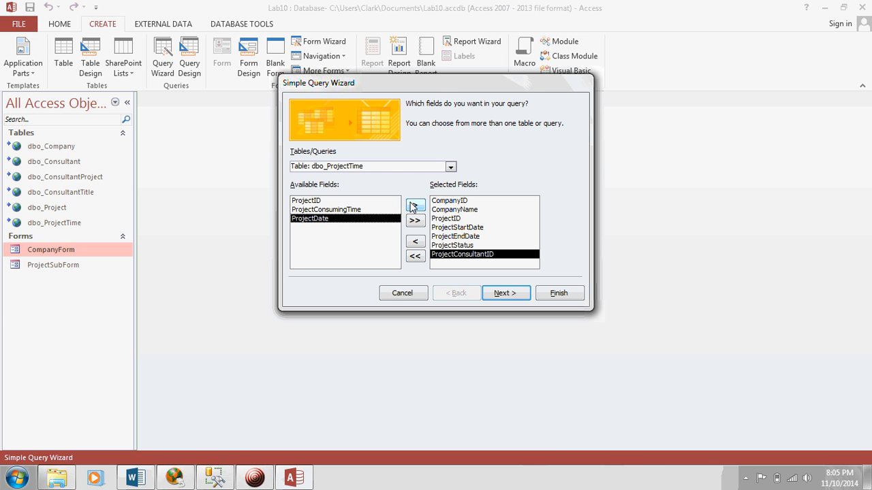
left_click(414, 205)
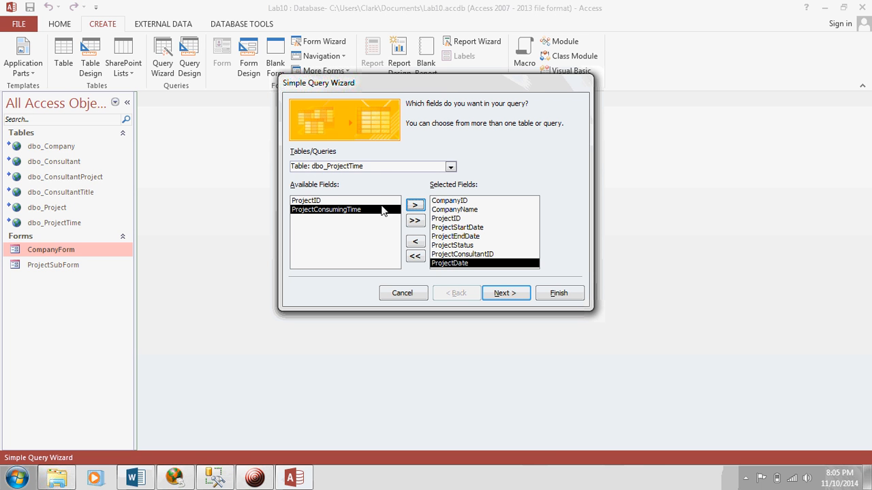
left_click(415, 205)
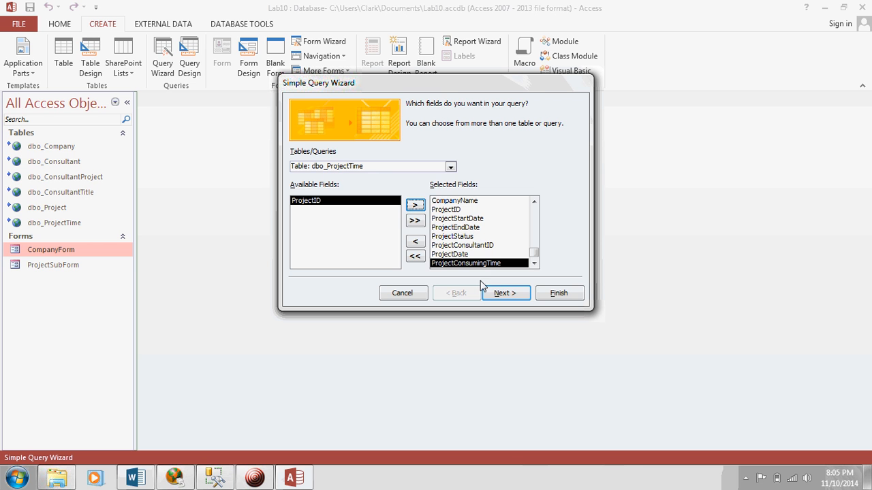
left_click(506, 293)
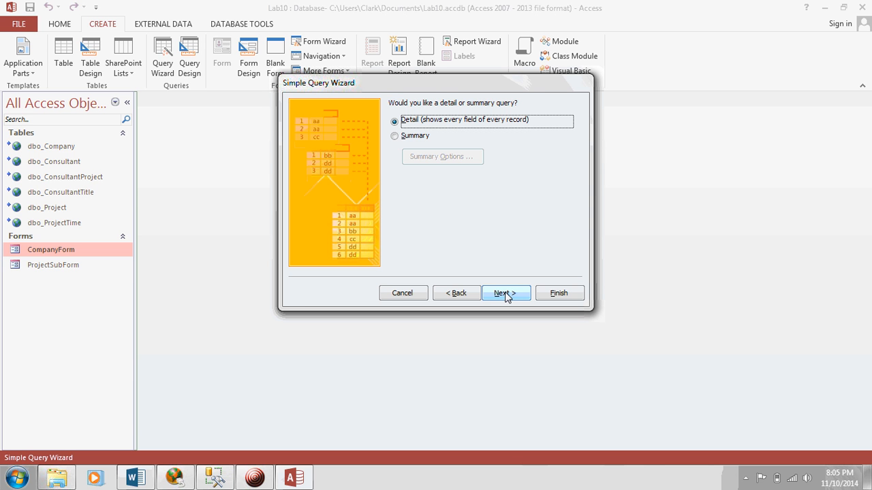
- Finish the dbo_Company Query and browse its 99 datasheet records of companies, project dates and hours
left_click(559, 293)
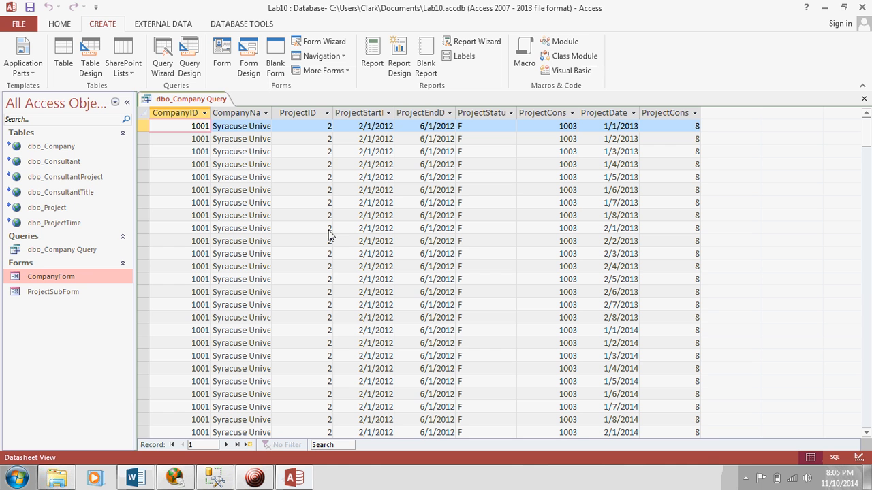
mouse_move(476, 245)
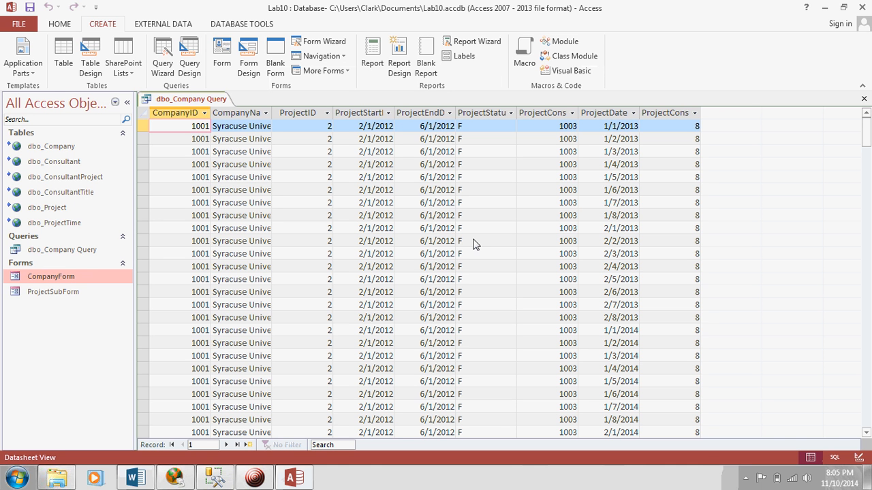
mouse_move(468, 252)
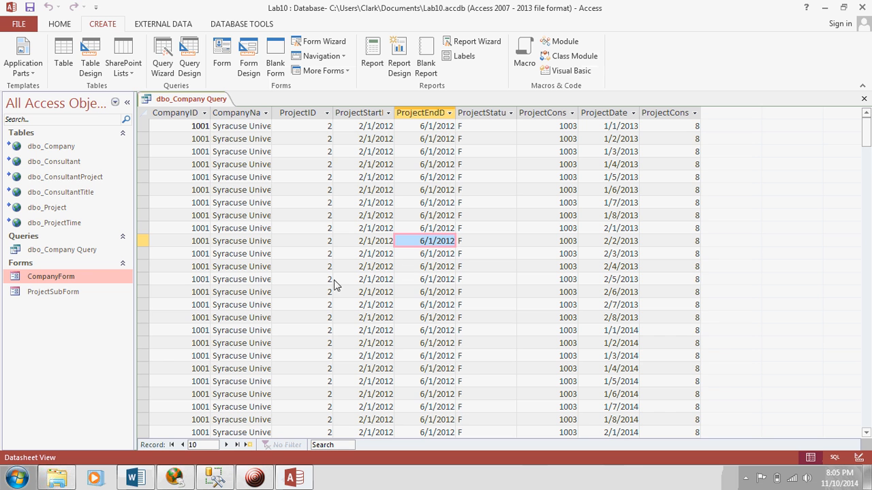
left_click(301, 279)
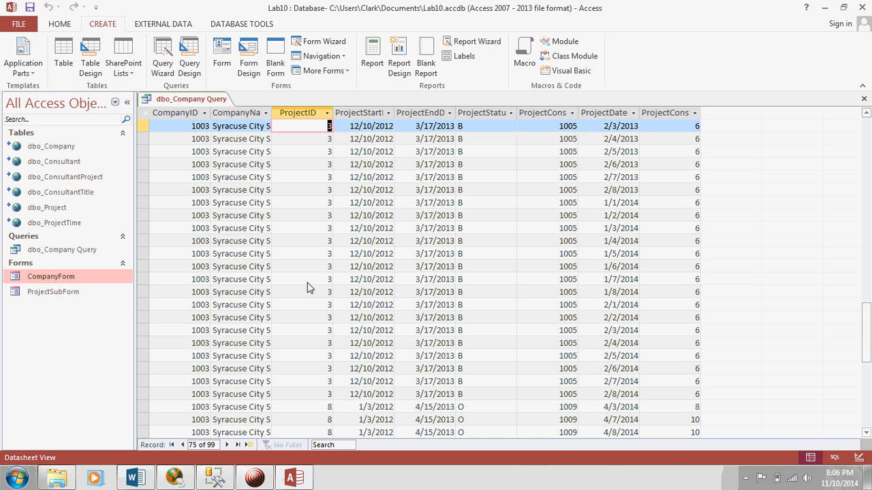
left_click(171, 444)
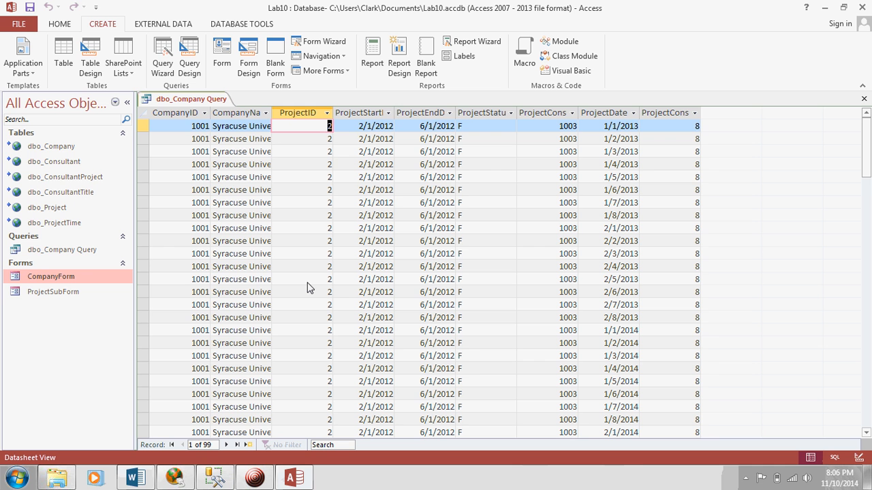
mouse_move(560, 242)
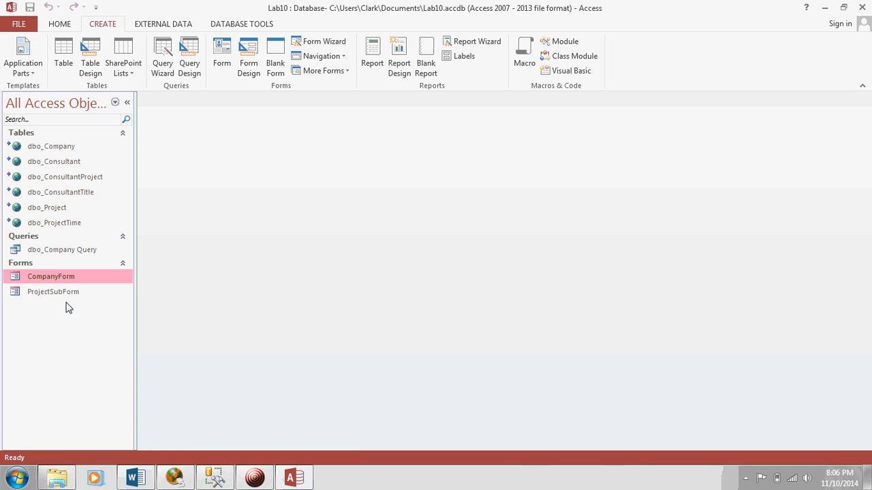
mouse_move(65, 250)
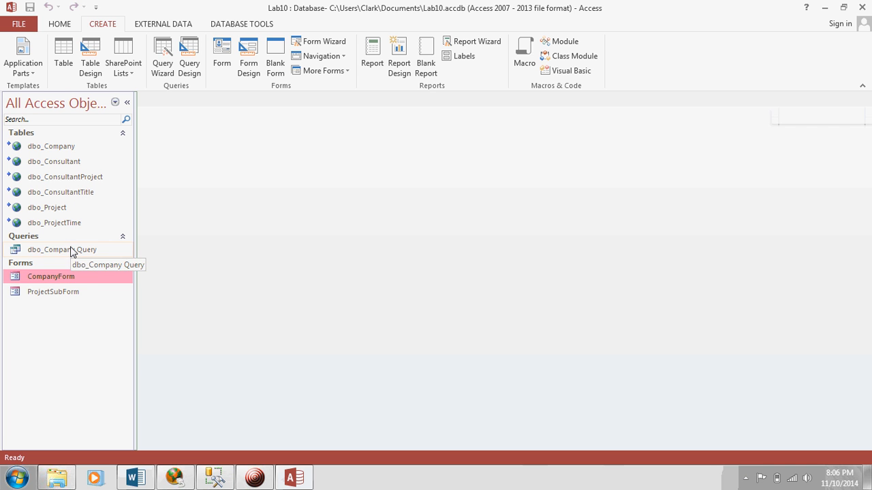
- Rename the saved dbo_Company Query to ProjectTimeQuery from the Navigation Pane
right_click(52, 249)
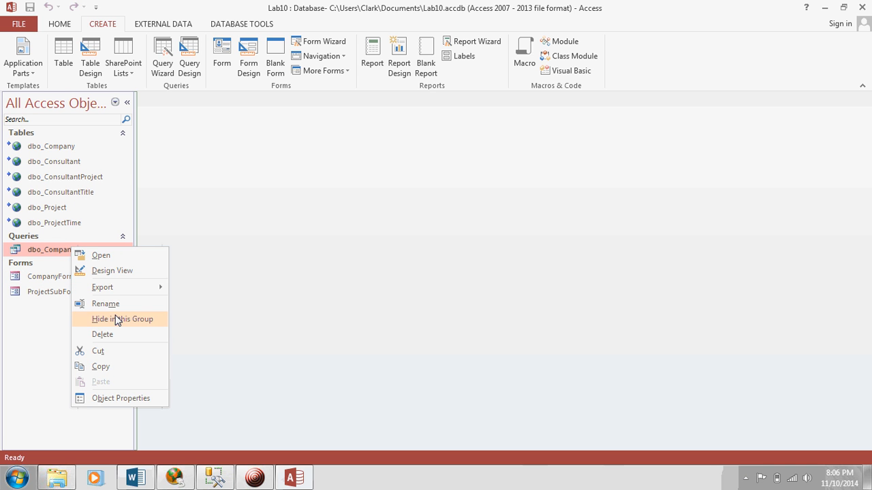
left_click(106, 304)
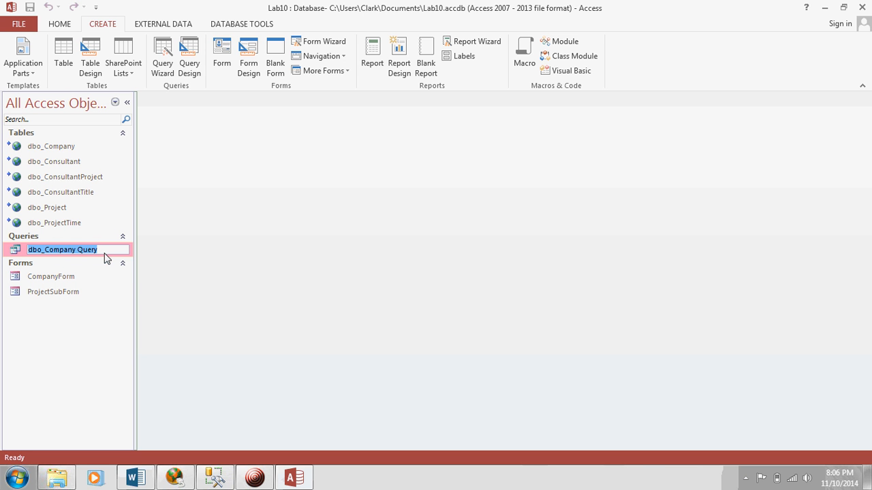
type("ProjectTimeQuery")
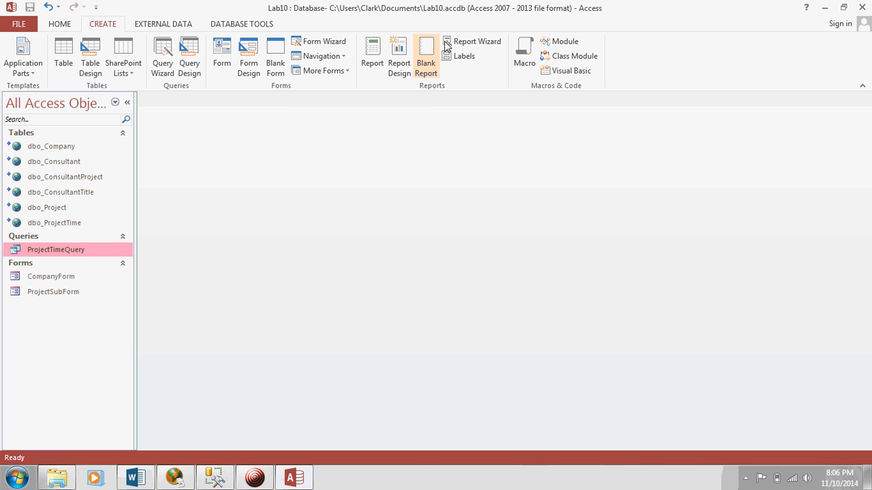
- Start the Report Wizard on ProjectTimeQuery with all its fields, viewed by dbo_Company
left_click(448, 41)
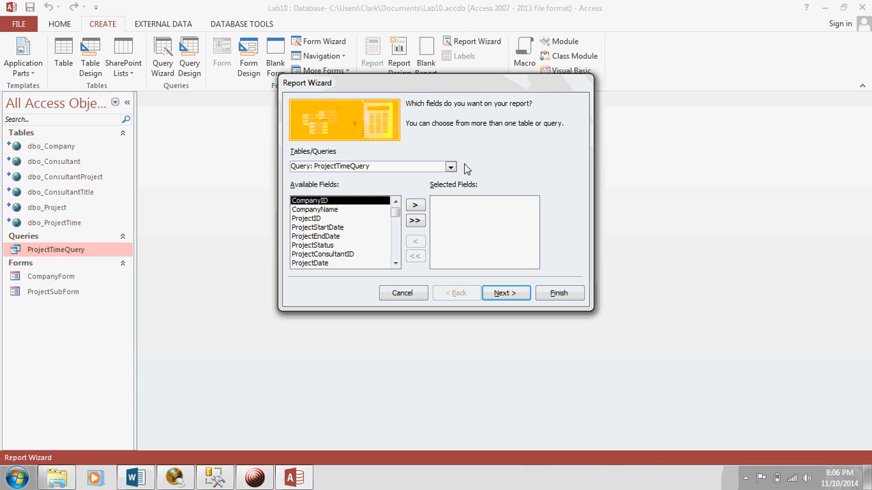
left_click(449, 166)
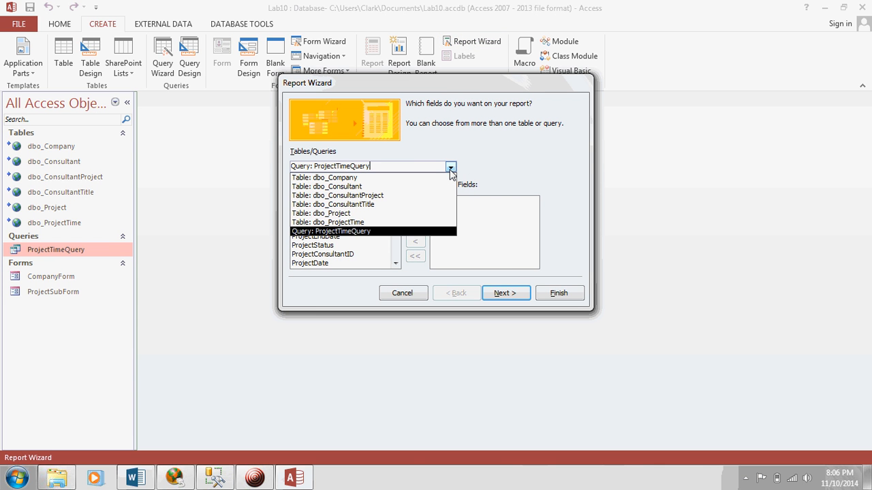
left_click(331, 231)
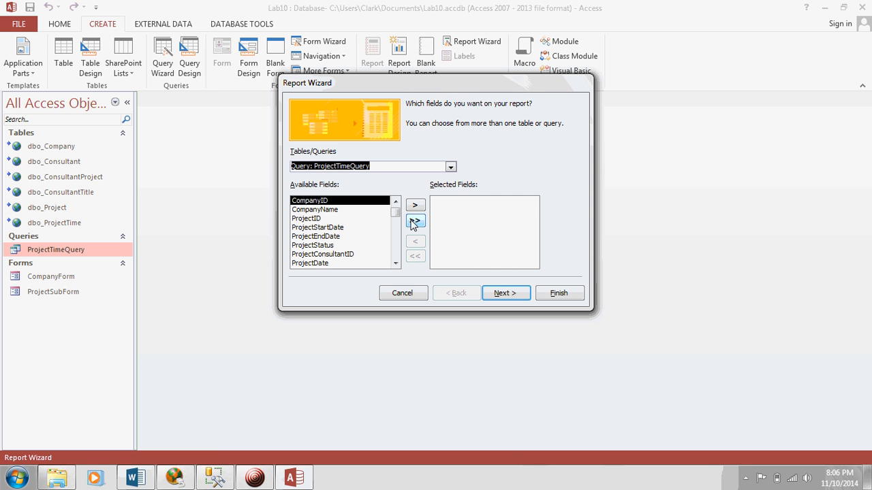
left_click(507, 292)
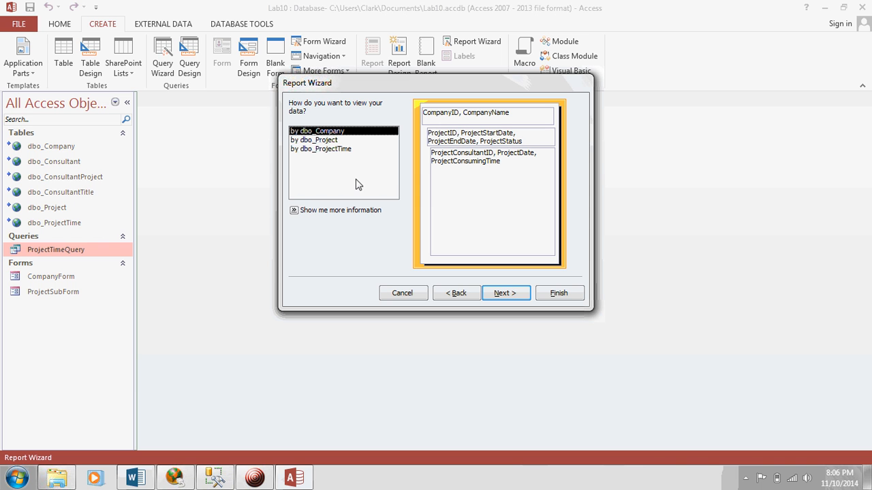
mouse_move(438, 191)
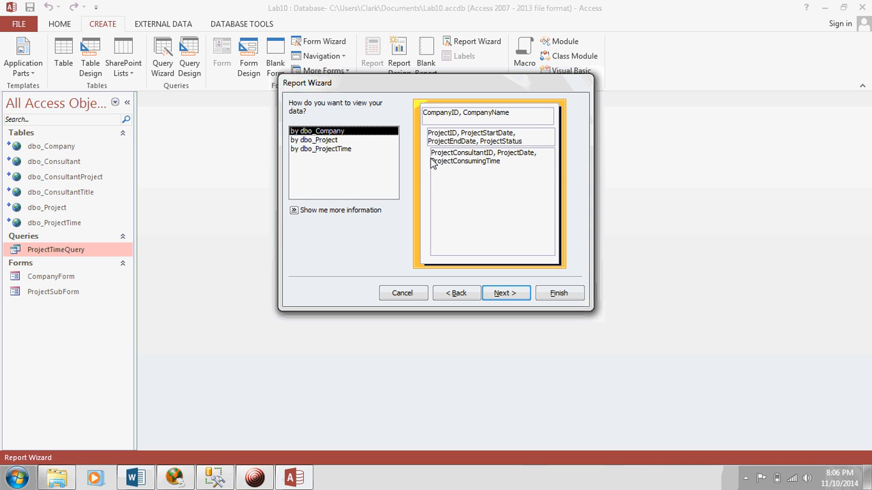
mouse_move(456, 119)
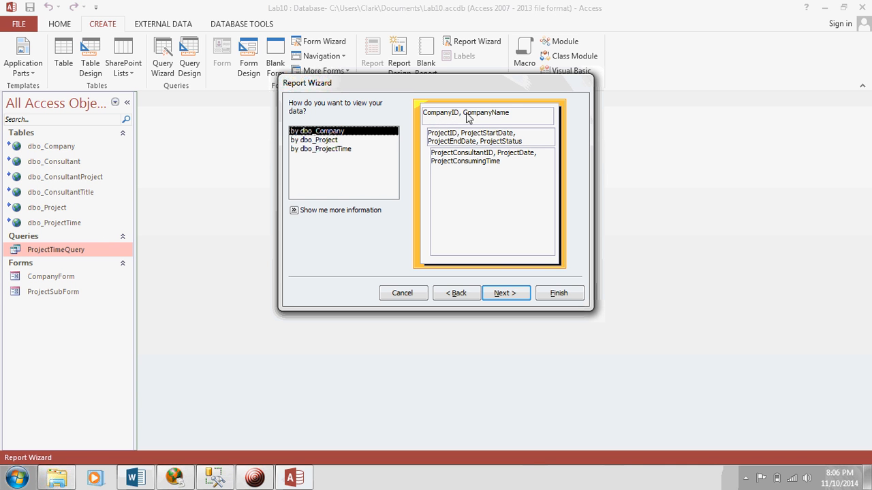
mouse_move(496, 143)
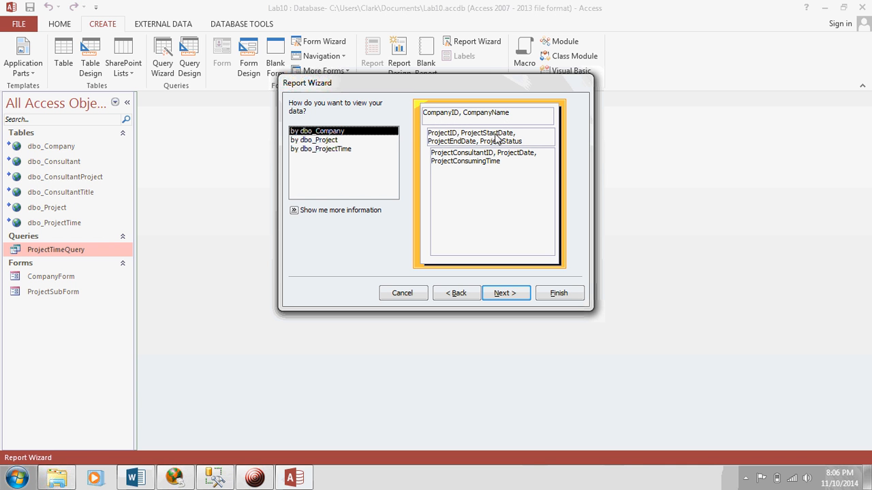
mouse_move(504, 163)
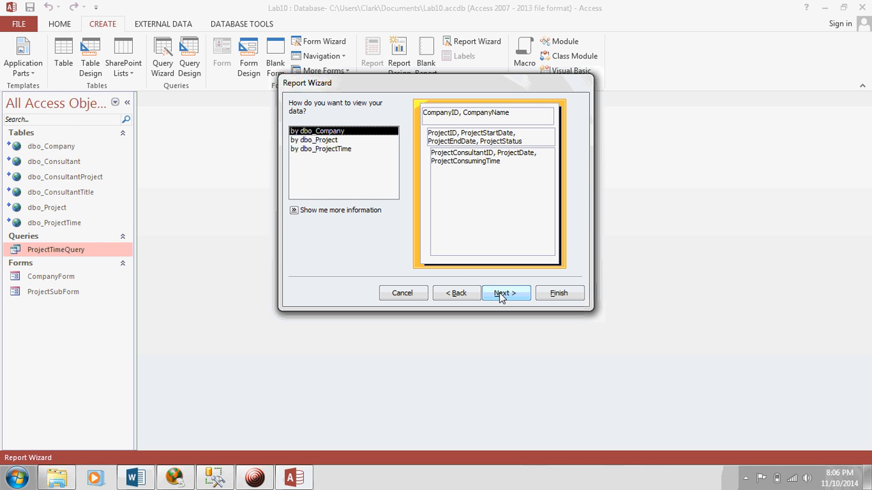
left_click(506, 293)
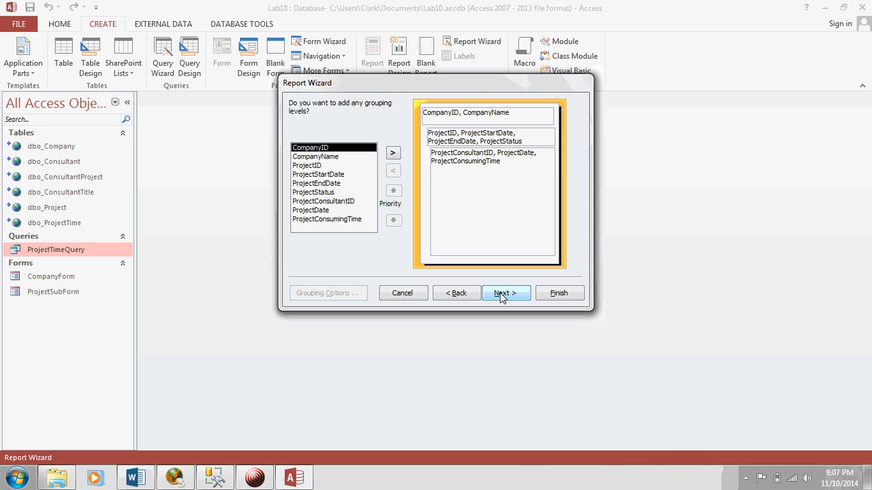
- Accept grouping and sorting, choose Landscape, title the report ProjectTimeReport and finish to preview it
left_click(504, 293)
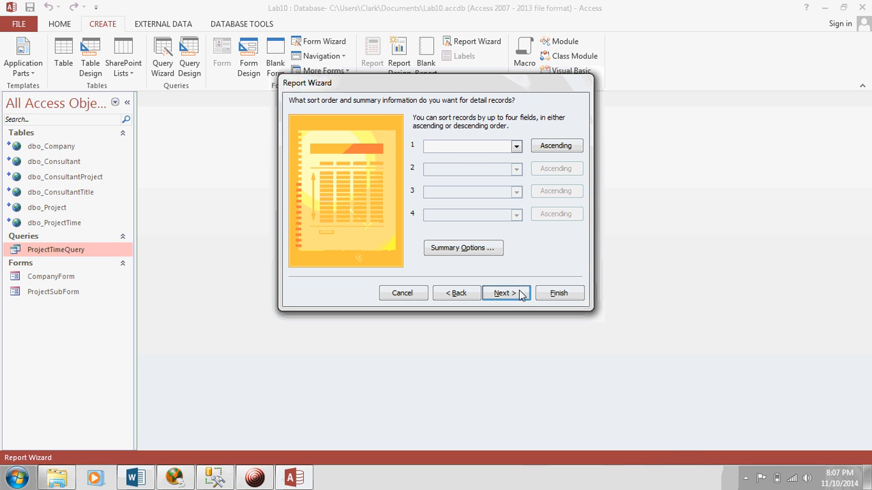
left_click(505, 293)
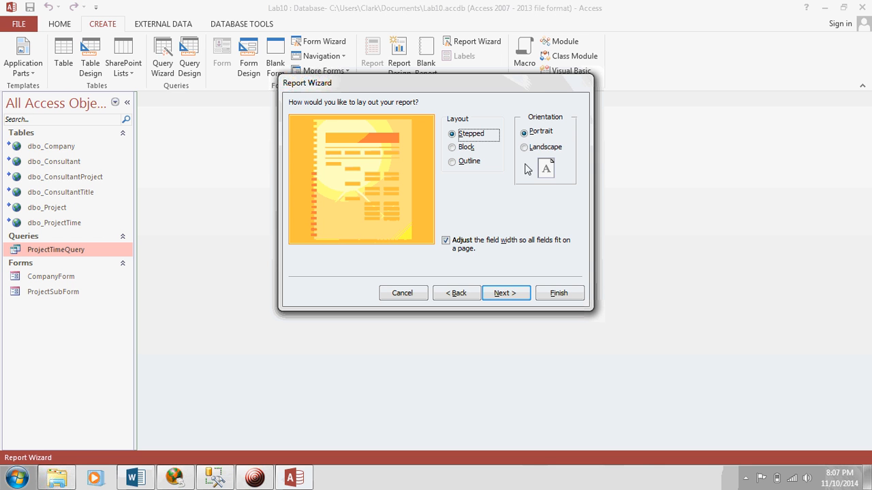
left_click(524, 148)
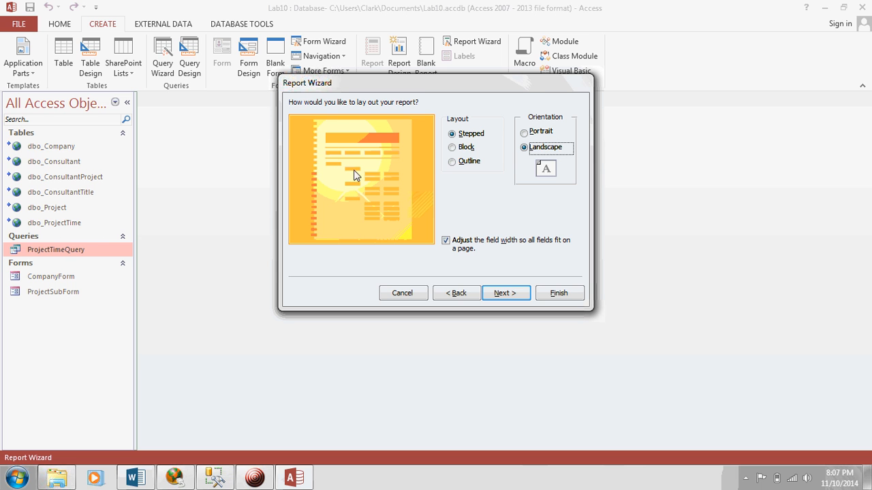
mouse_move(349, 177)
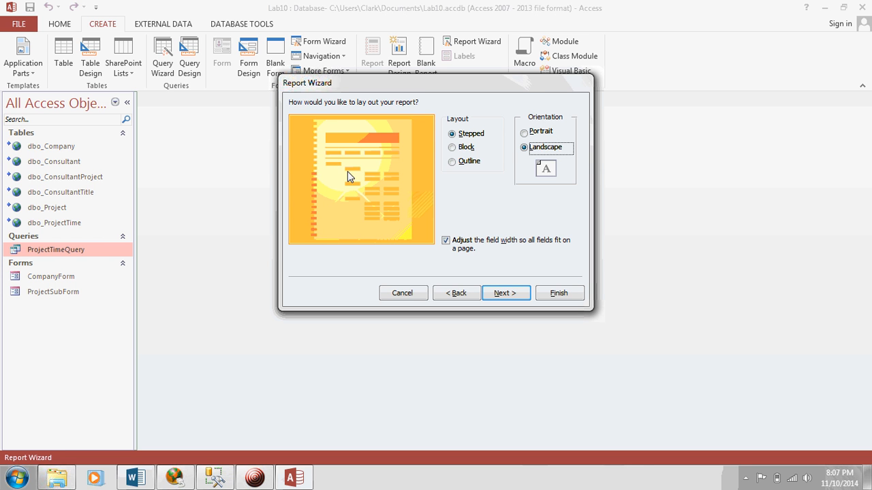
mouse_move(356, 178)
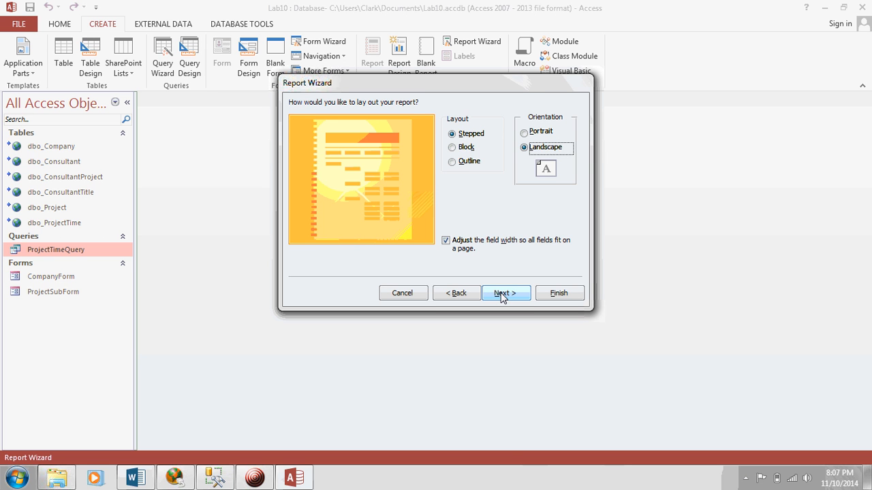
left_click(506, 293)
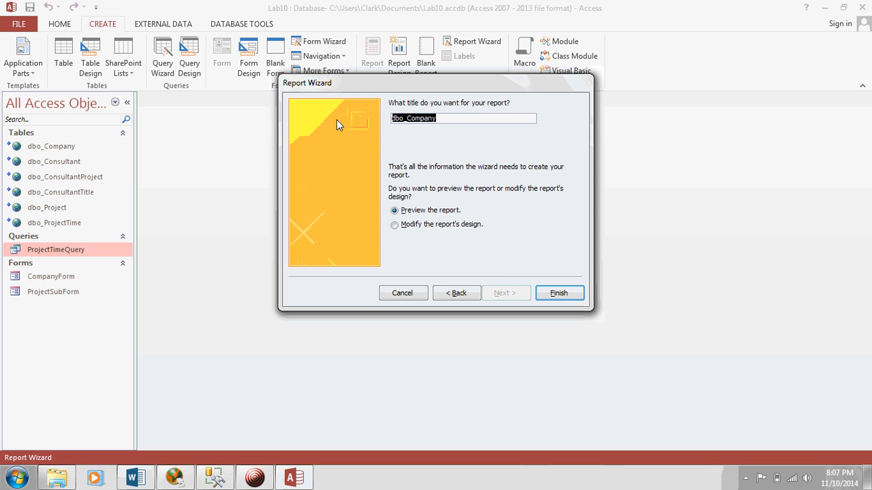
type("ProjectTime")
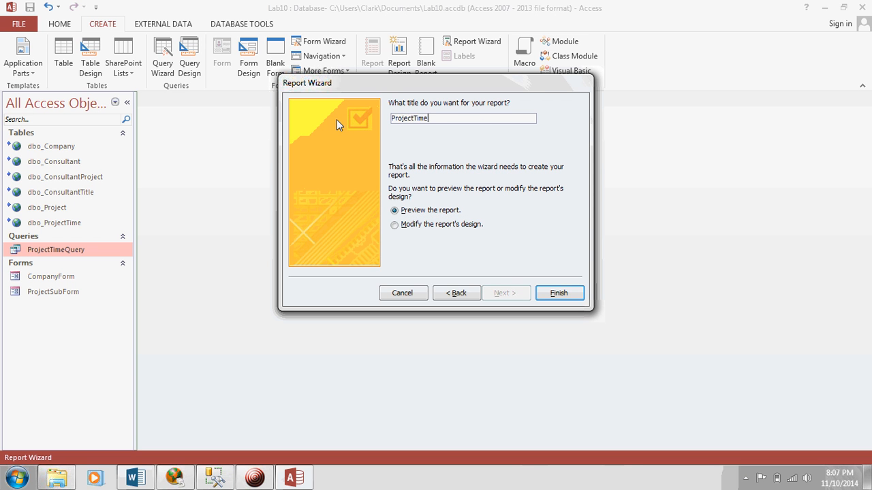
left_click(559, 293)
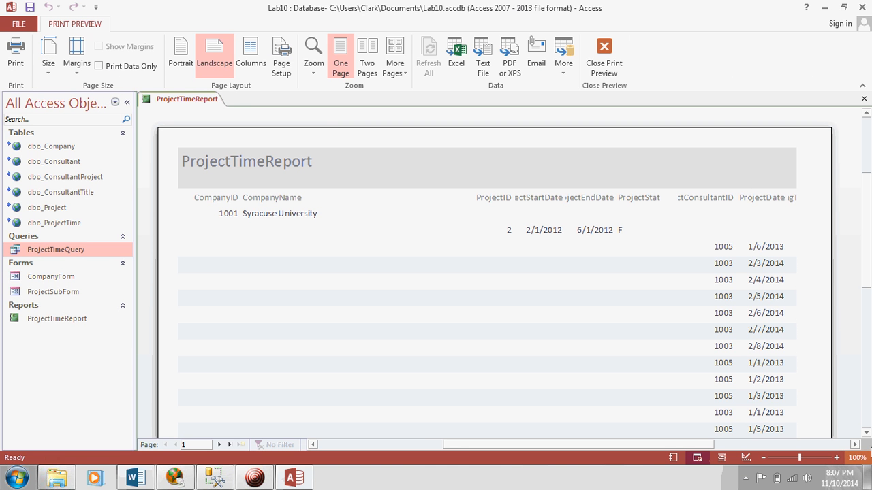
- Scroll through the ProjectTimeReport preview and bring up the report tab's view menu
scroll("down", 3)
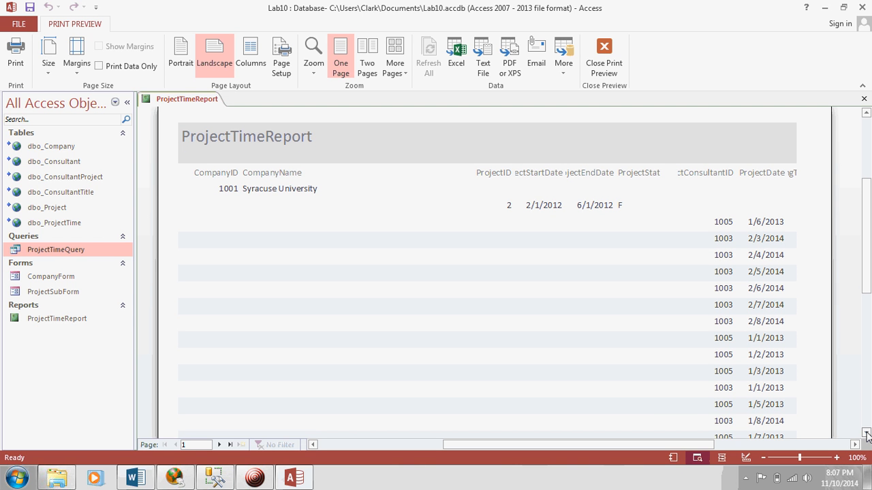
mouse_move(546, 169)
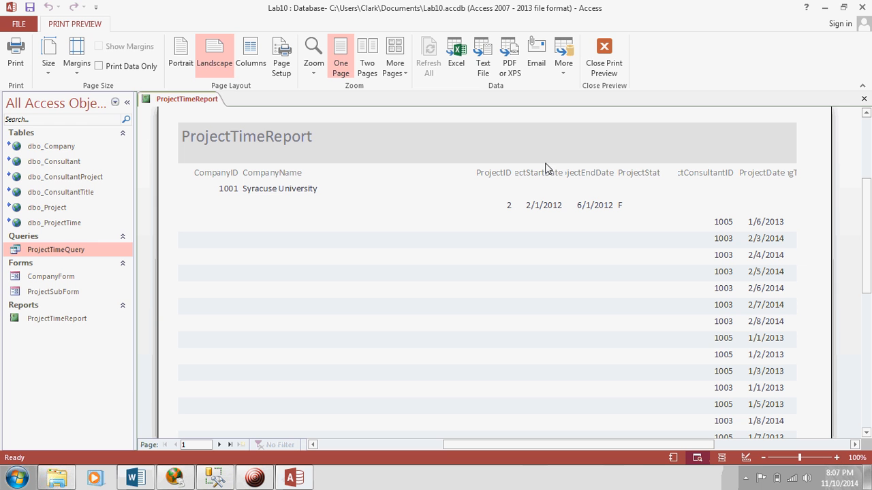
mouse_move(769, 306)
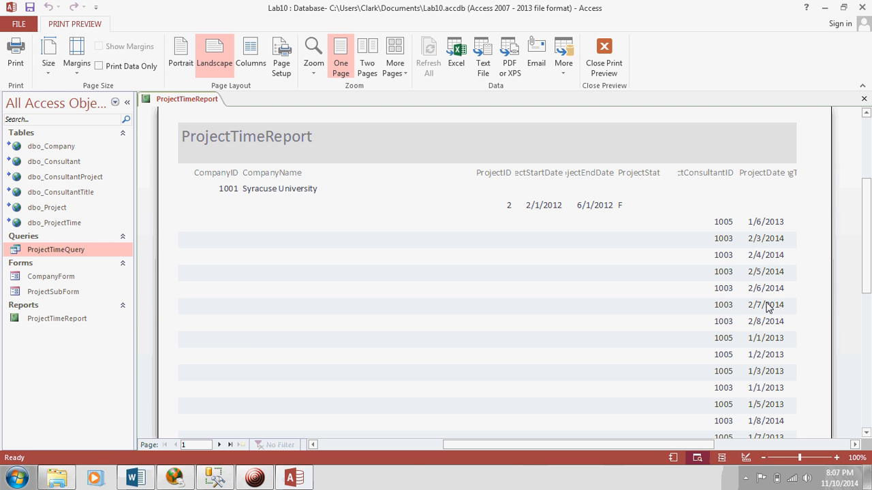
mouse_move(790, 276)
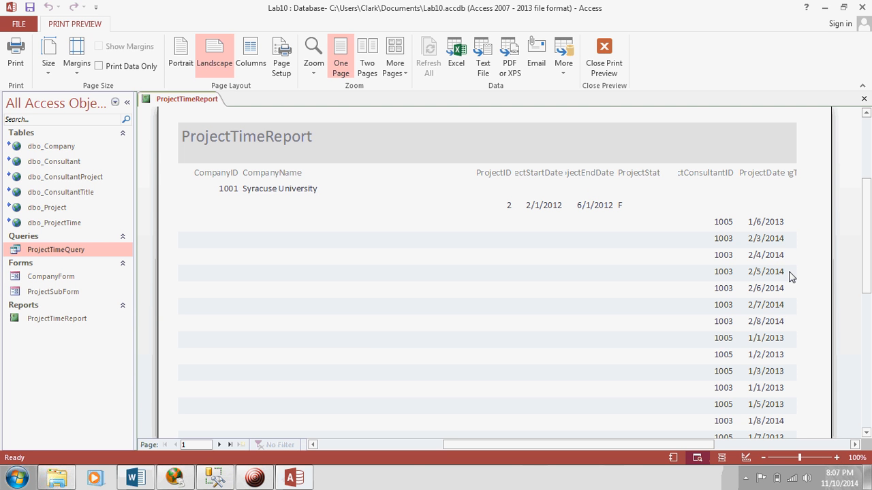
mouse_move(808, 233)
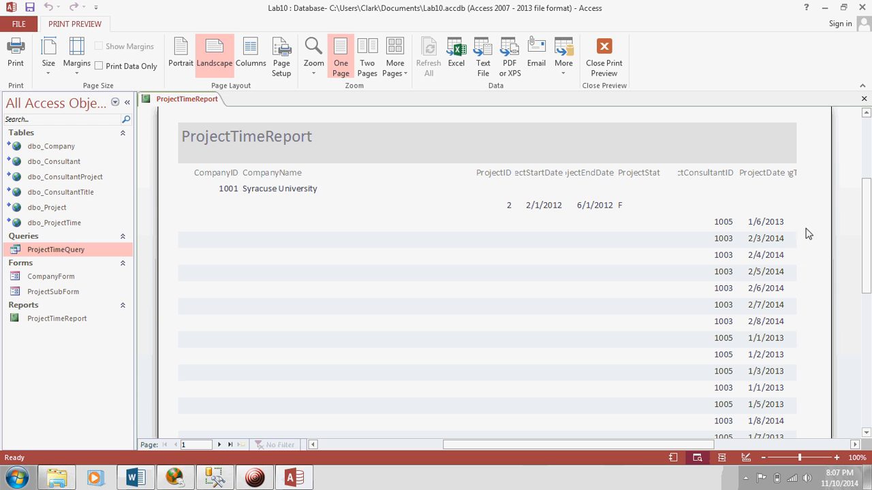
mouse_move(868, 242)
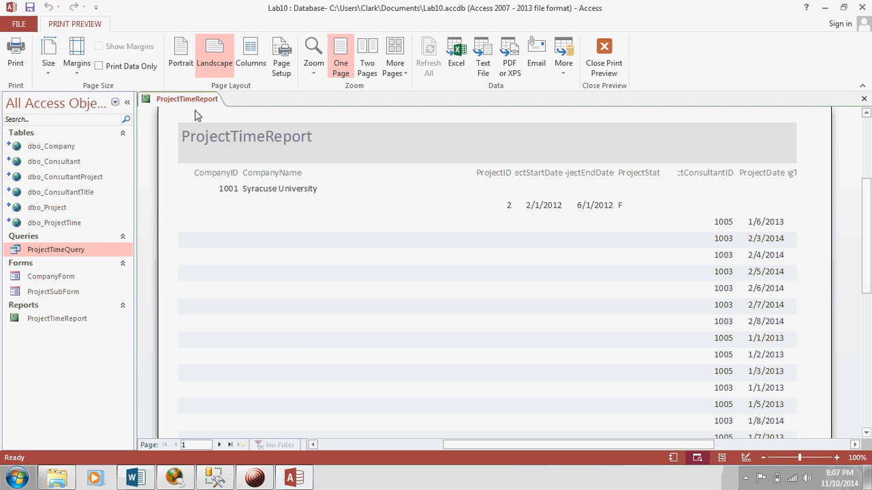
right_click(188, 98)
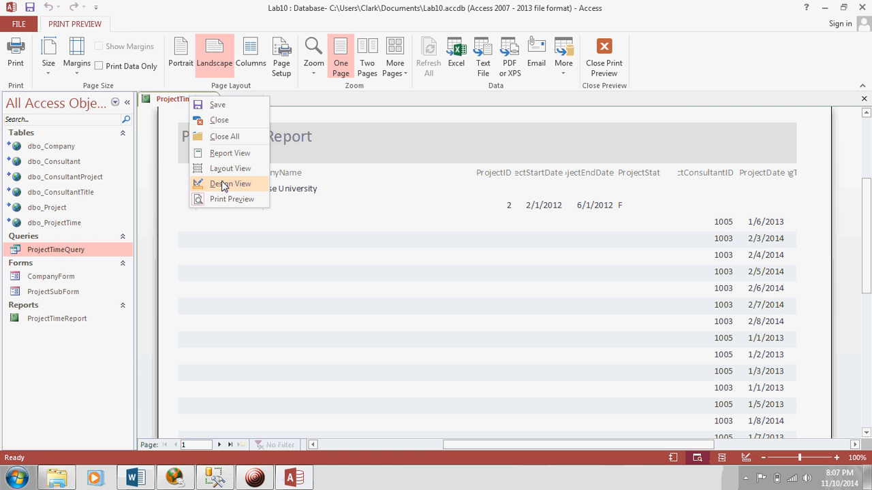
- Switch ProjectTimeReport to Design View and select the company header's CompanyID and CompanyName controls
left_click(229, 184)
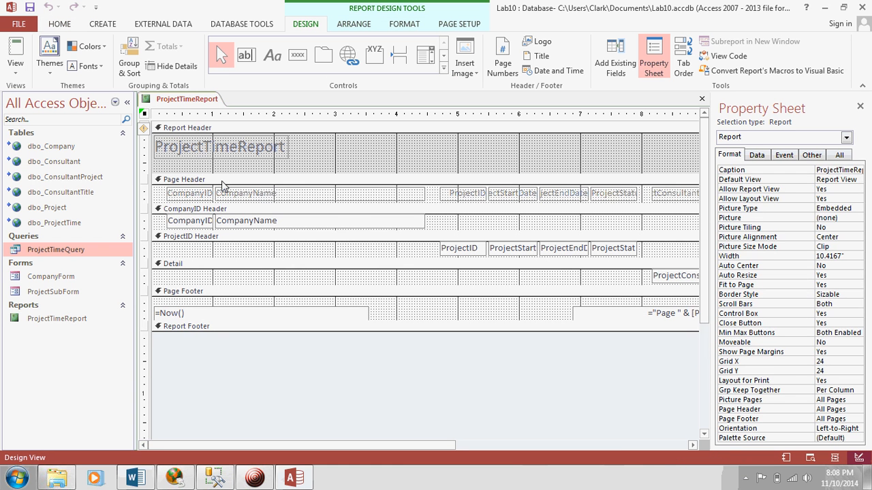
left_click(221, 147)
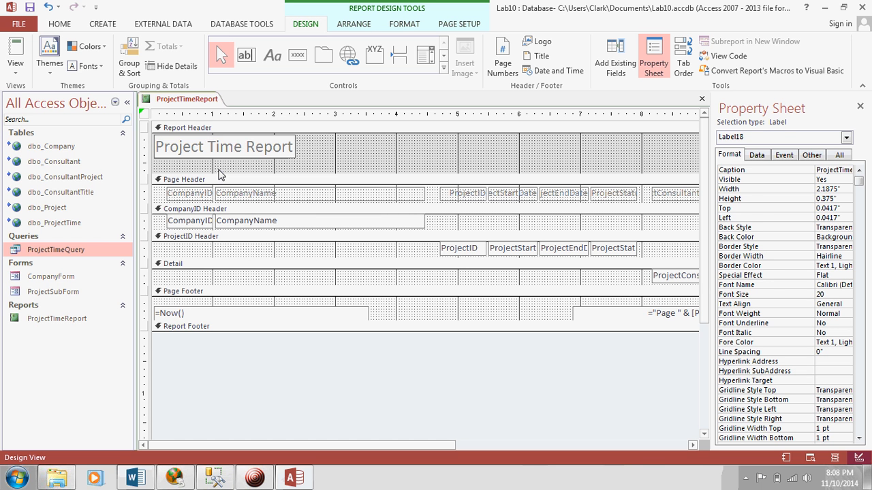
left_click(191, 235)
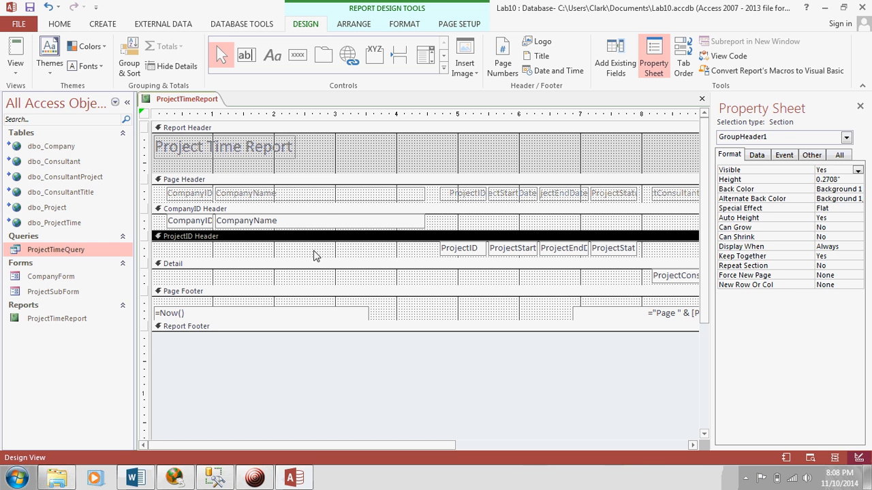
mouse_move(232, 199)
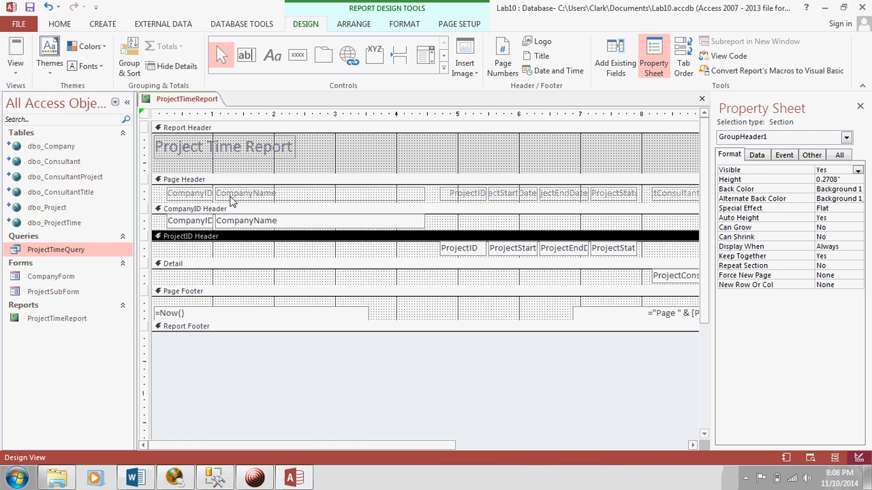
left_click(188, 193)
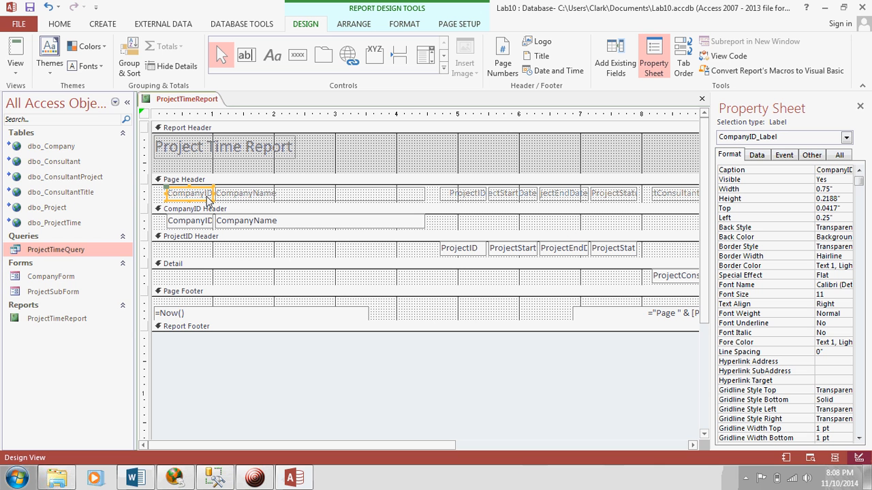
mouse_move(218, 197)
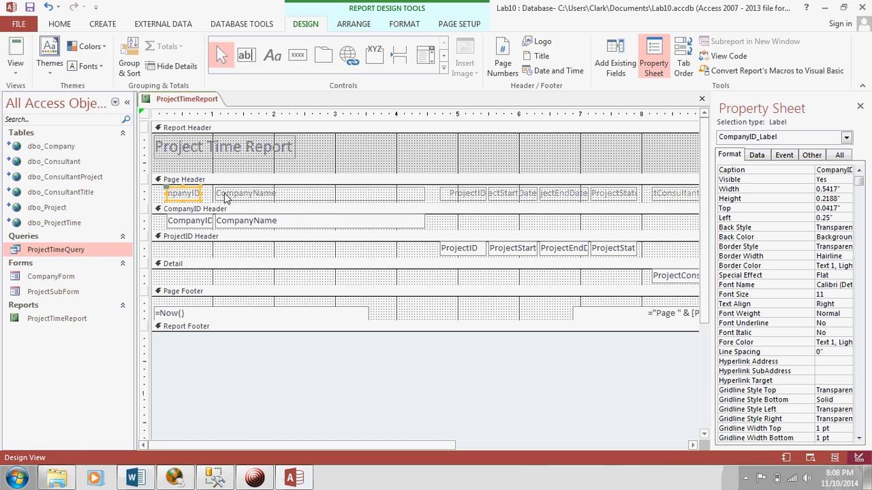
mouse_move(204, 232)
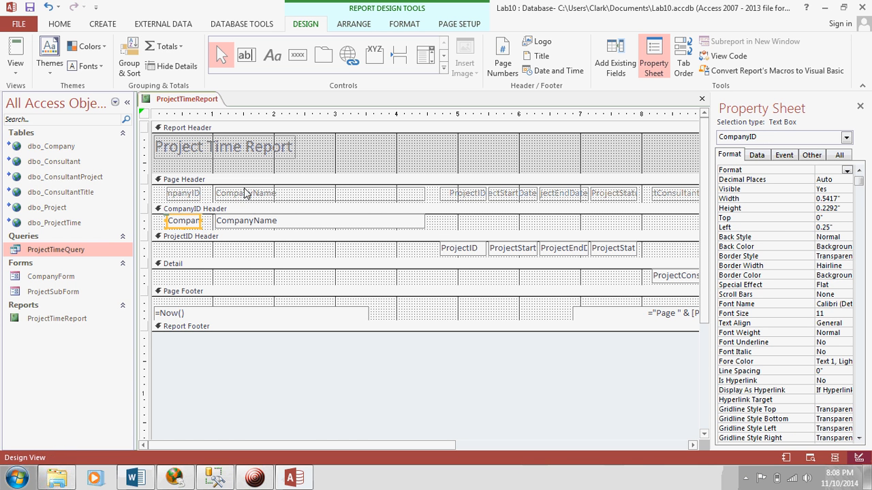
left_click(244, 193)
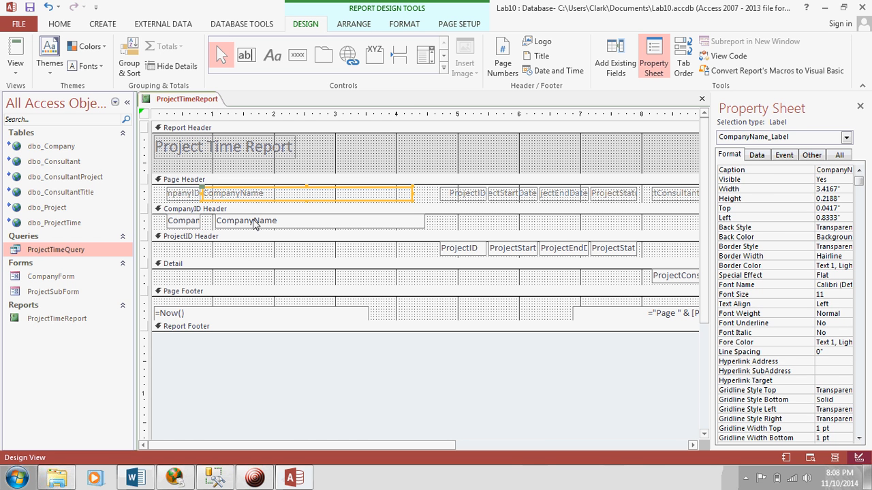
left_click(248, 220)
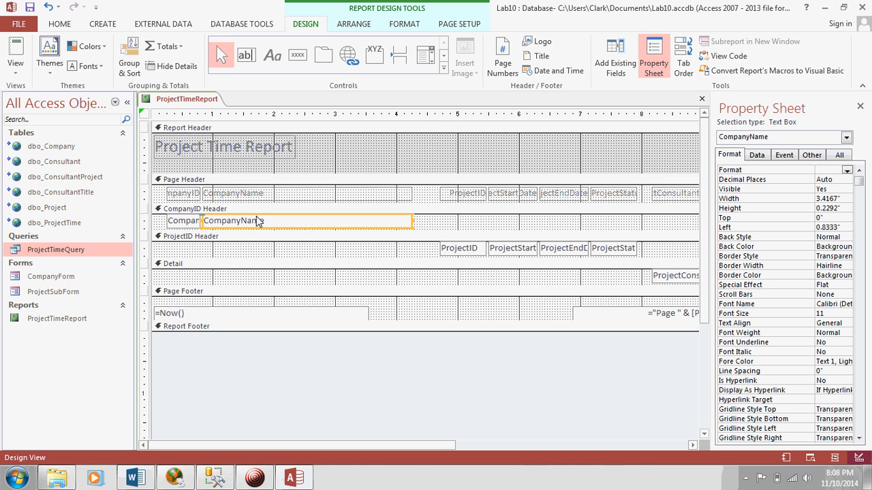
mouse_move(194, 226)
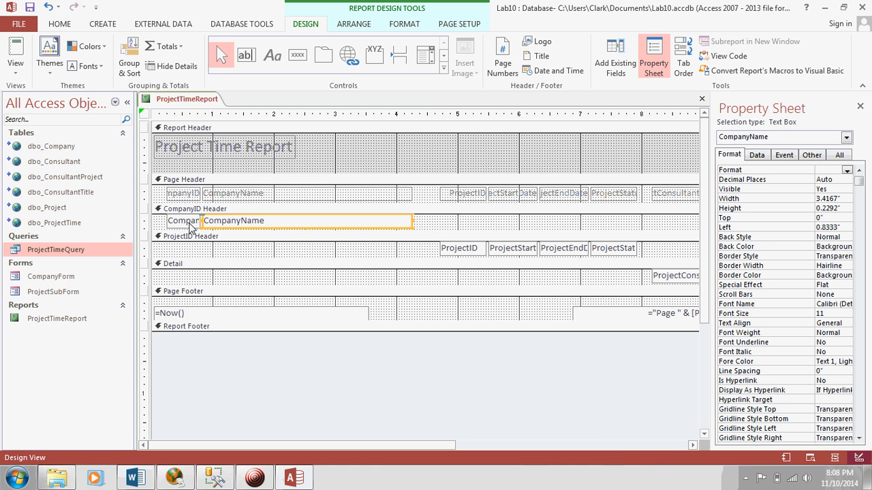
mouse_move(238, 217)
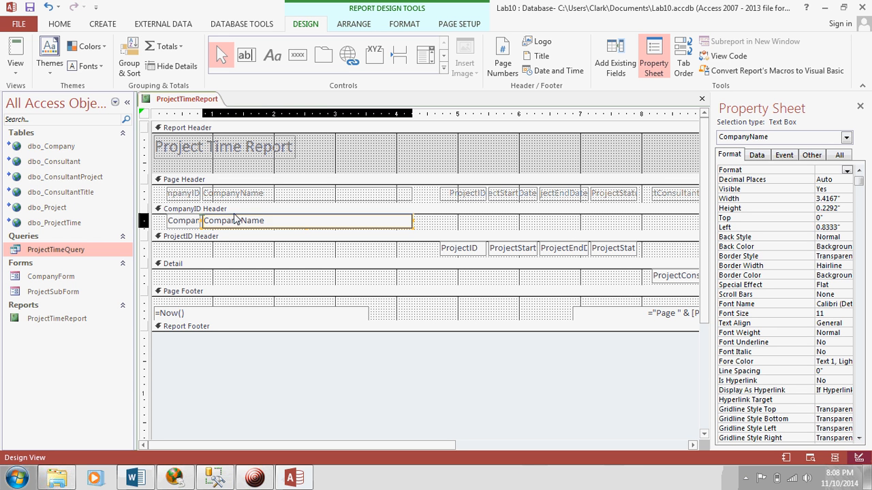
- Widen the CompanyID field and rename its page heading to Company ID
left_click(182, 221)
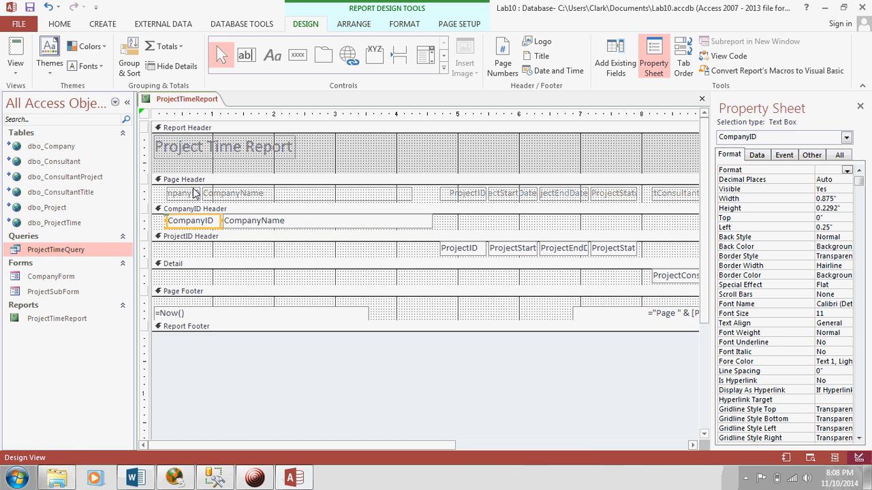
left_click(178, 194)
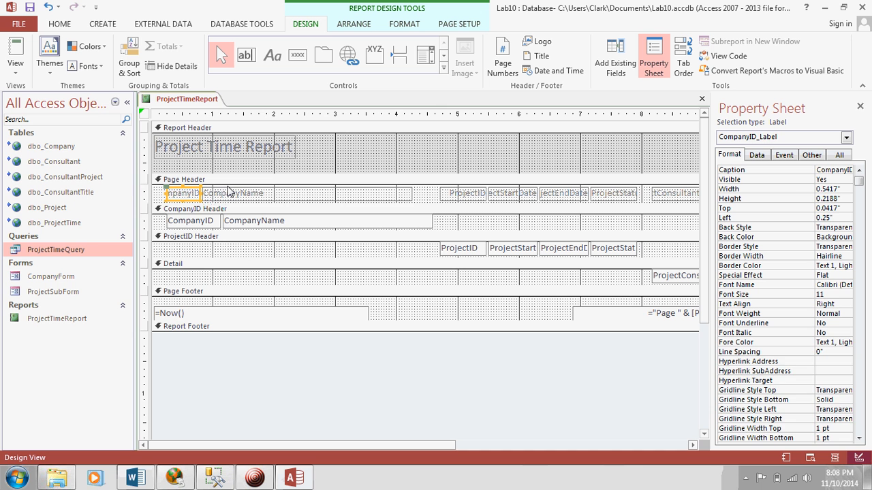
left_click(235, 193)
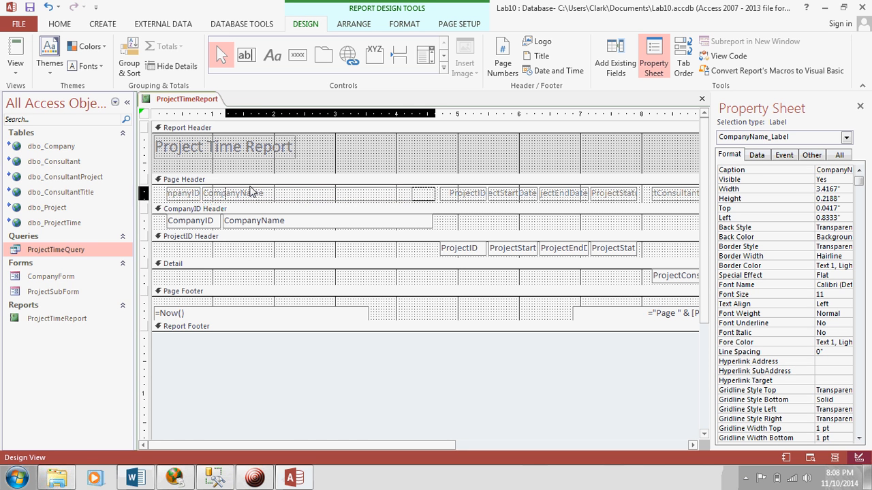
left_click(182, 193)
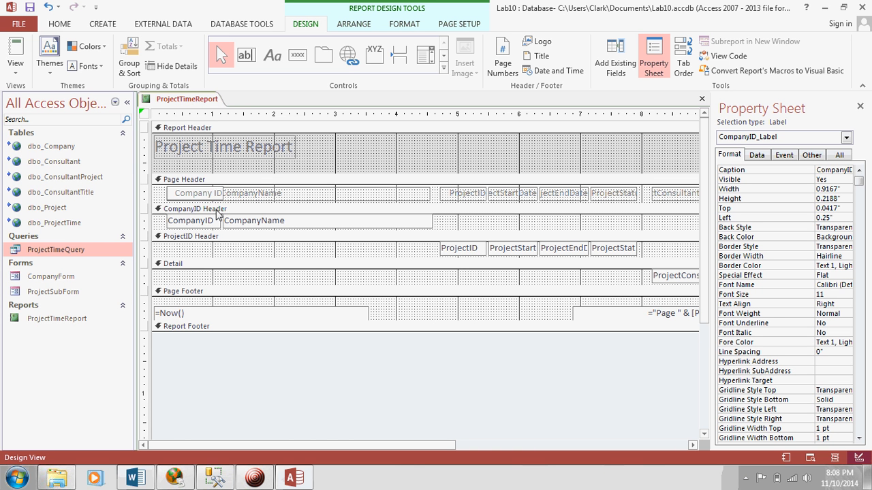
- Set the Company ID heading and field to 0.8333" wide and CompanyName's heading and field Left to 1.125"
left_click(184, 180)
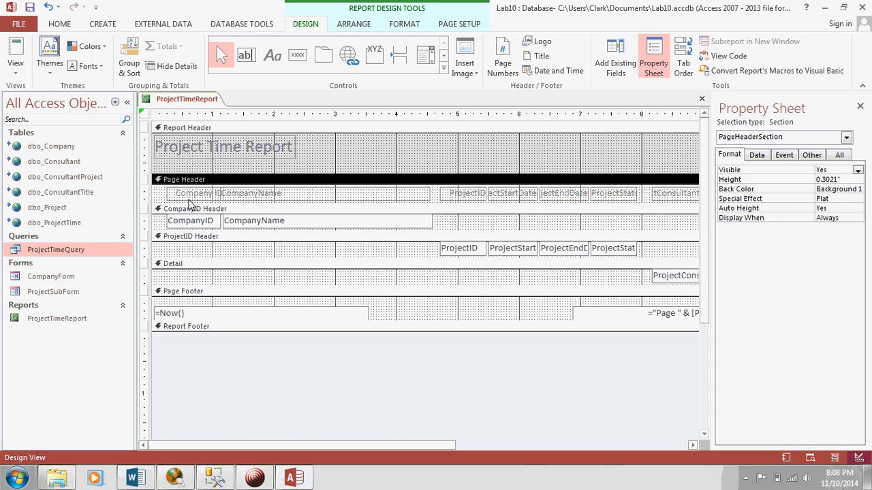
left_click(193, 194)
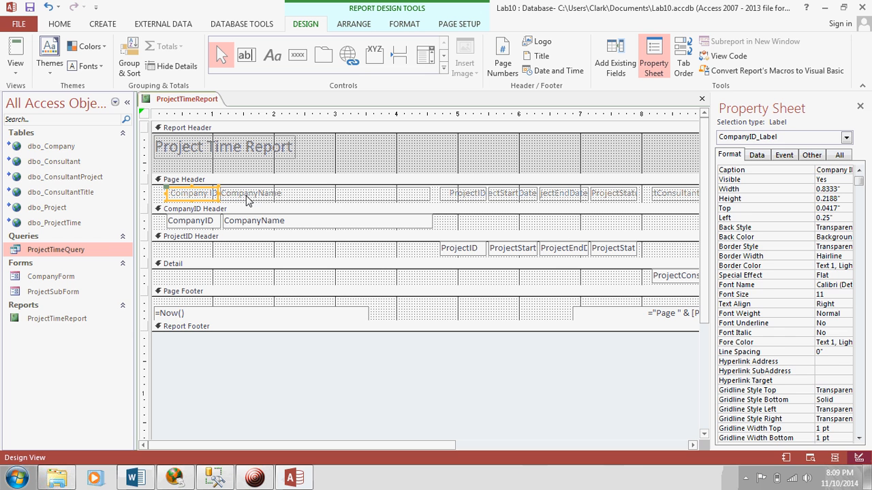
left_click(192, 221)
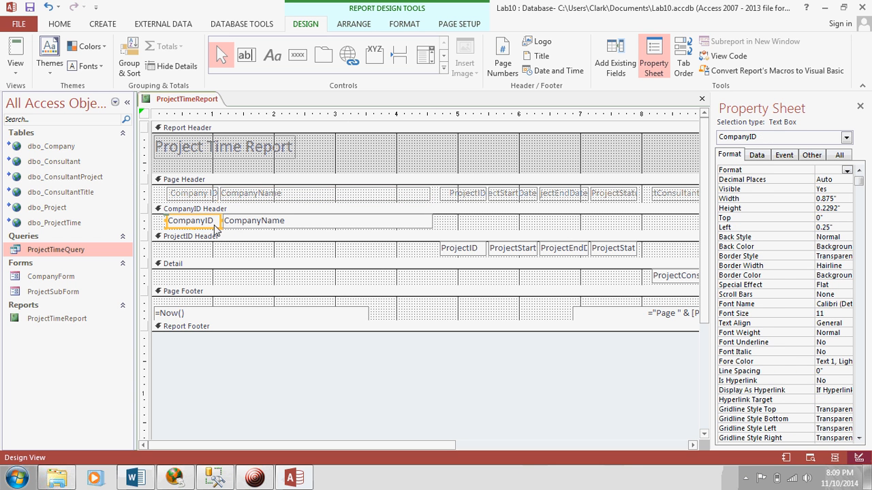
double_click(189, 221)
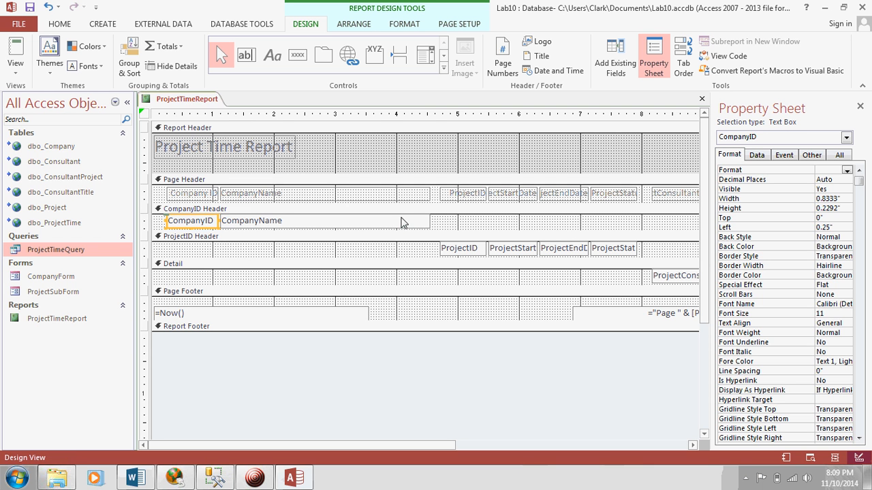
left_click(257, 194)
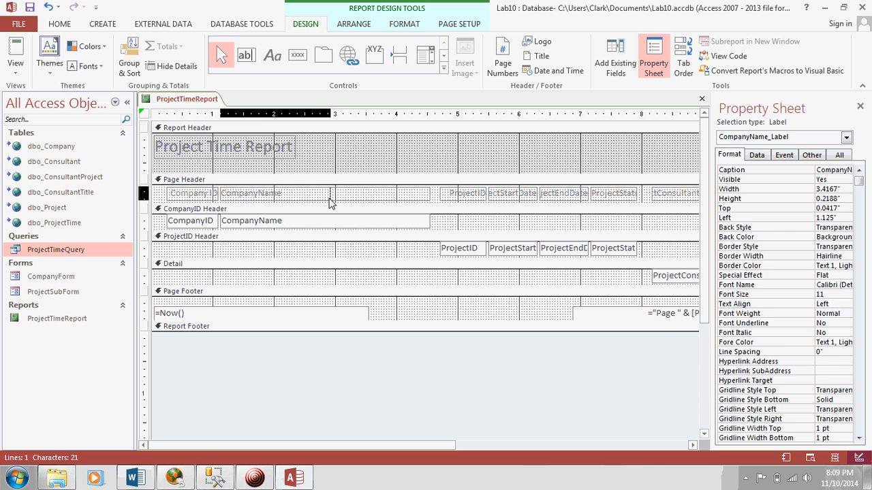
left_click(300, 220)
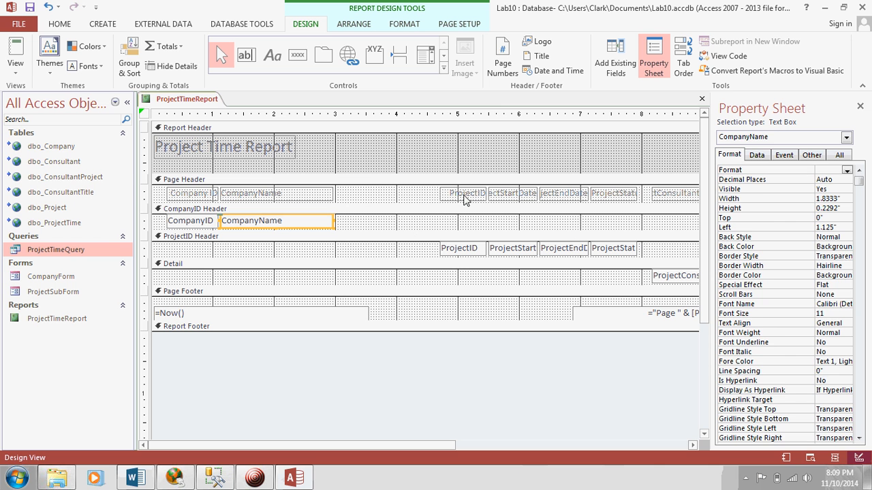
- Move the ProjectID heading beside CompanyName, rename it Project ID and align its field beneath
left_click(390, 194)
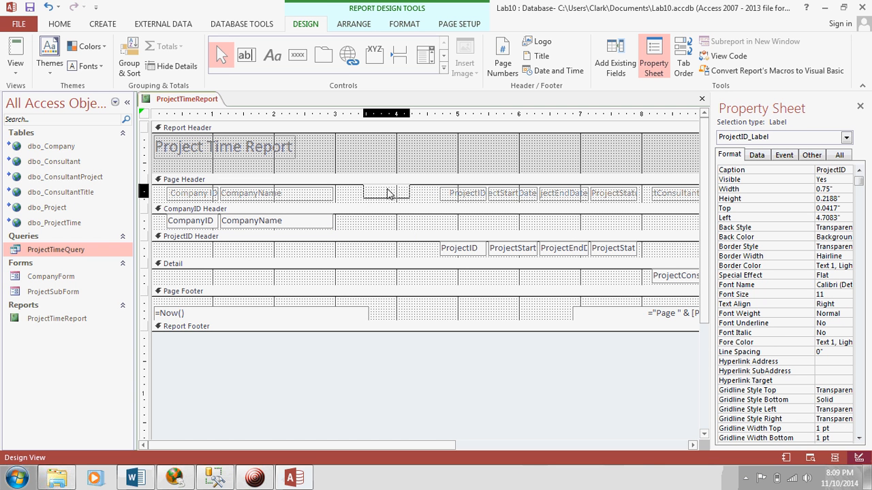
left_click(361, 194)
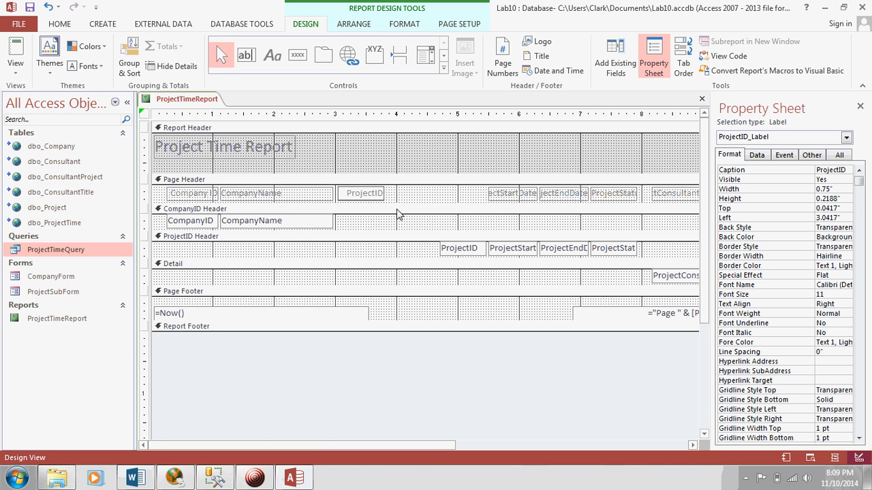
left_click(179, 180)
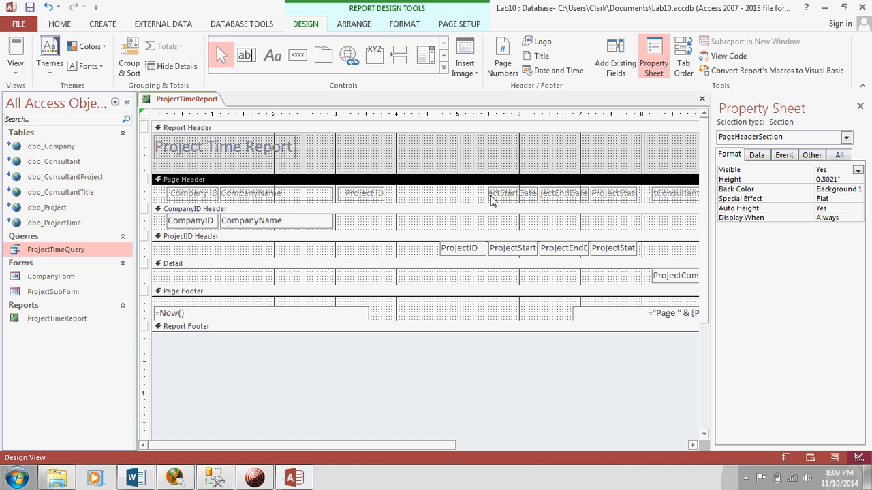
left_click(463, 248)
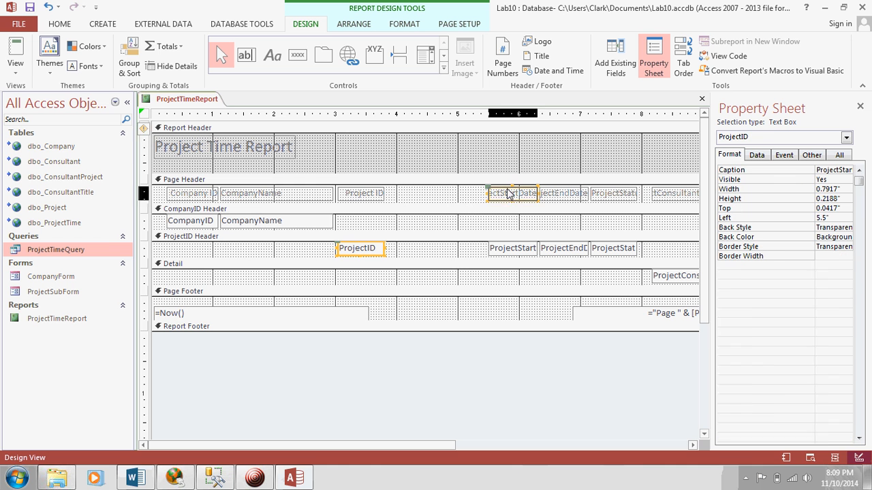
- Rename the start date heading to Start Date and move it with its field next to Project ID
left_click(510, 193)
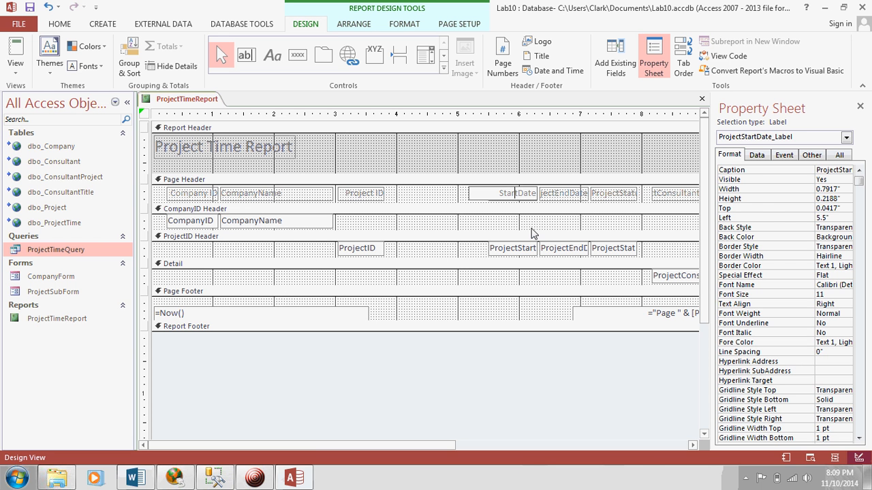
mouse_move(433, 203)
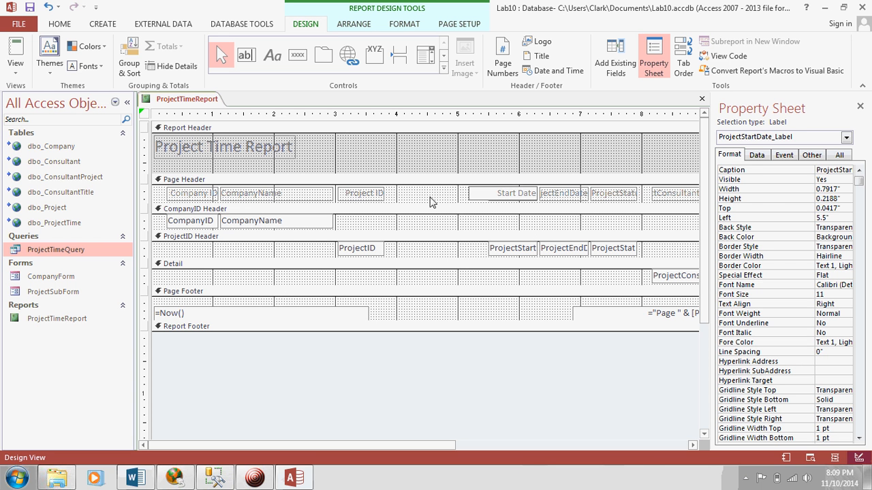
left_click(515, 194)
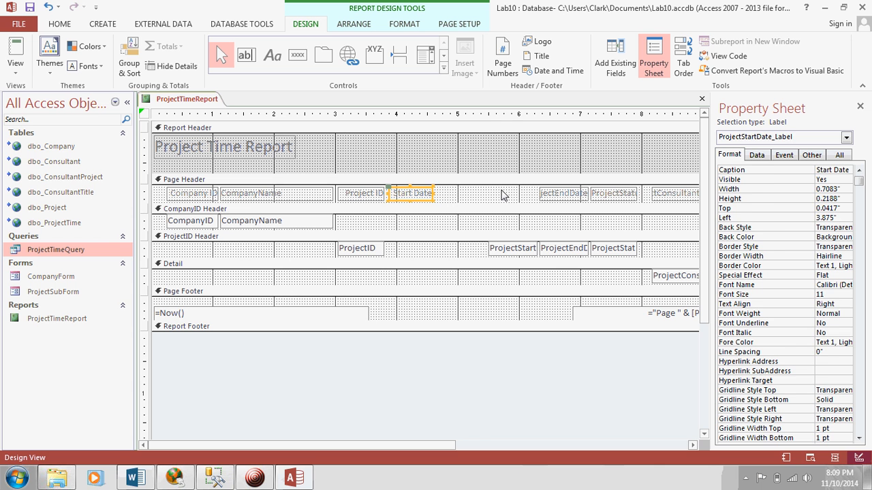
left_click(512, 248)
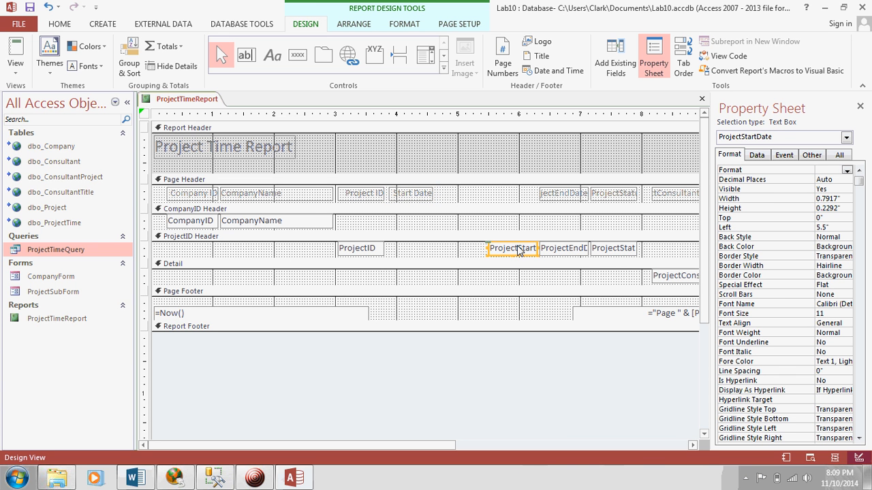
mouse_move(494, 250)
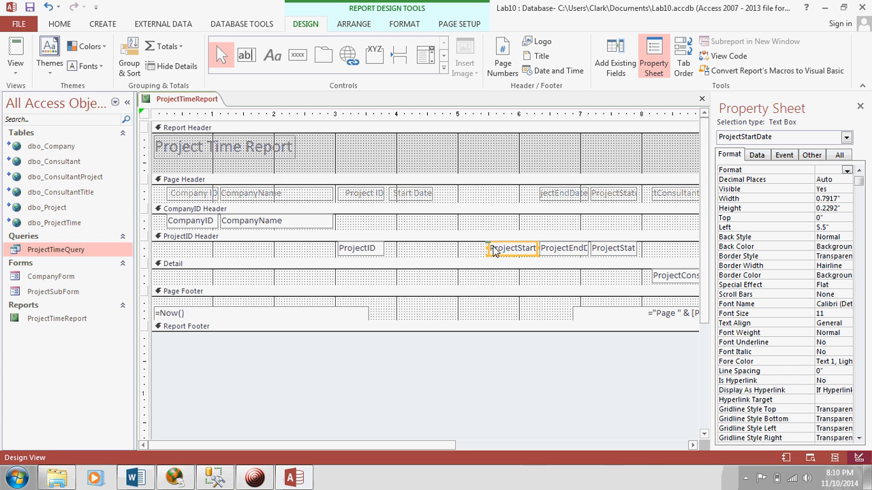
left_click_drag(513, 248, 416, 248)
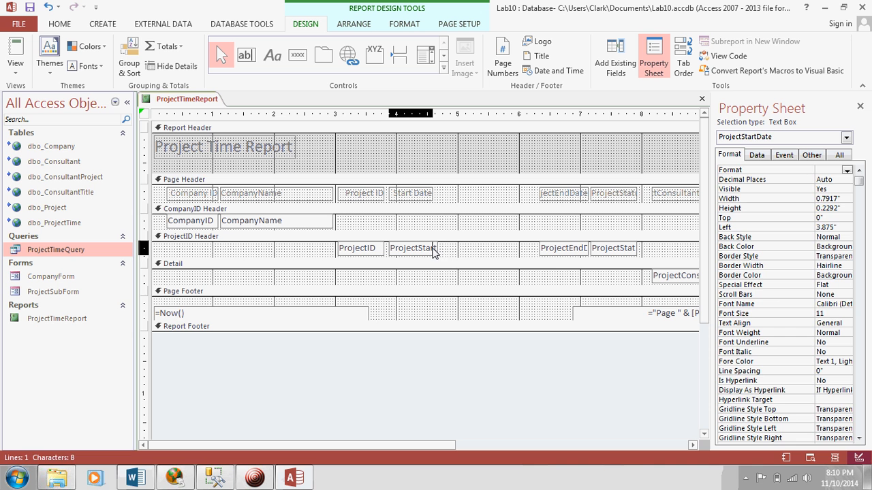
left_click(184, 180)
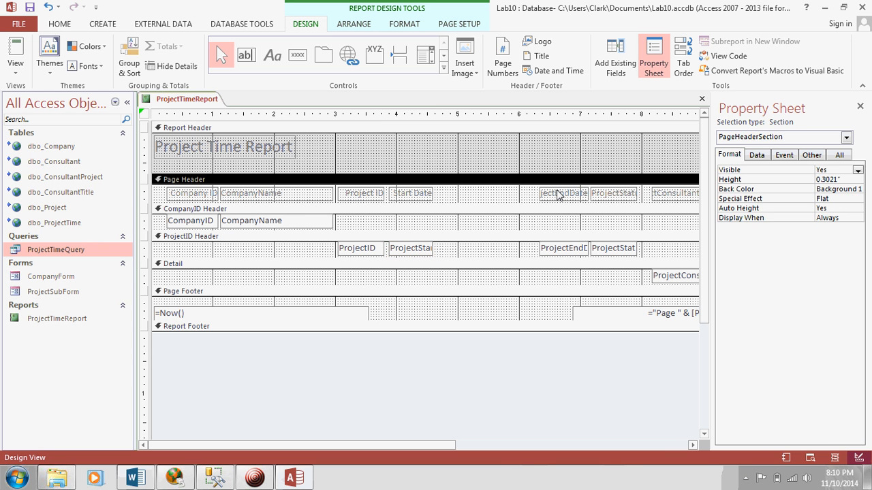
- Rename the end date heading to End Date and place its field beneath it
left_click(566, 193)
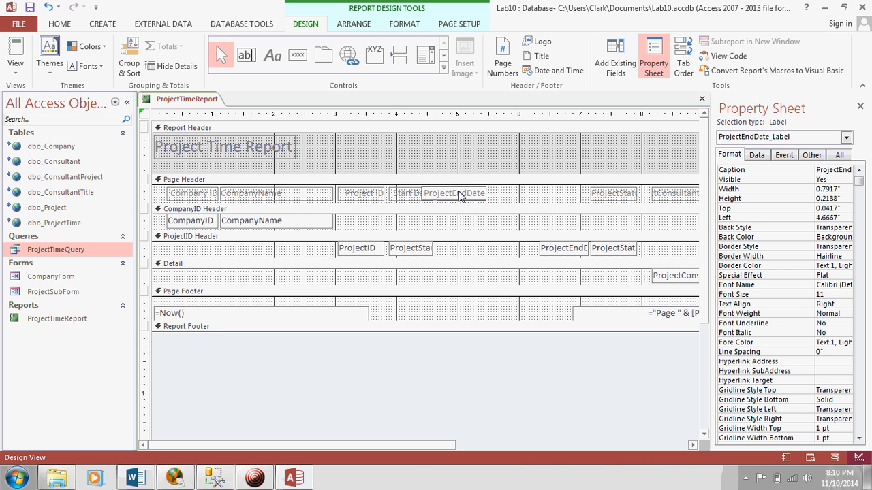
mouse_move(454, 196)
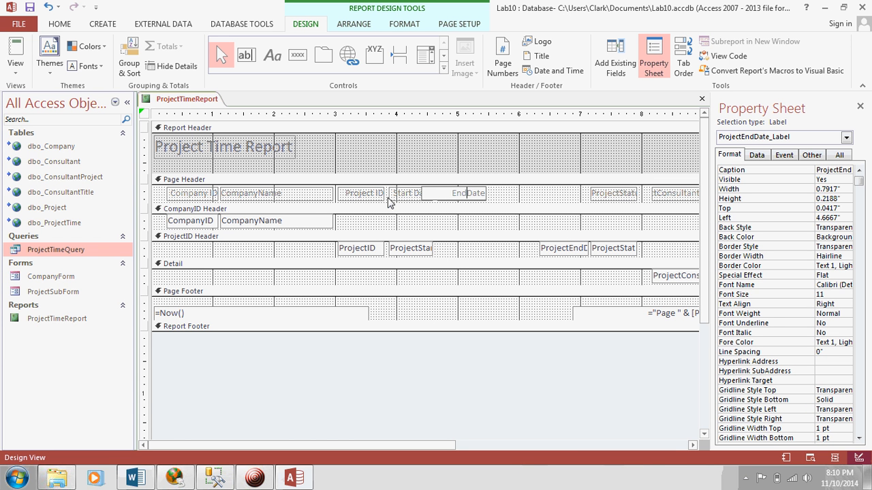
left_click(183, 180)
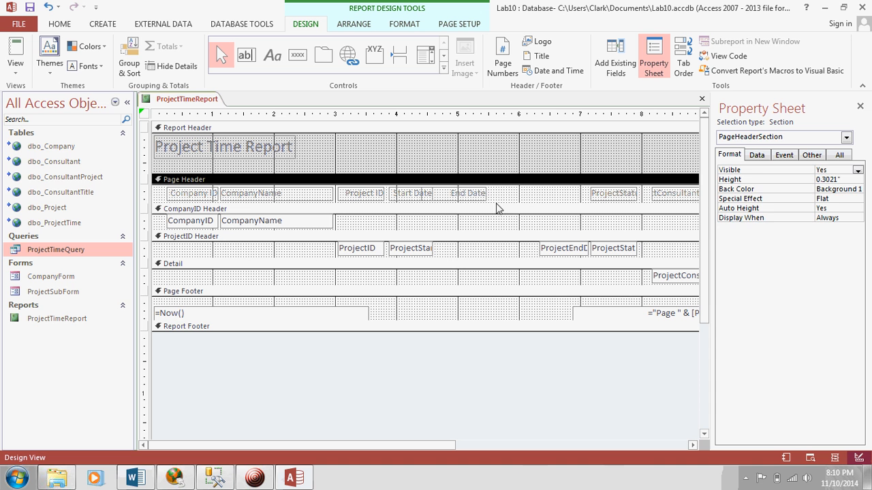
left_click(469, 194)
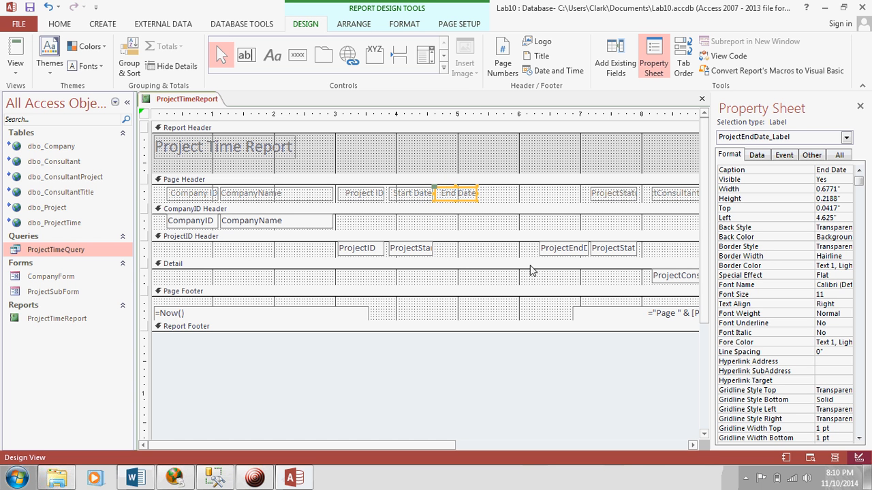
left_click(563, 248)
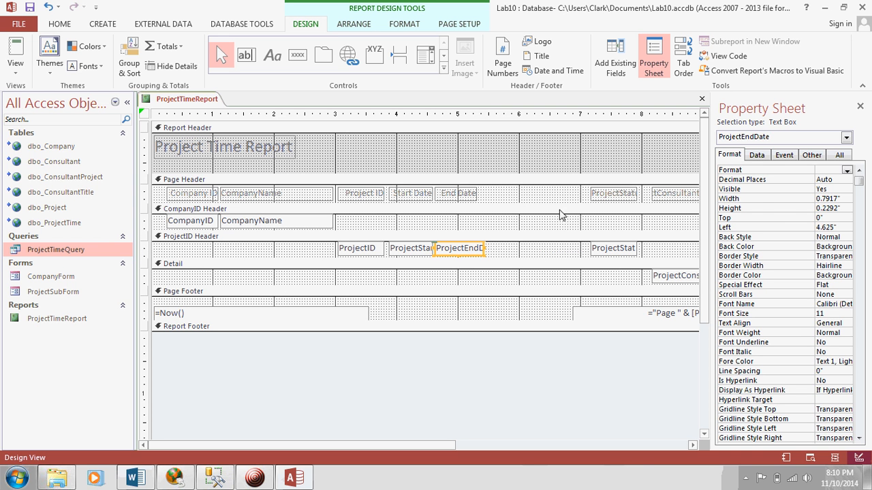
left_click(184, 180)
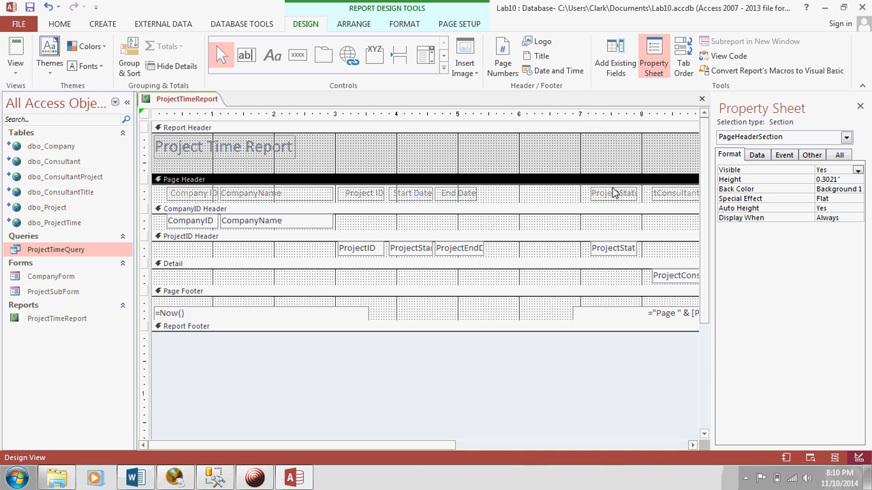
- Rename the project status heading to Status and move it with its field beside End Date
left_click(613, 194)
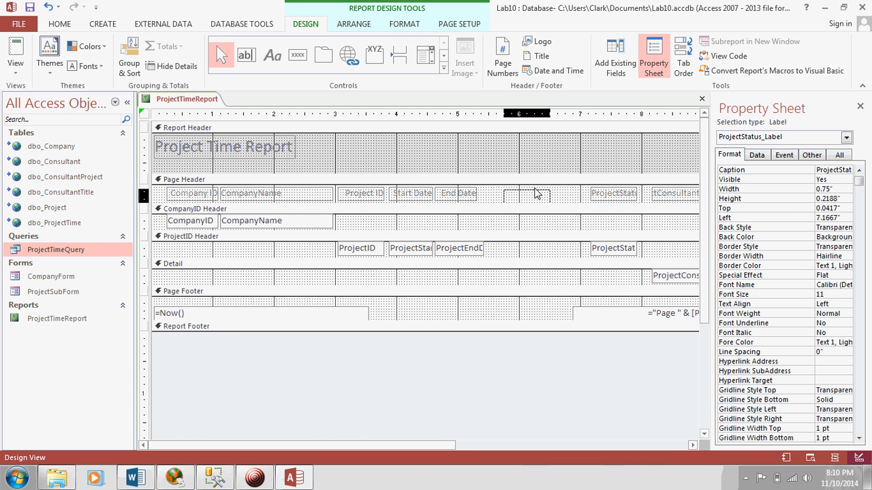
left_click(501, 193)
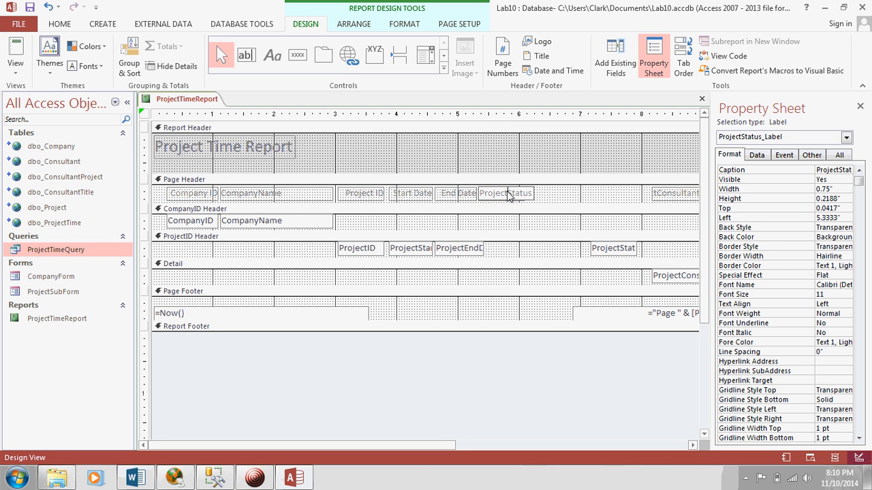
double_click(506, 194)
type("Status")
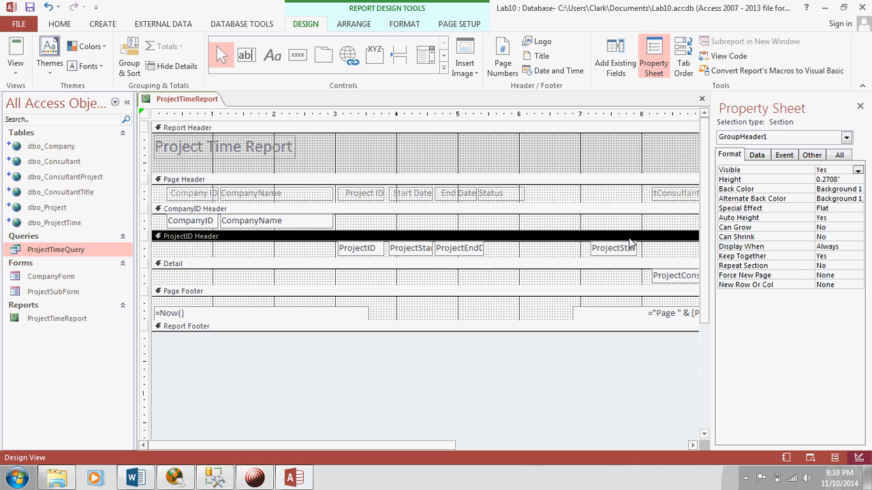
left_click(613, 248)
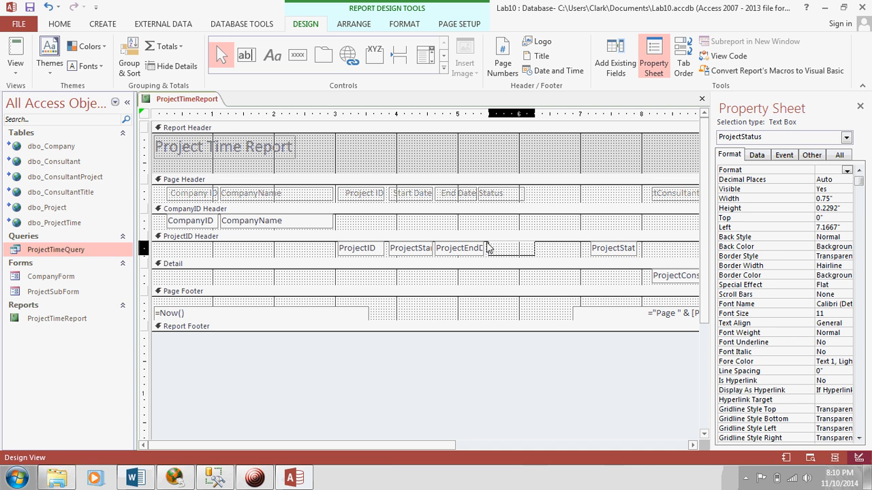
left_click(508, 248)
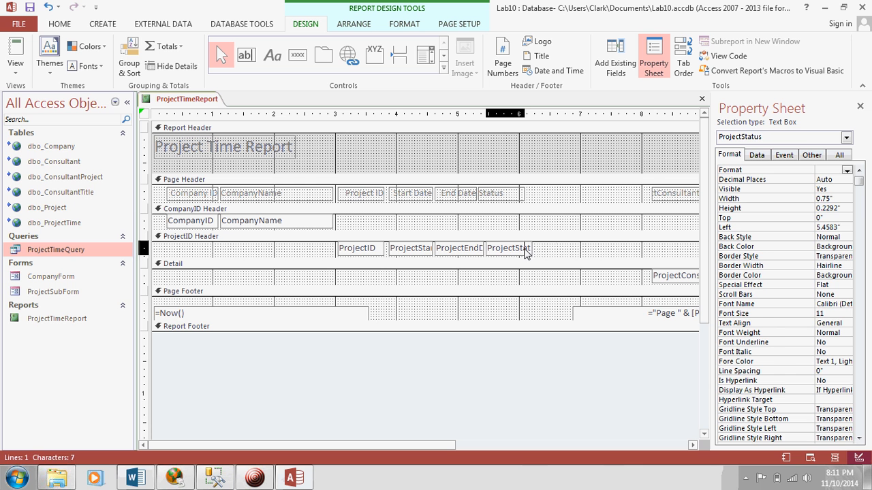
left_click(674, 194)
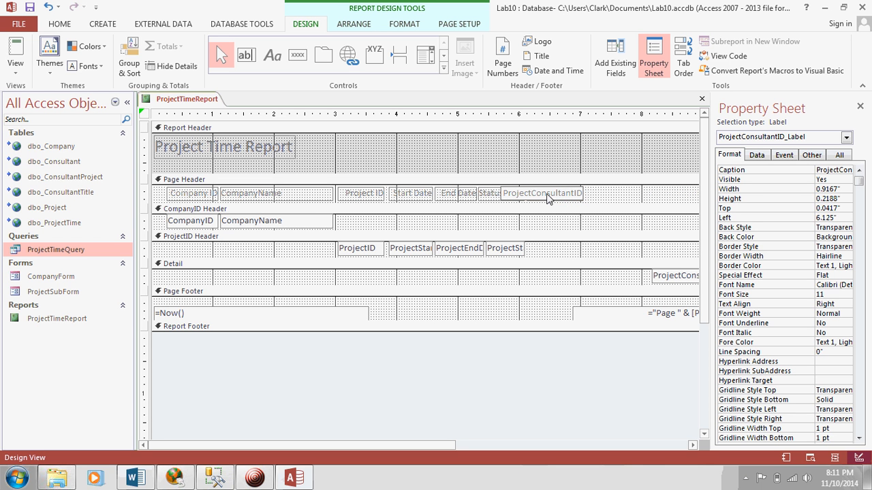
- Rename the consultant heading to Consultant ID and move its field after Status
double_click(518, 193)
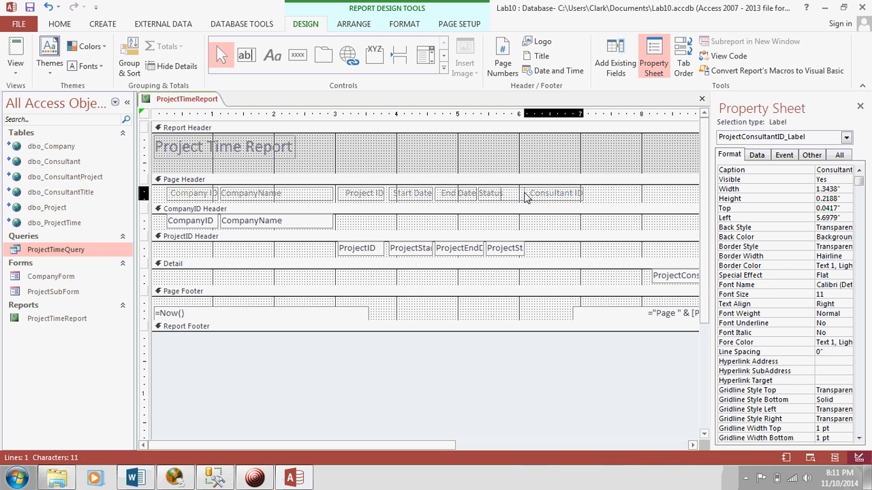
left_click(674, 276)
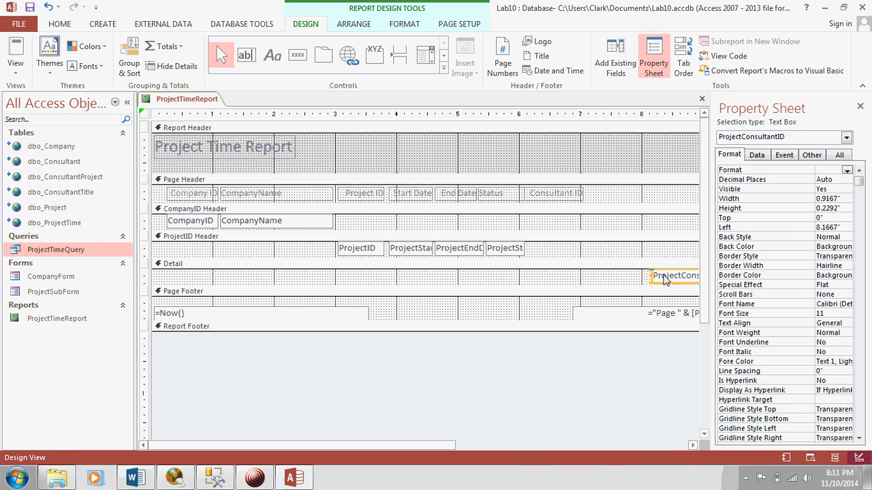
mouse_move(556, 245)
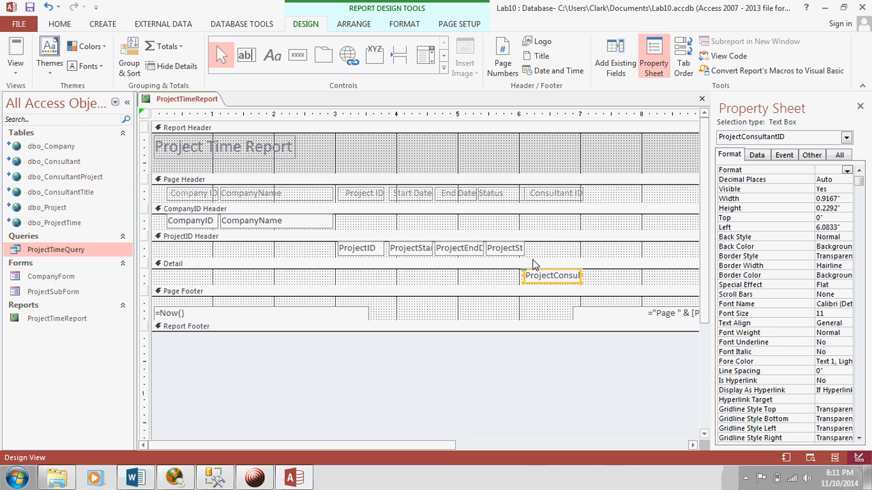
mouse_move(480, 282)
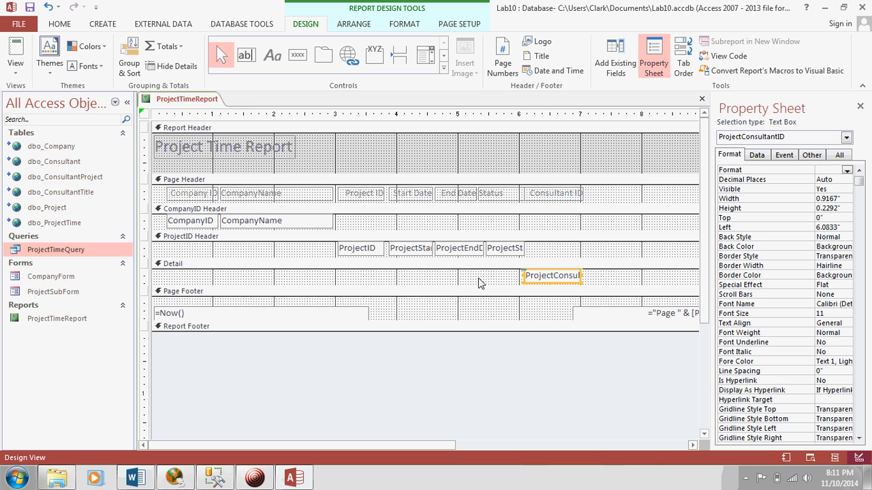
mouse_move(471, 281)
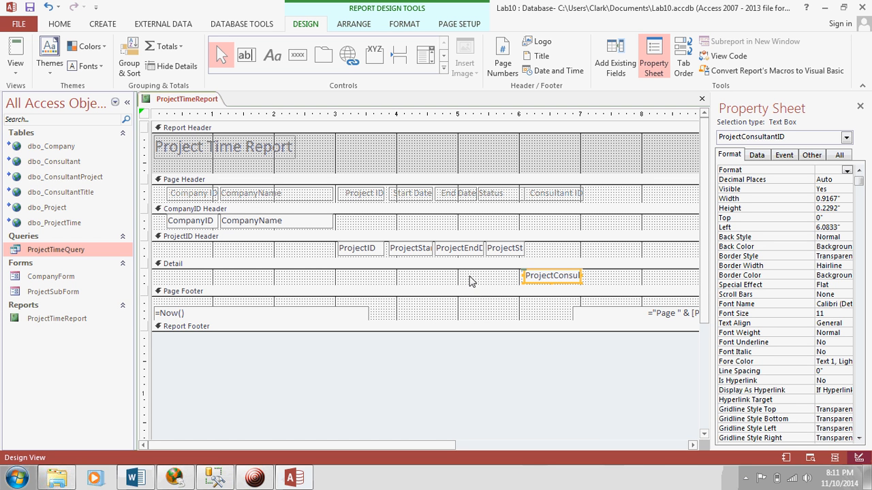
mouse_move(696, 450)
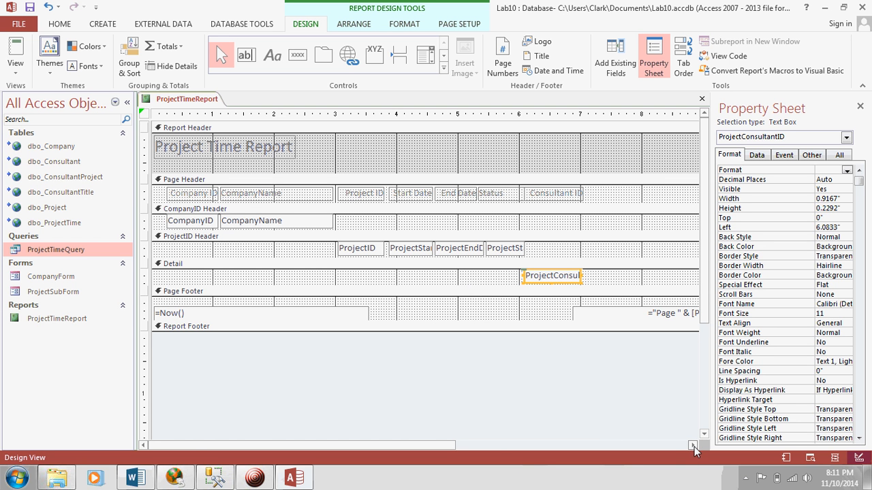
scroll("right", 3)
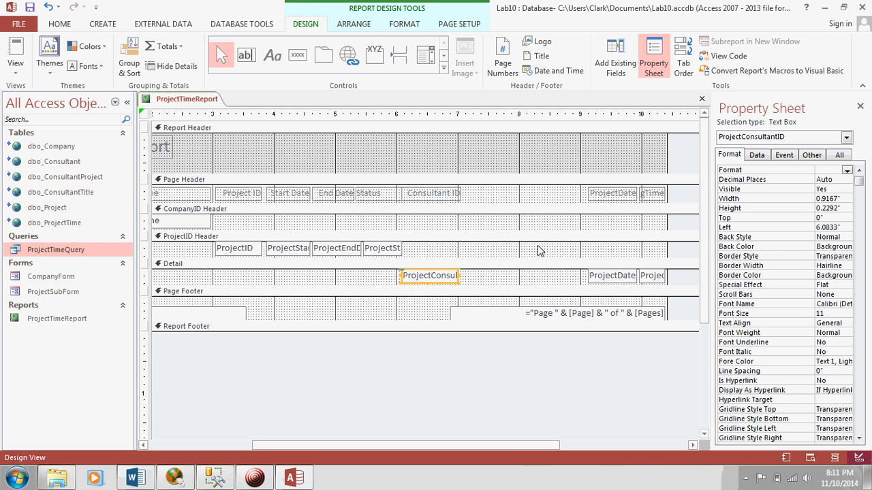
mouse_move(610, 275)
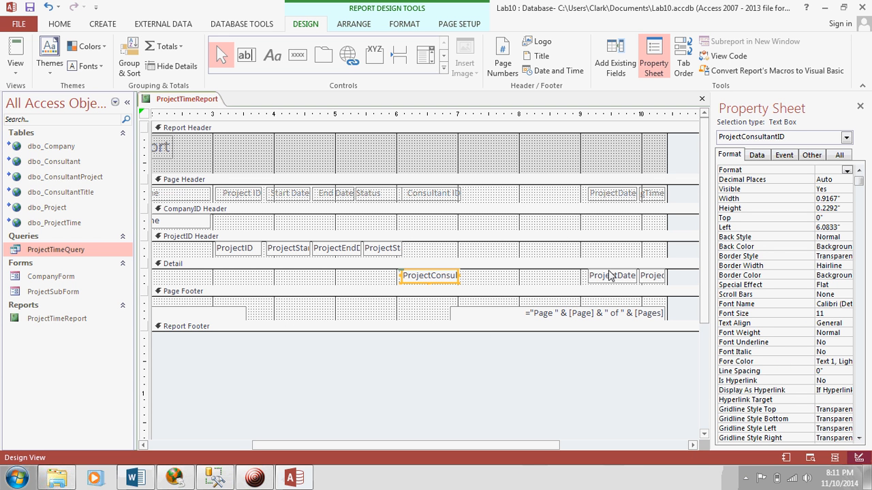
- Rename the project date heading to Work Date and move its field beside the consultant field
left_click(613, 193)
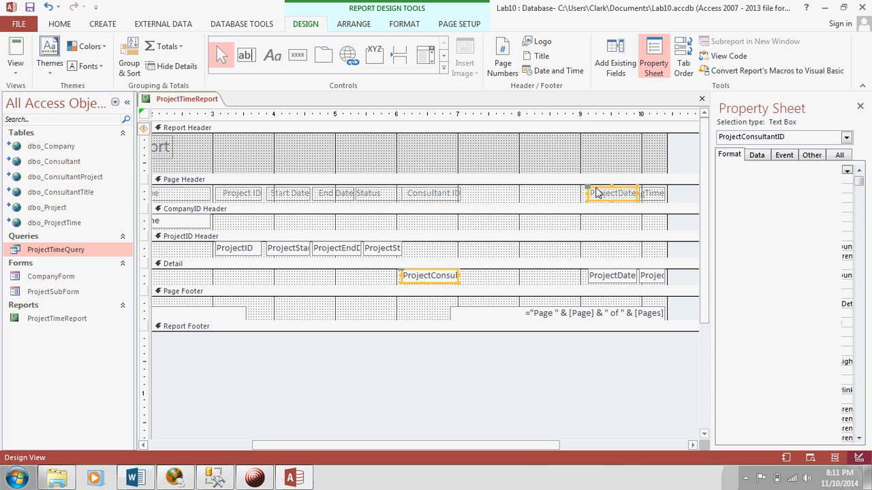
left_click(612, 194)
type("Work ")
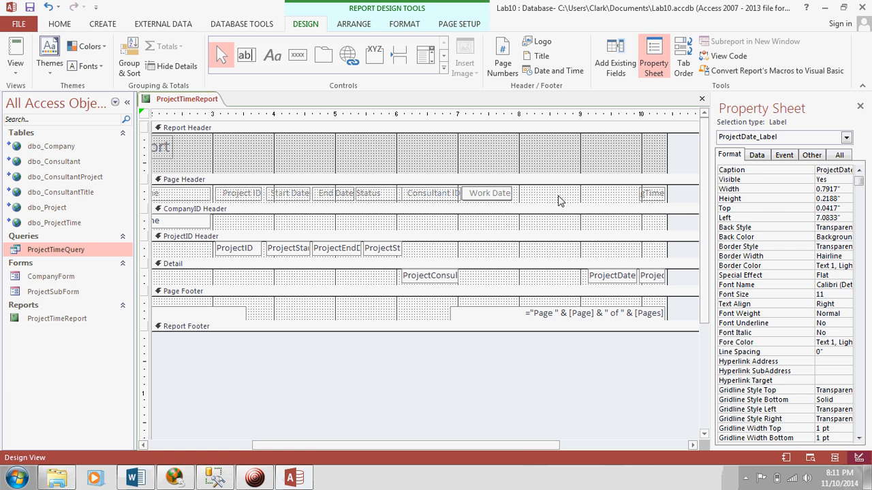
left_click(612, 275)
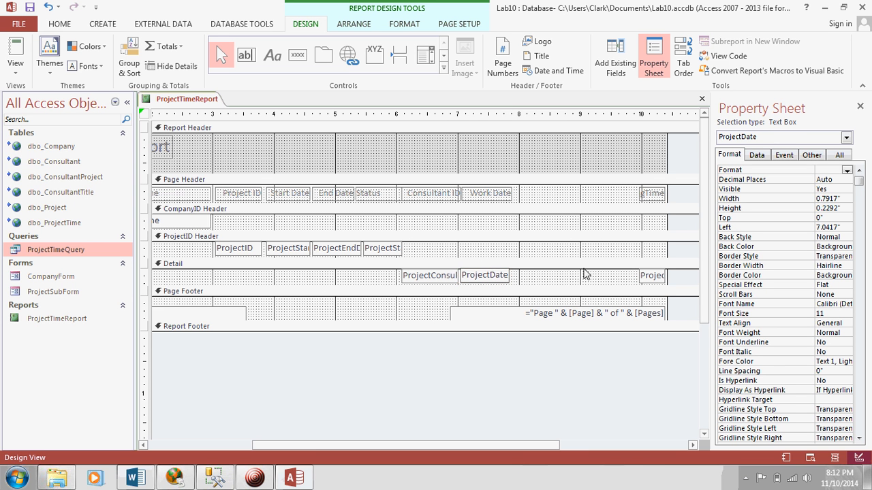
- Place the Hours heading beside Work Date and move the project time field beneath it
left_click(177, 263)
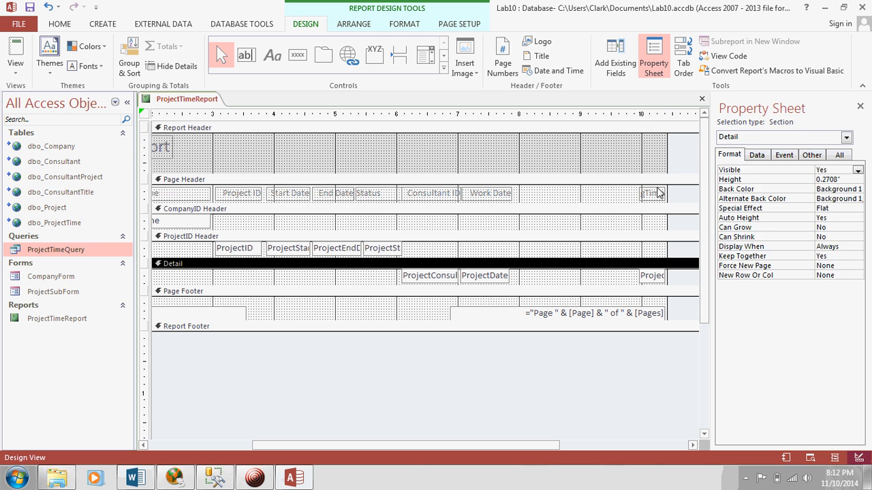
left_click(542, 198)
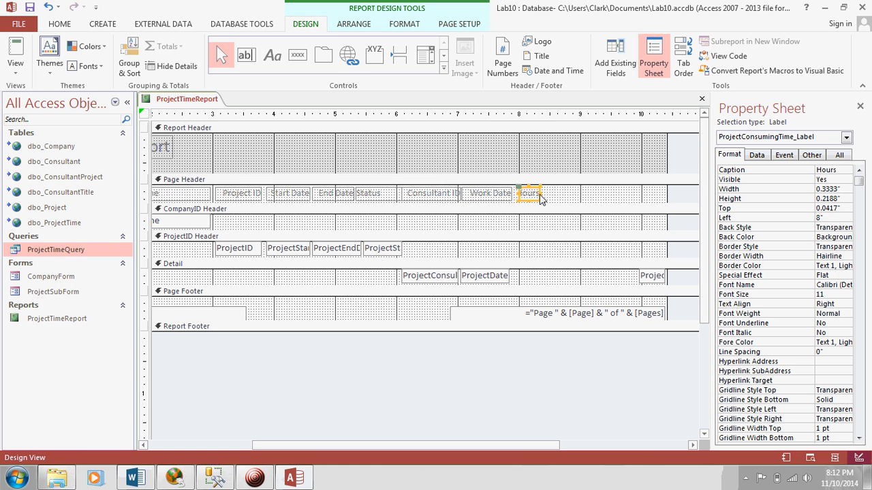
mouse_move(523, 197)
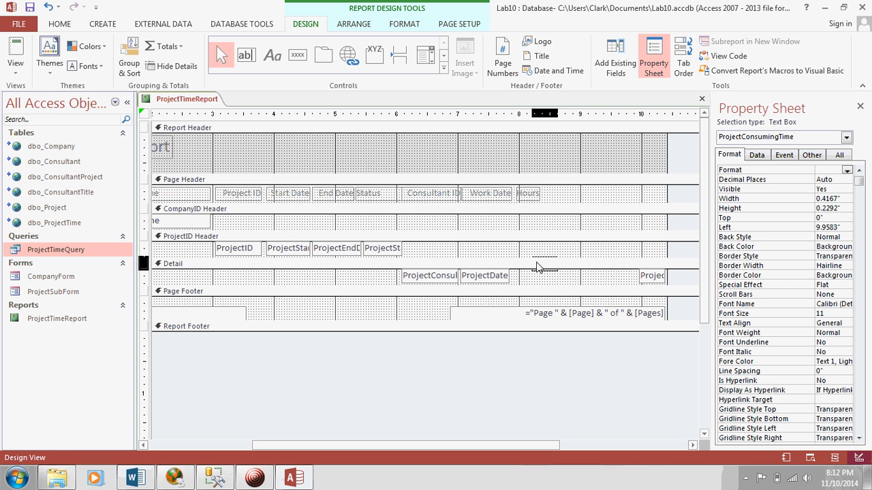
left_click_drag(651, 275, 526, 275)
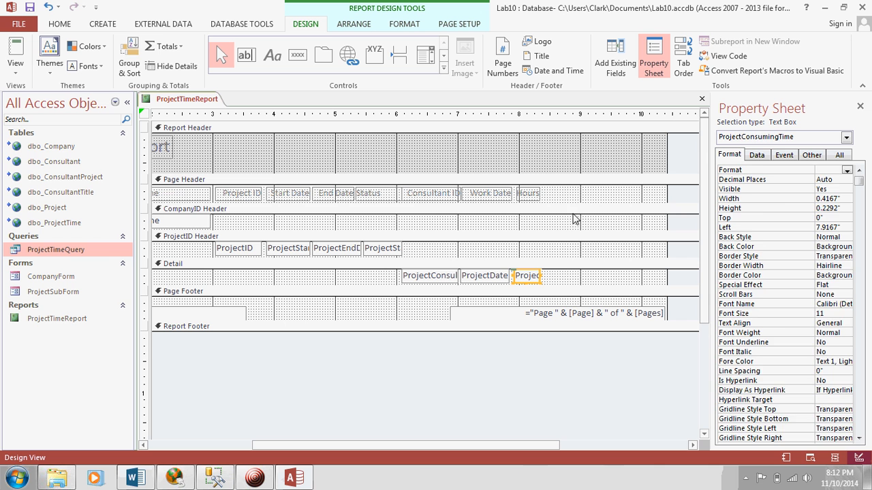
left_click(193, 208)
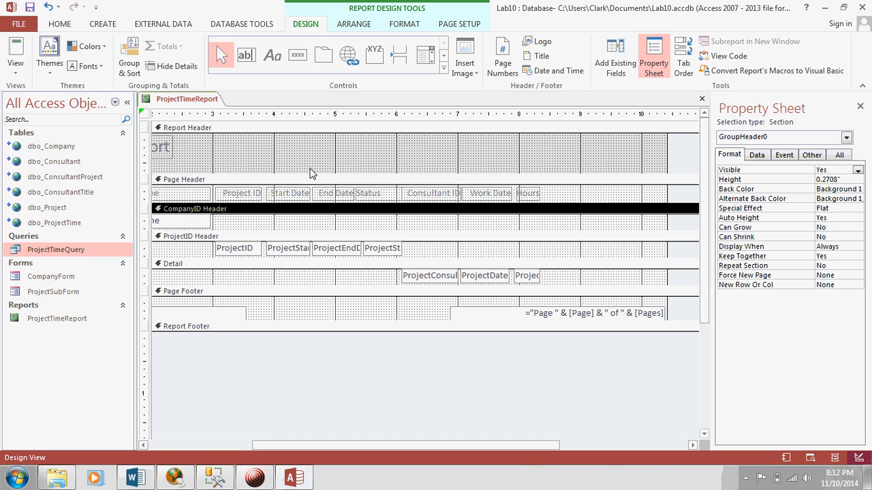
mouse_move(697, 101)
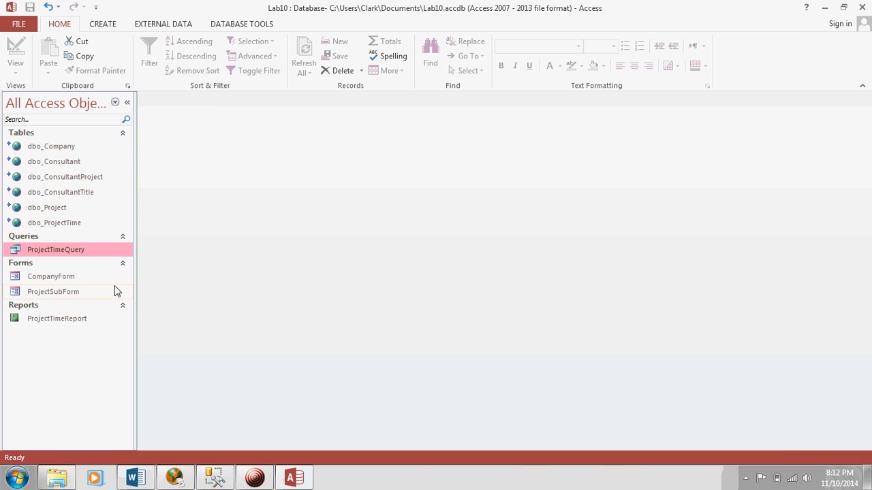
double_click(57, 319)
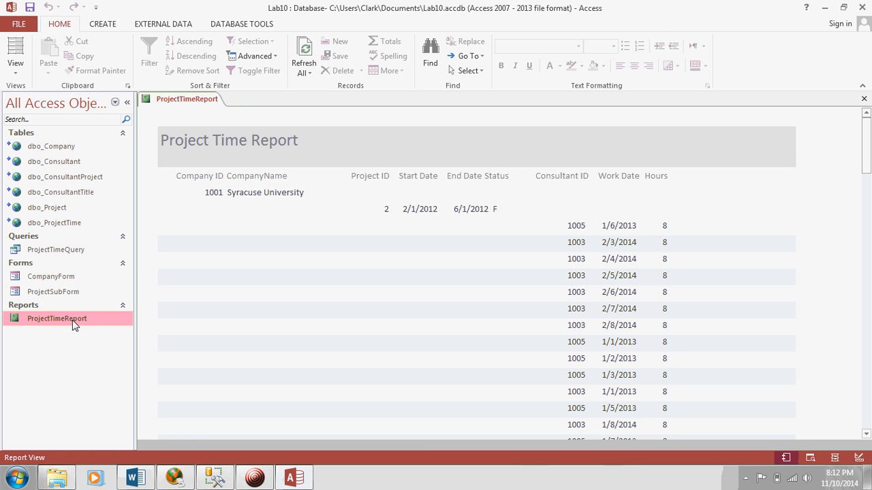
mouse_move(201, 193)
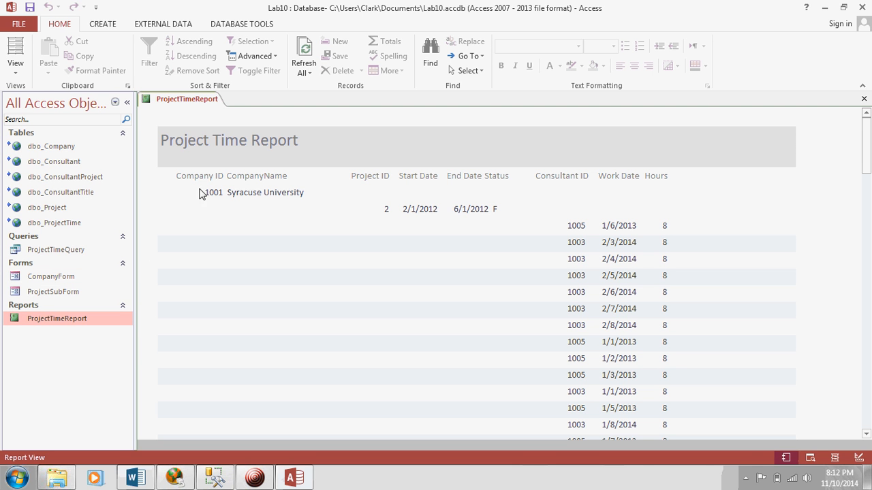
mouse_move(284, 200)
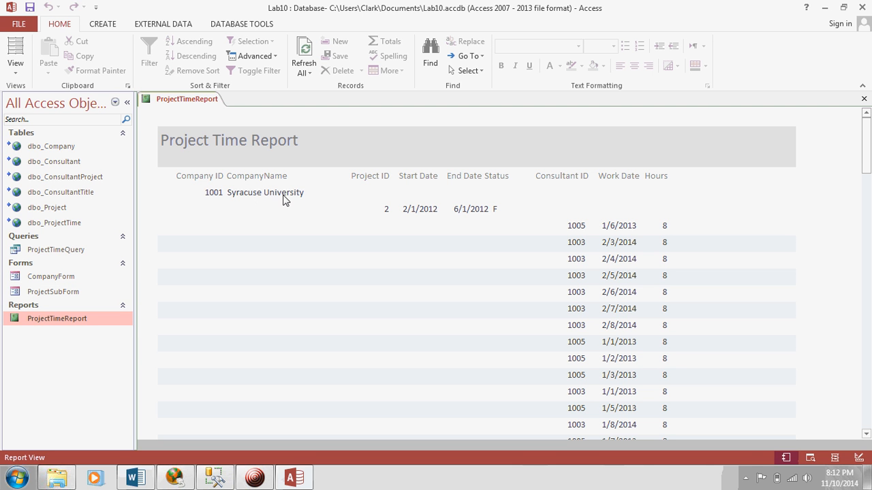
mouse_move(215, 196)
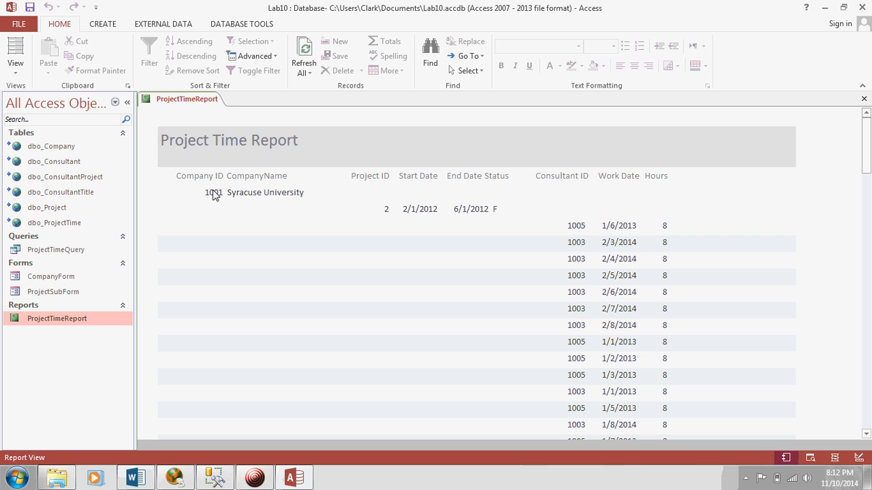
mouse_move(398, 210)
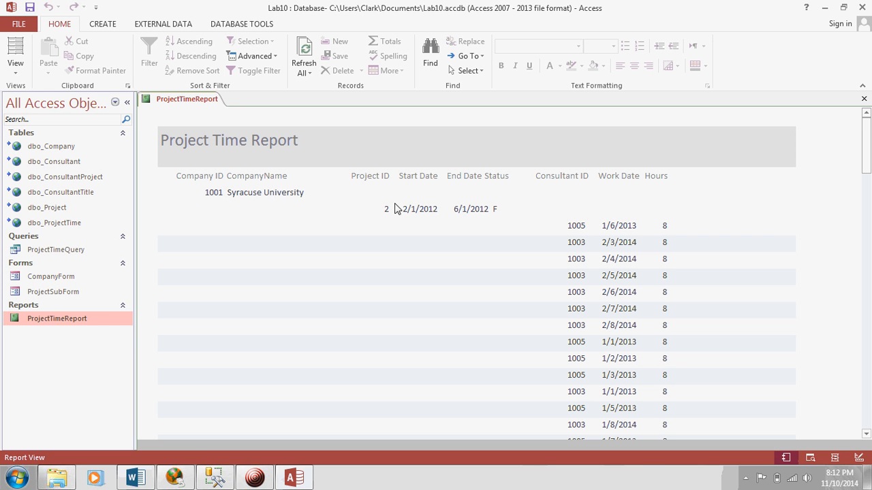
mouse_move(594, 242)
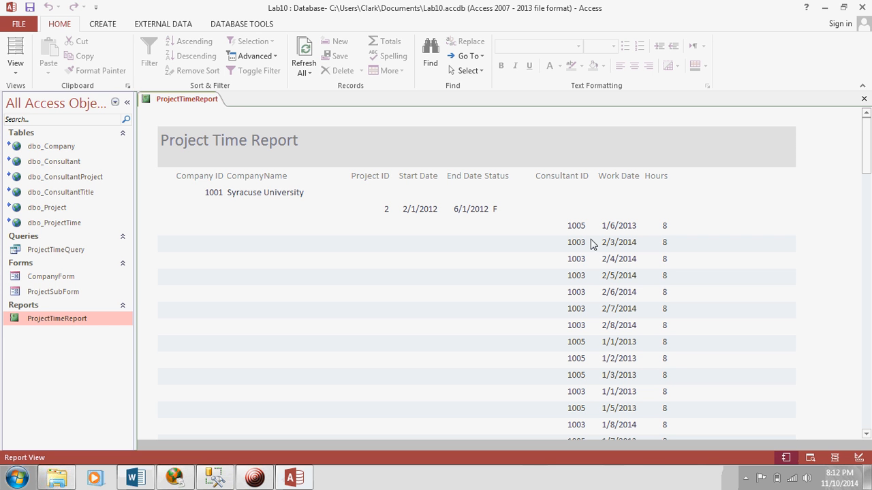
mouse_move(679, 286)
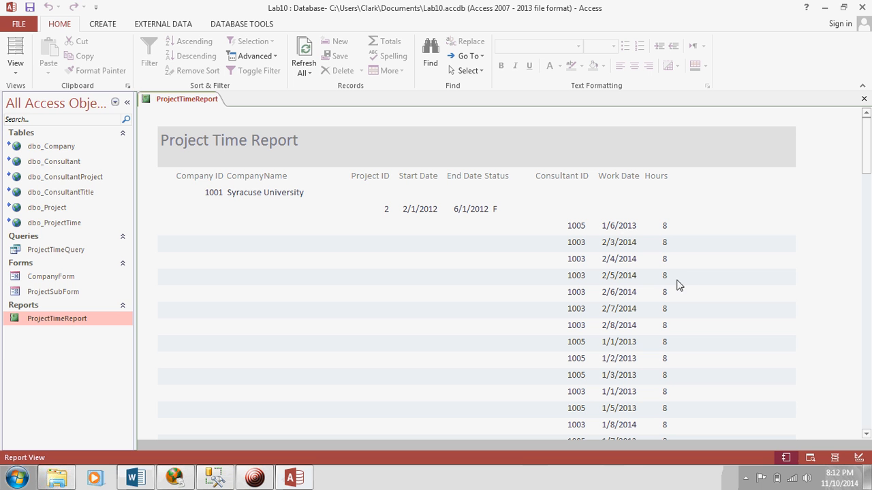
mouse_move(419, 199)
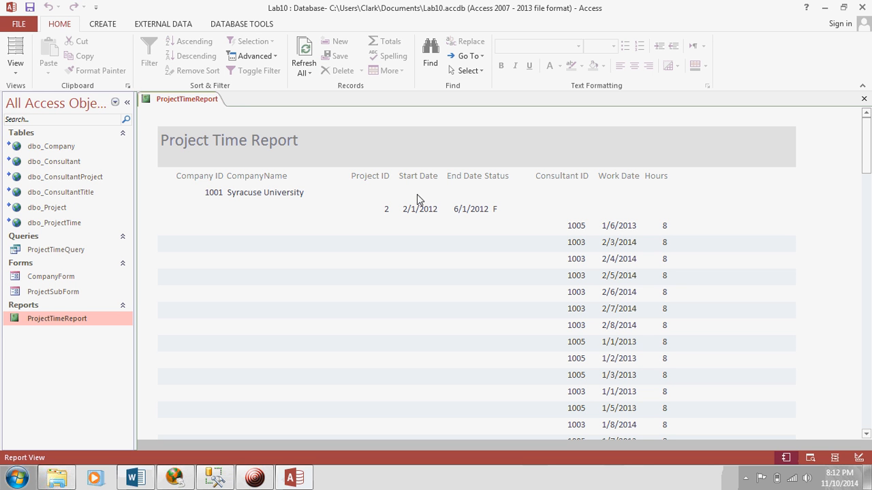
mouse_move(198, 196)
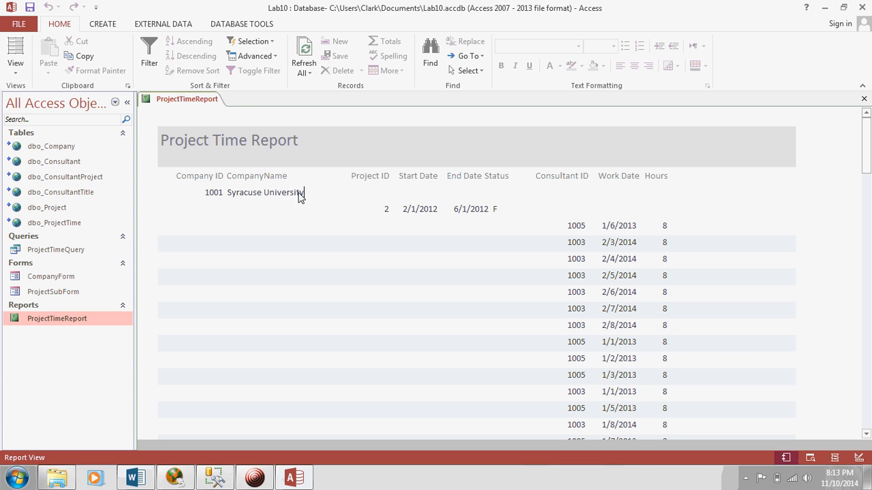
double_click(264, 192)
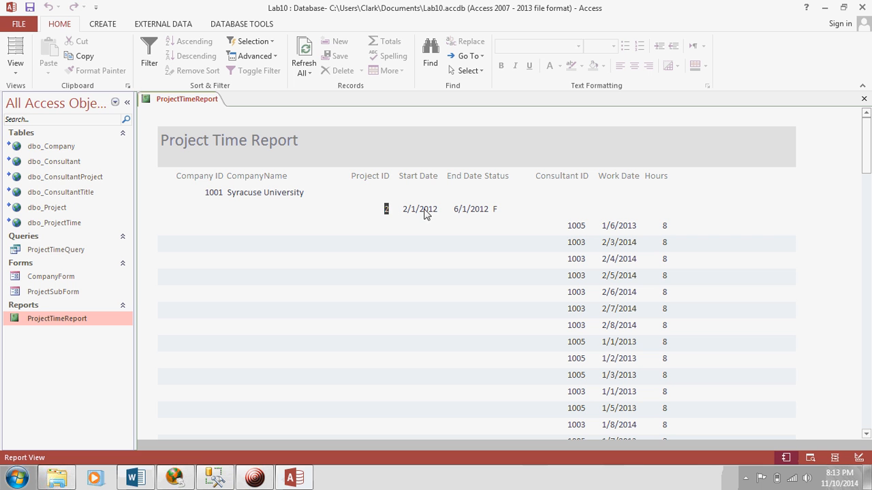
mouse_move(569, 226)
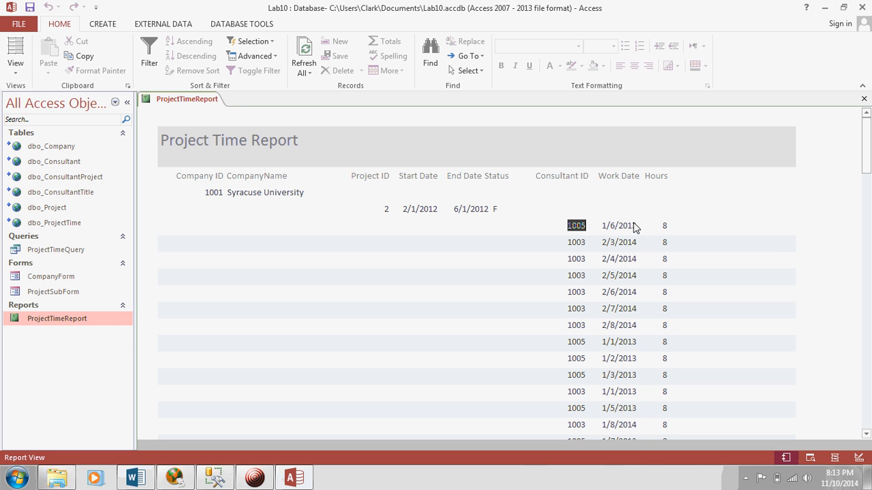
left_click(664, 226)
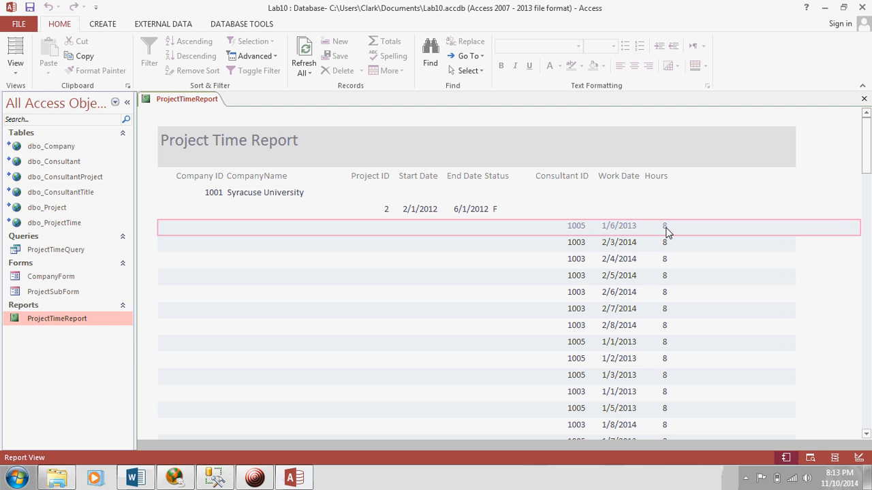
mouse_move(592, 229)
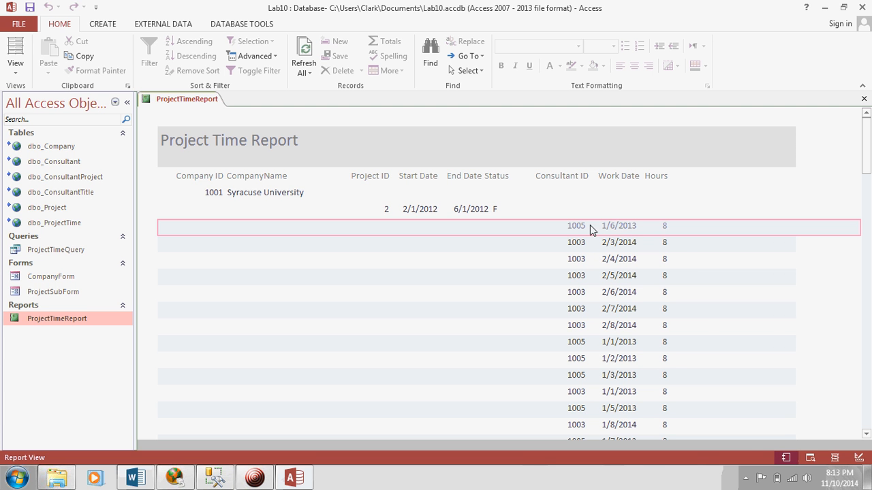
mouse_move(746, 327)
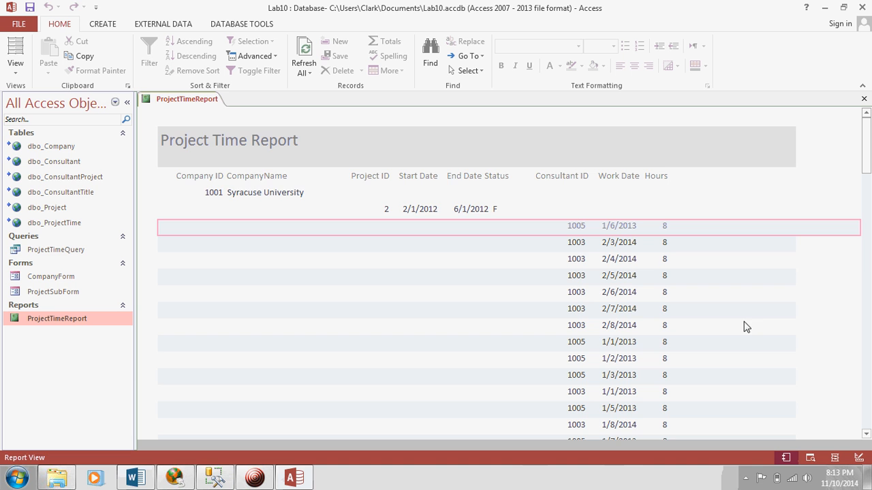
scroll("down", 3)
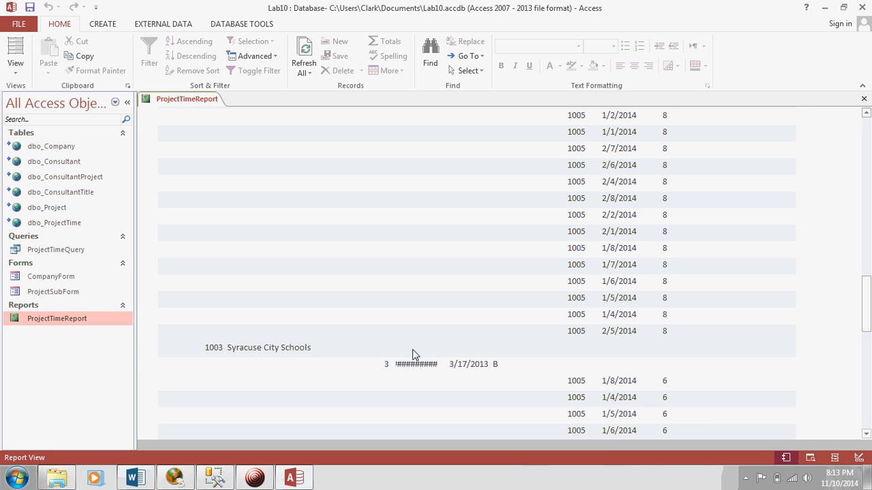
mouse_move(433, 372)
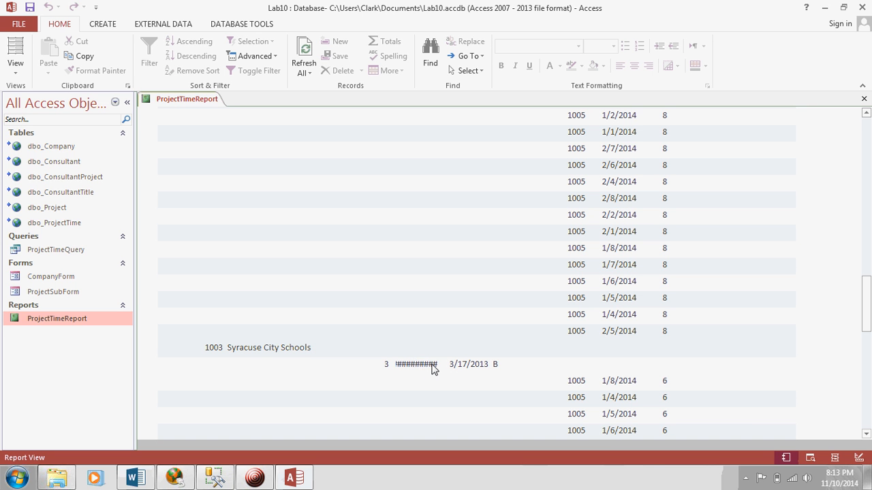
mouse_move(193, 98)
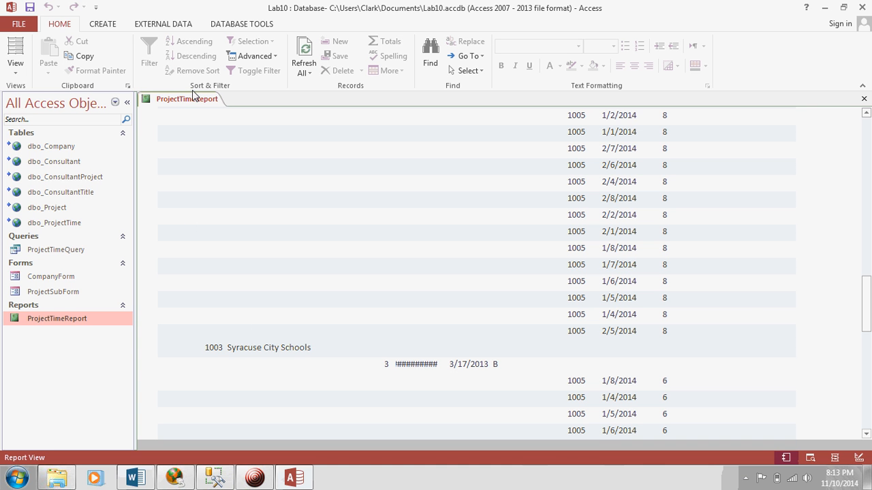
- Return ProjectTimeReport to Design View and select the project start date field
right_click(186, 98)
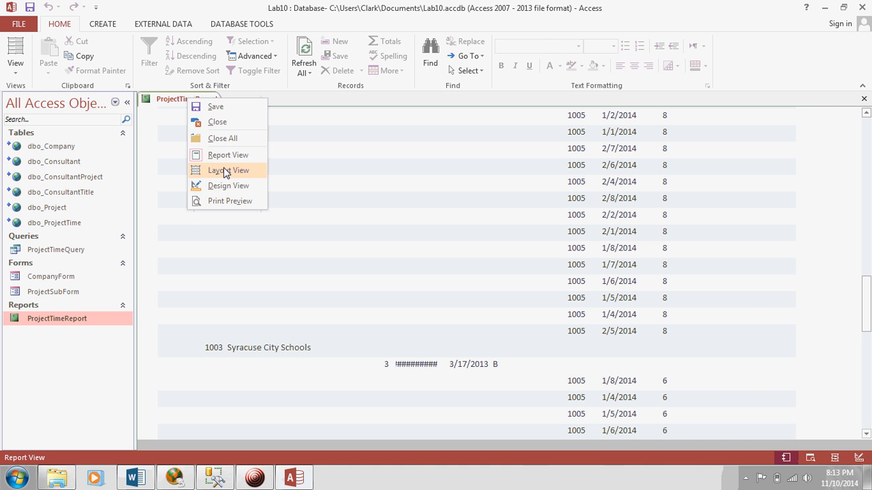
left_click(229, 186)
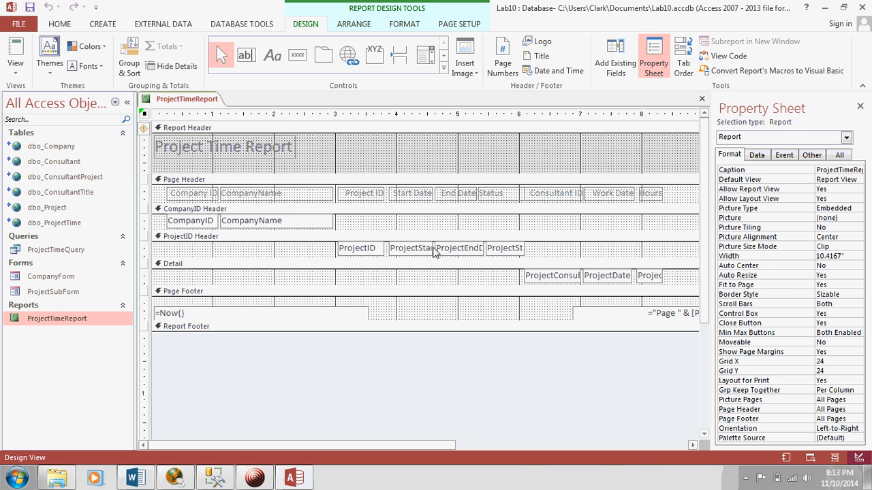
left_click(412, 247)
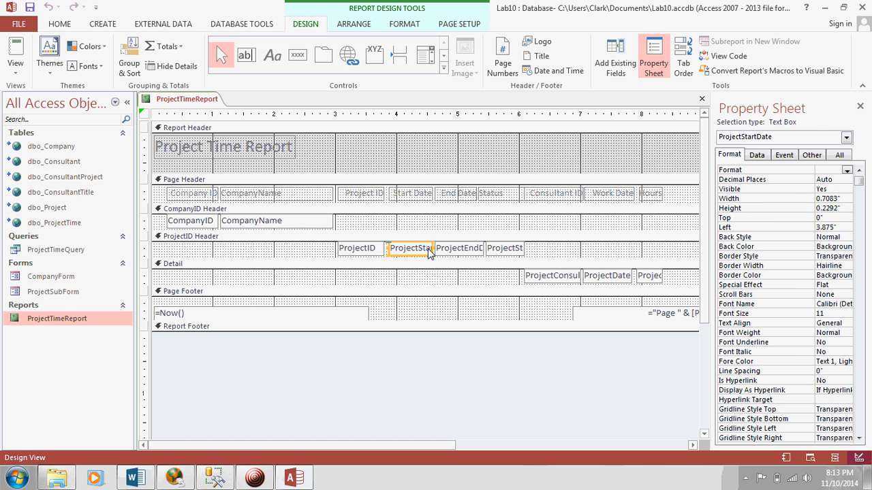
mouse_move(637, 210)
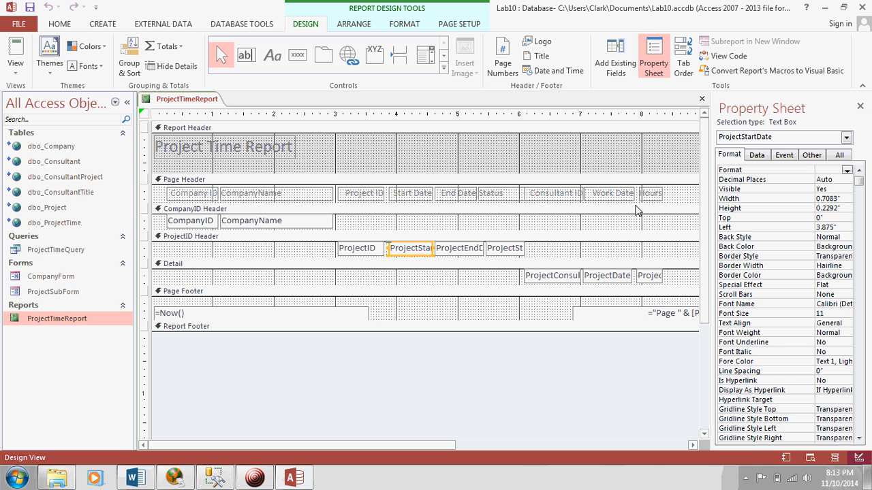
left_click(651, 194)
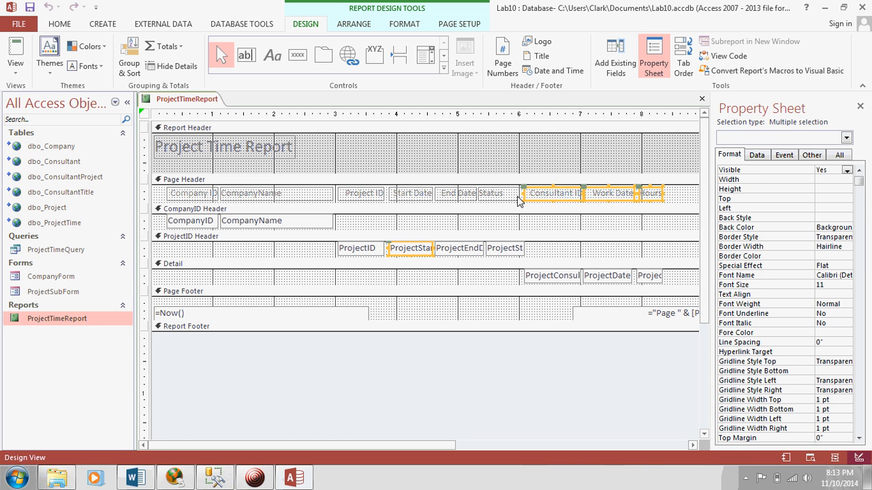
mouse_move(511, 201)
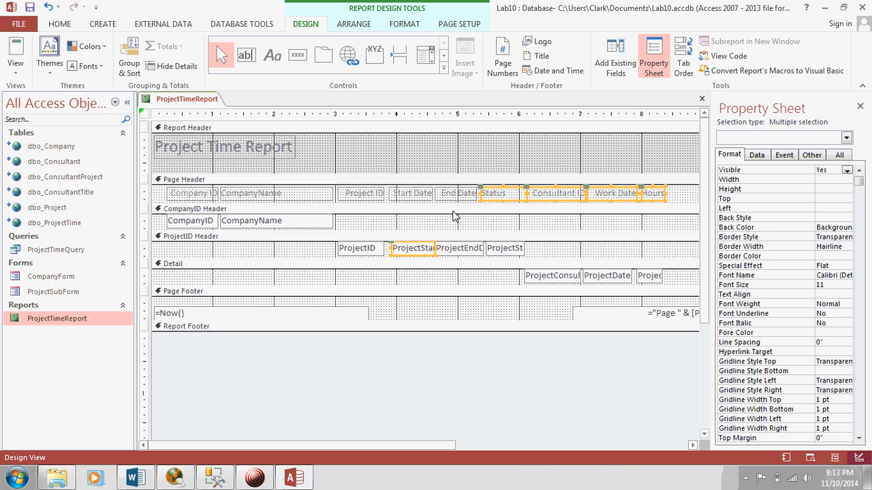
mouse_move(411, 248)
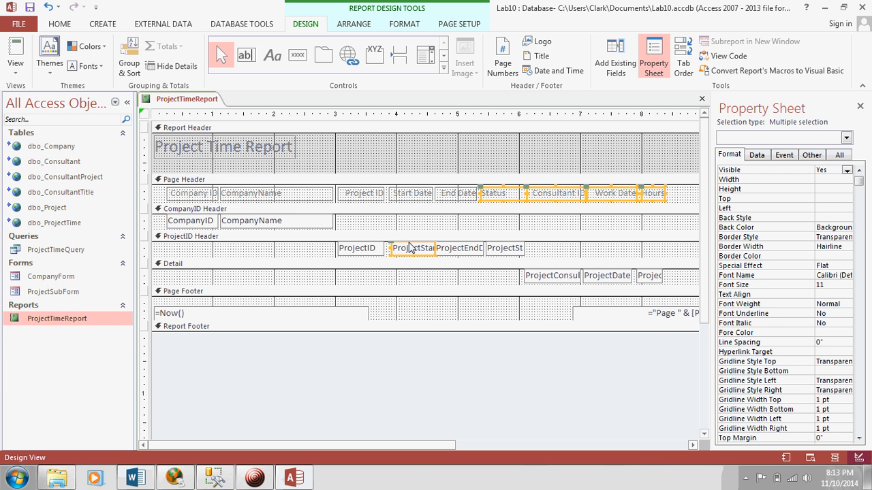
left_click(413, 248)
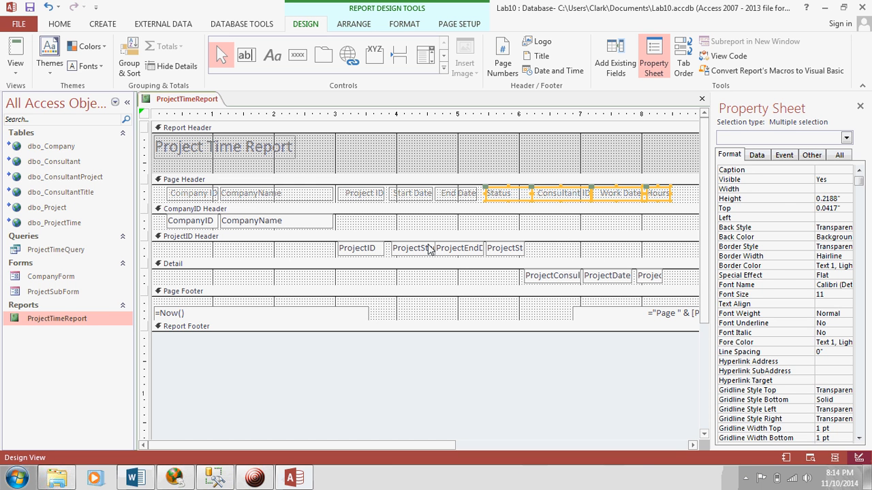
- Select the project end date field in the ProjectID header and widen it
left_click(205, 236)
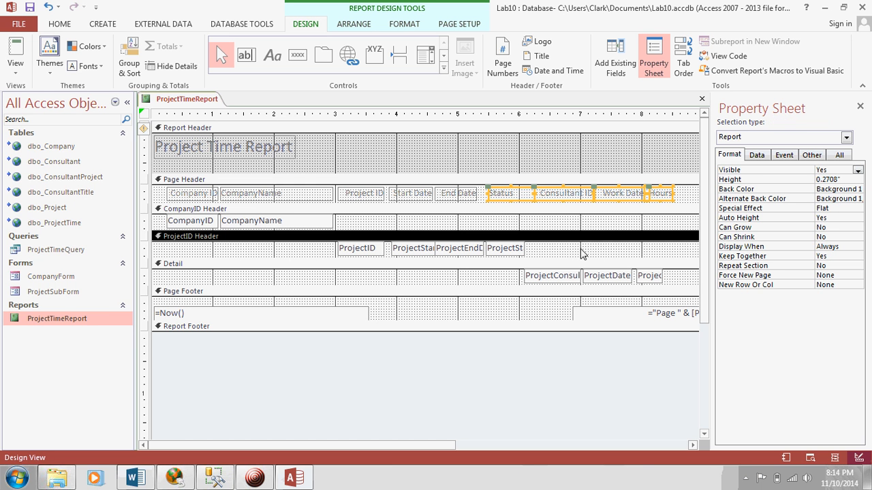
left_click(197, 237)
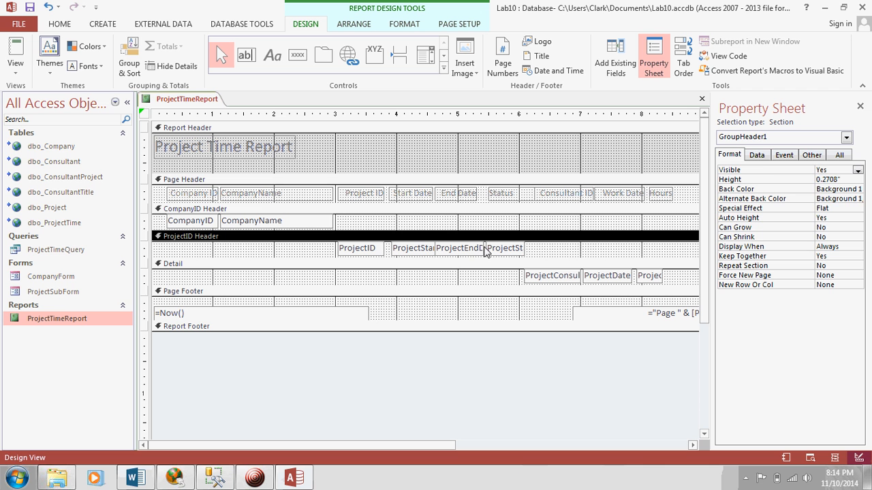
left_click(461, 248)
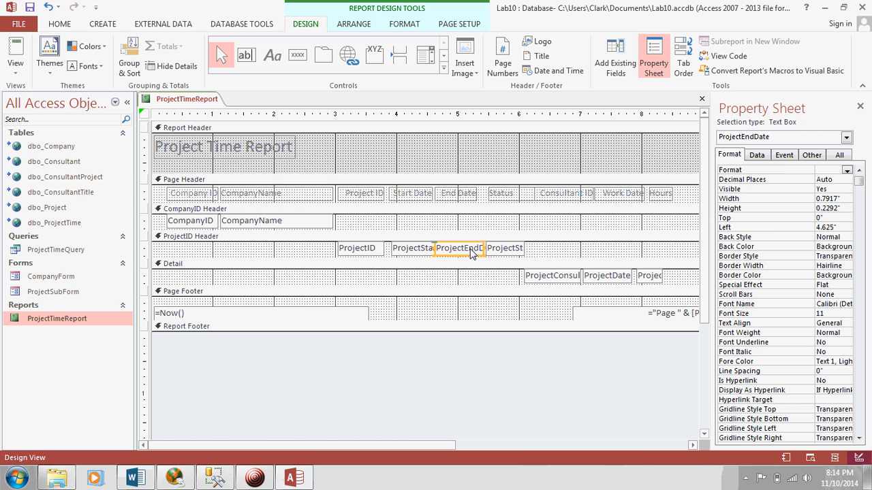
mouse_move(490, 250)
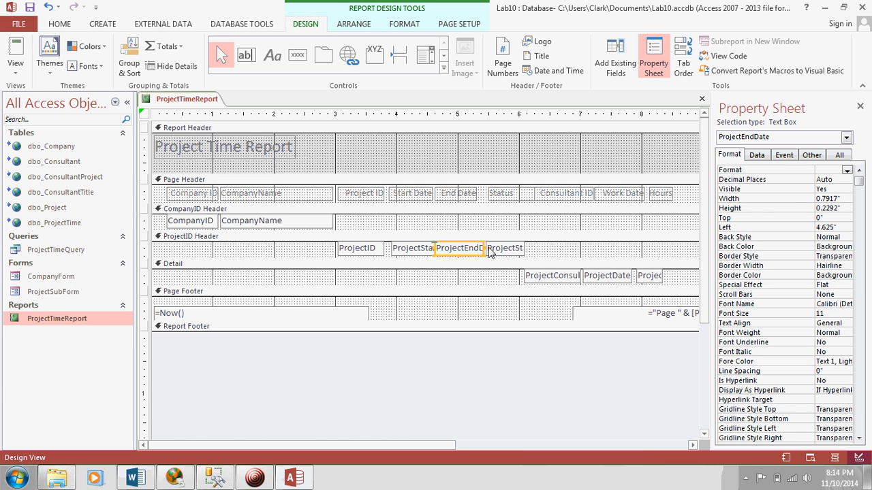
left_click(509, 248)
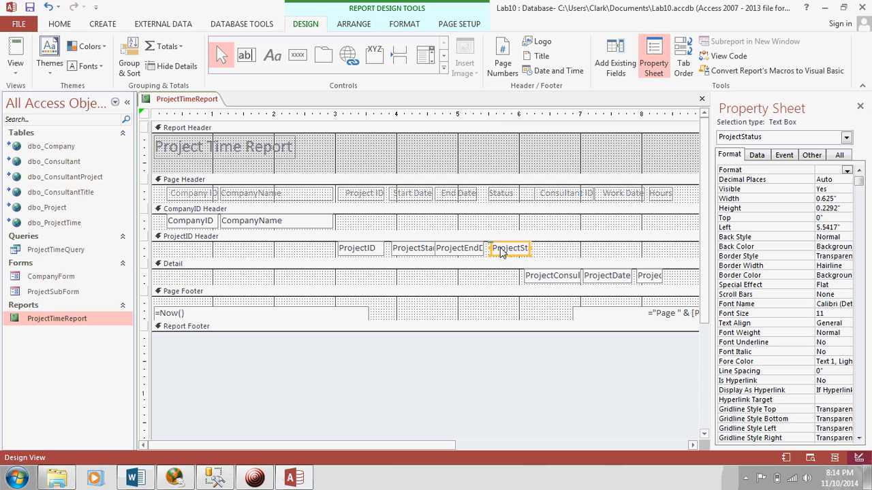
left_click(460, 248)
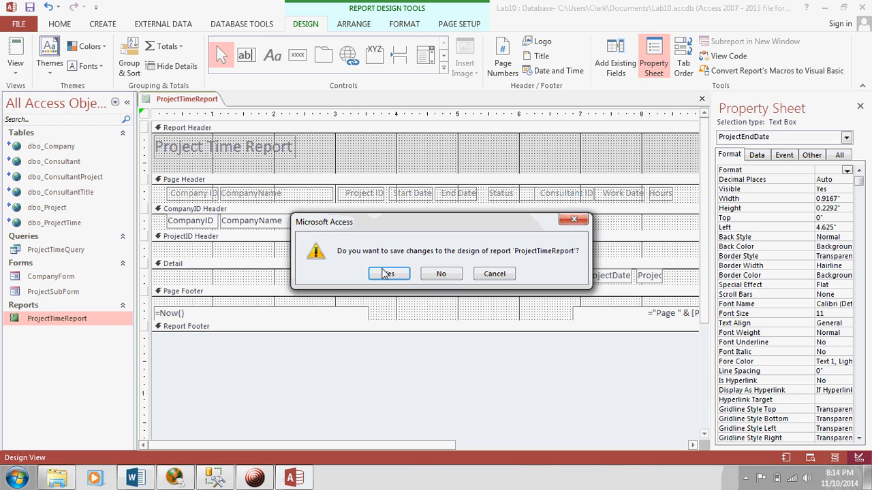
- Save the design changes, scroll the report view and bring up the report tab's view menu
left_click(388, 272)
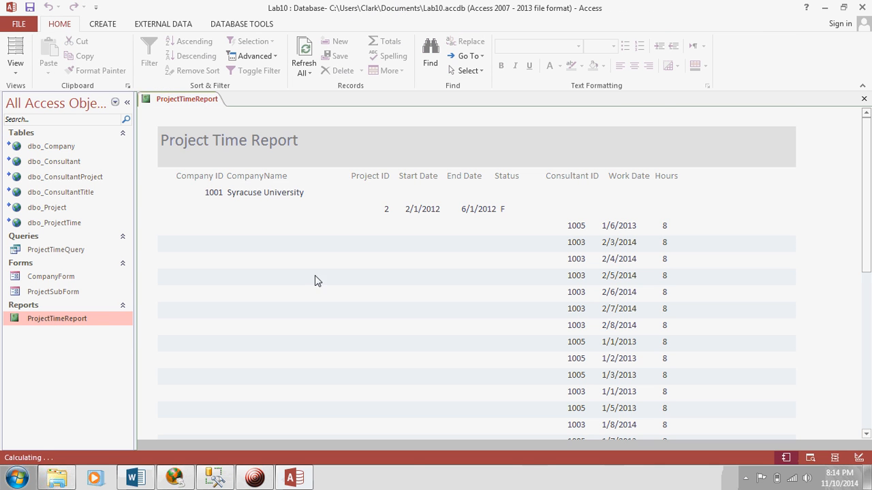
scroll("down", 3)
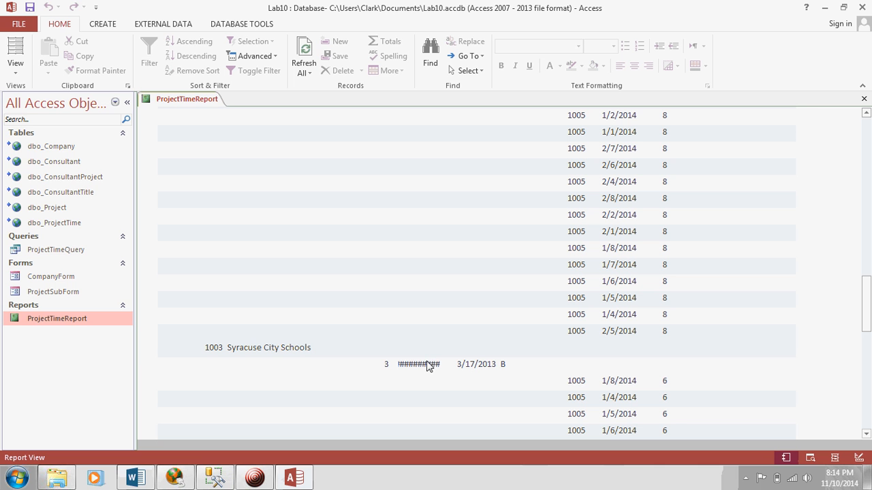
mouse_move(182, 305)
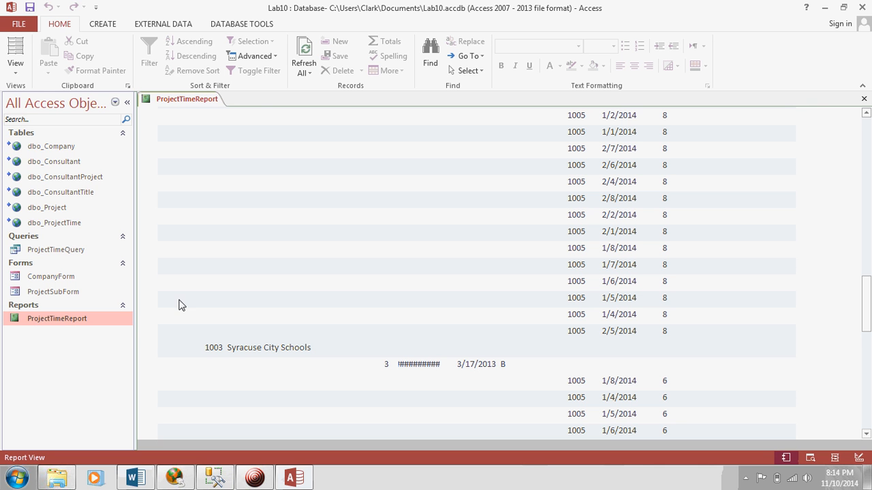
right_click(188, 98)
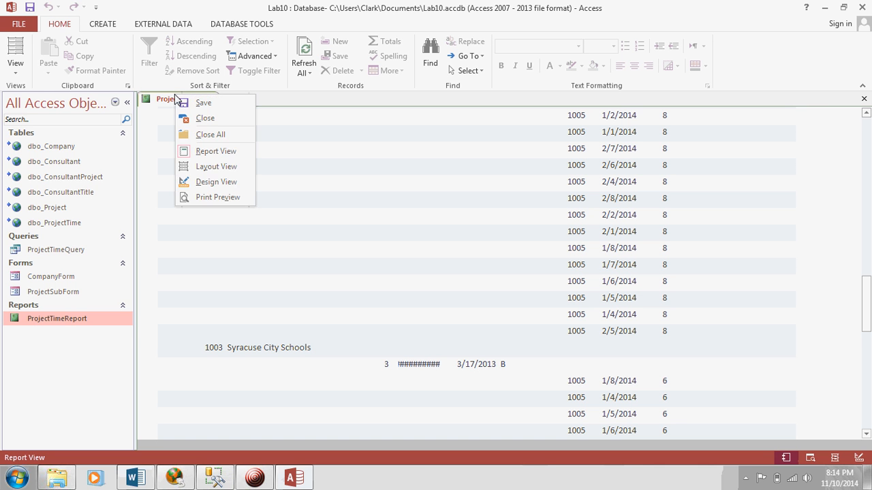
- In Design View, widen the ProjectStartDate box slightly and close the report
left_click(215, 181)
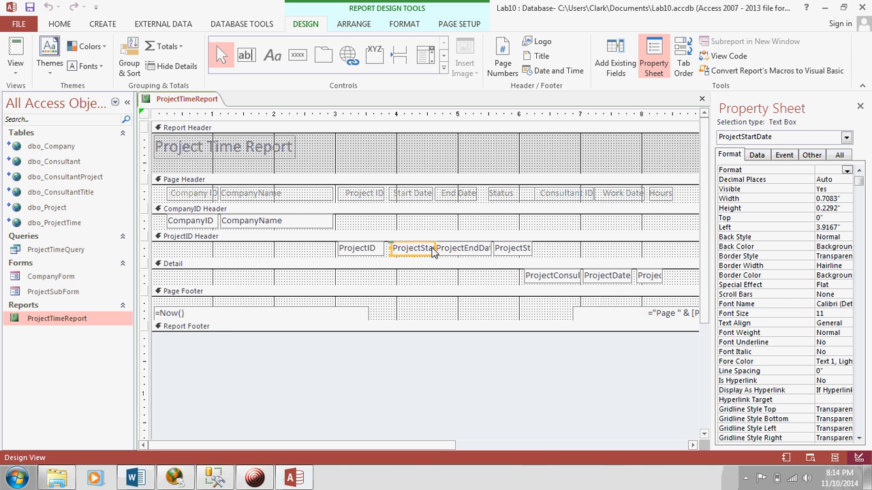
left_click(465, 248)
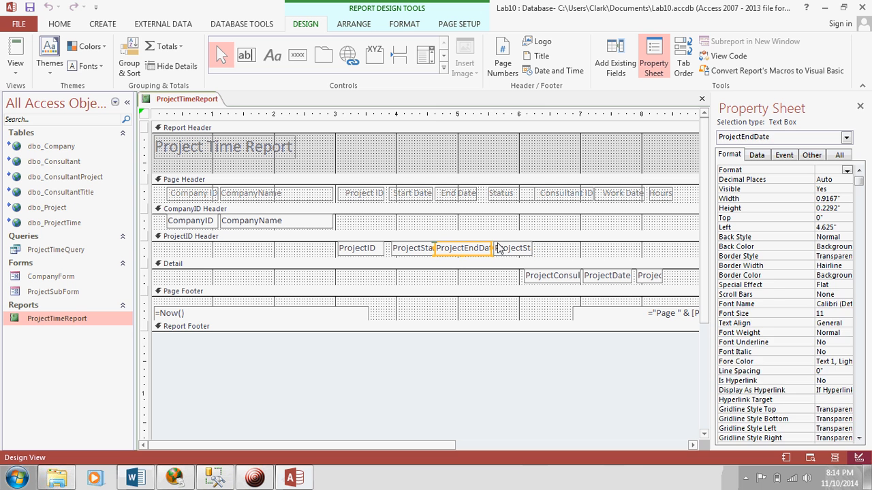
left_click(516, 248)
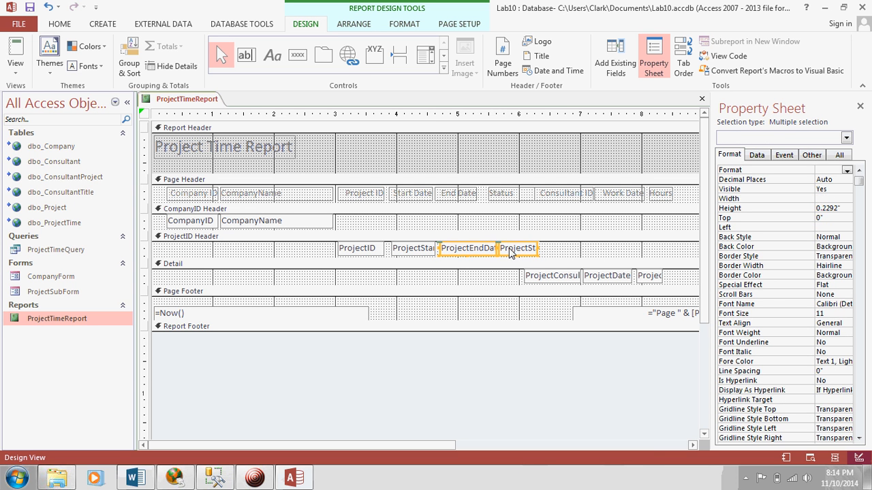
left_click(414, 248)
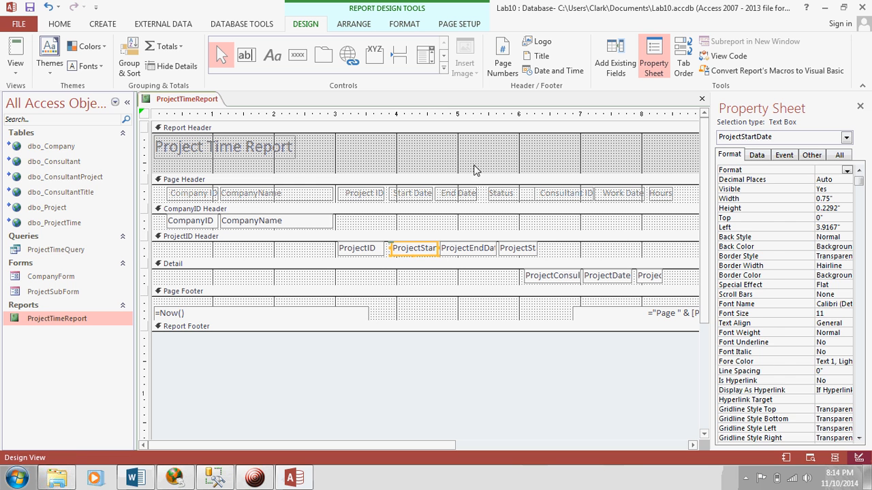
left_click(455, 193)
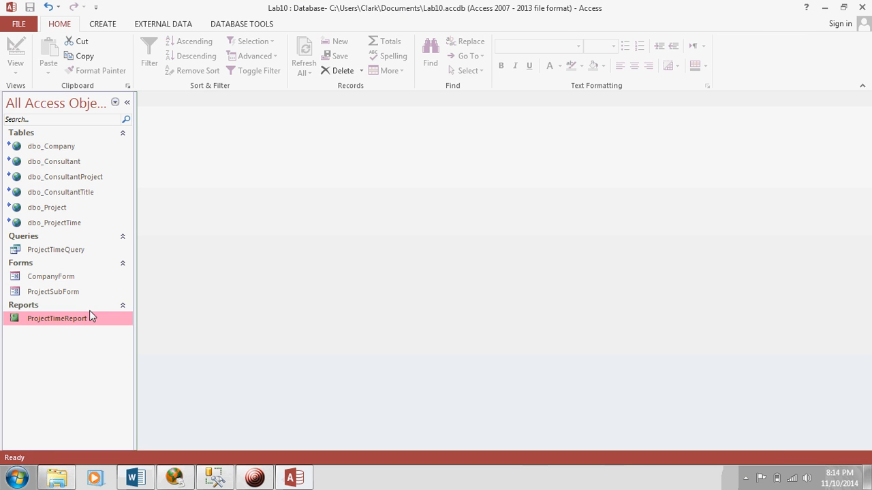
- Reopen ProjectTimeReport and scroll the dates; Syracuse City Schools' start date still shows hashes
double_click(57, 319)
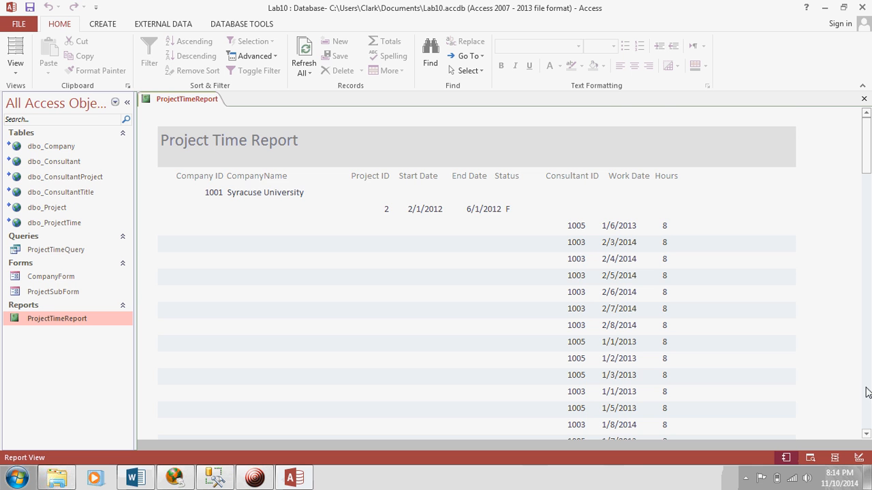
scroll("down", 3)
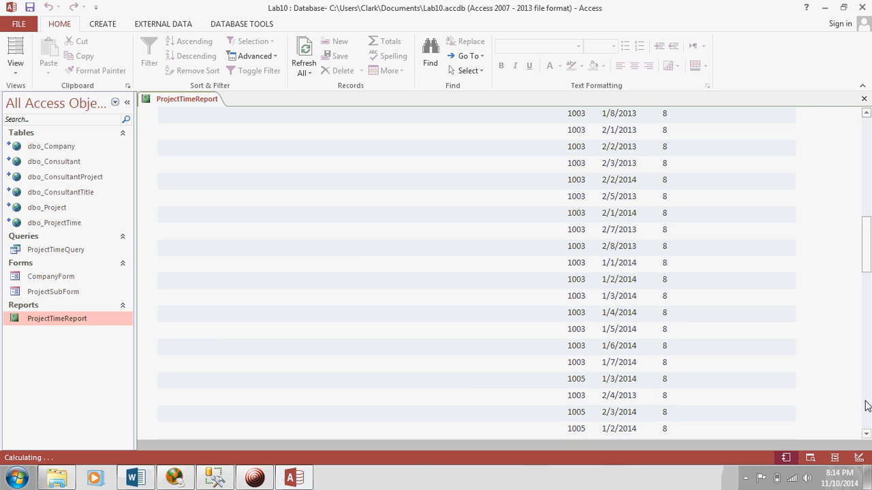
scroll("down", 3)
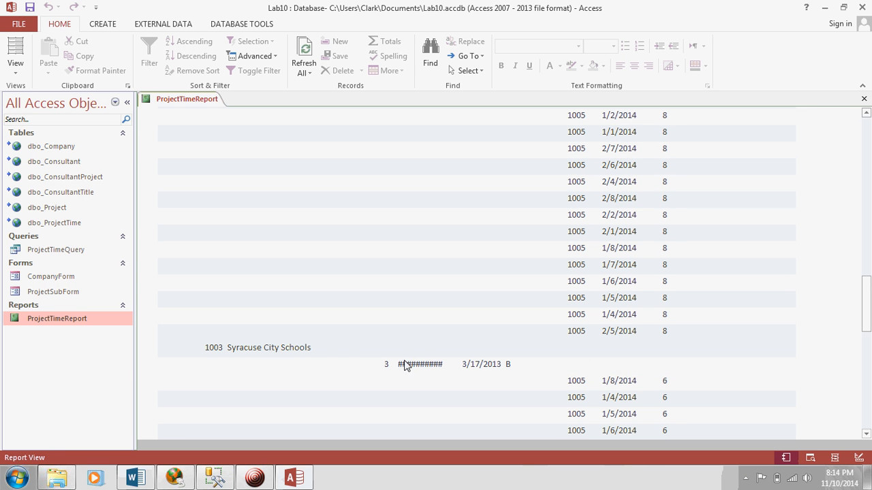
left_click(392, 297)
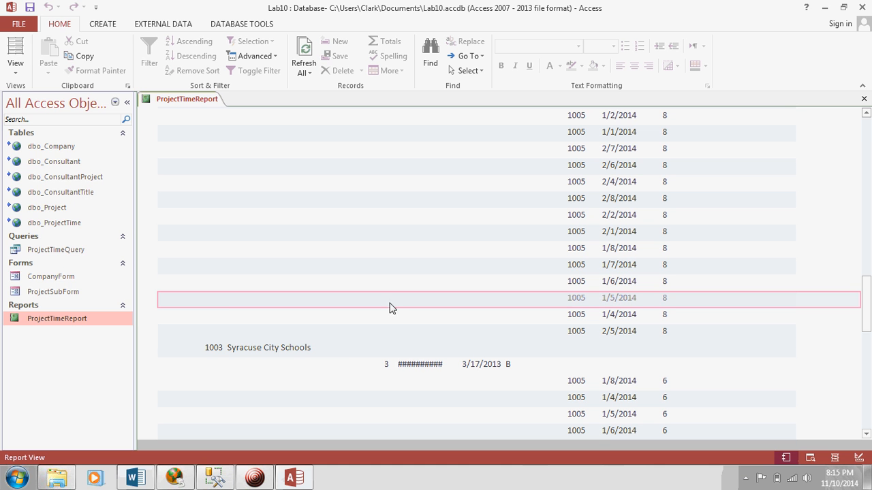
right_click(56, 319)
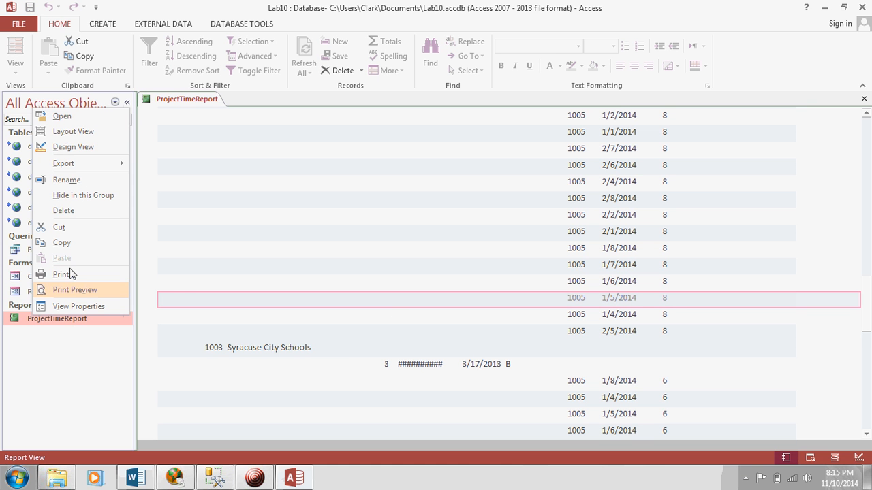
- Widen the ProjectStartDate box and Start Date heading, shifting End Date controls right
left_click(73, 147)
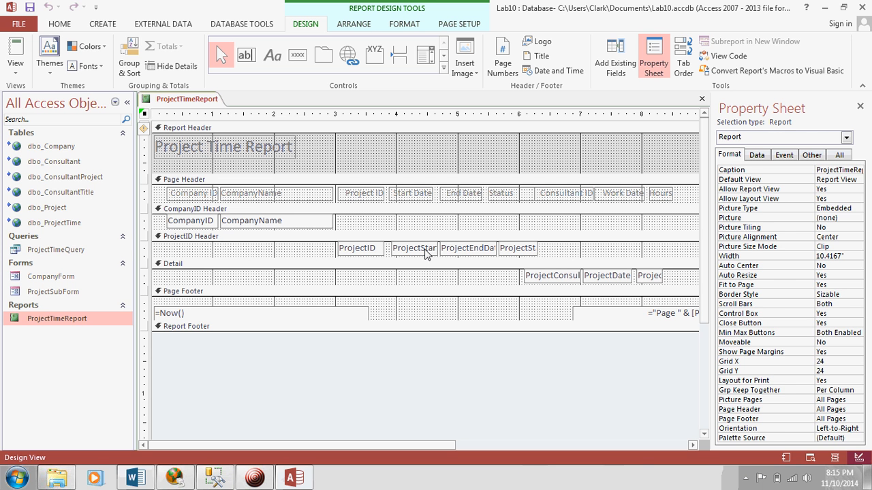
left_click(414, 247)
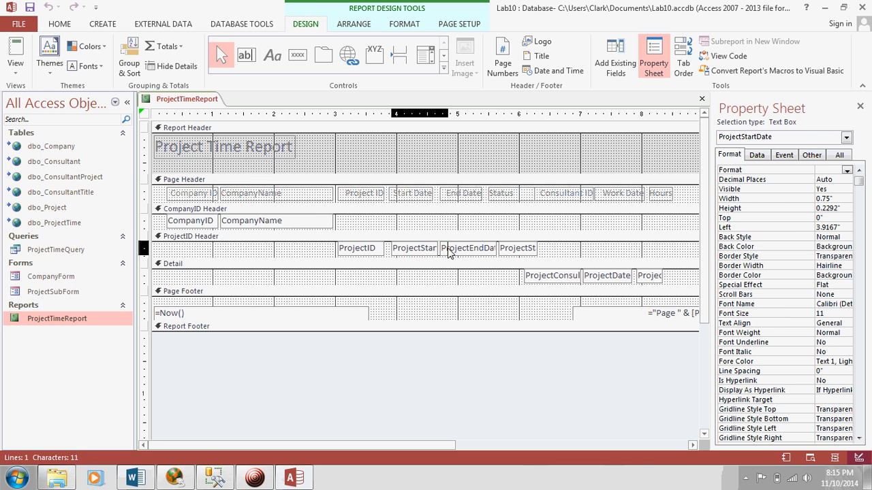
left_click(469, 248)
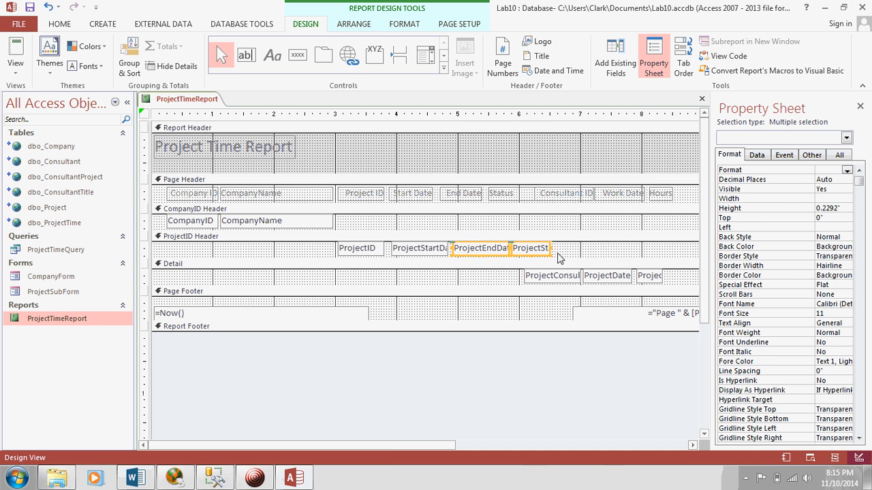
left_click(463, 193)
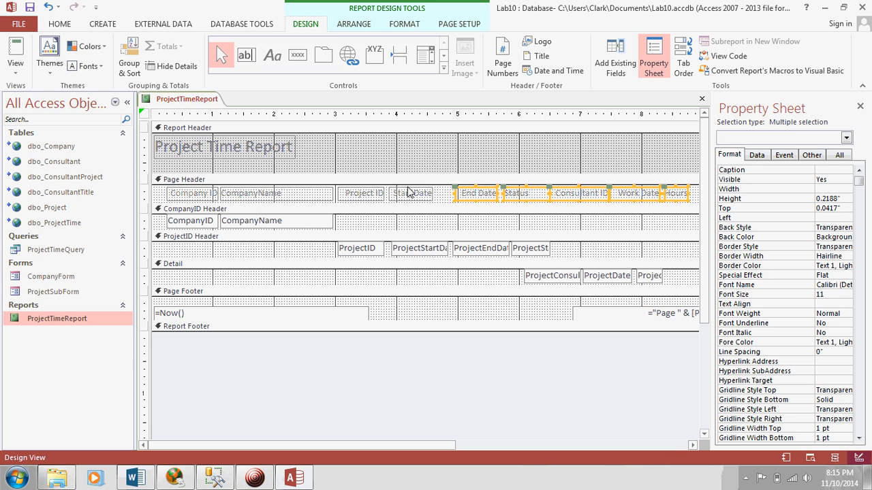
left_click(411, 193)
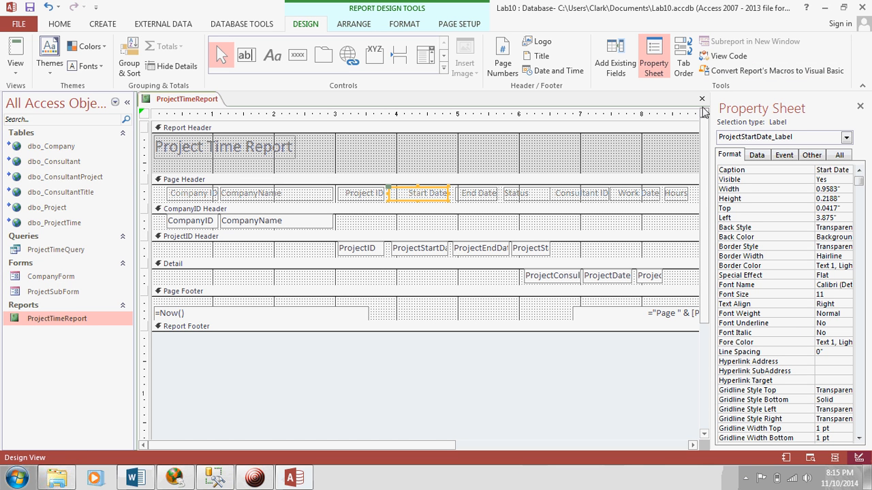
mouse_move(673, 108)
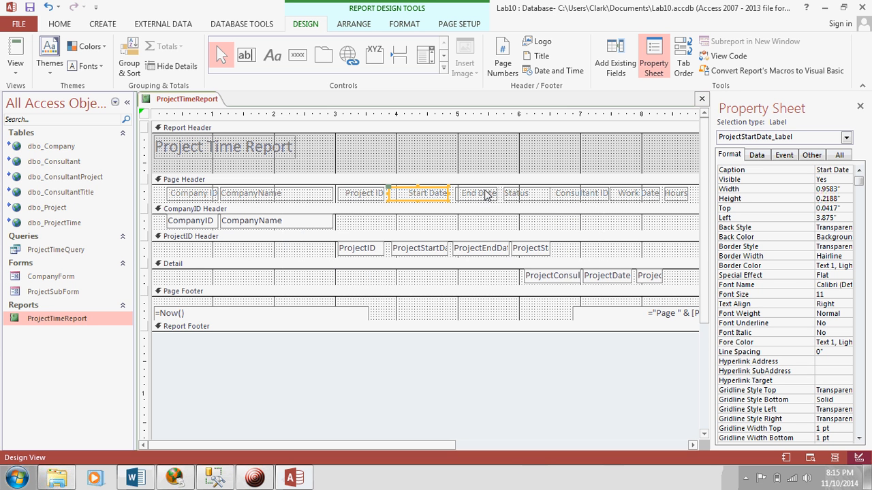
left_click(478, 194)
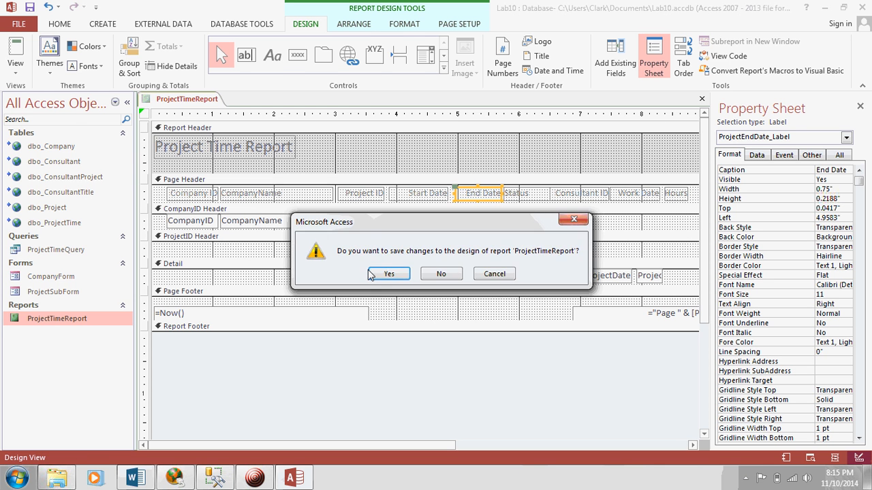
- Confirm saving the design and verify every start date shows in full, including 12/10/2012
left_click(389, 273)
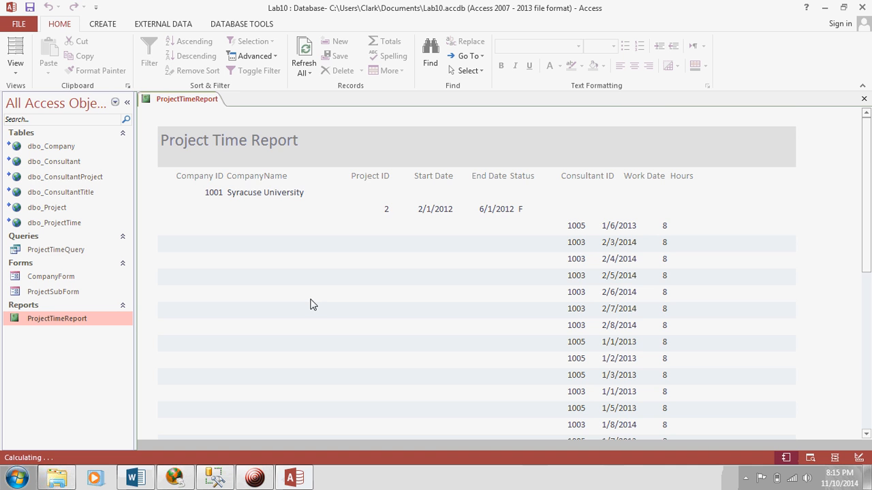
scroll("down", 3)
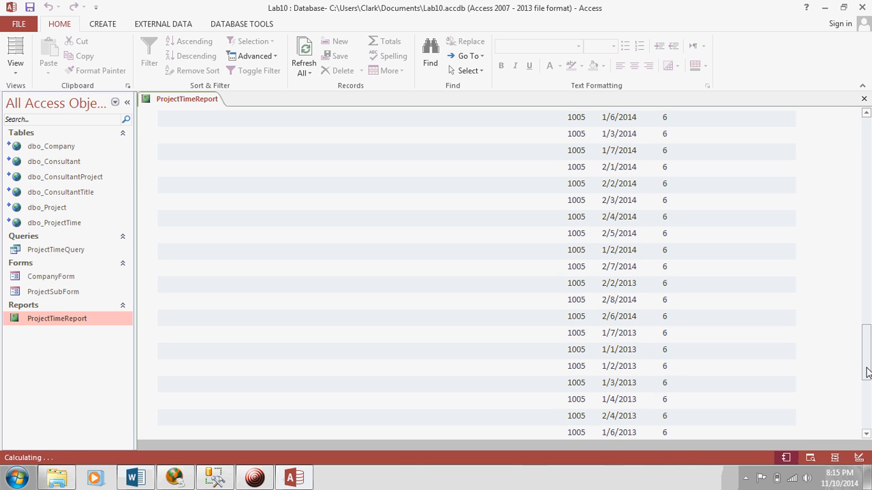
scroll("down", 3)
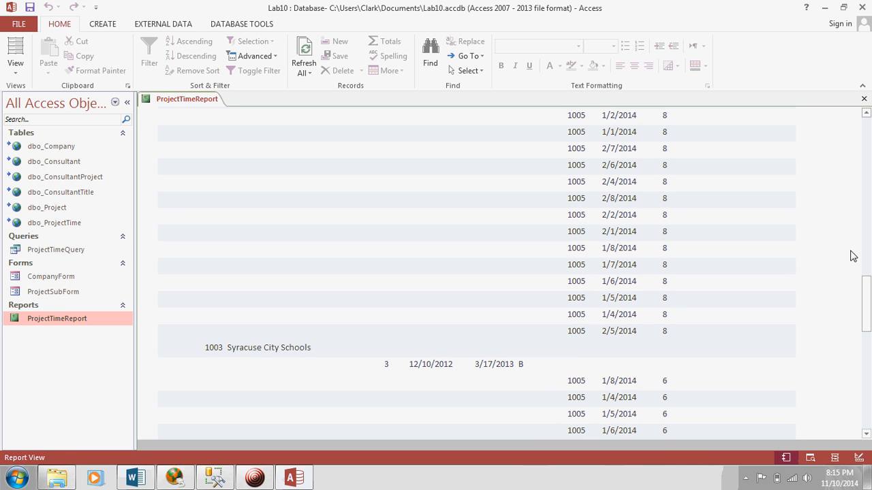
scroll("down", 3)
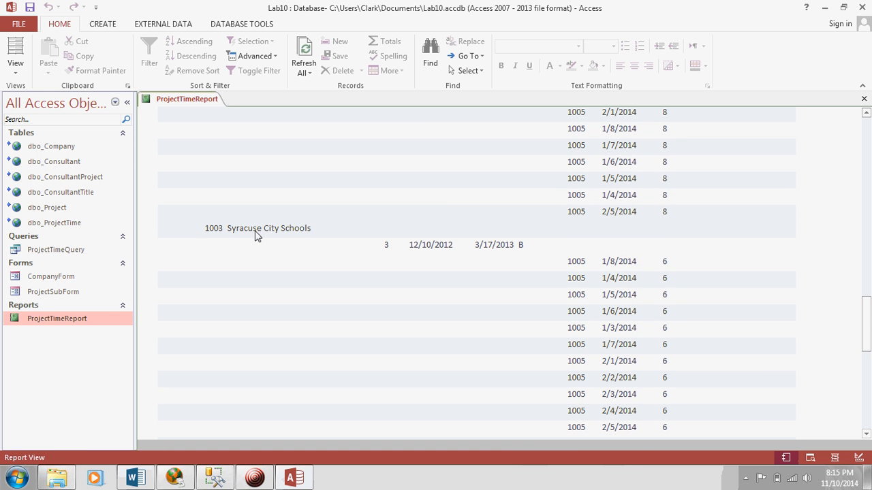
mouse_move(319, 231)
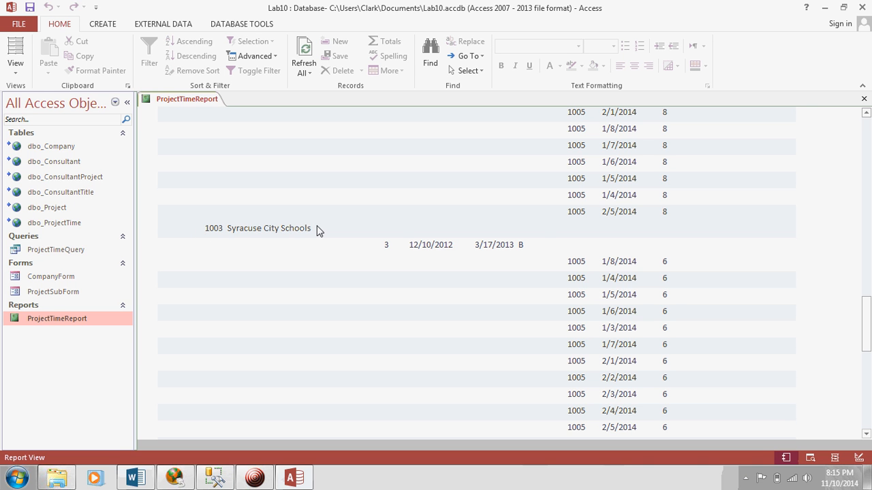
mouse_move(687, 316)
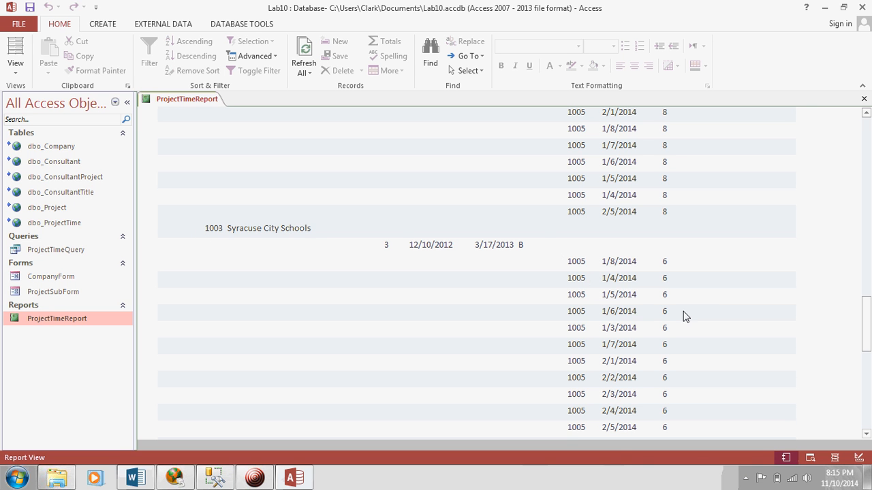
scroll("down", 3)
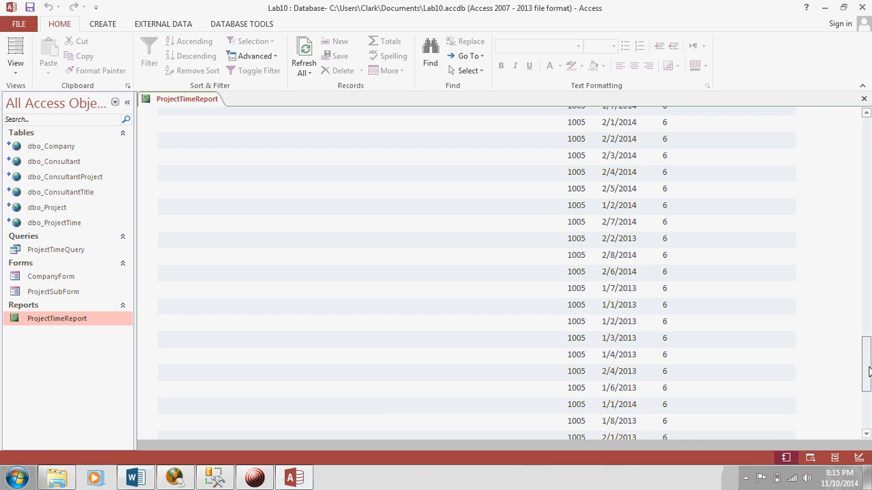
scroll("down", 3)
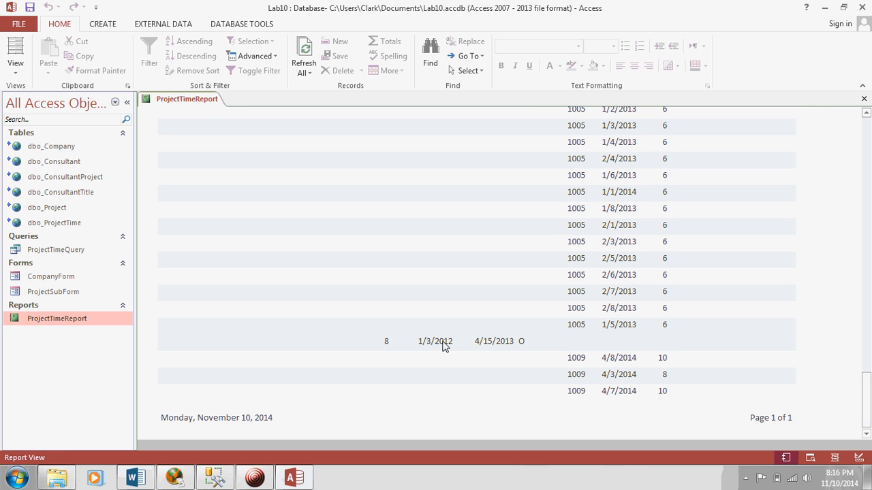
mouse_move(867, 398)
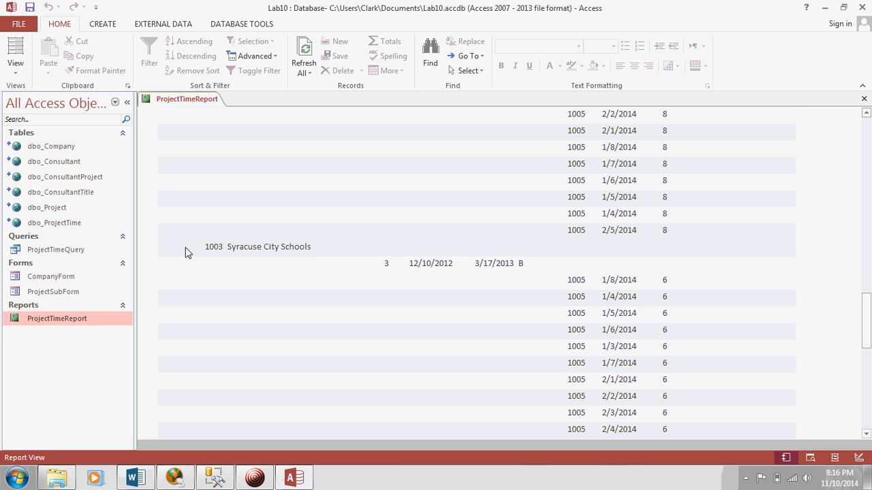
scroll("down", 3)
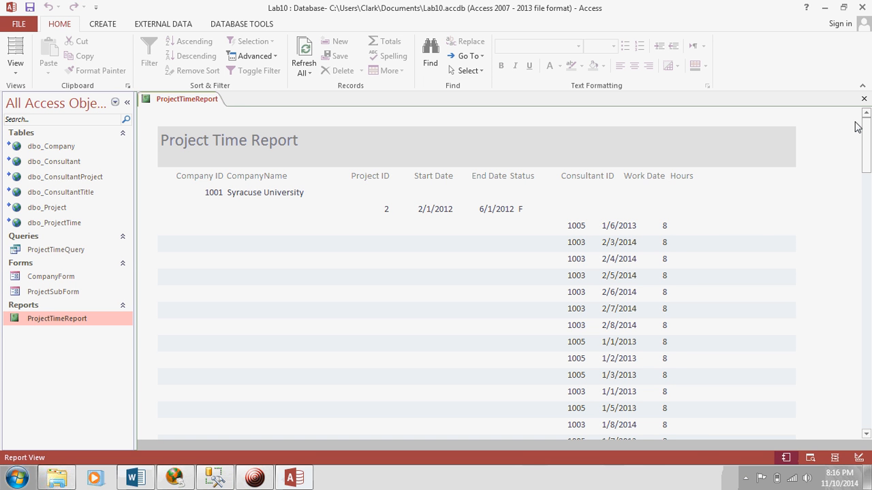
mouse_move(774, 191)
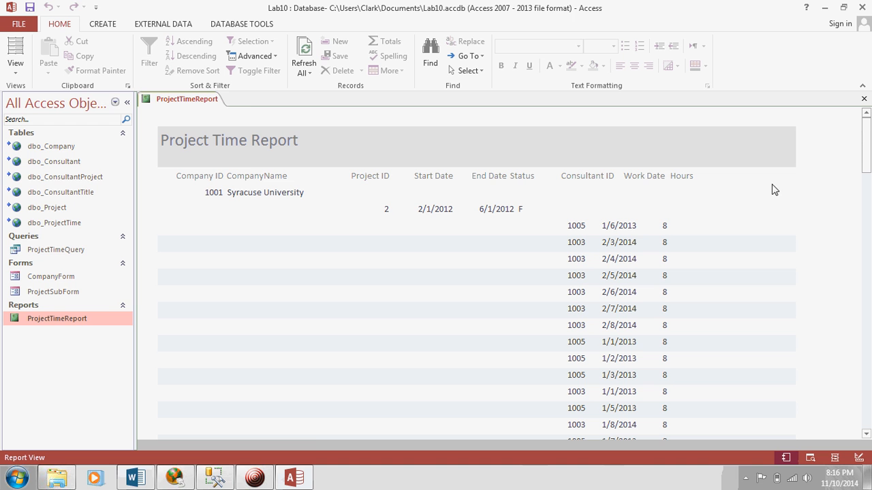
mouse_move(255, 476)
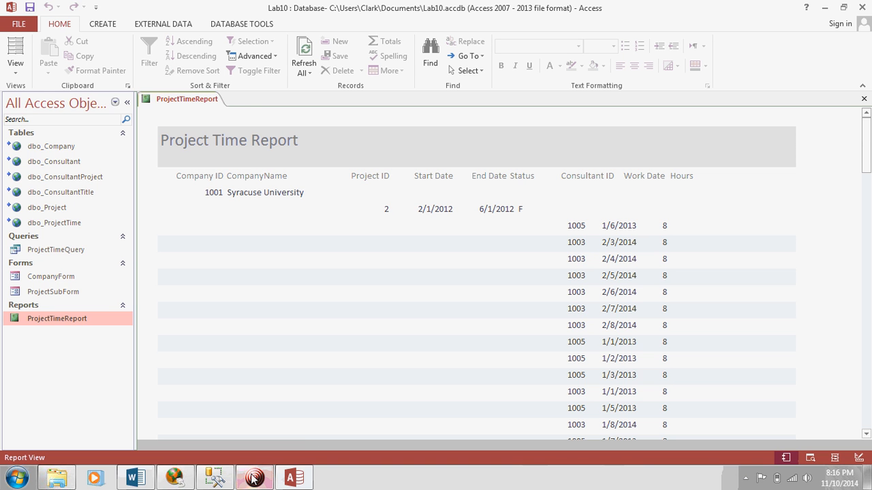